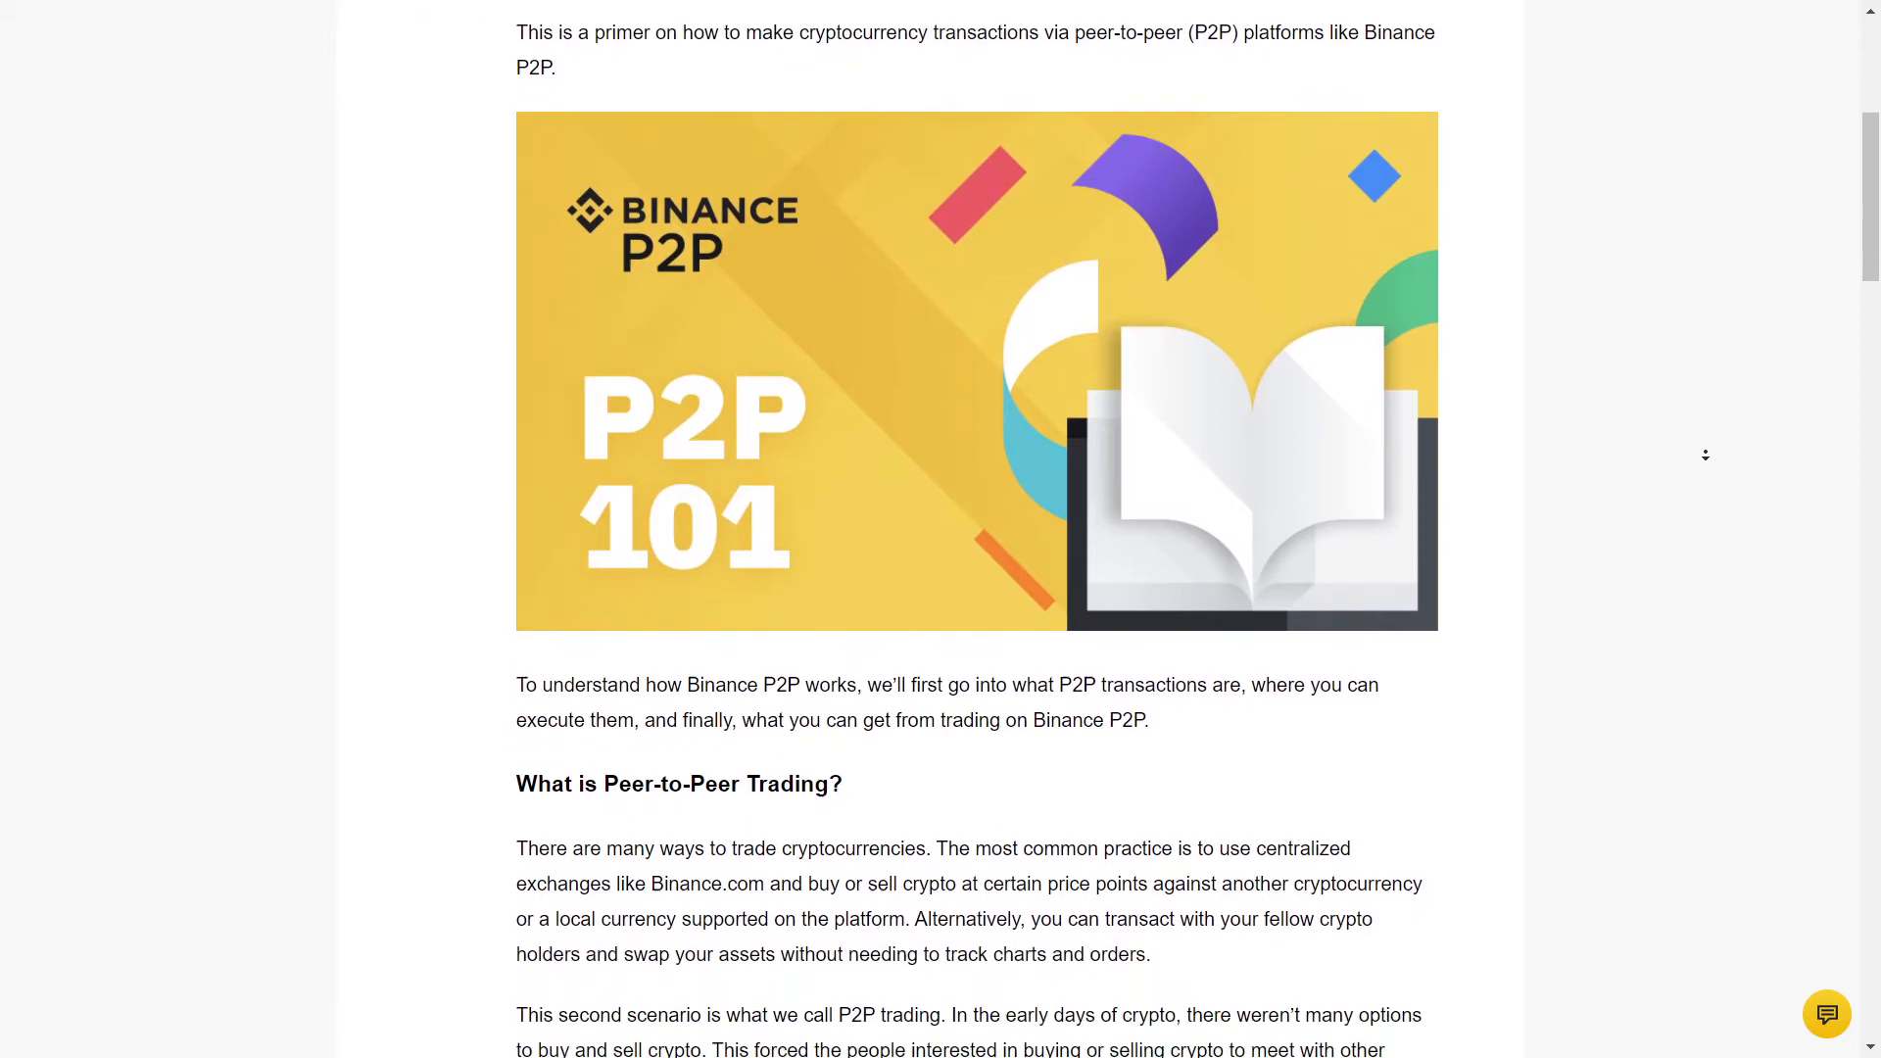
# Step: Show the identity-verification privileges: 100 BTC daily withdrawals, higher fiat limits, fiat trading
pyautogui.scroll(-3)
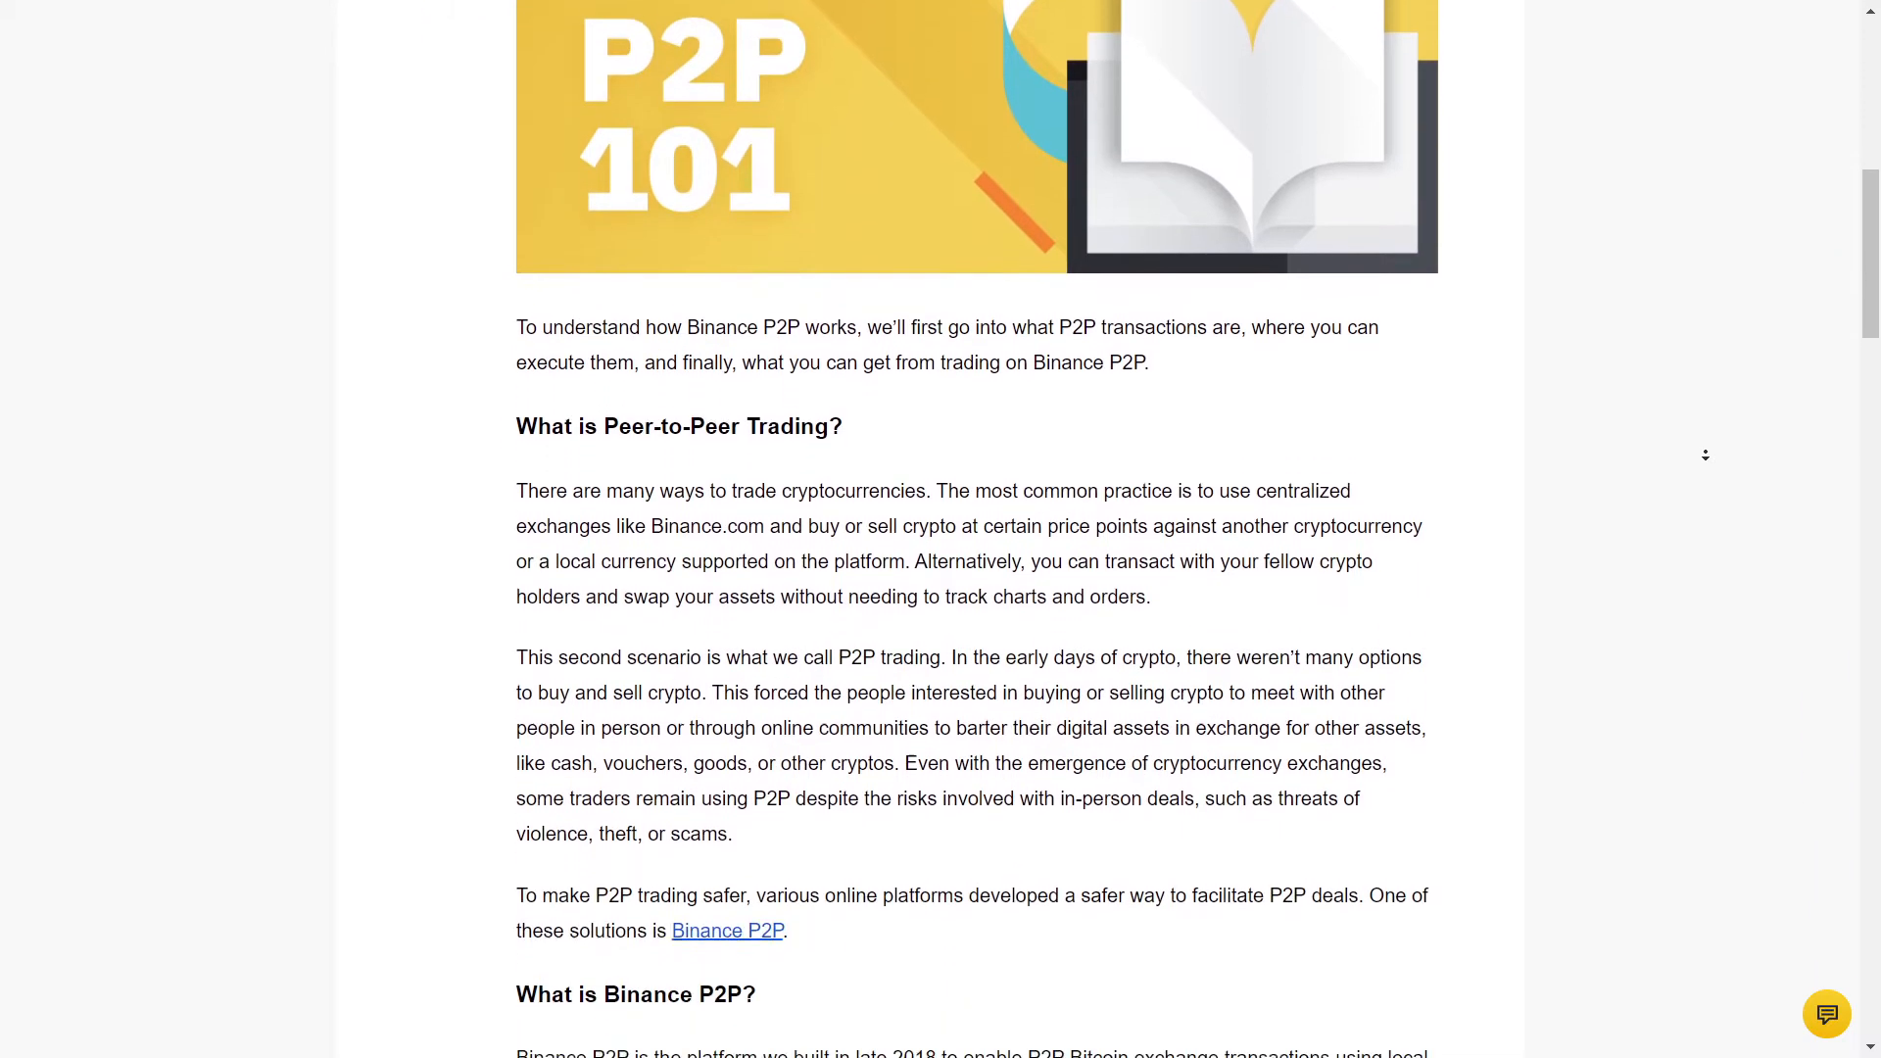
pyautogui.scroll(-3)
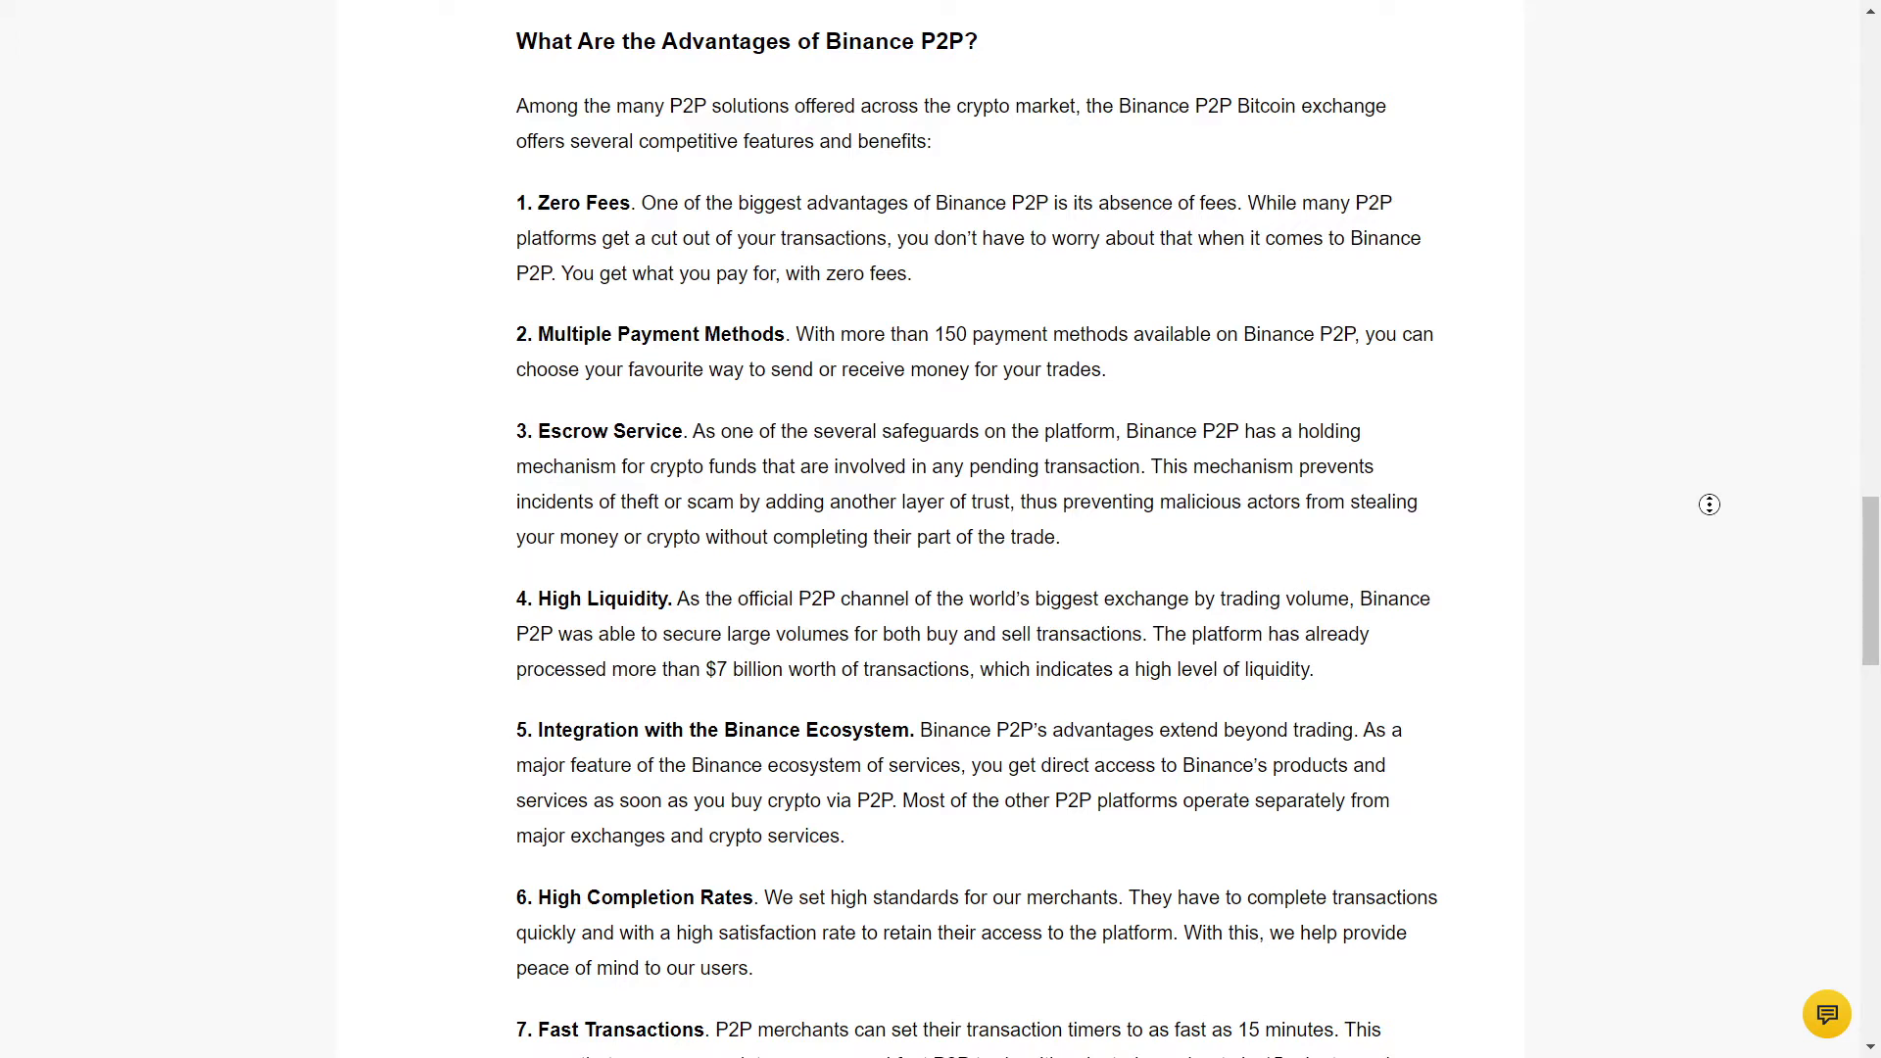
pyautogui.scroll(-3)
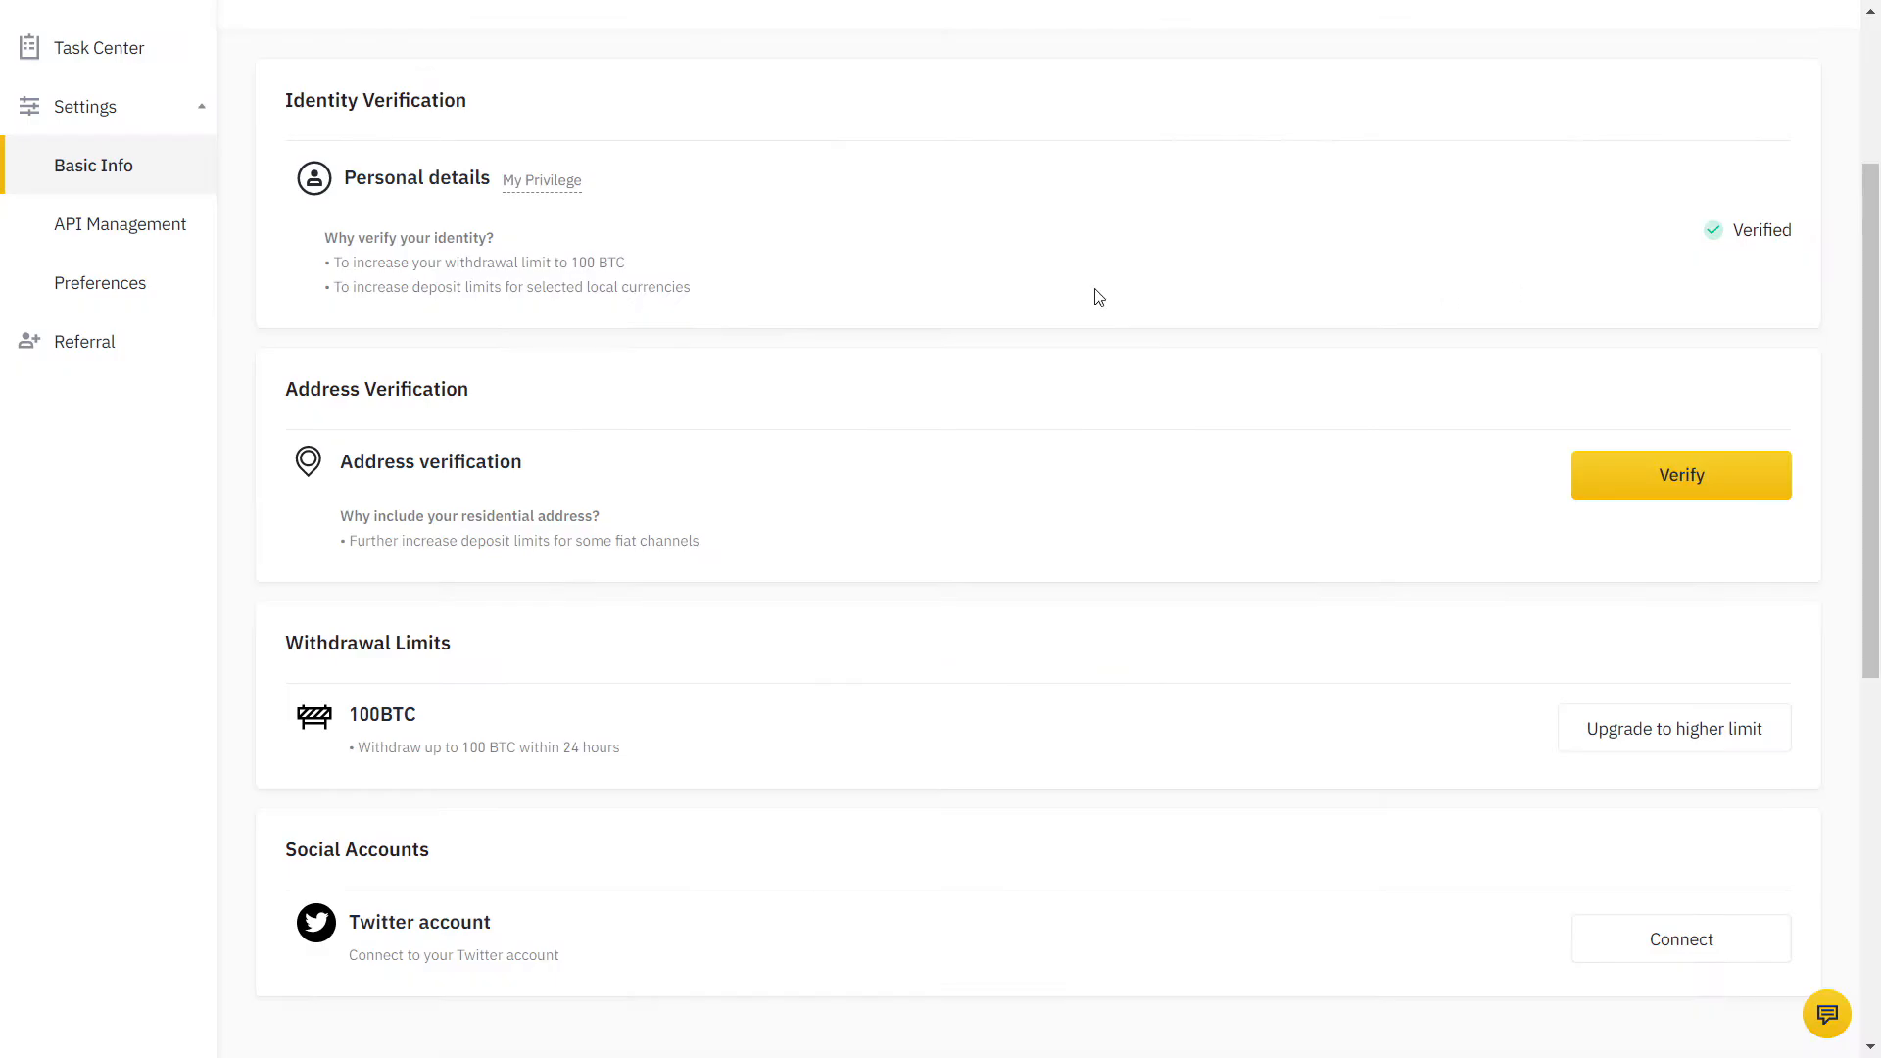
pyautogui.doubleClick(374, 100)
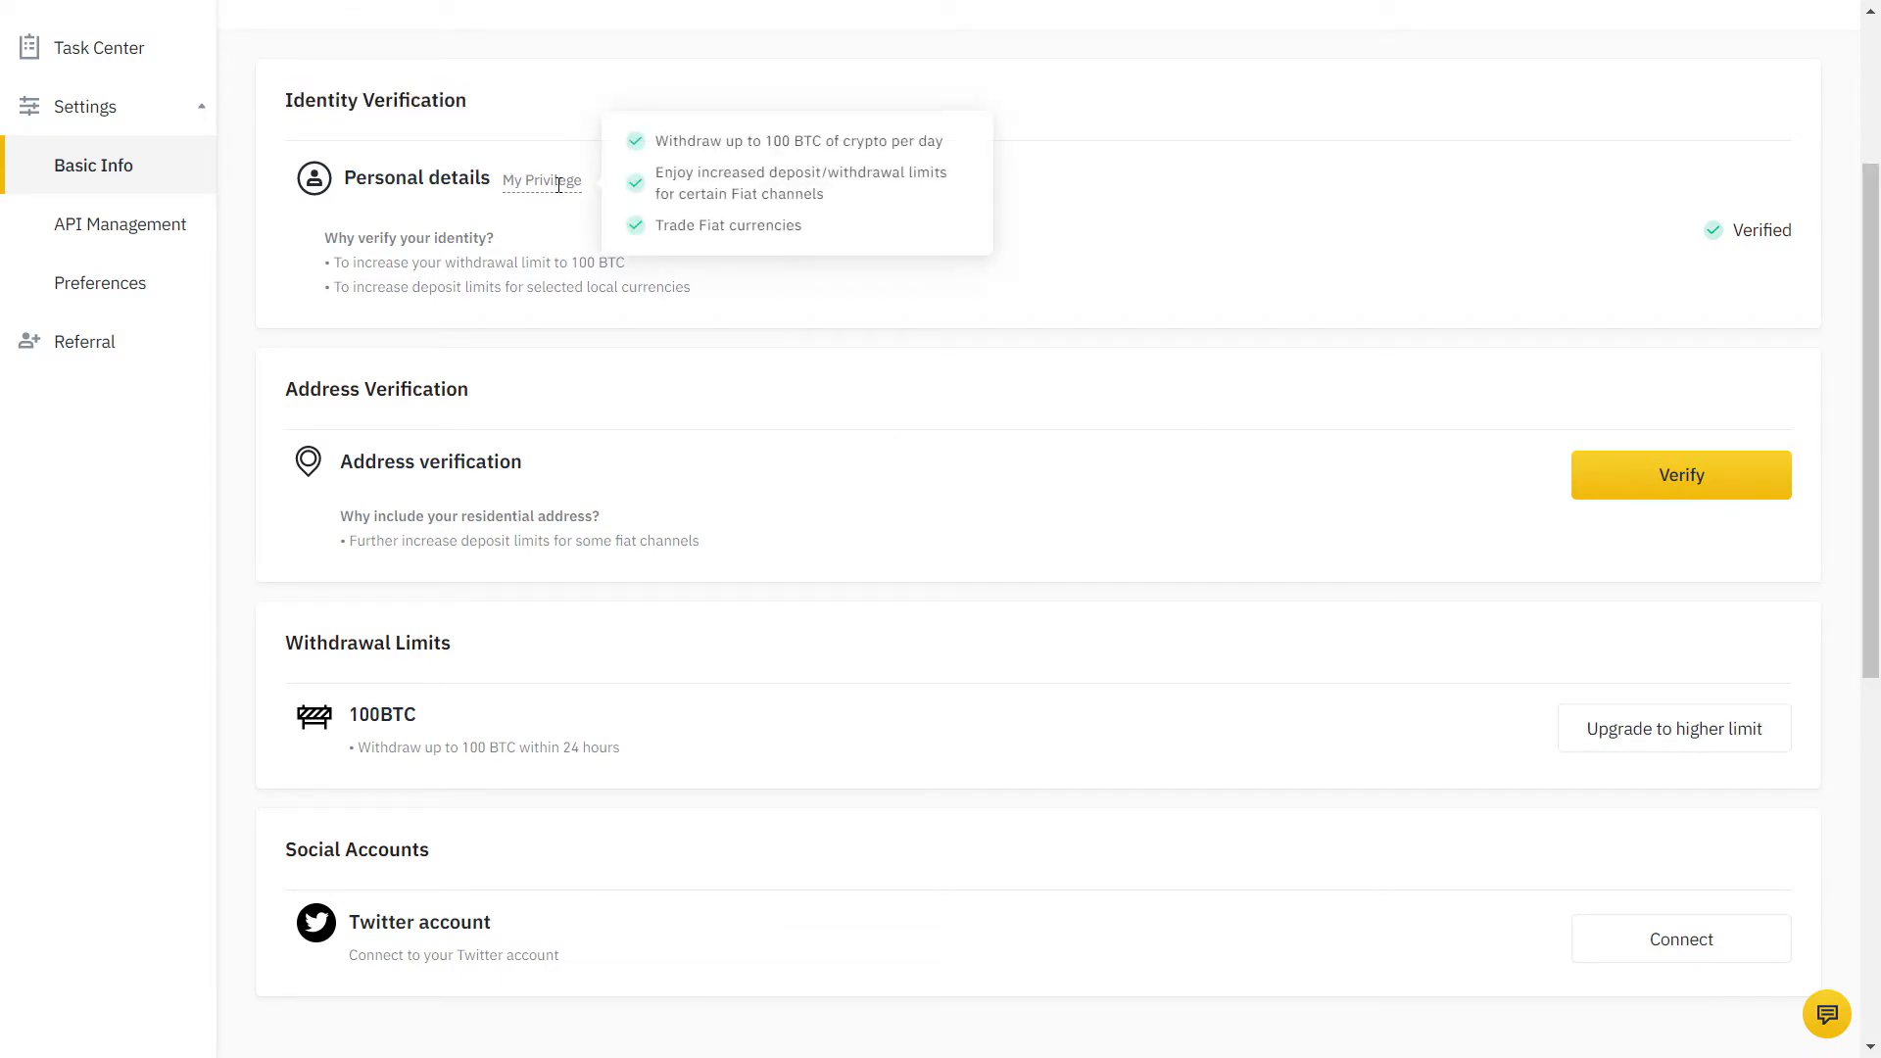
pyautogui.moveTo(1663, 204)
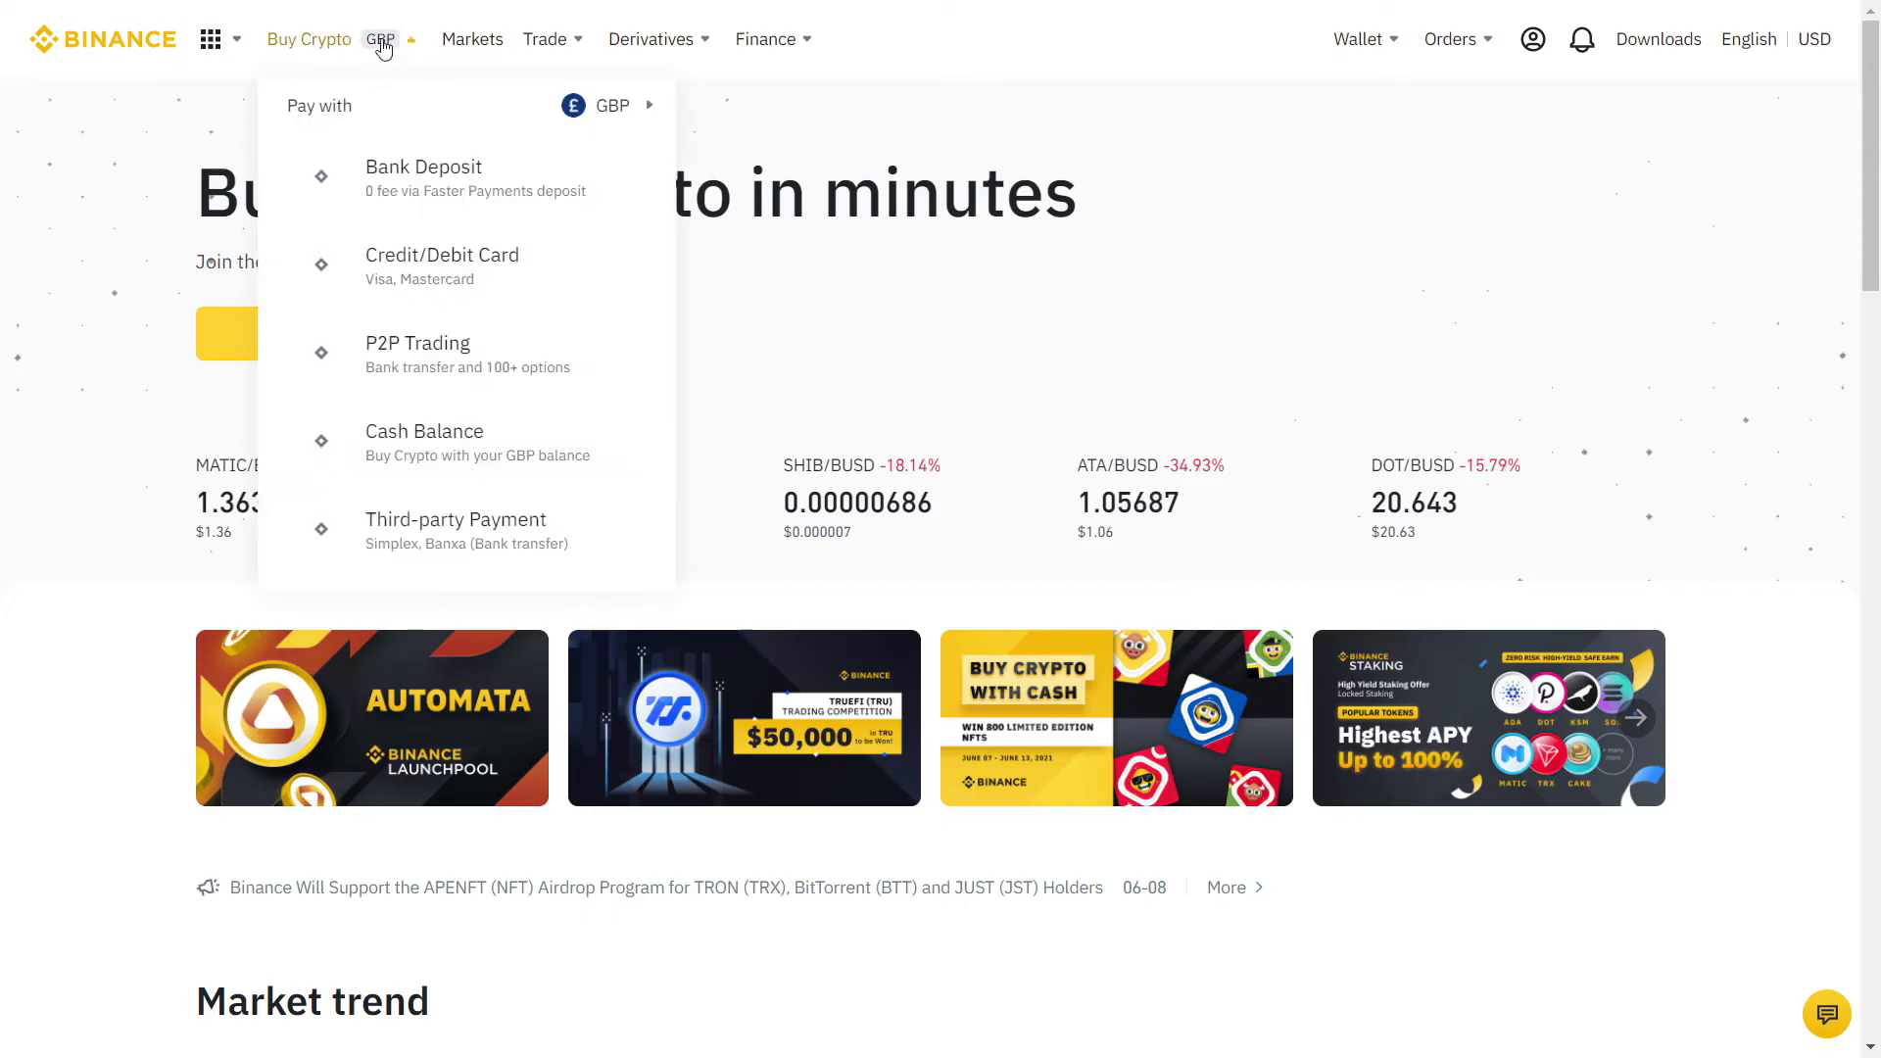
# Step: Change the Buy Crypto currency from GBP to EUR and enter P2P Trading
pyautogui.click(609, 106)
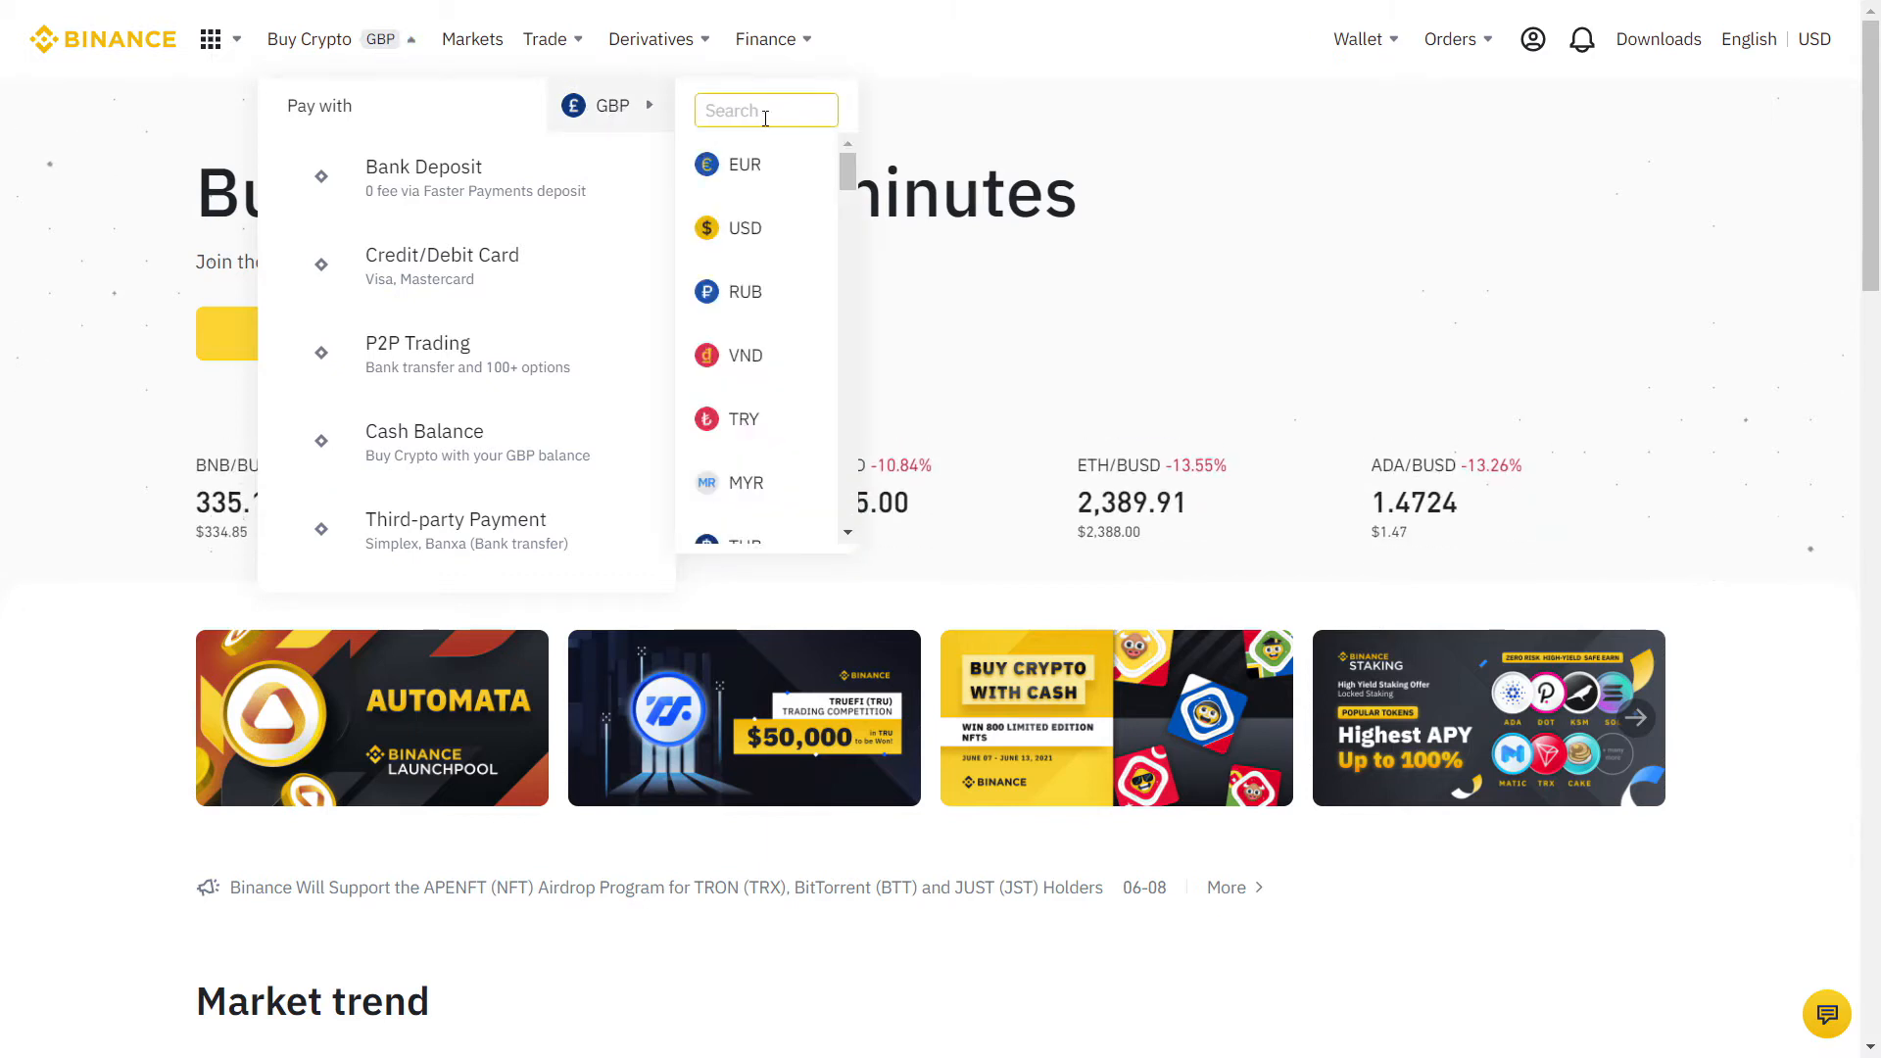
pyautogui.click(727, 165)
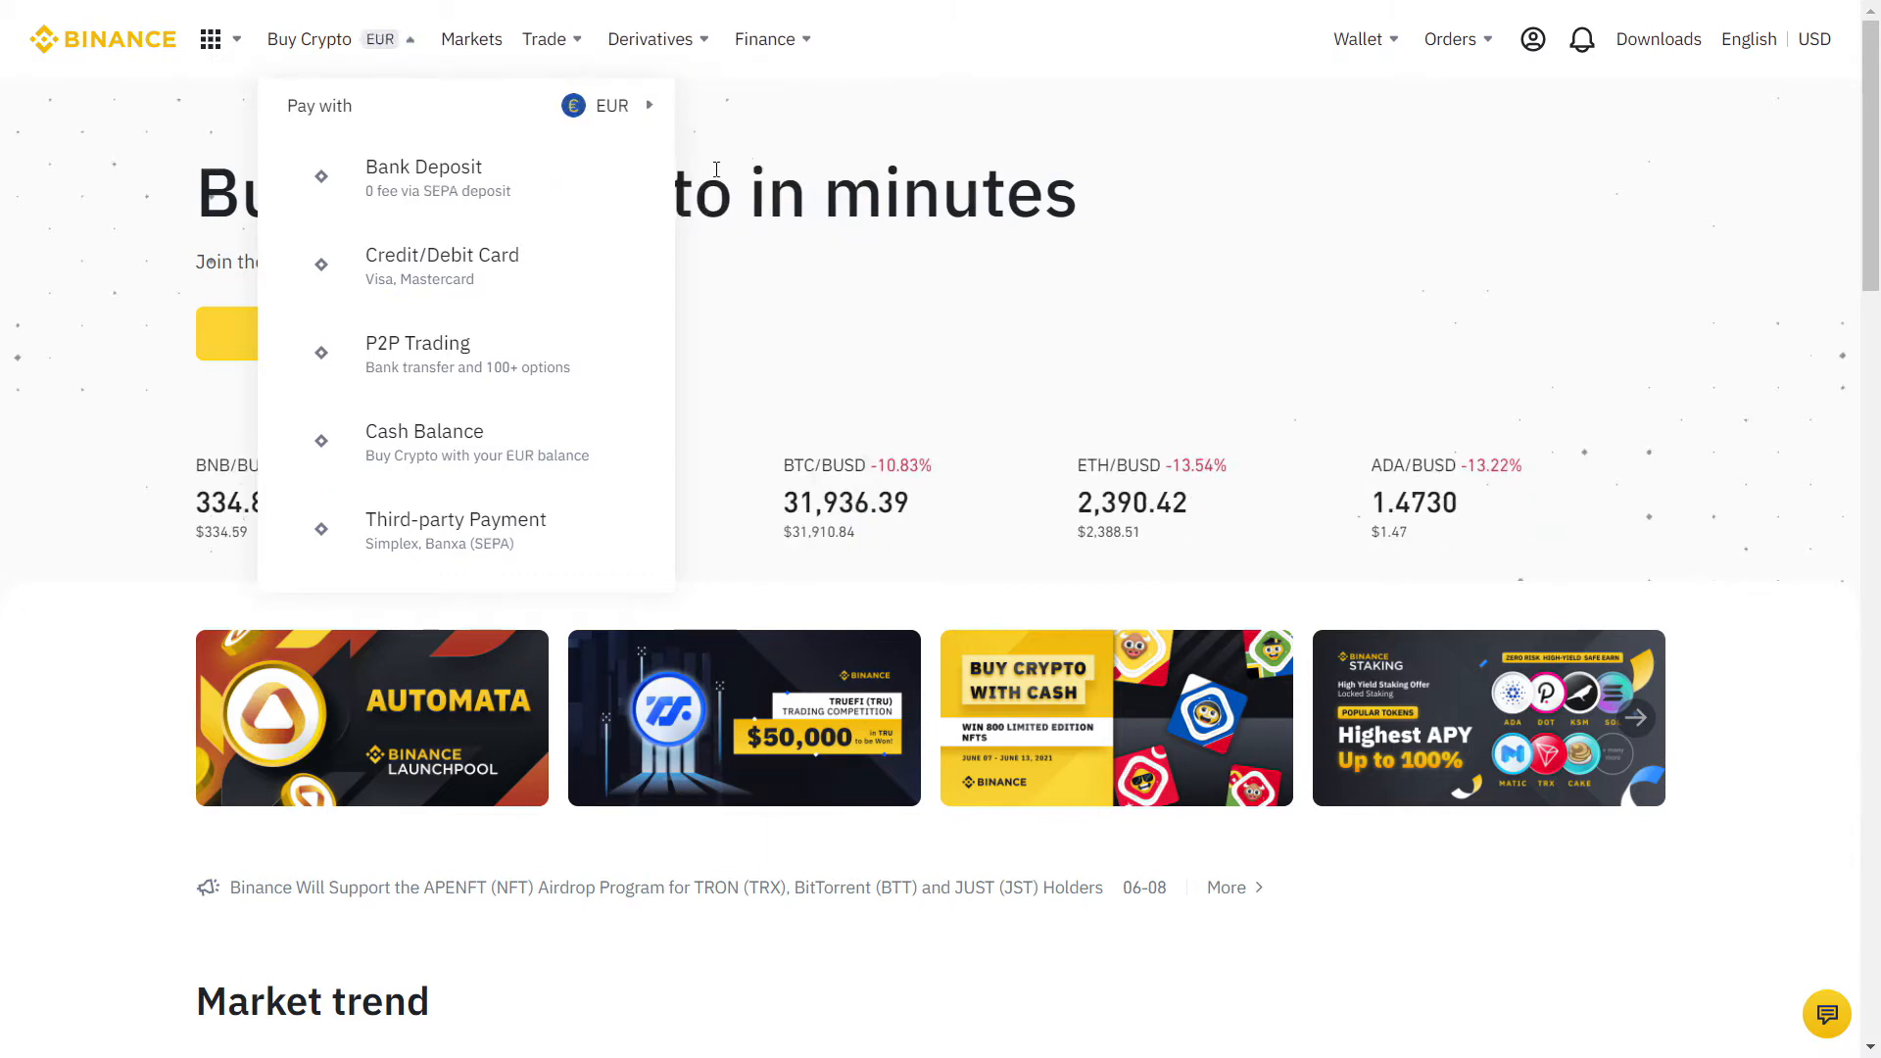
pyautogui.moveTo(561, 342)
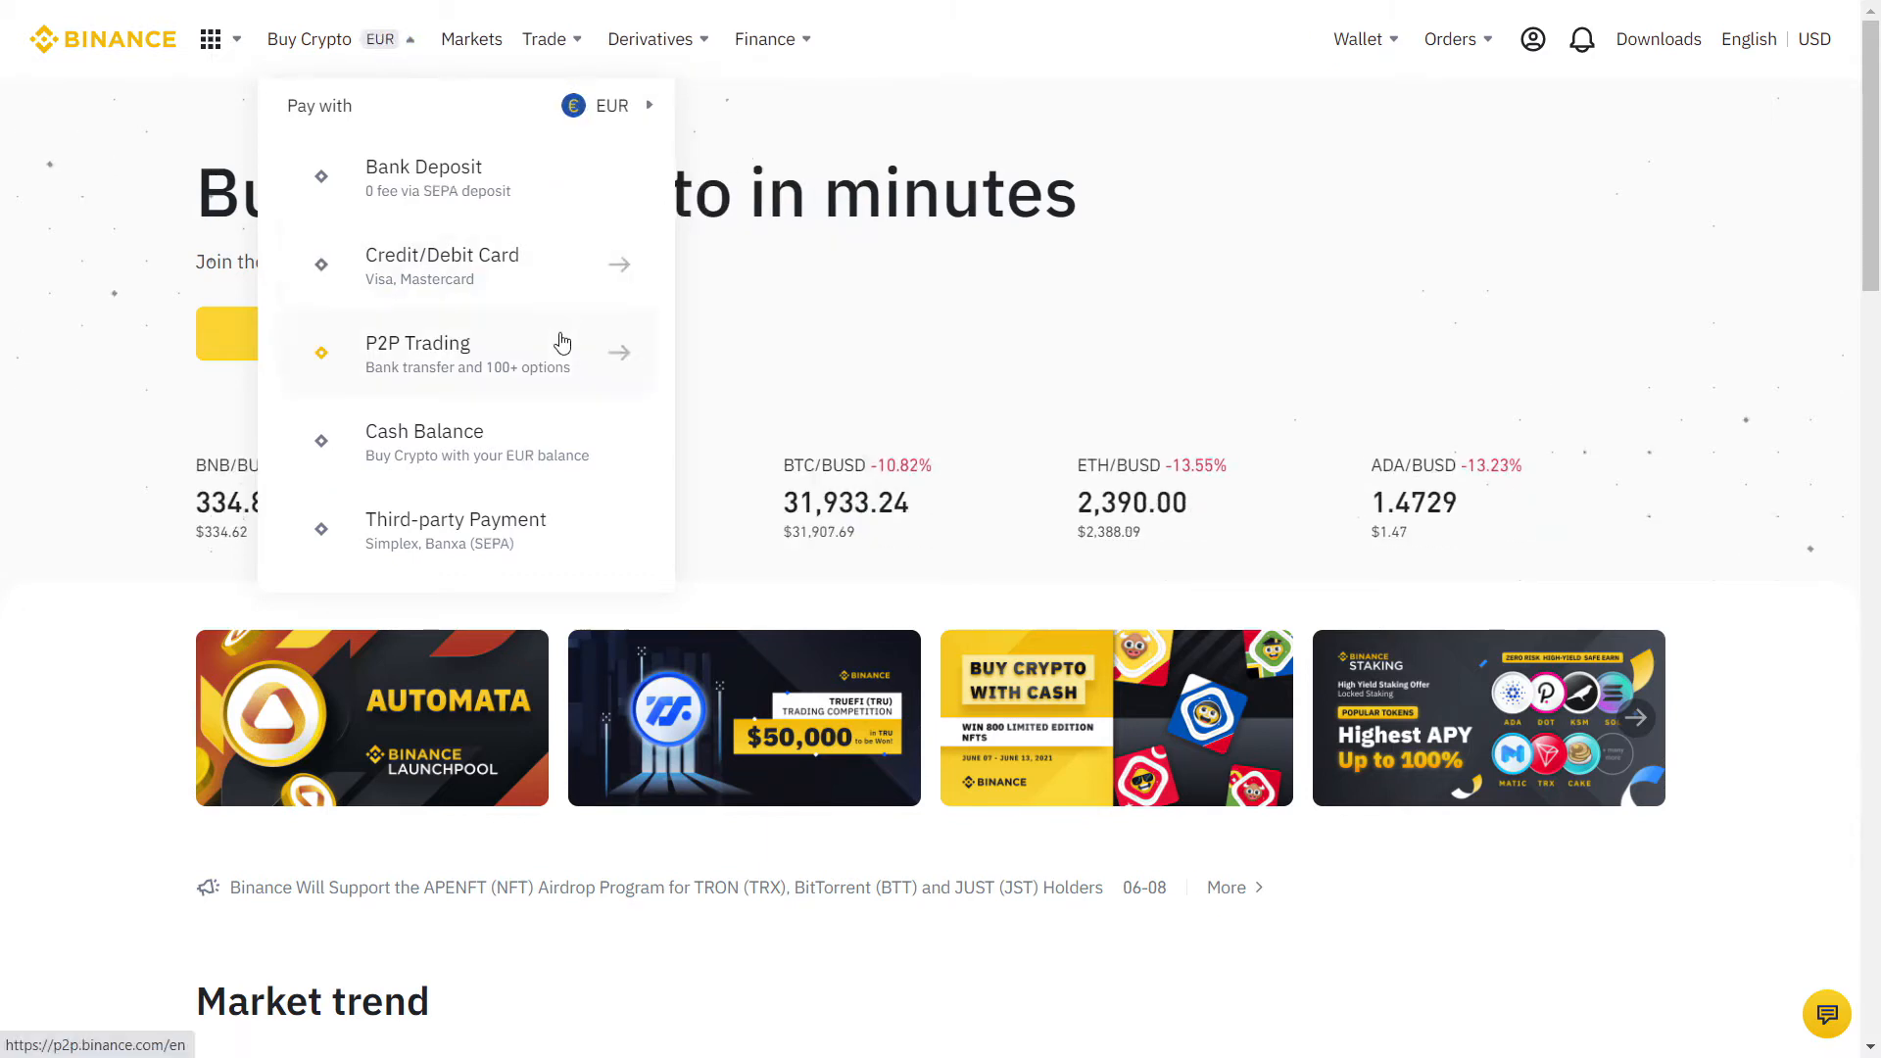
pyautogui.moveTo(564, 369)
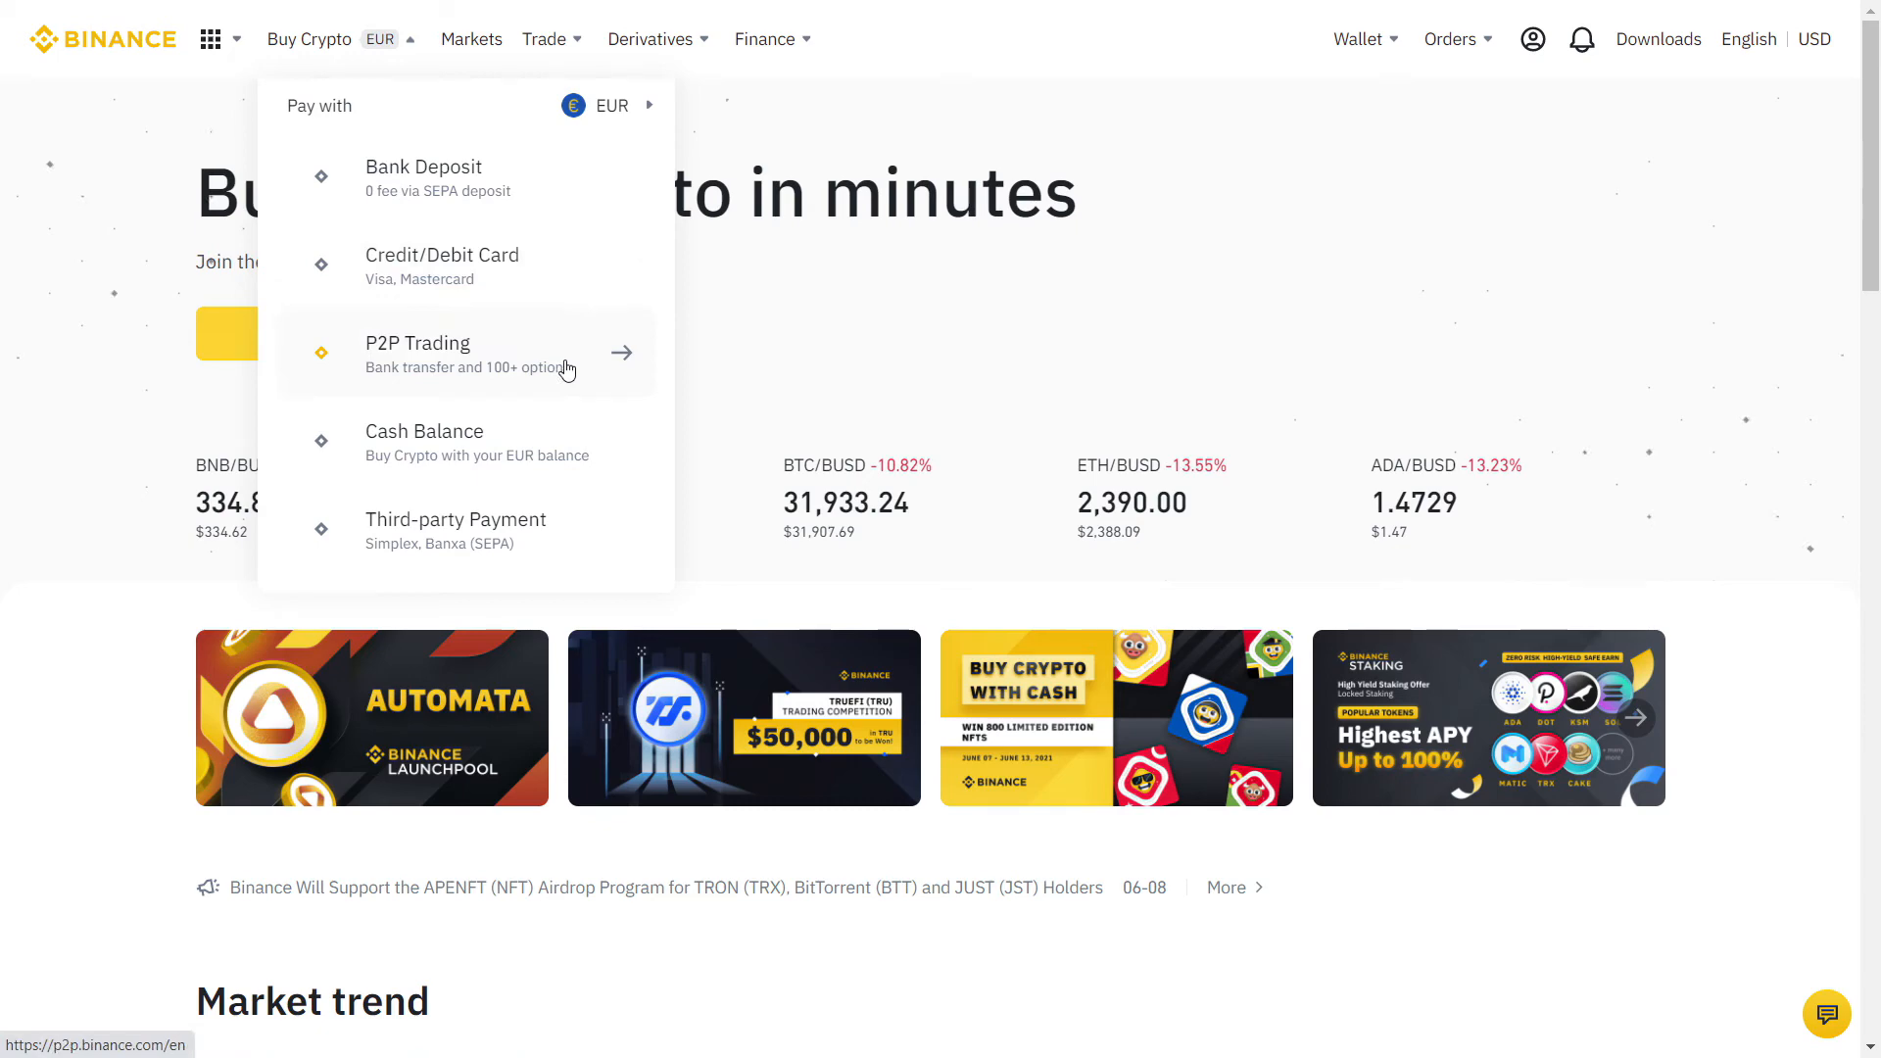
pyautogui.click(418, 354)
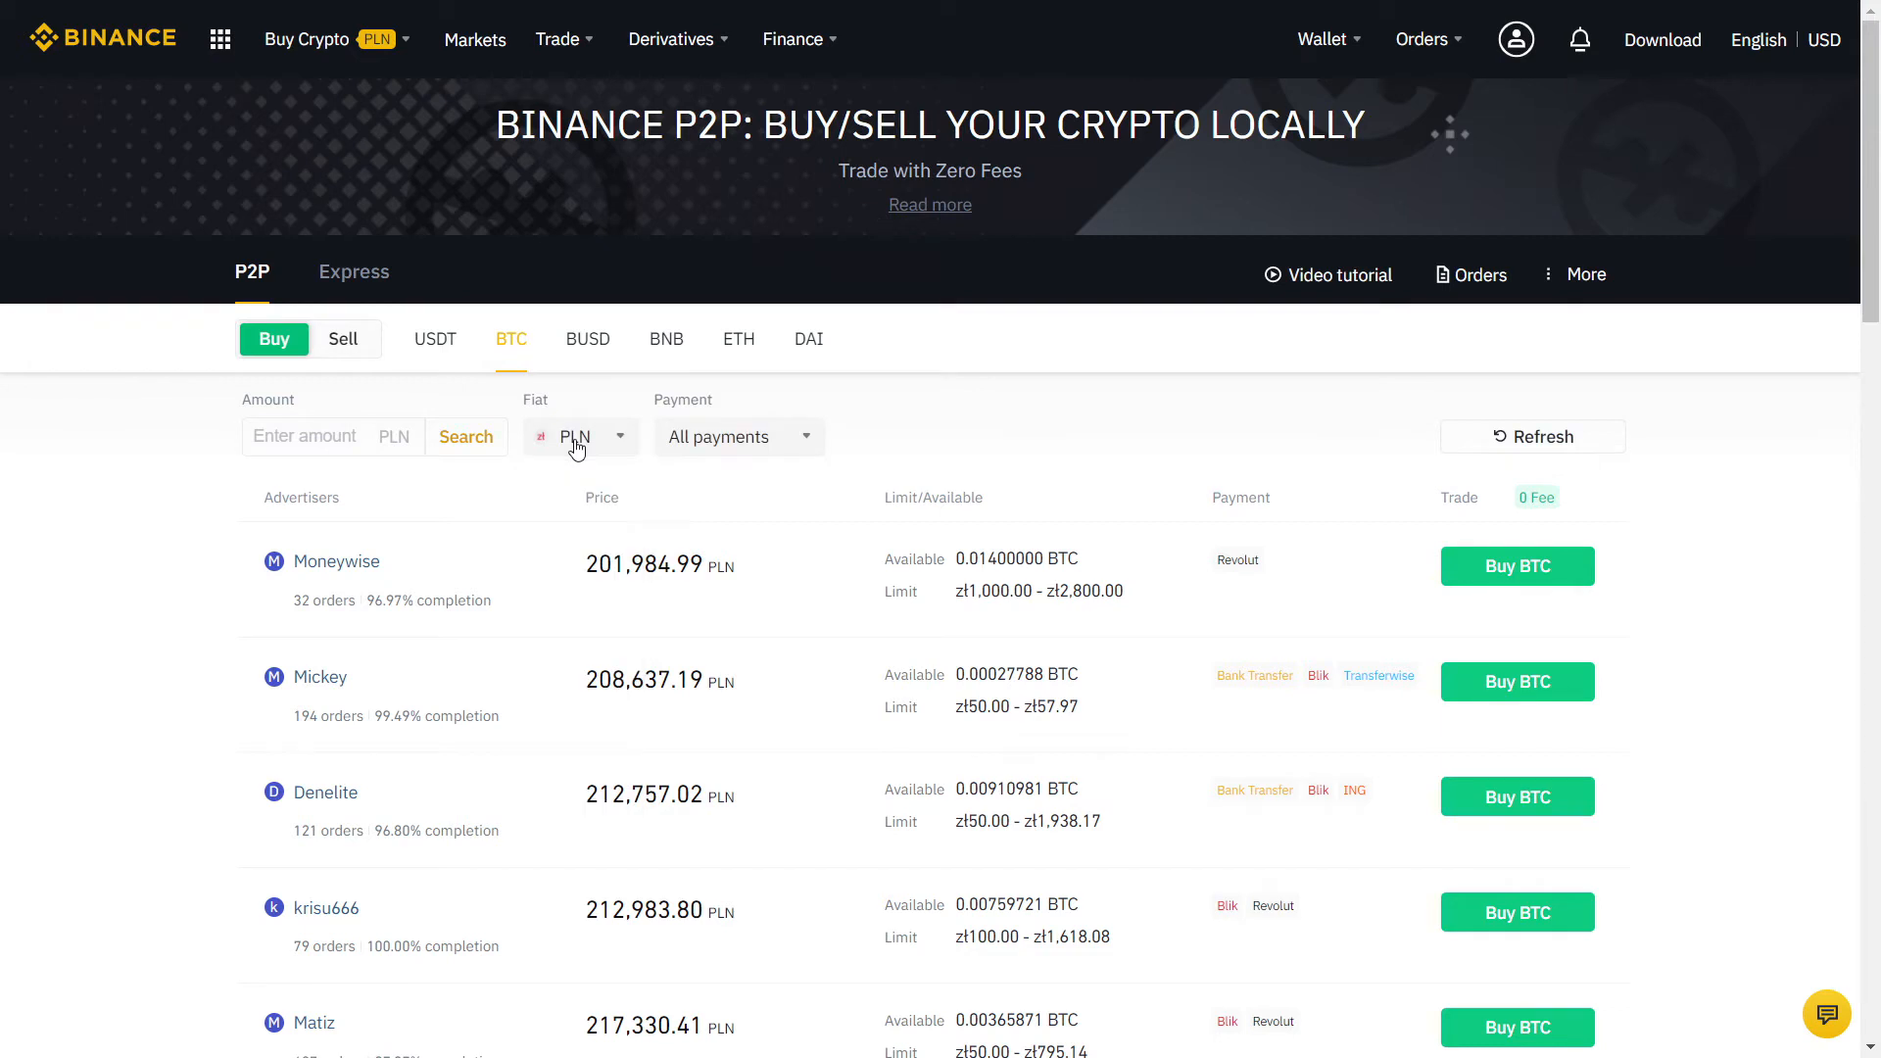
pyautogui.moveTo(486, 497)
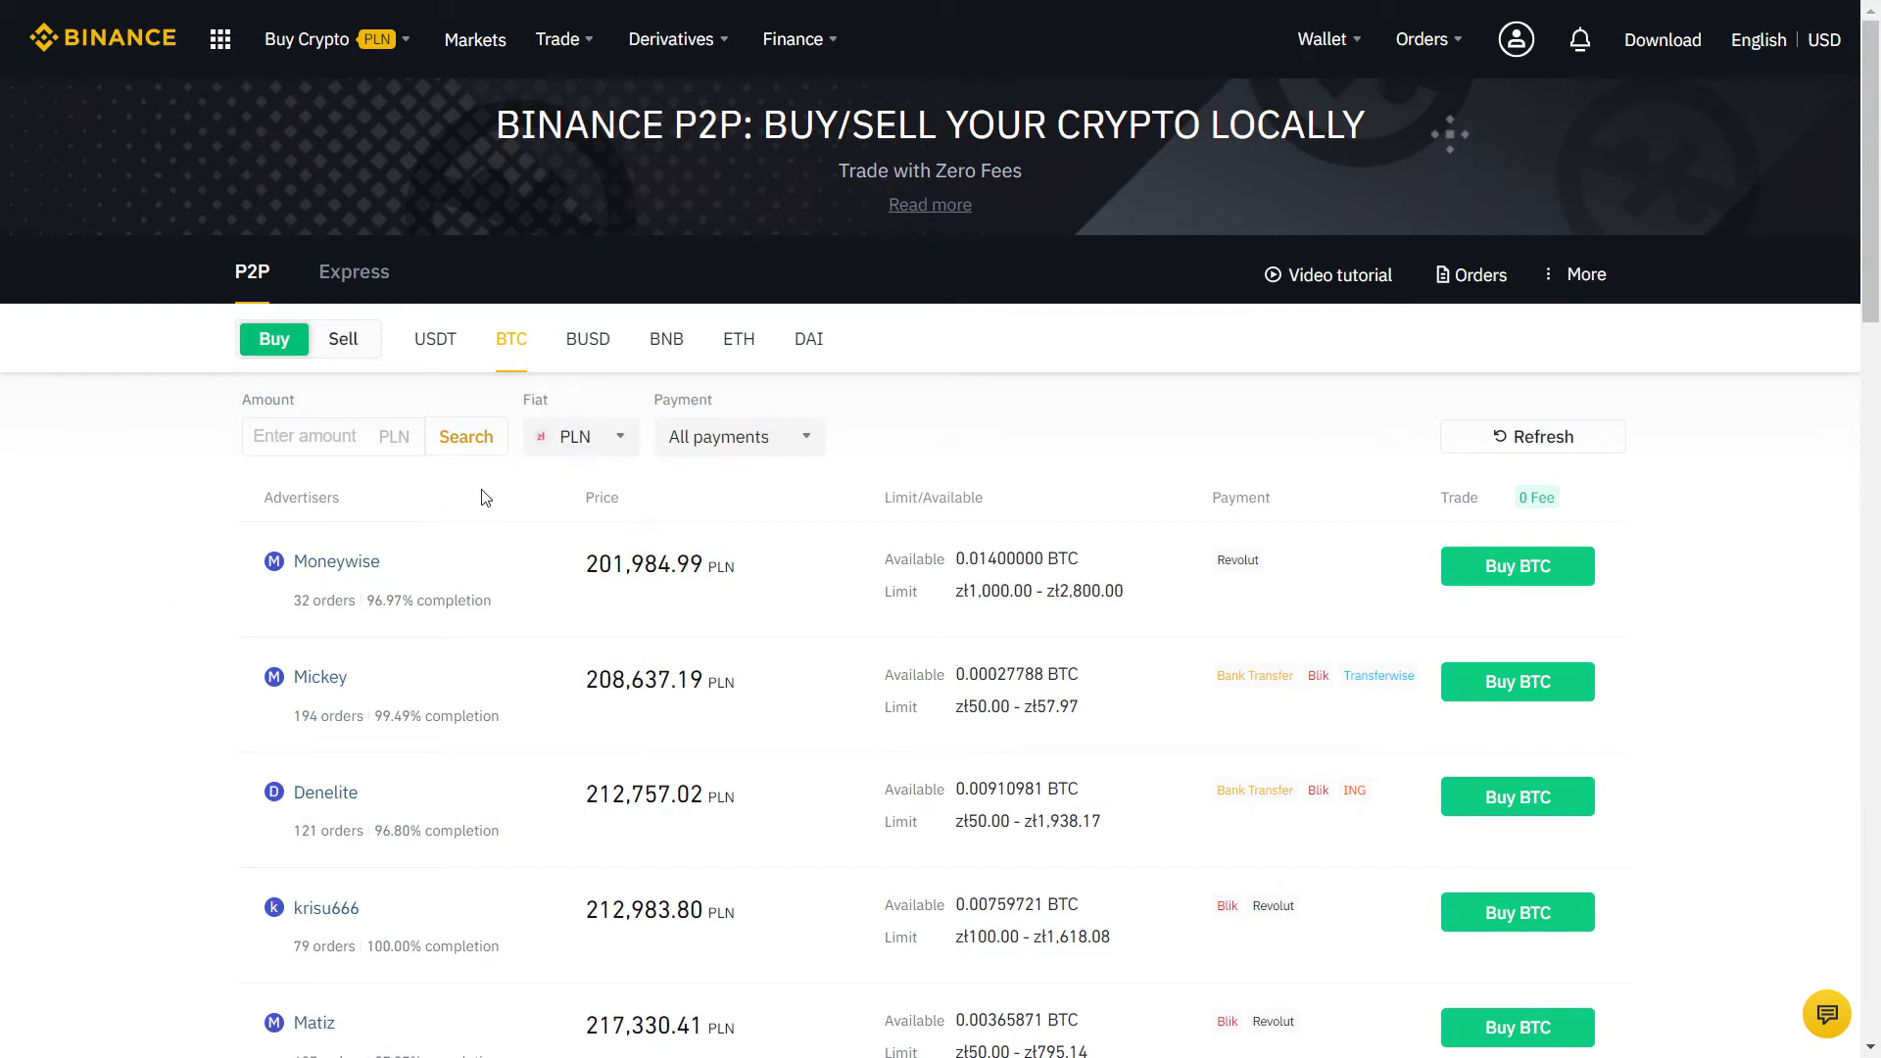
pyautogui.moveTo(416, 528)
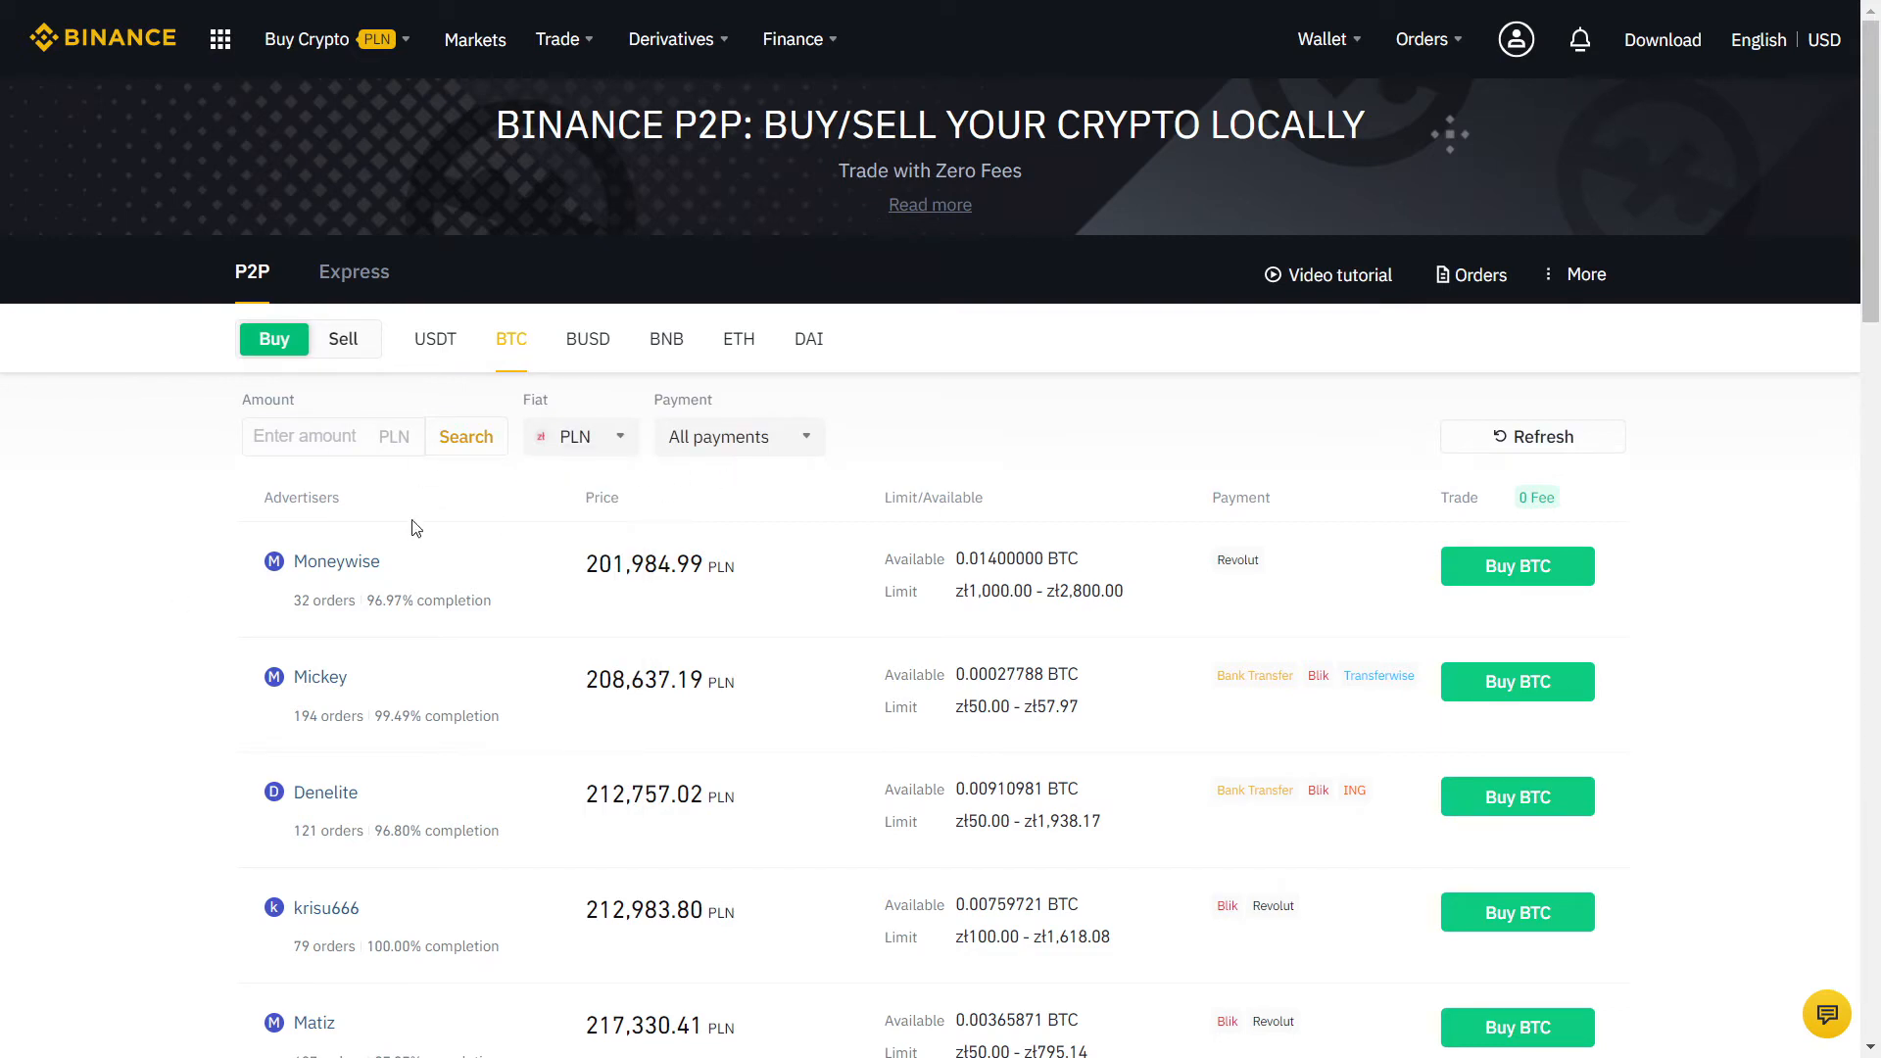
# Step: Switch the P2P list to selling BTC and try selling to CoinsDesire Shop
pyautogui.scroll(-3)
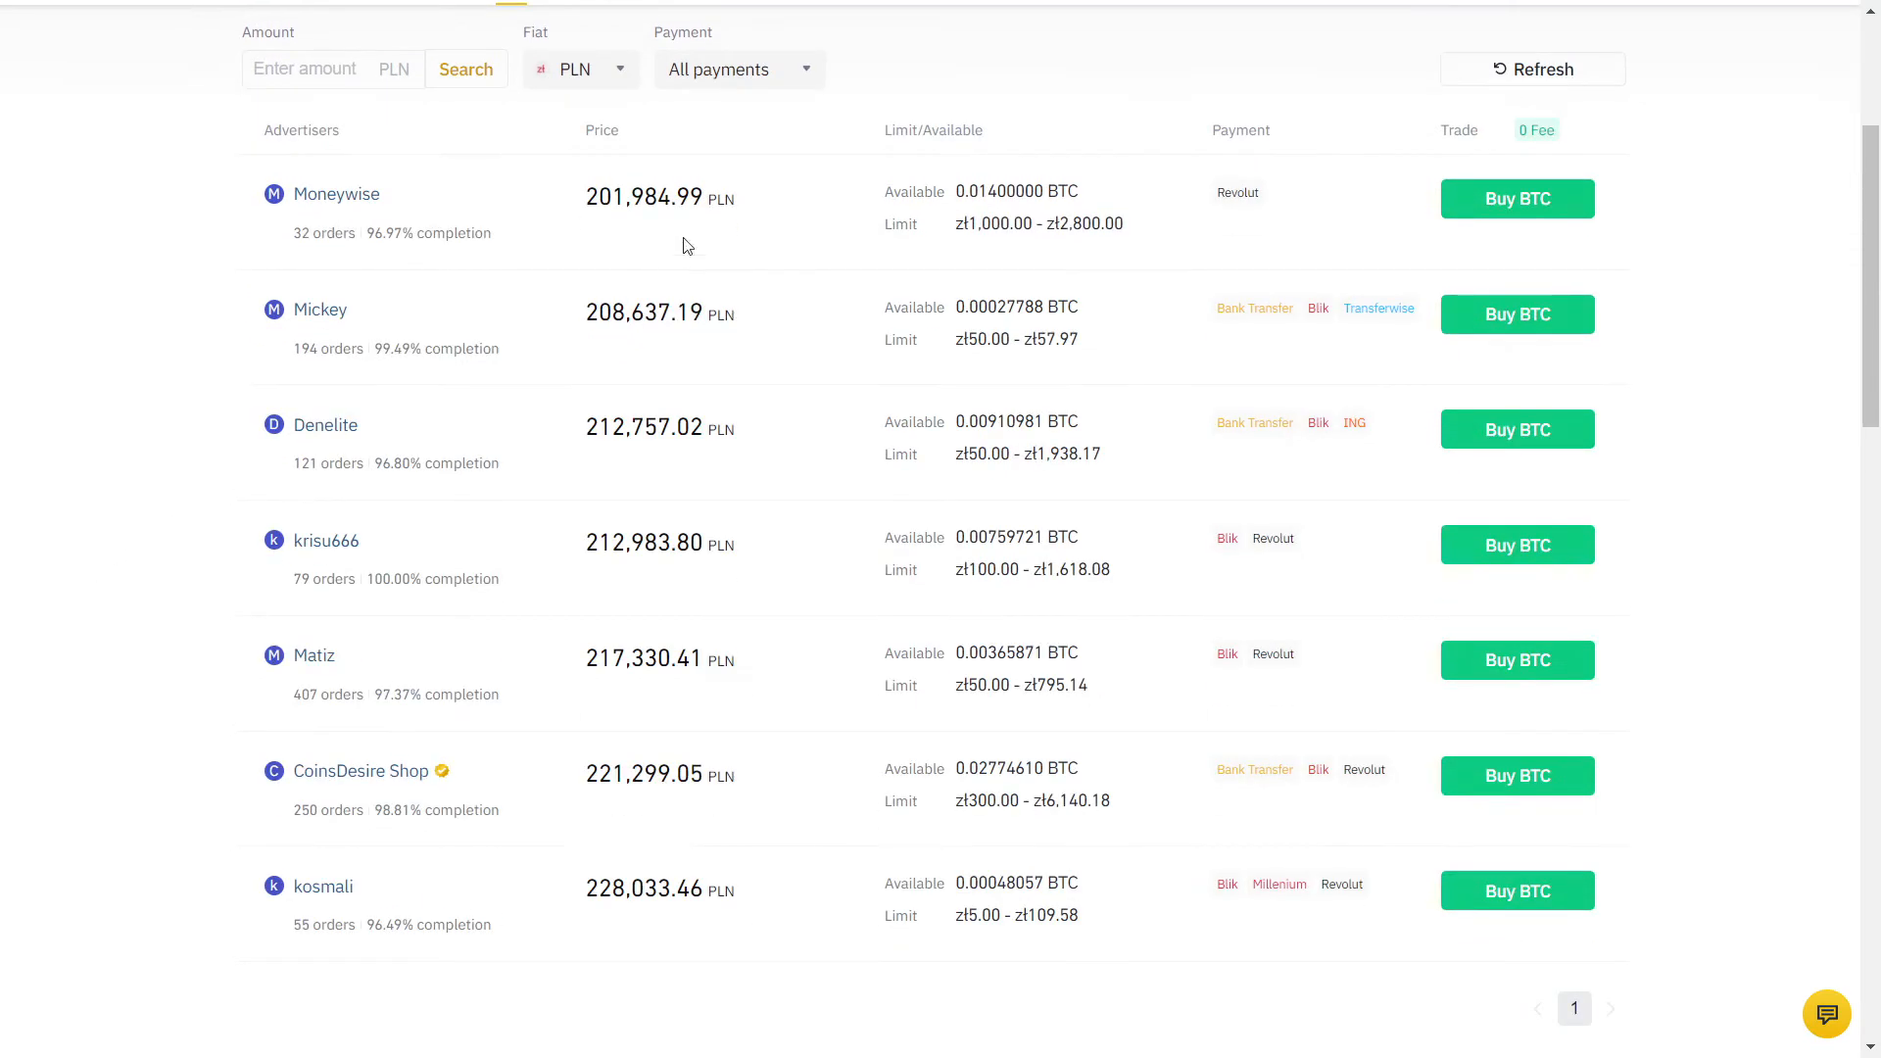
pyautogui.click(342, 218)
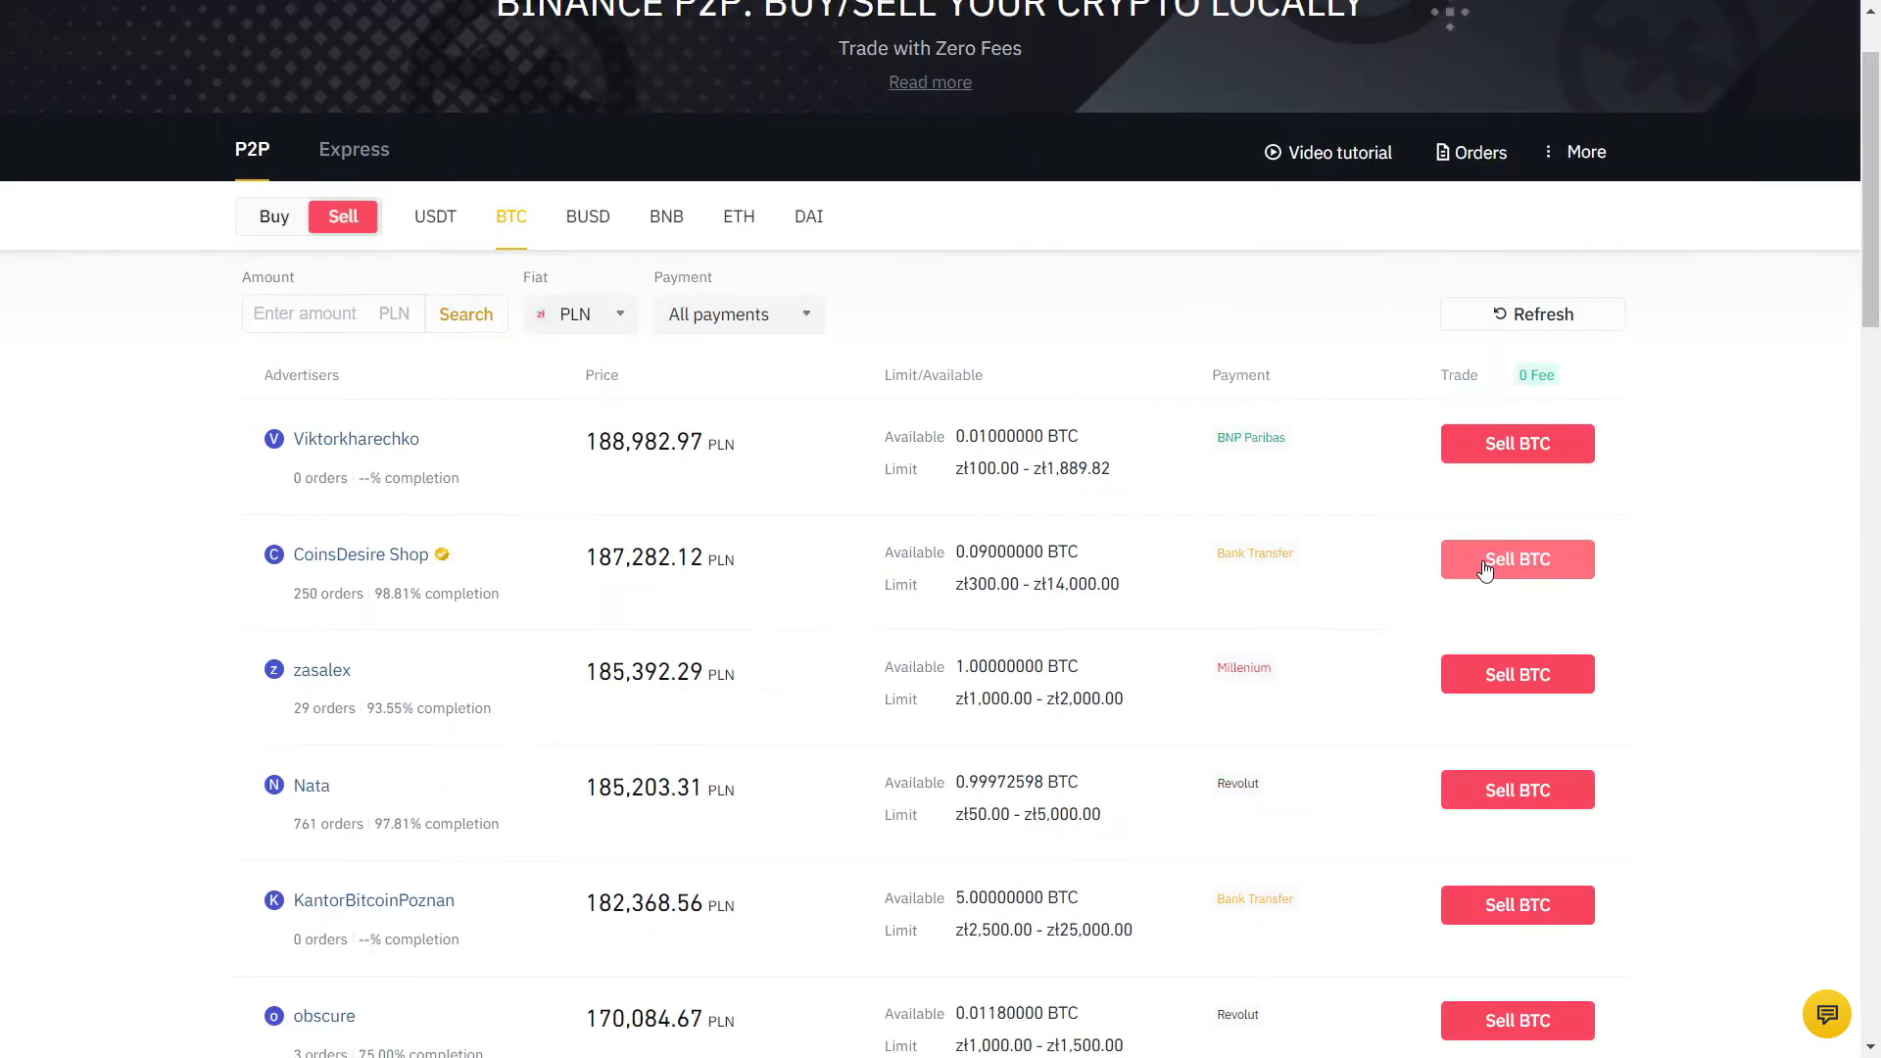
pyautogui.click(1517, 560)
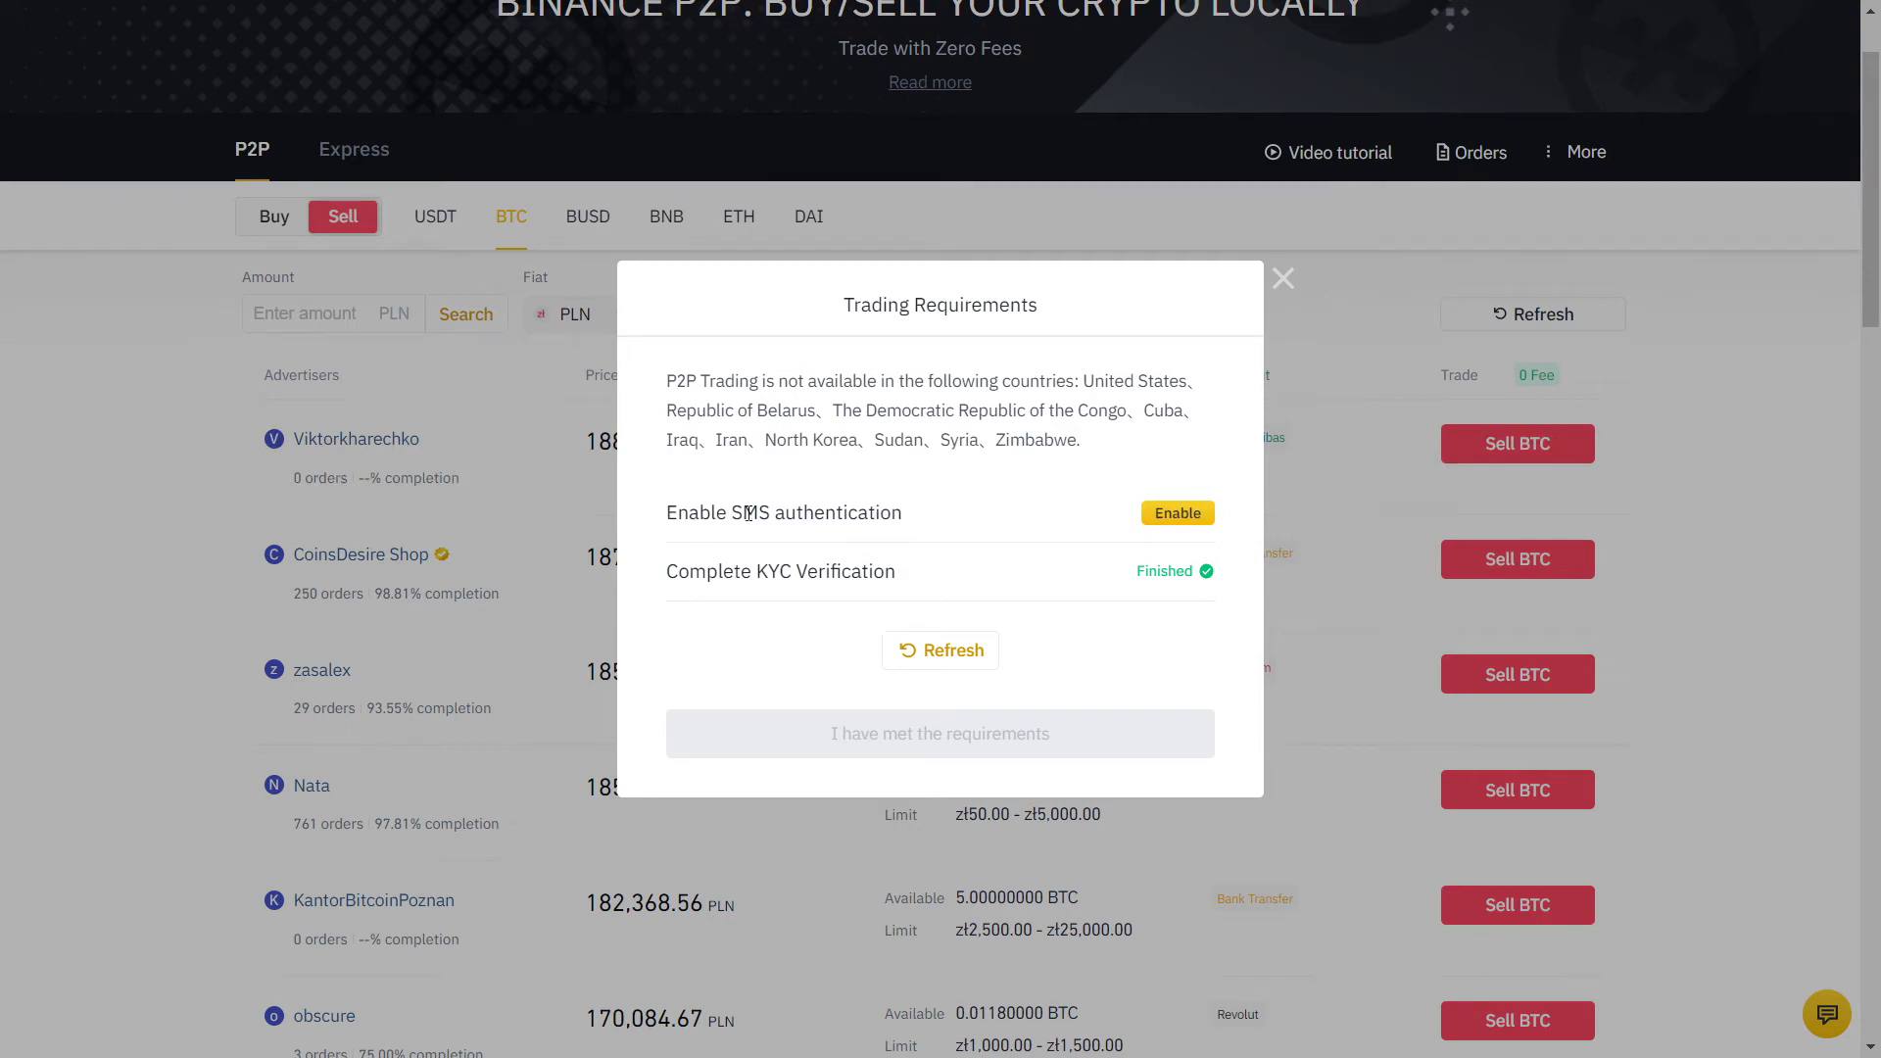
pyautogui.moveTo(891, 609)
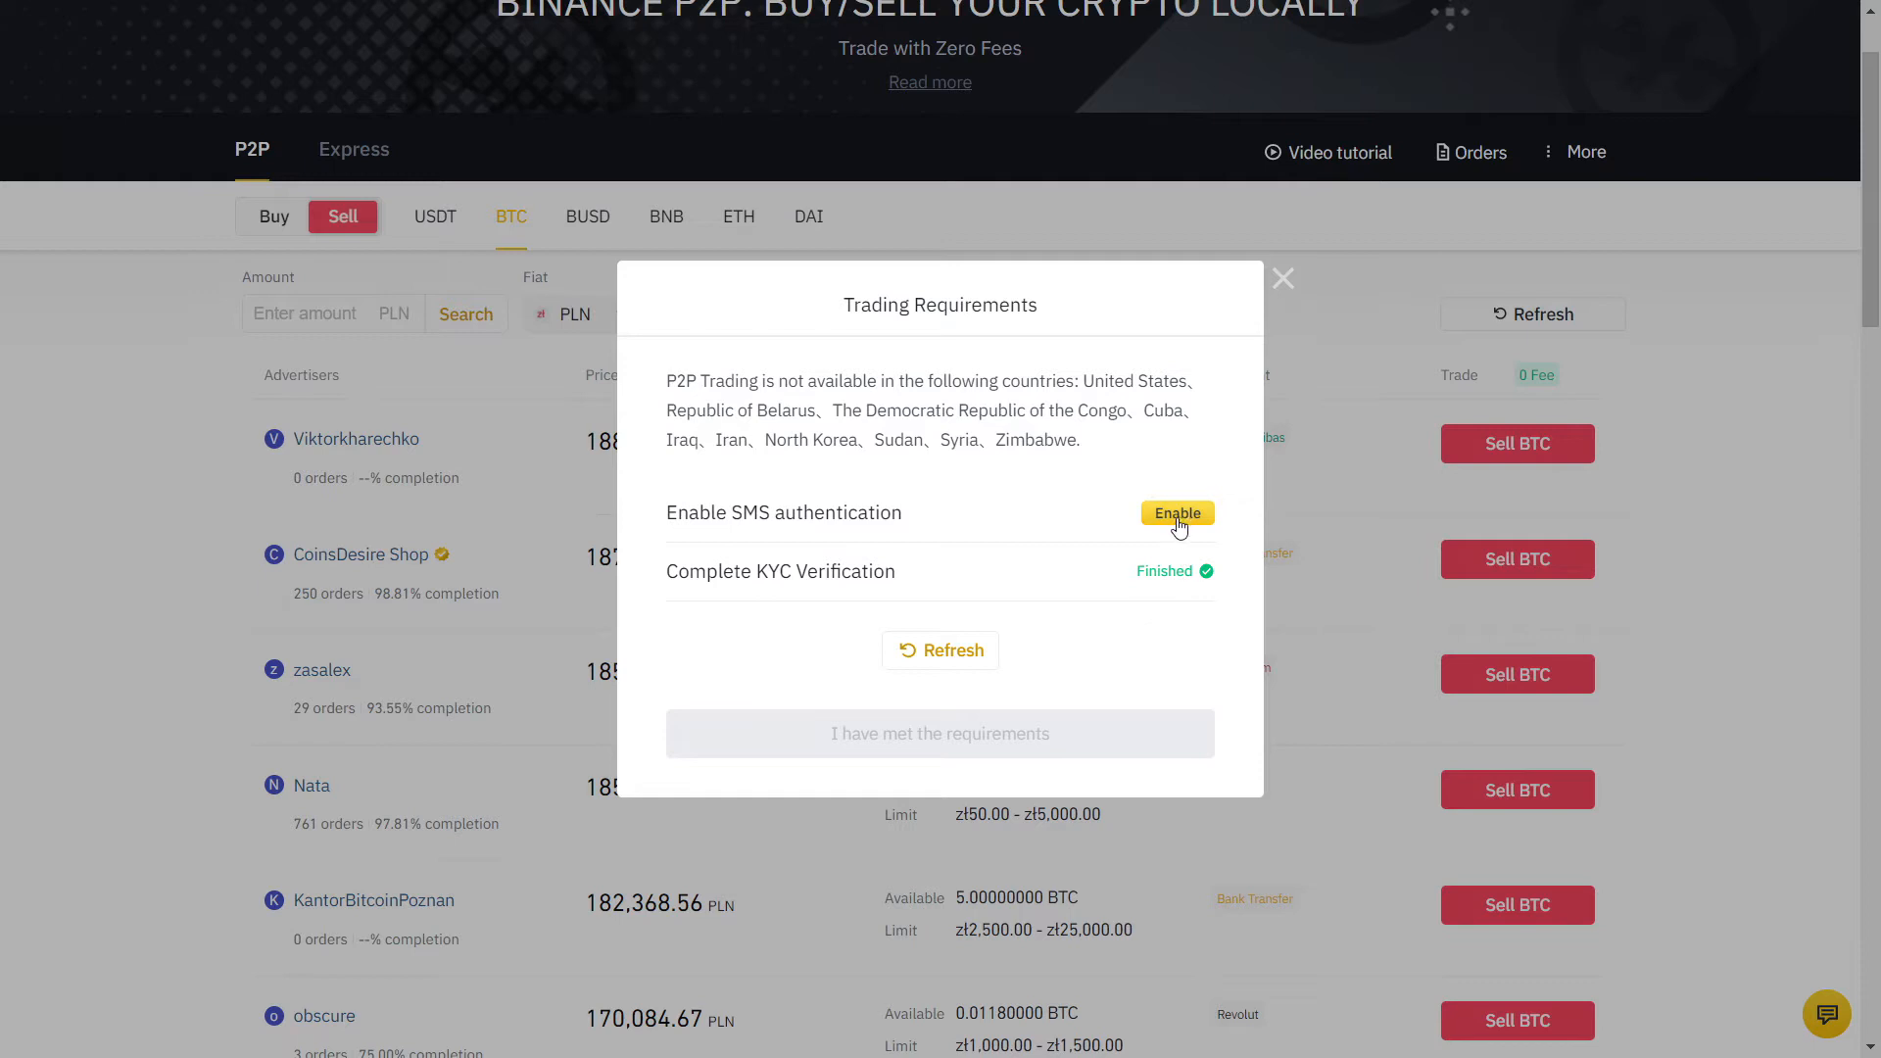
pyautogui.click(1177, 514)
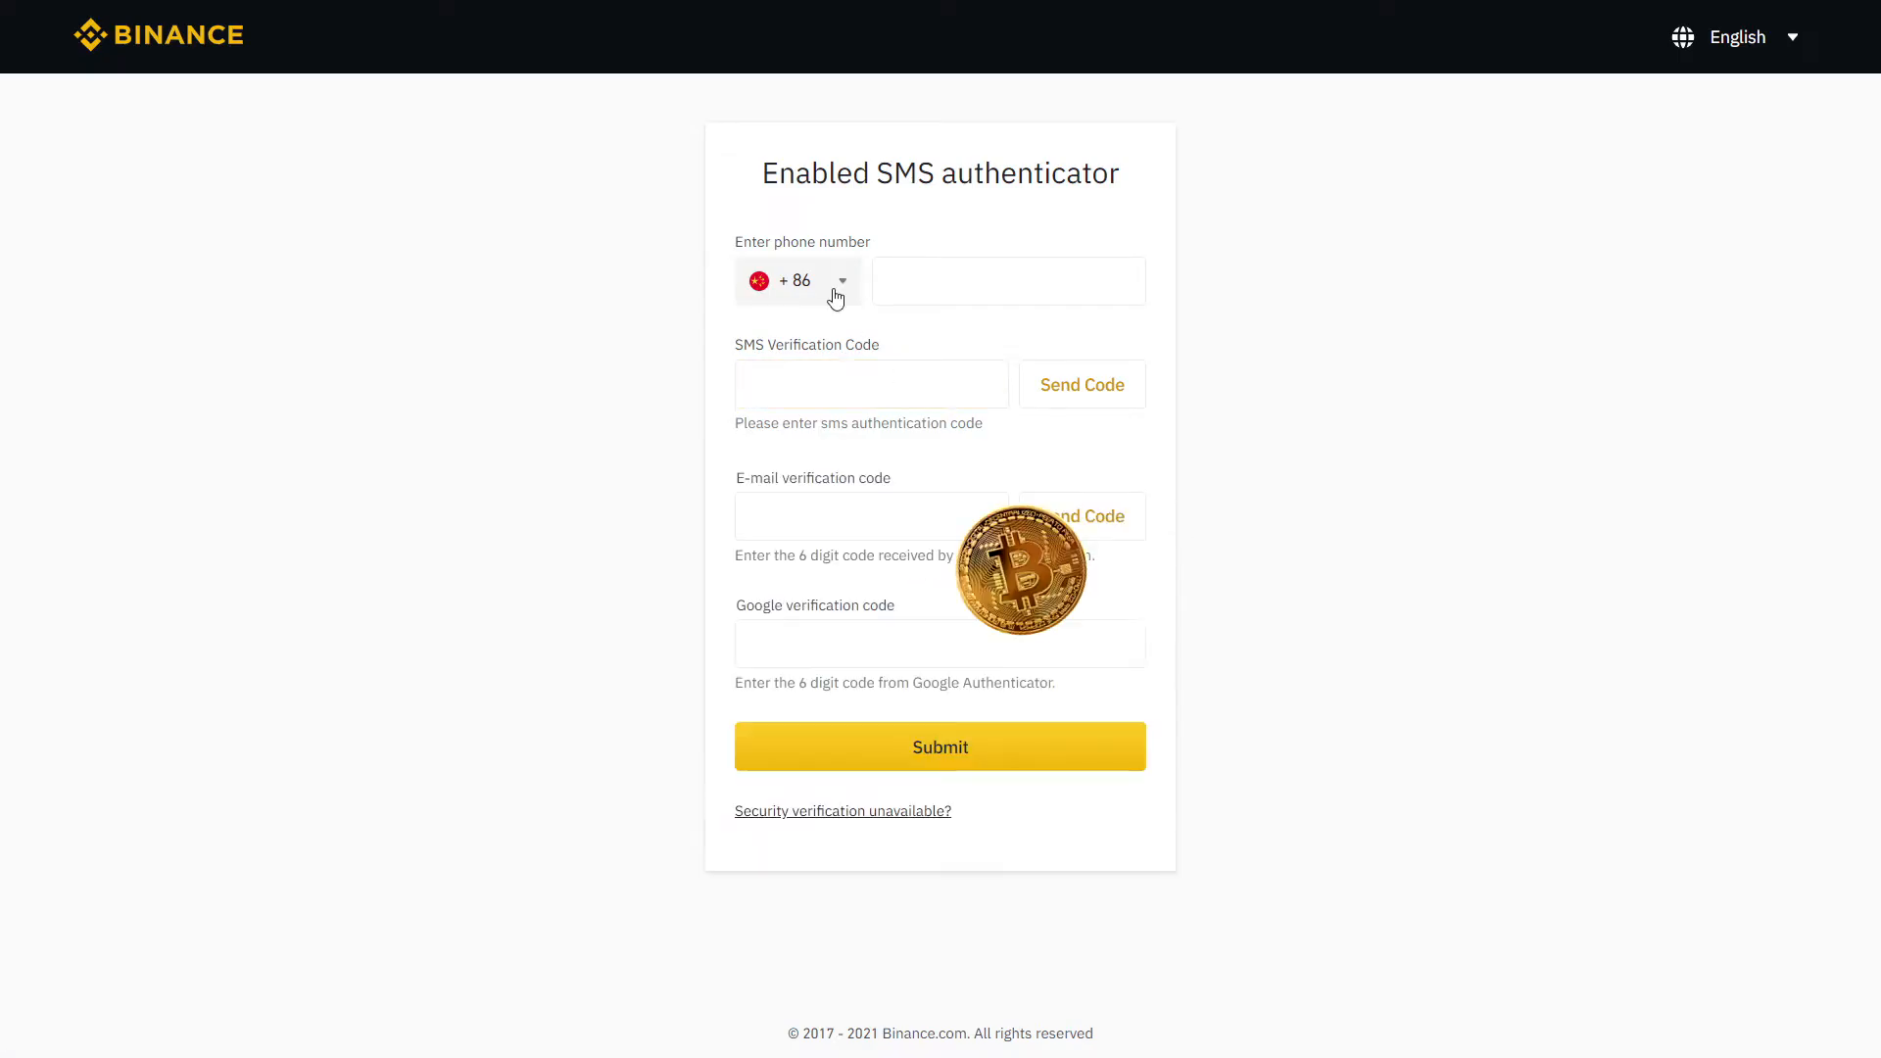
pyautogui.click(1080, 384)
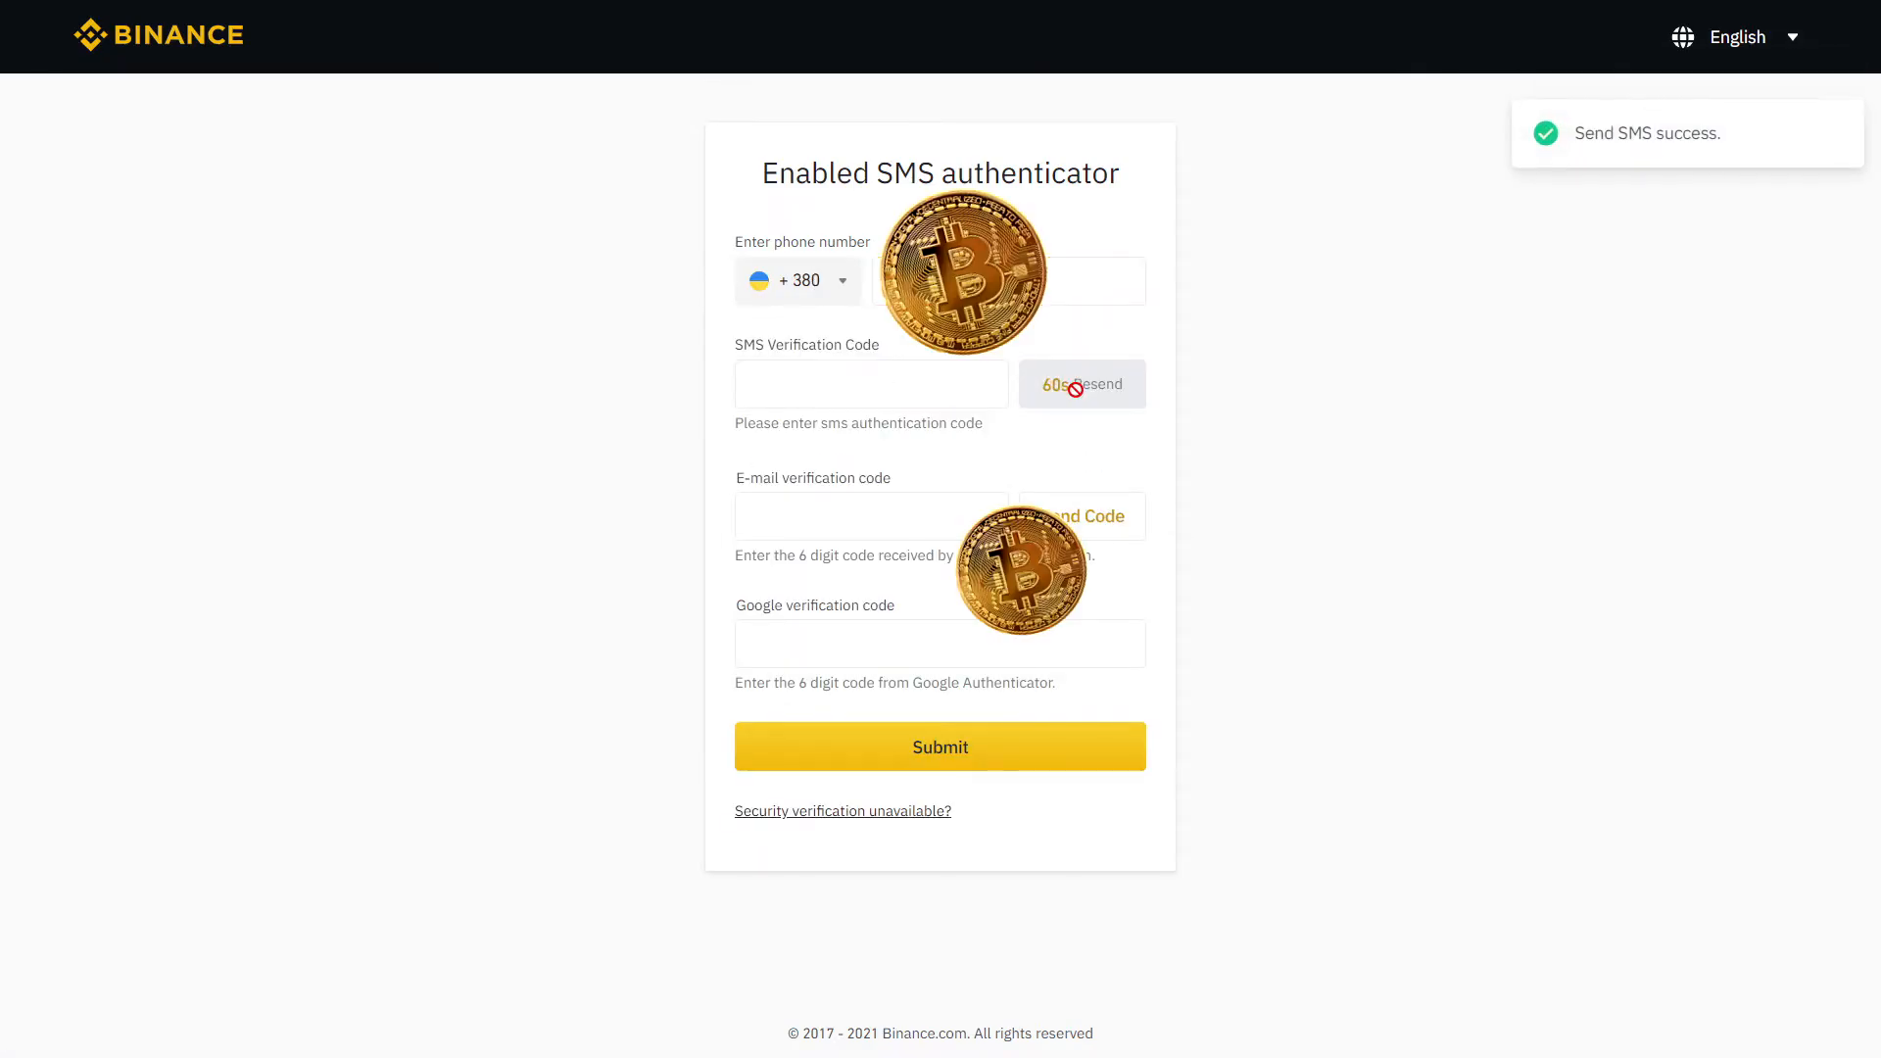
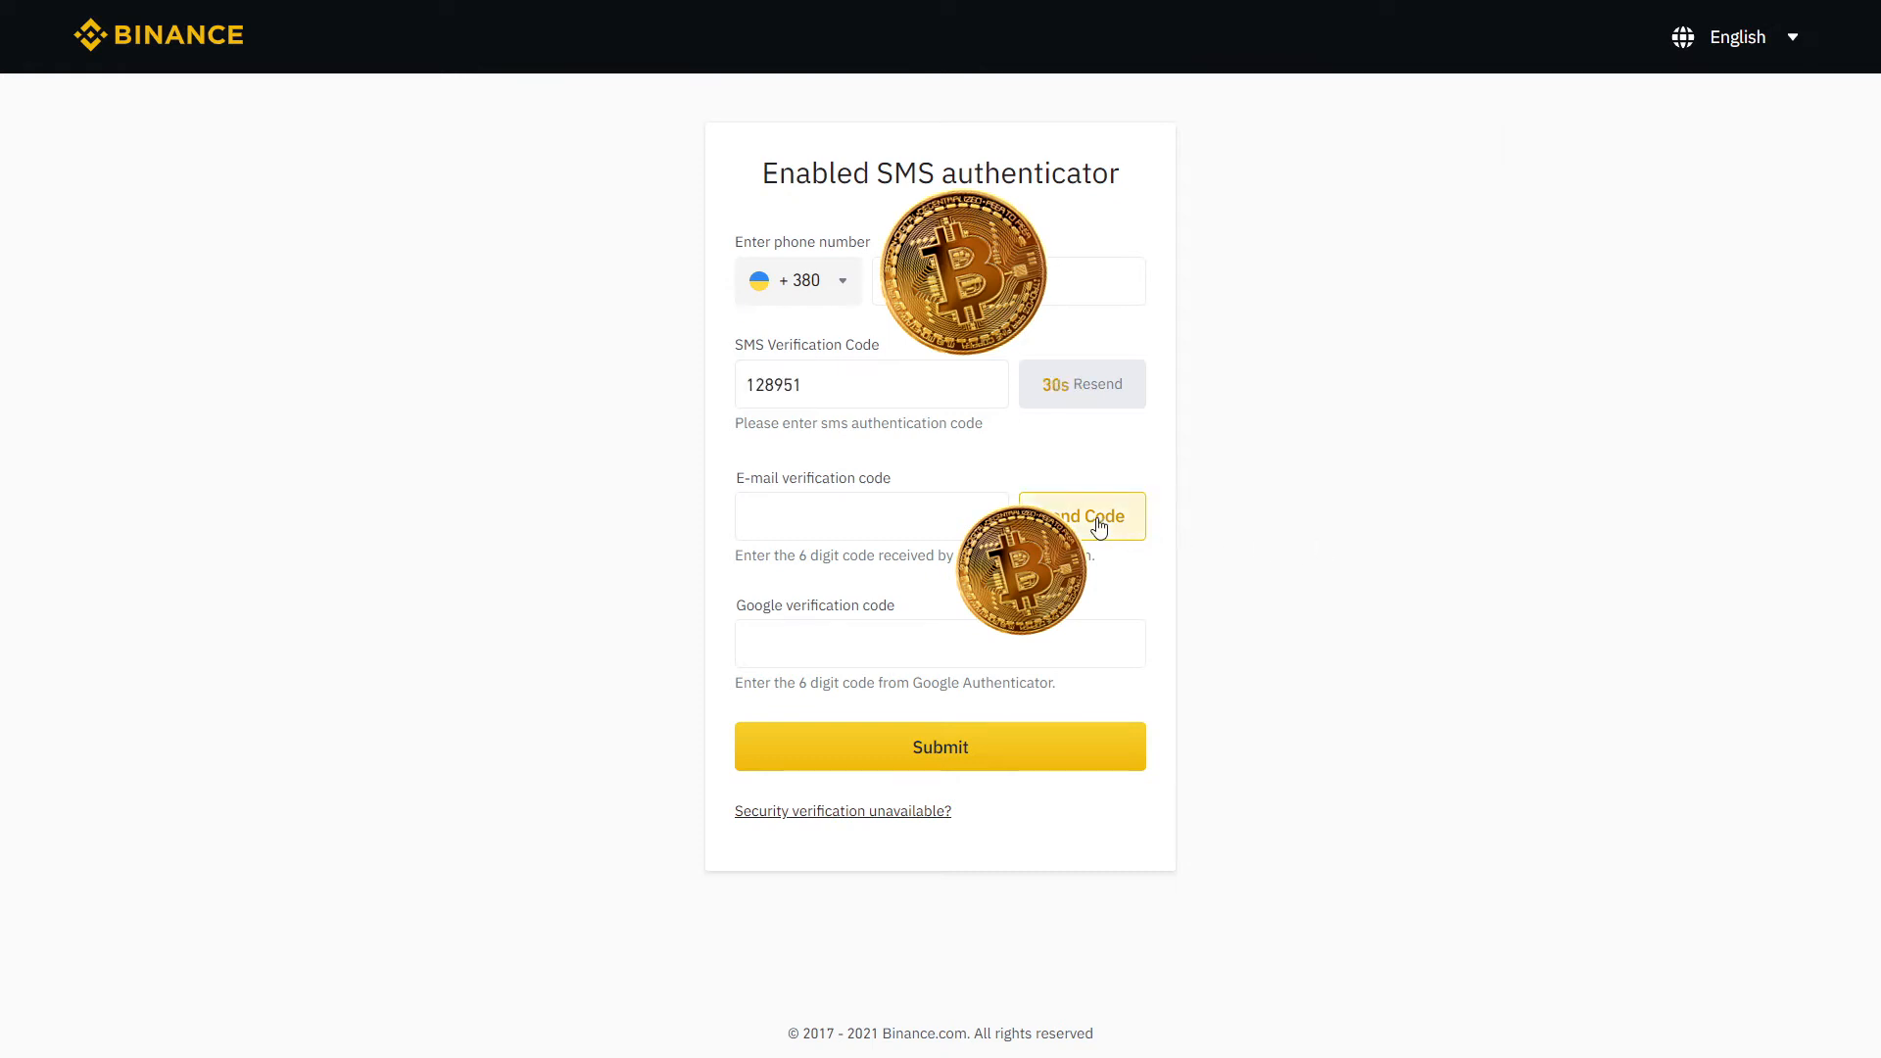
pyautogui.click(1081, 517)
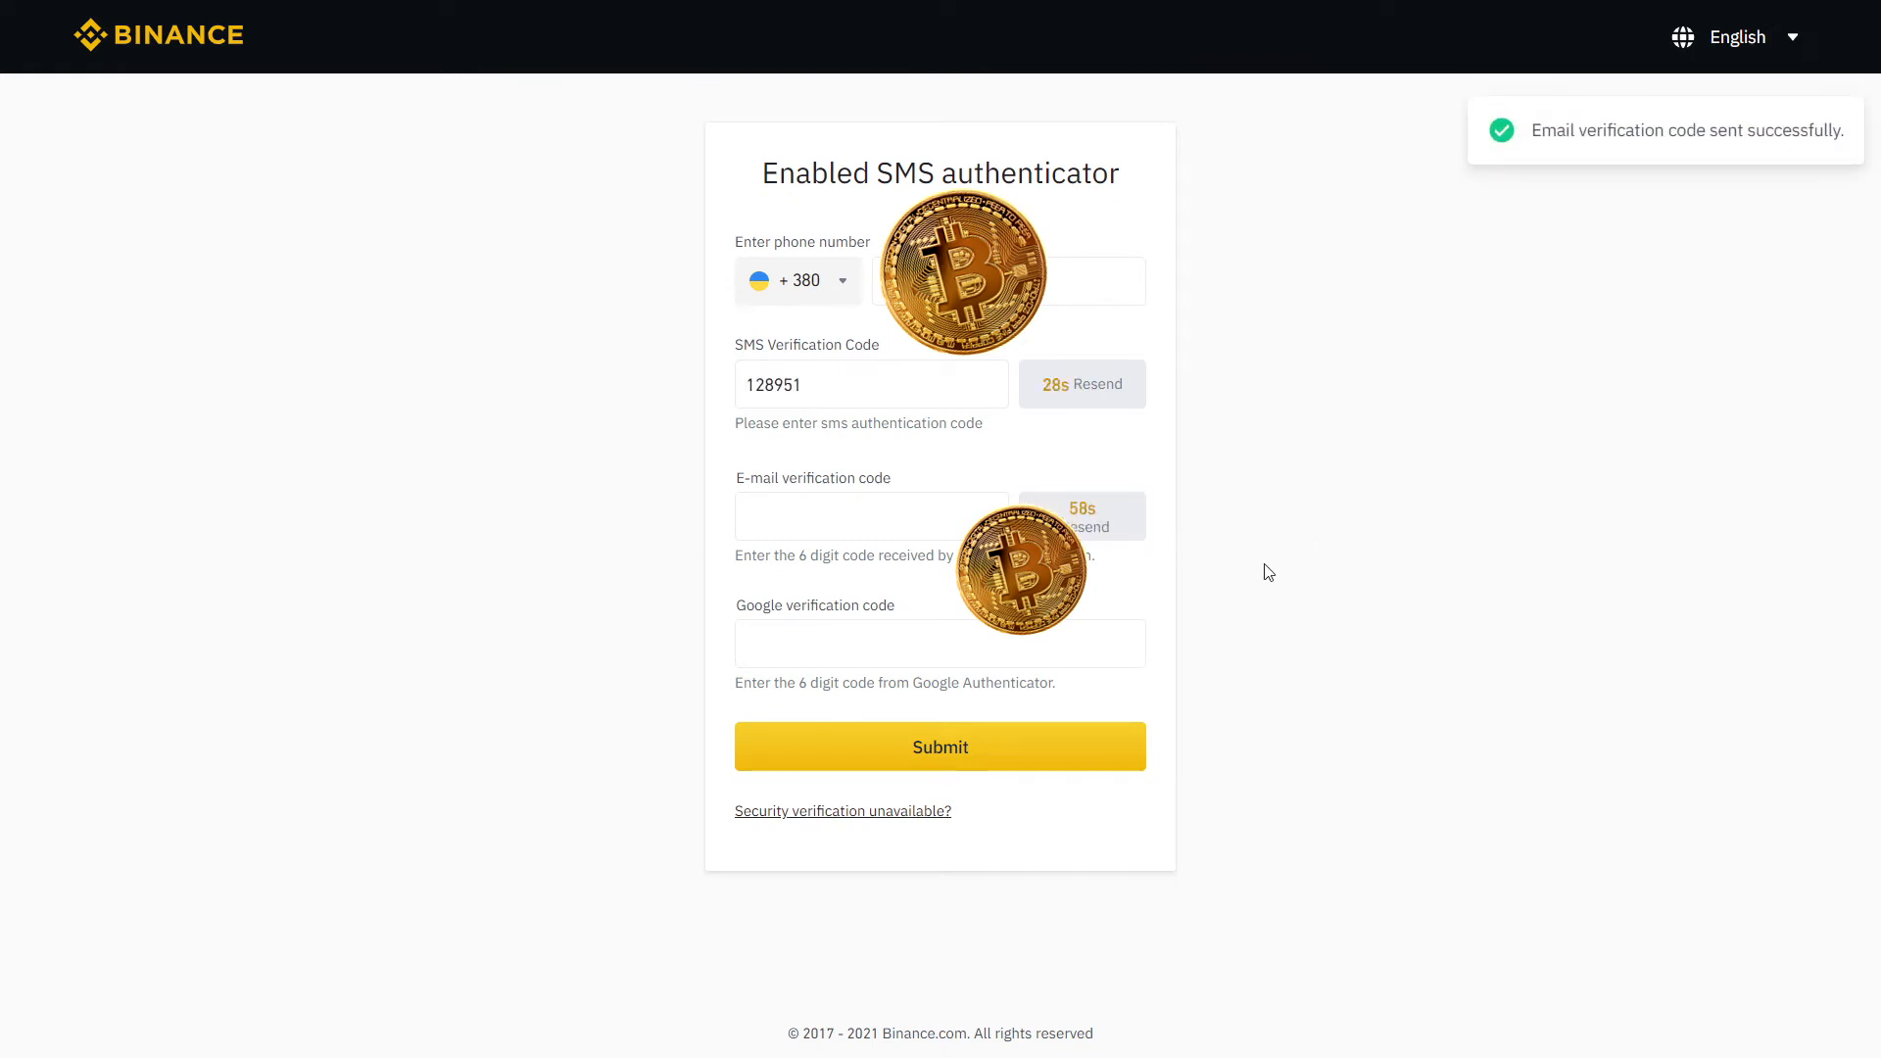
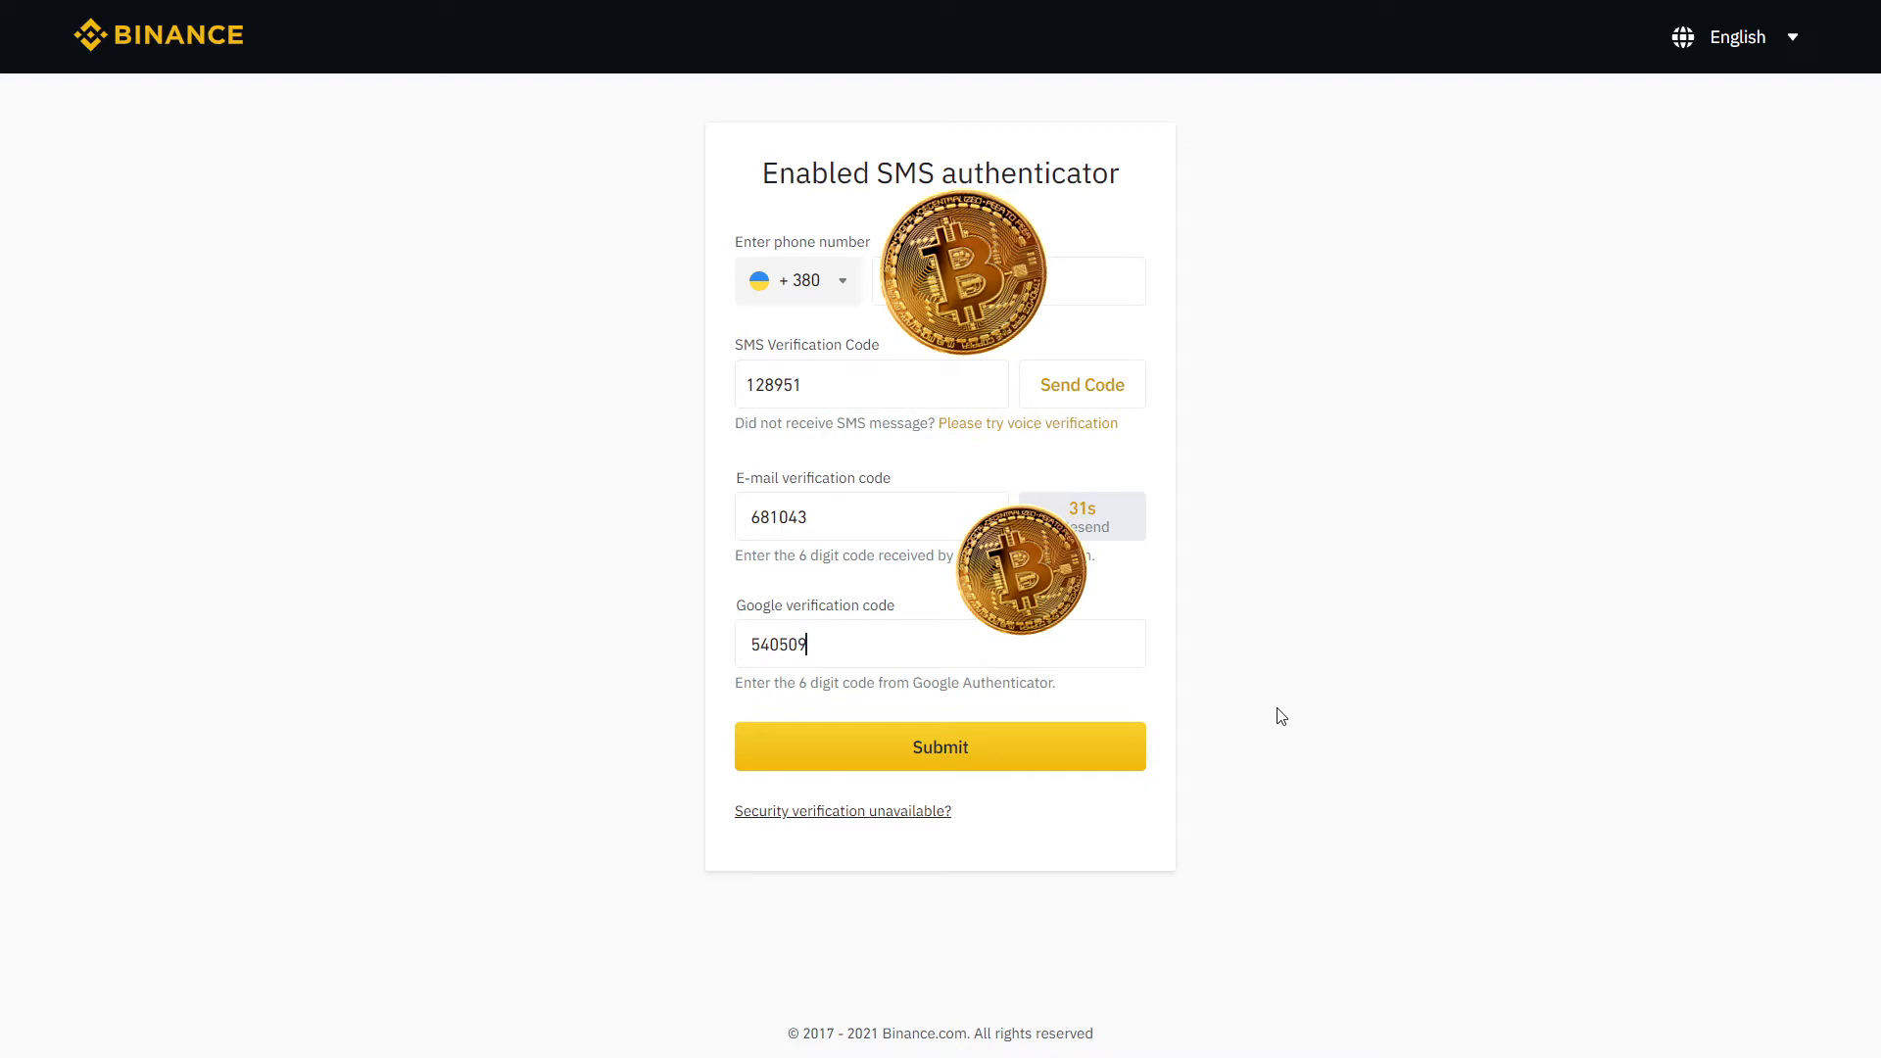
pyautogui.click(939, 747)
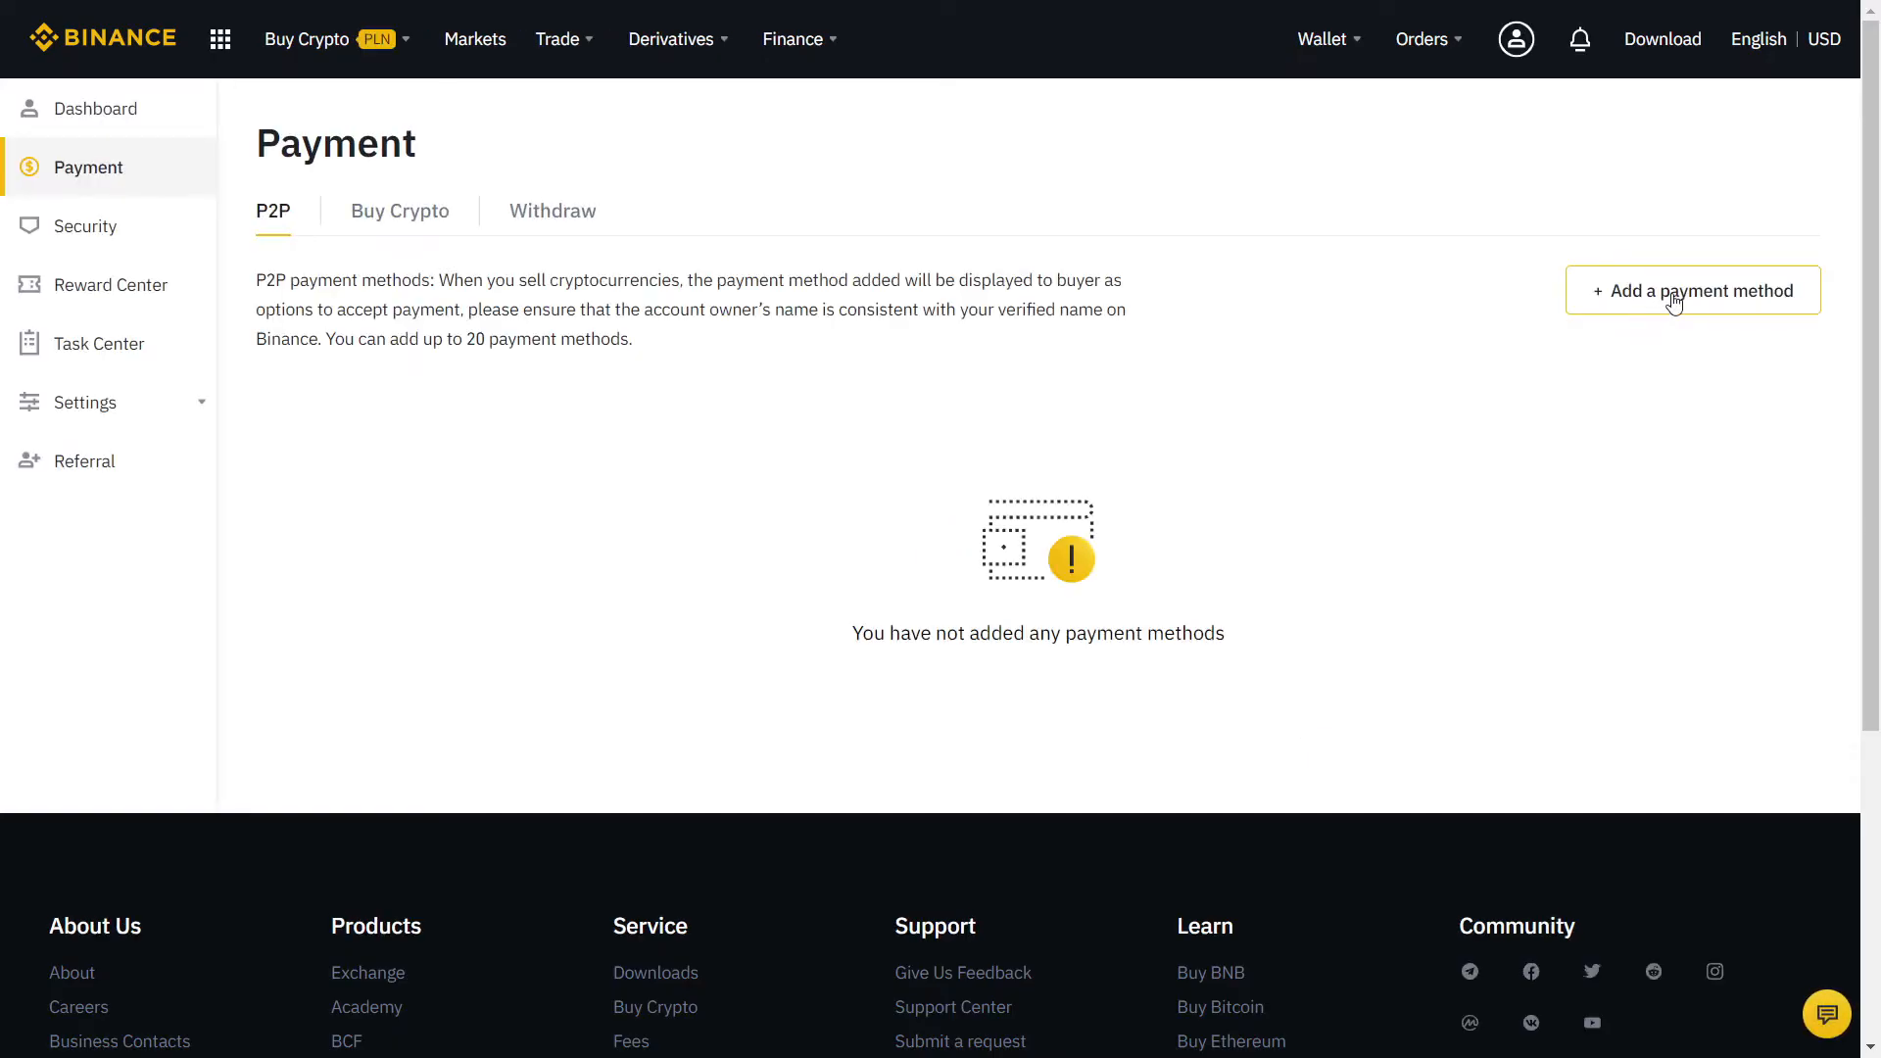
# Step: Search payment methods for 'mill' and select Millenium bank
pyautogui.click(1693, 290)
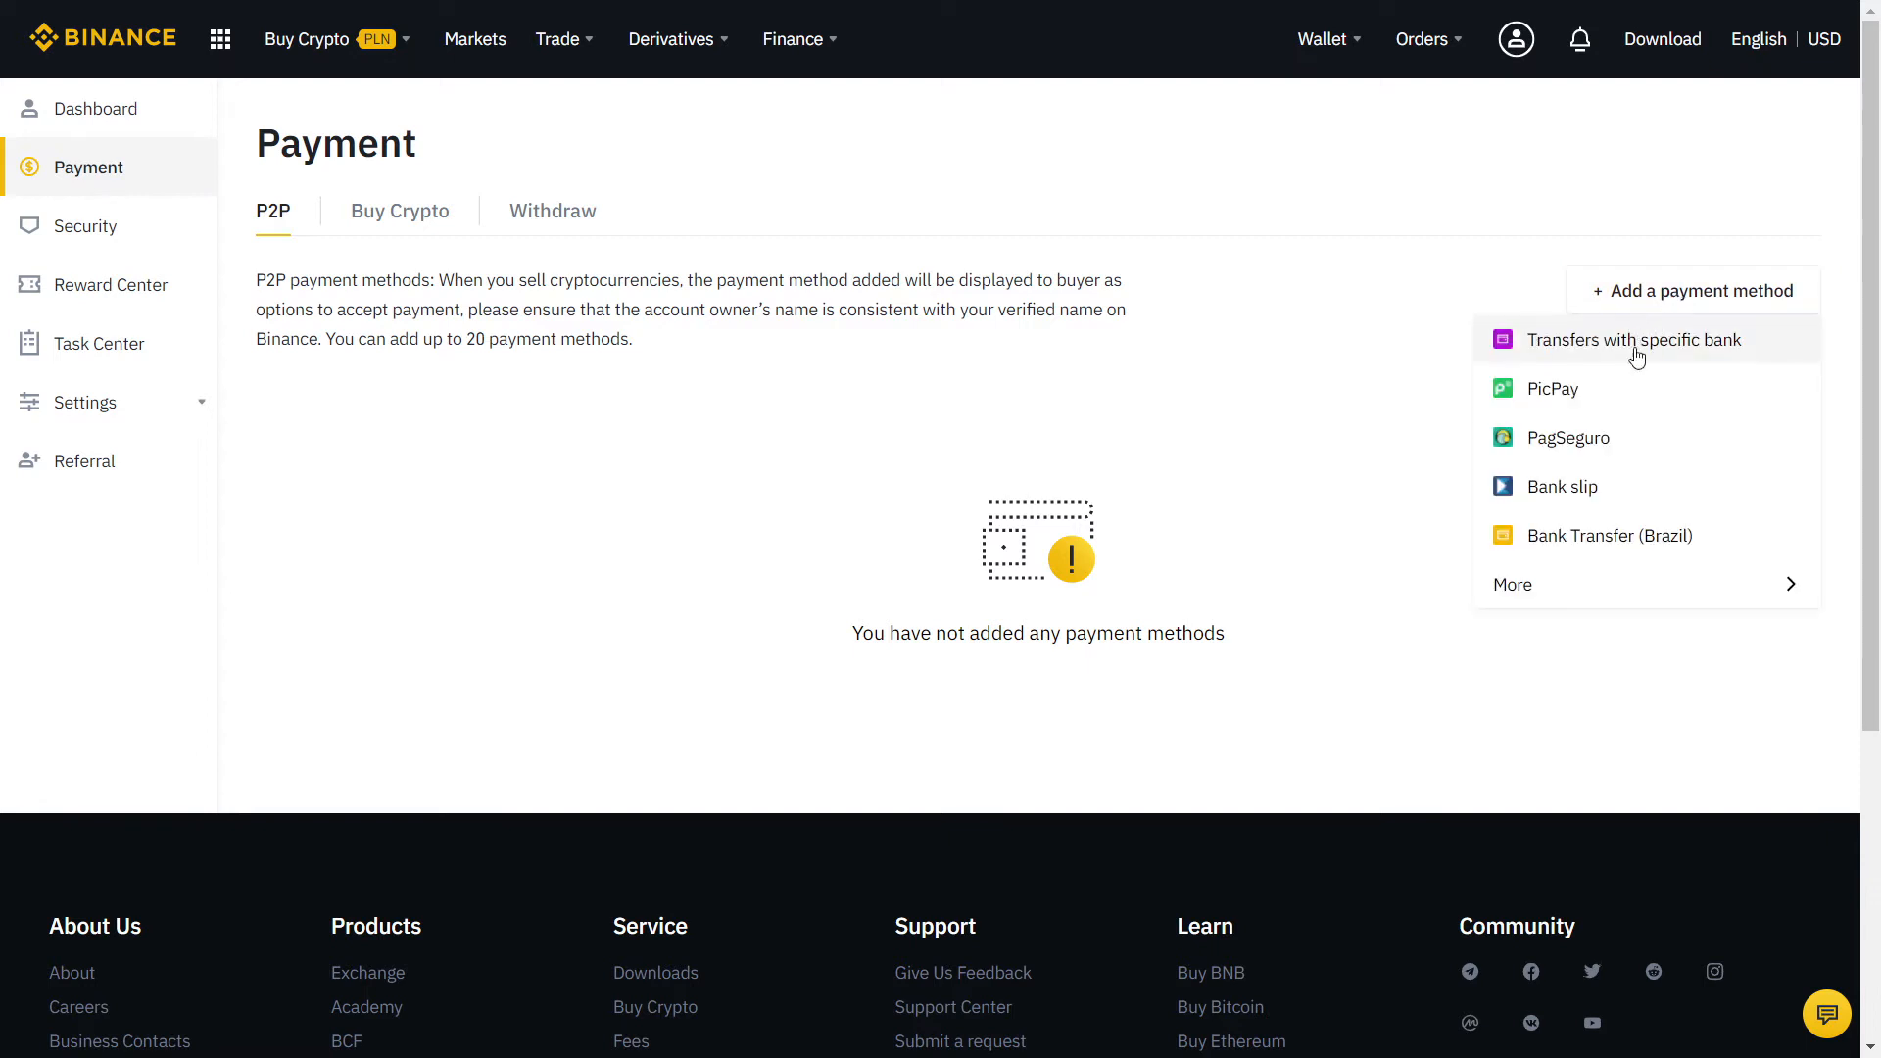
pyautogui.moveTo(1615, 589)
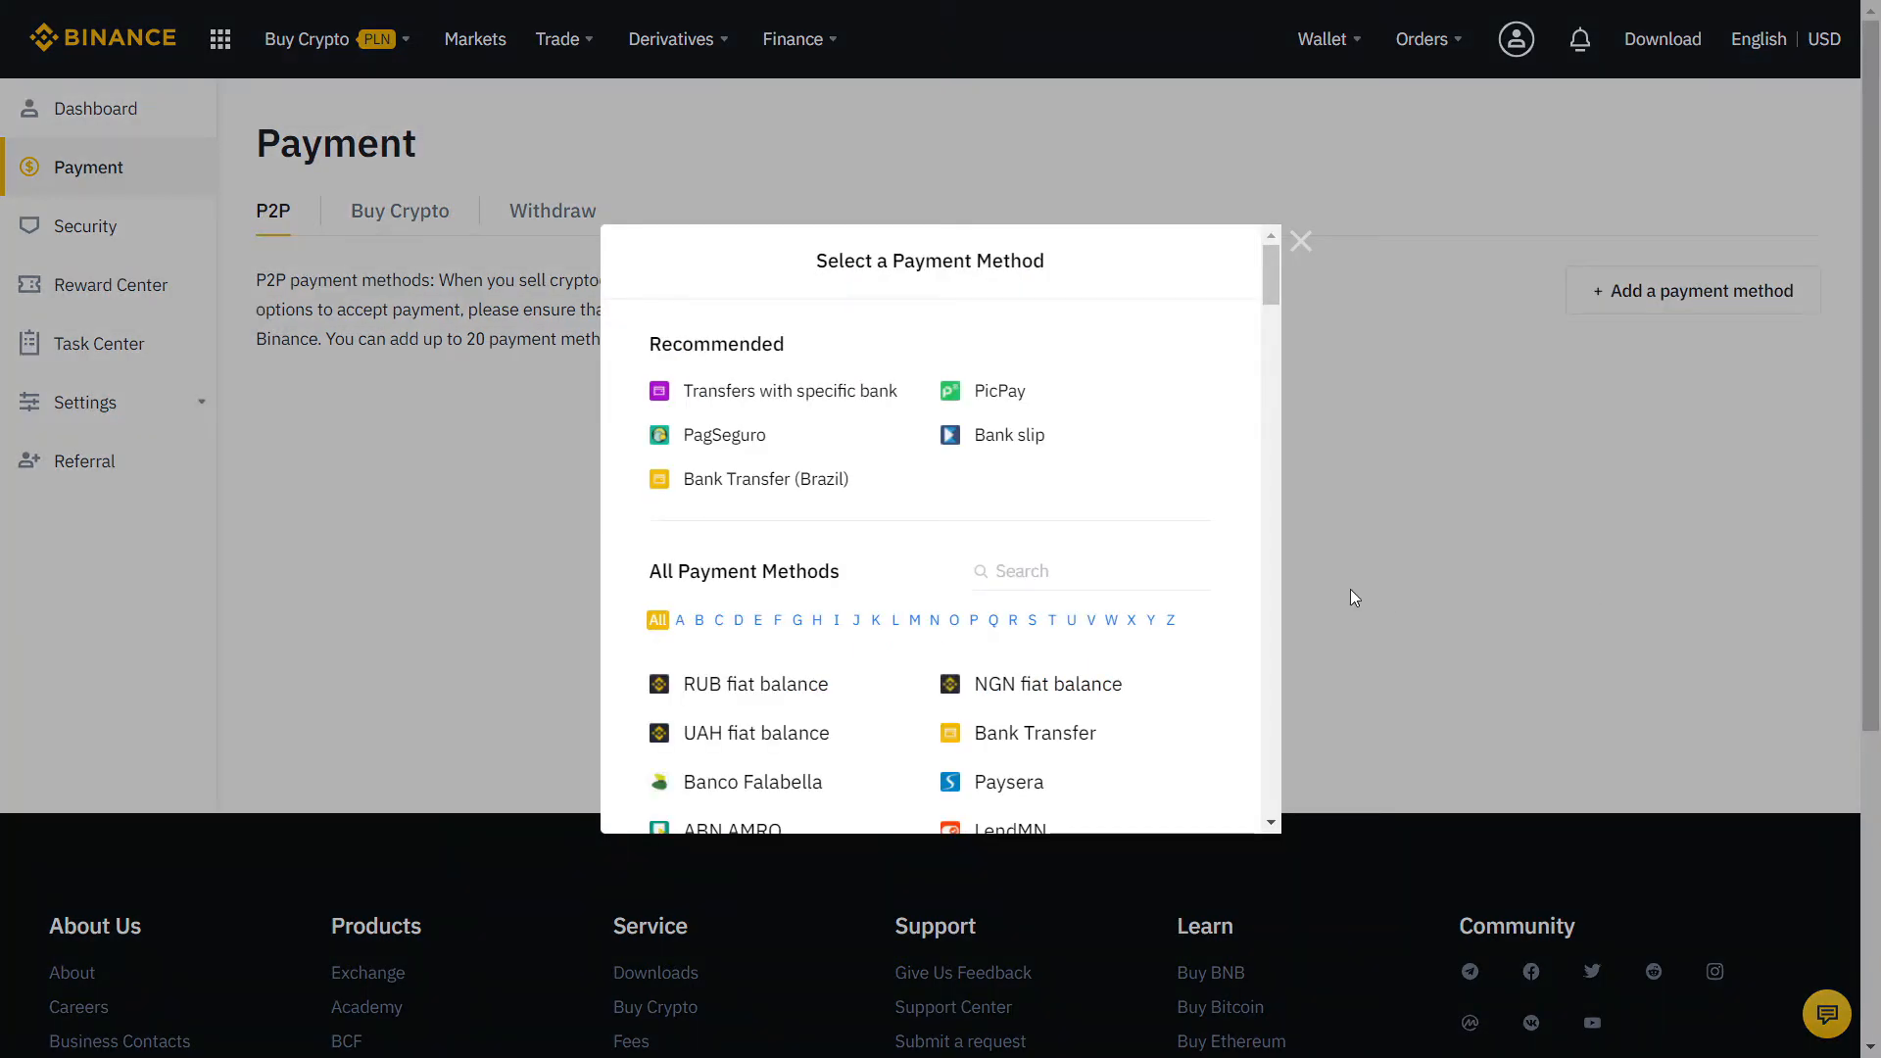
pyautogui.click(1079, 570)
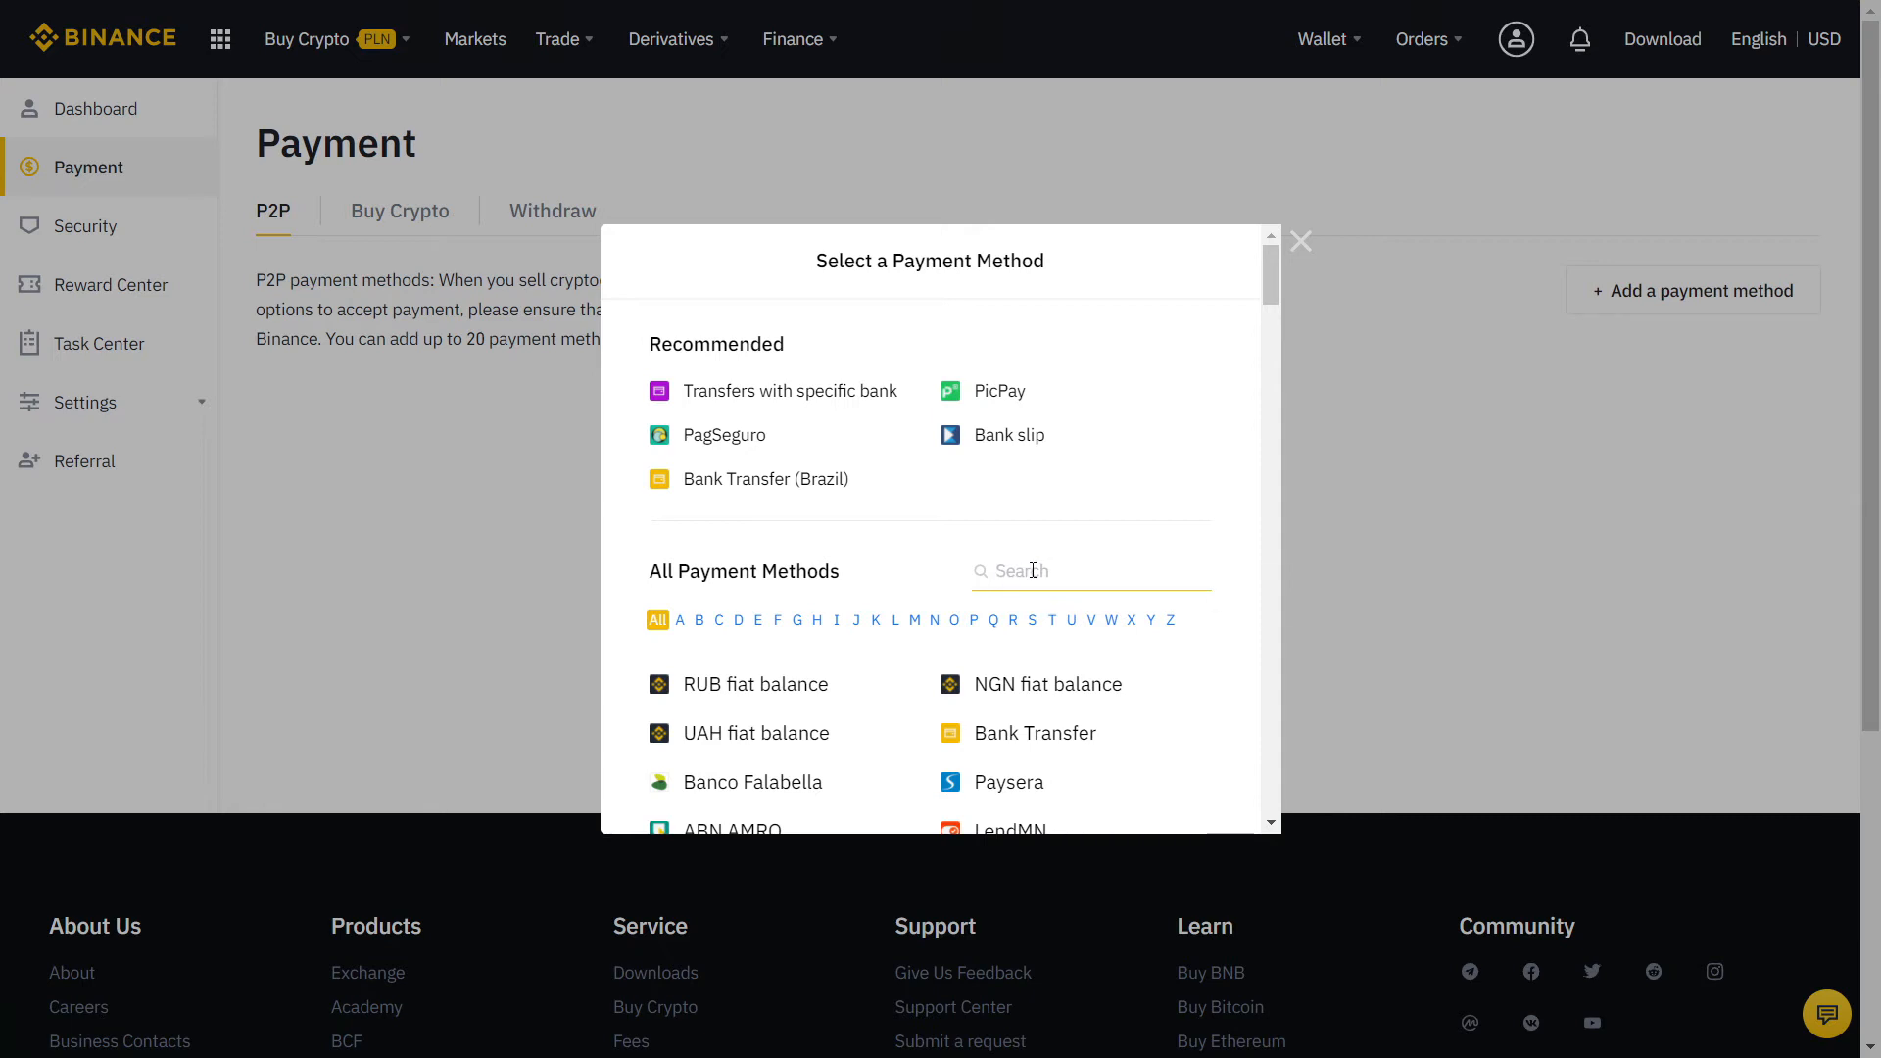
pyautogui.write('mill')
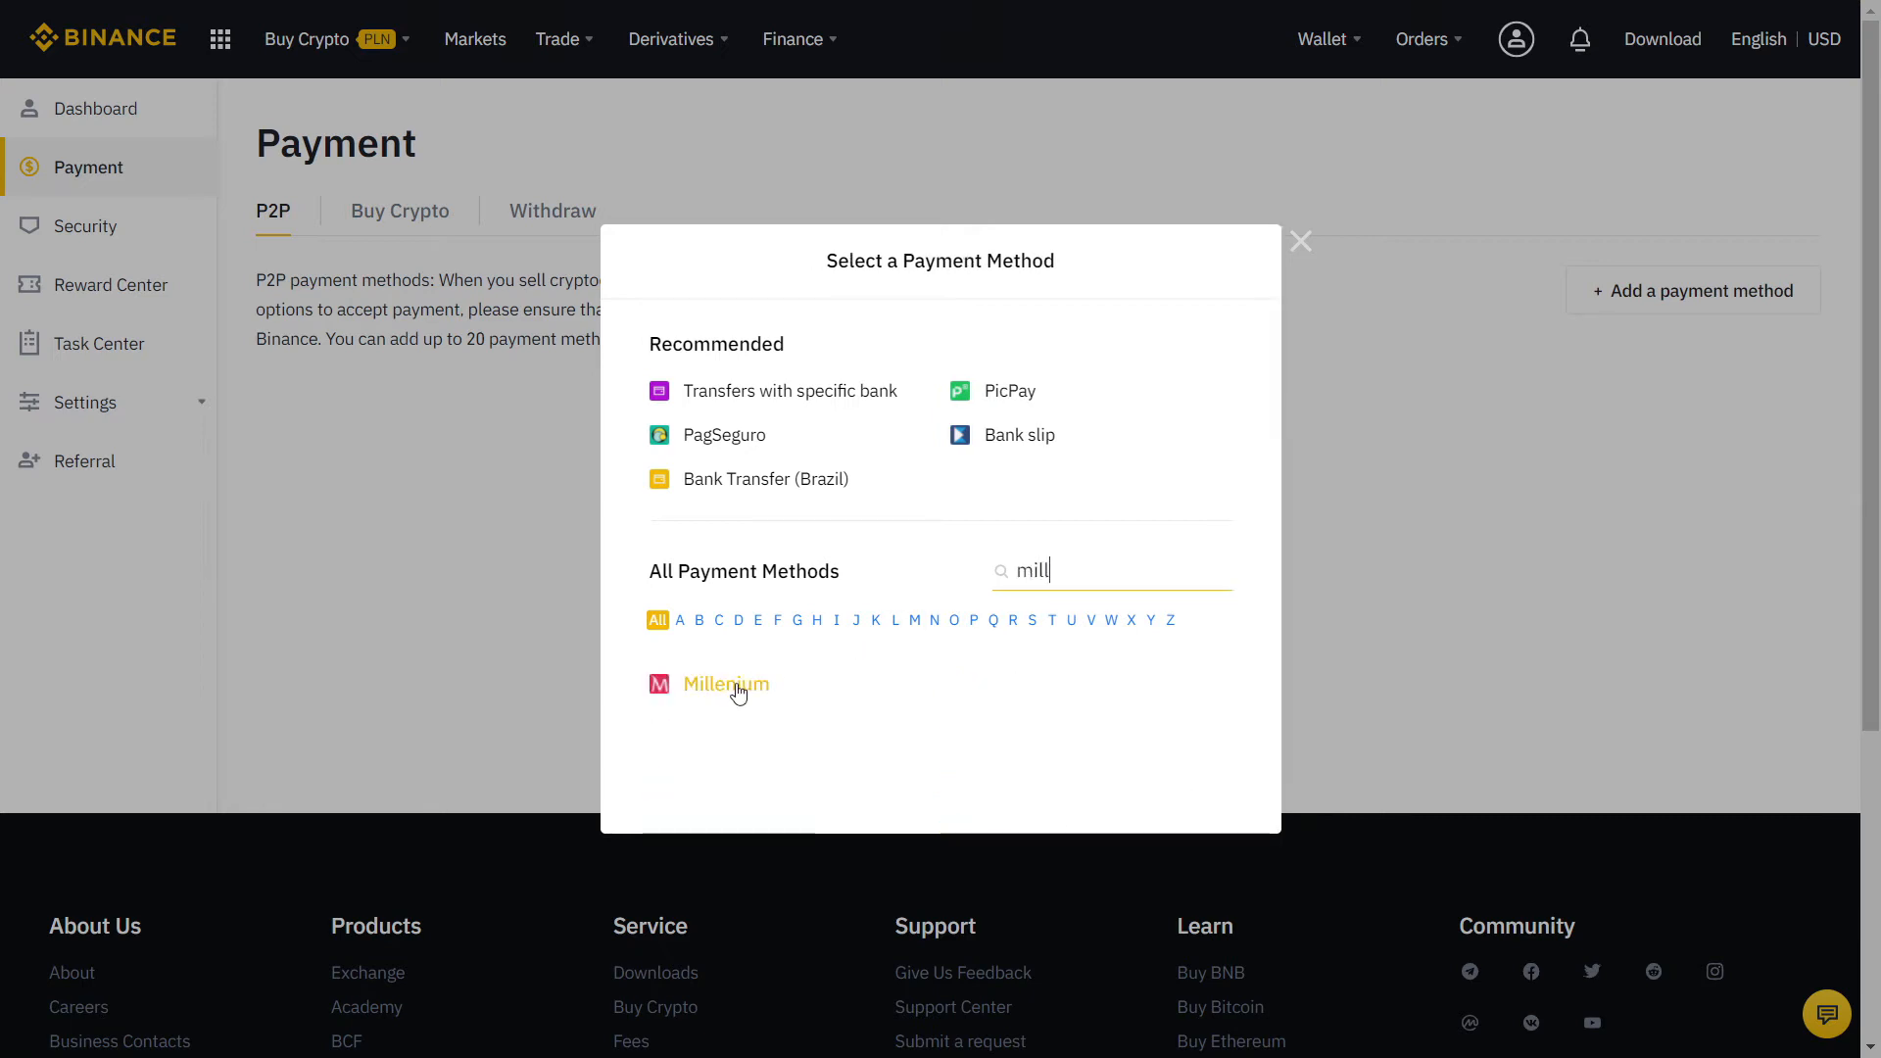
pyautogui.click(725, 684)
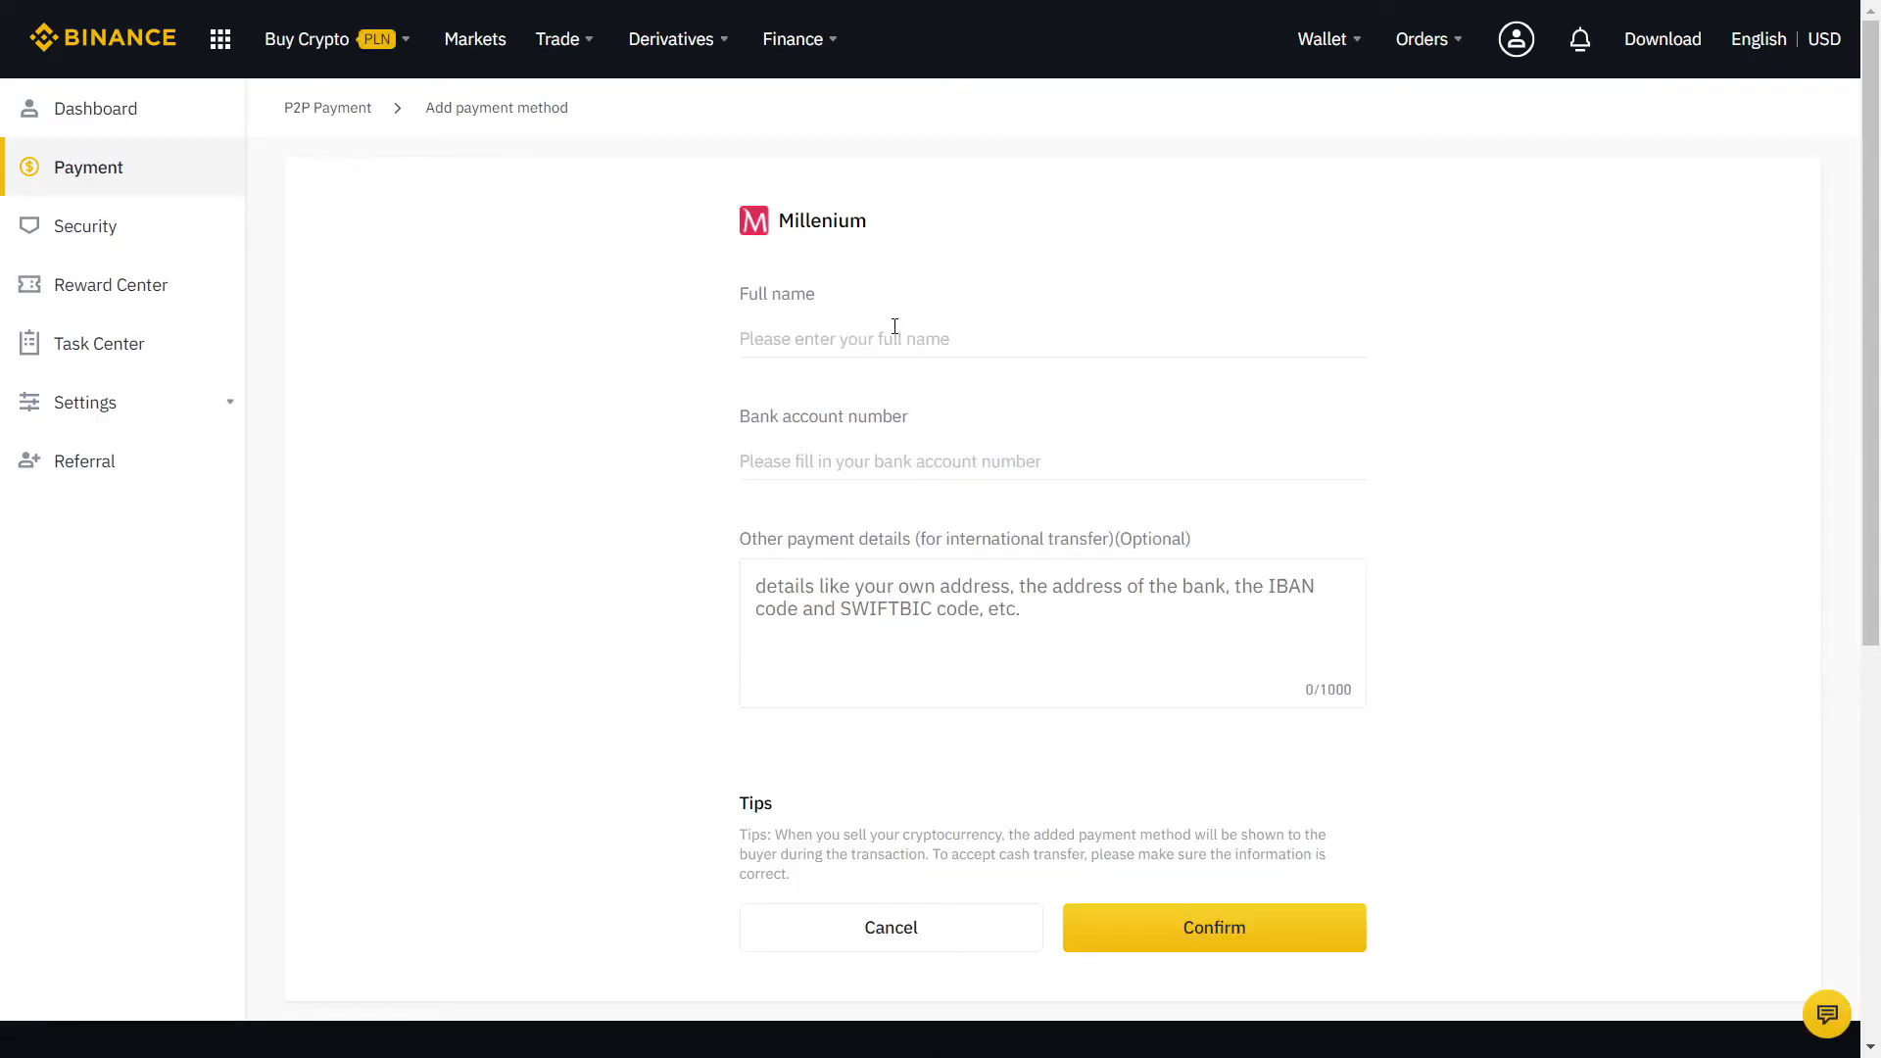
# Step: Confirm the Millenium payment method and pass Google authenticator verification
pyautogui.click(1212, 926)
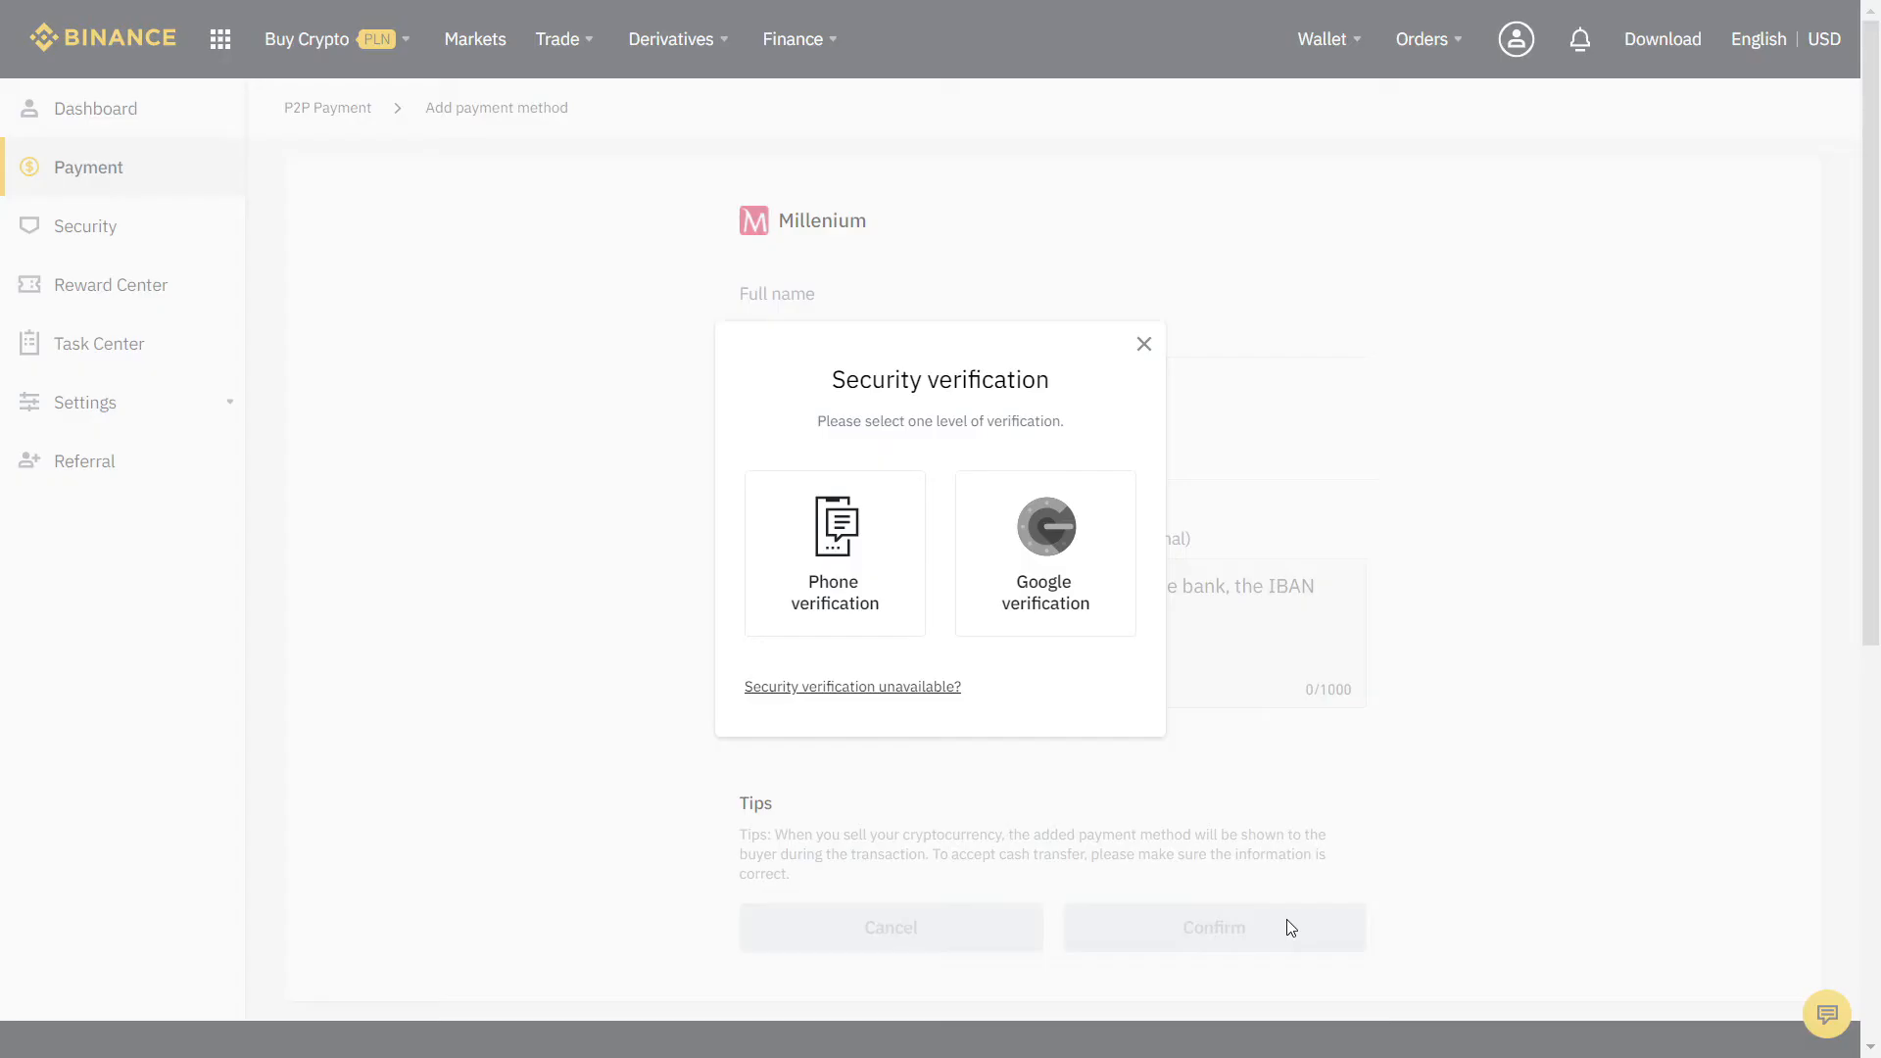
pyautogui.moveTo(1263, 879)
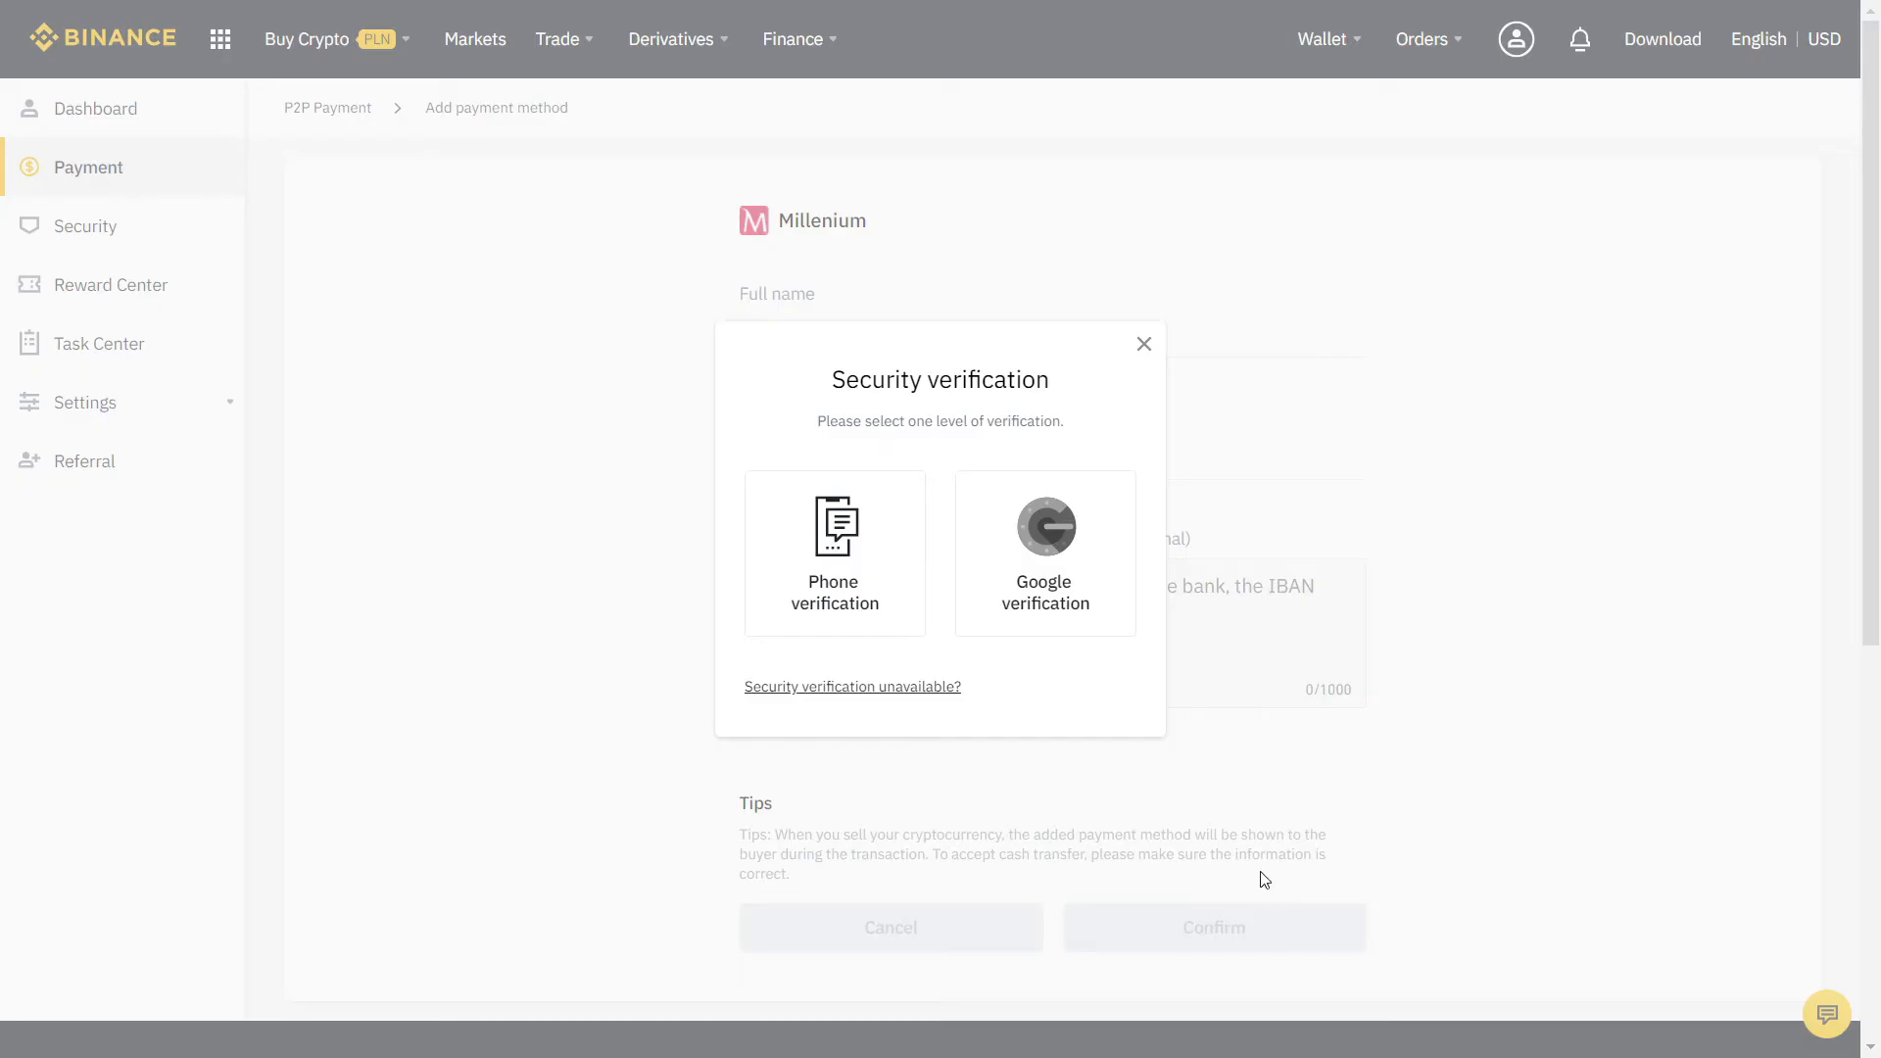
pyautogui.moveTo(1176, 736)
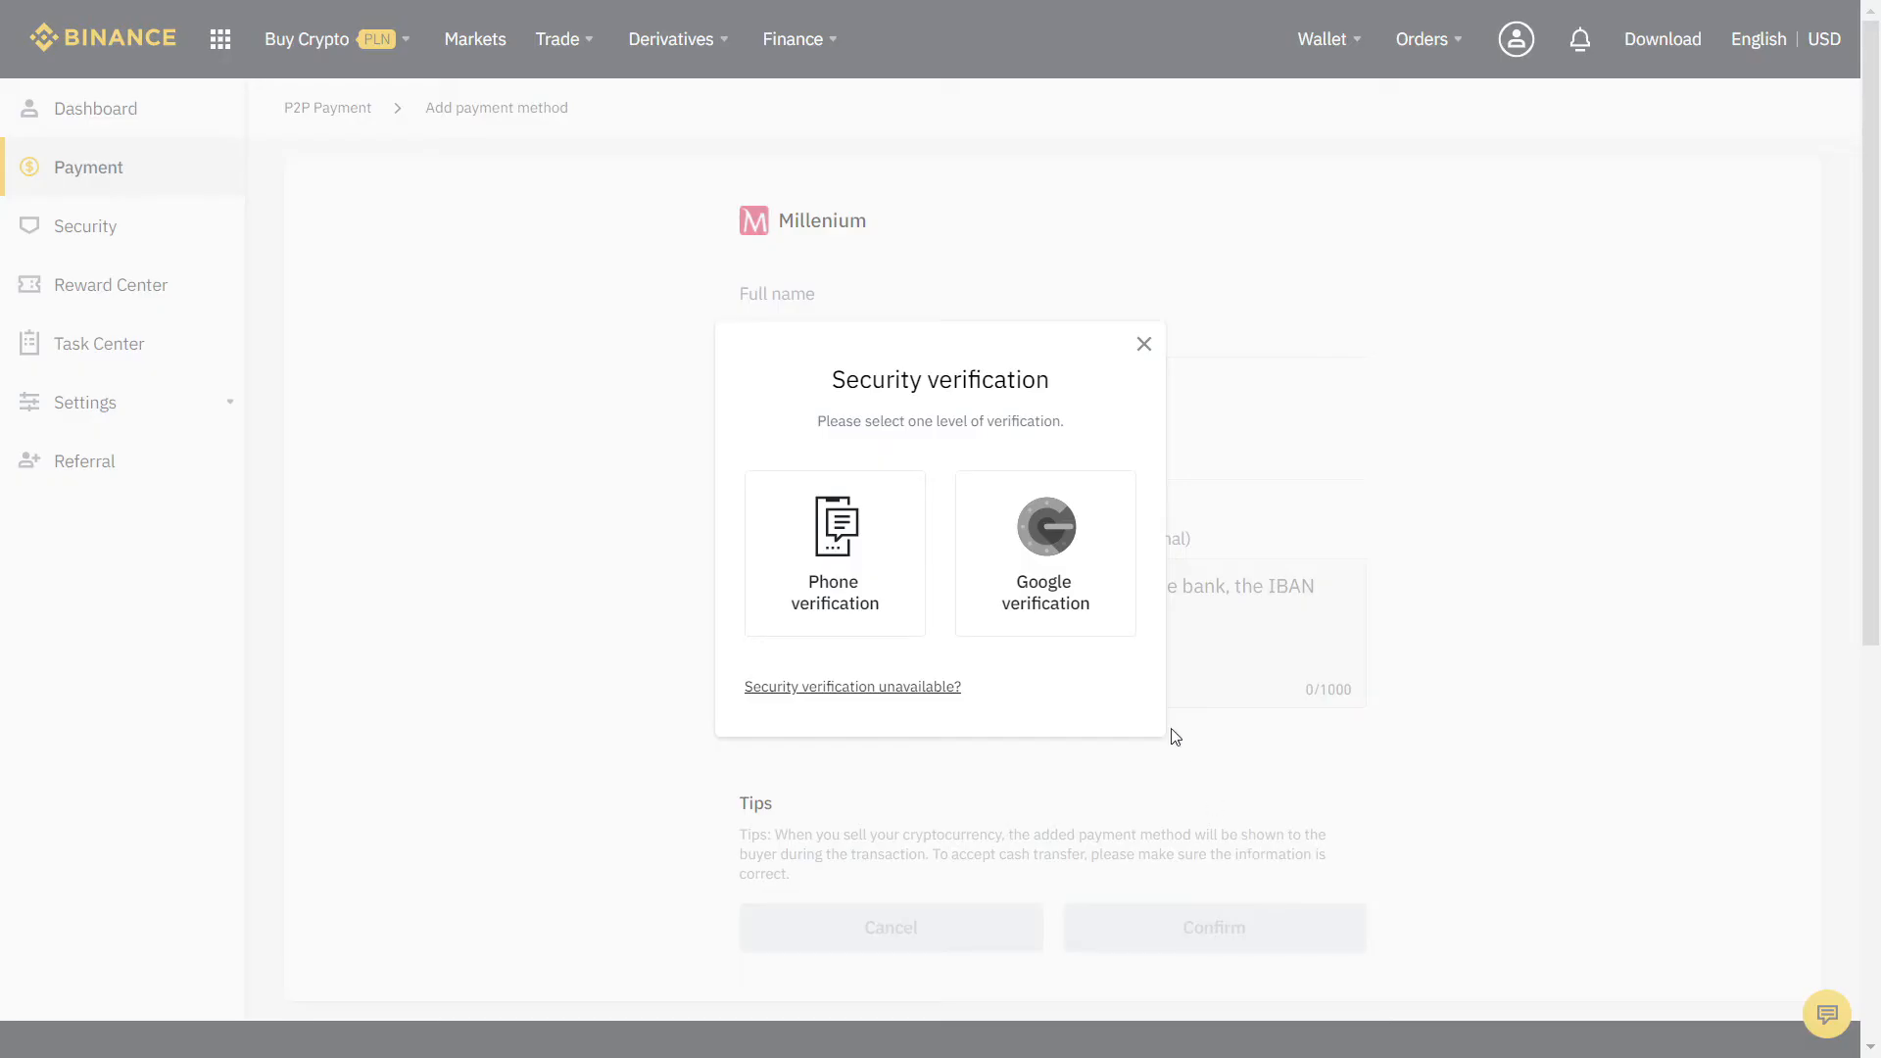
pyautogui.click(1044, 553)
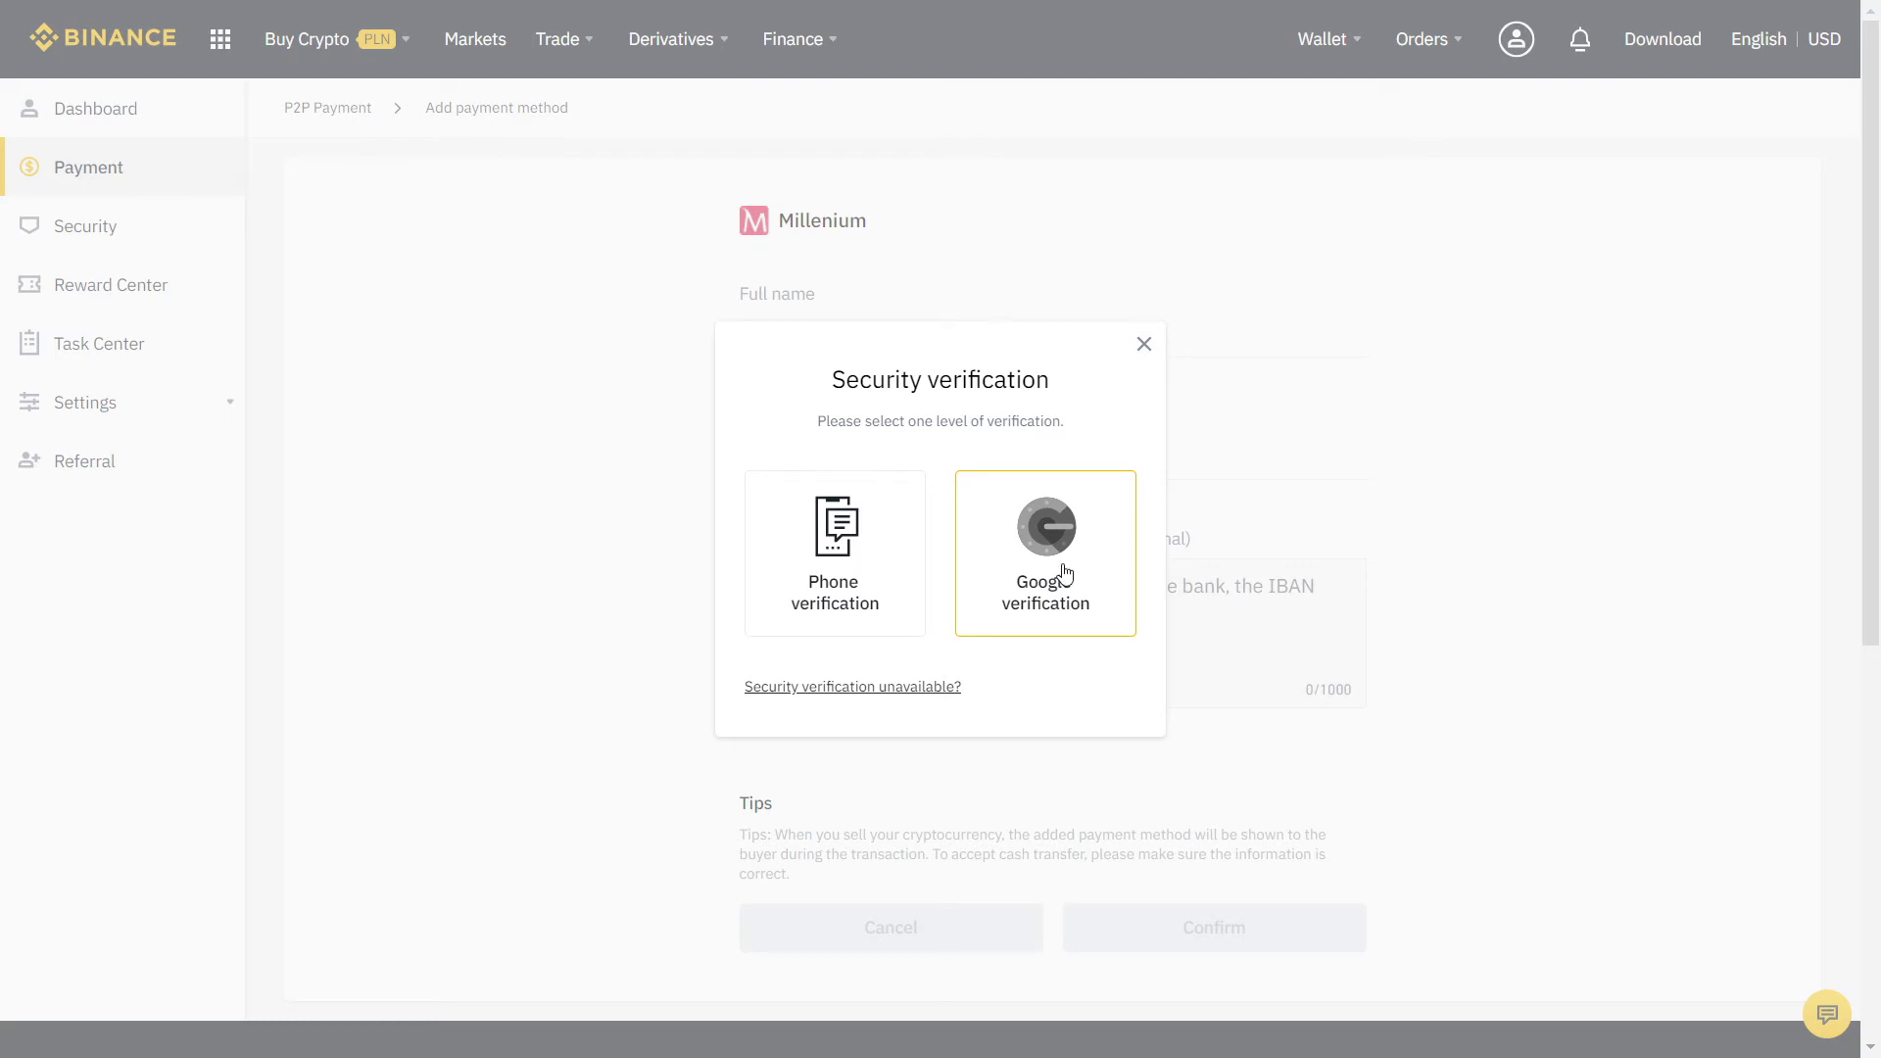
pyautogui.click(1046, 553)
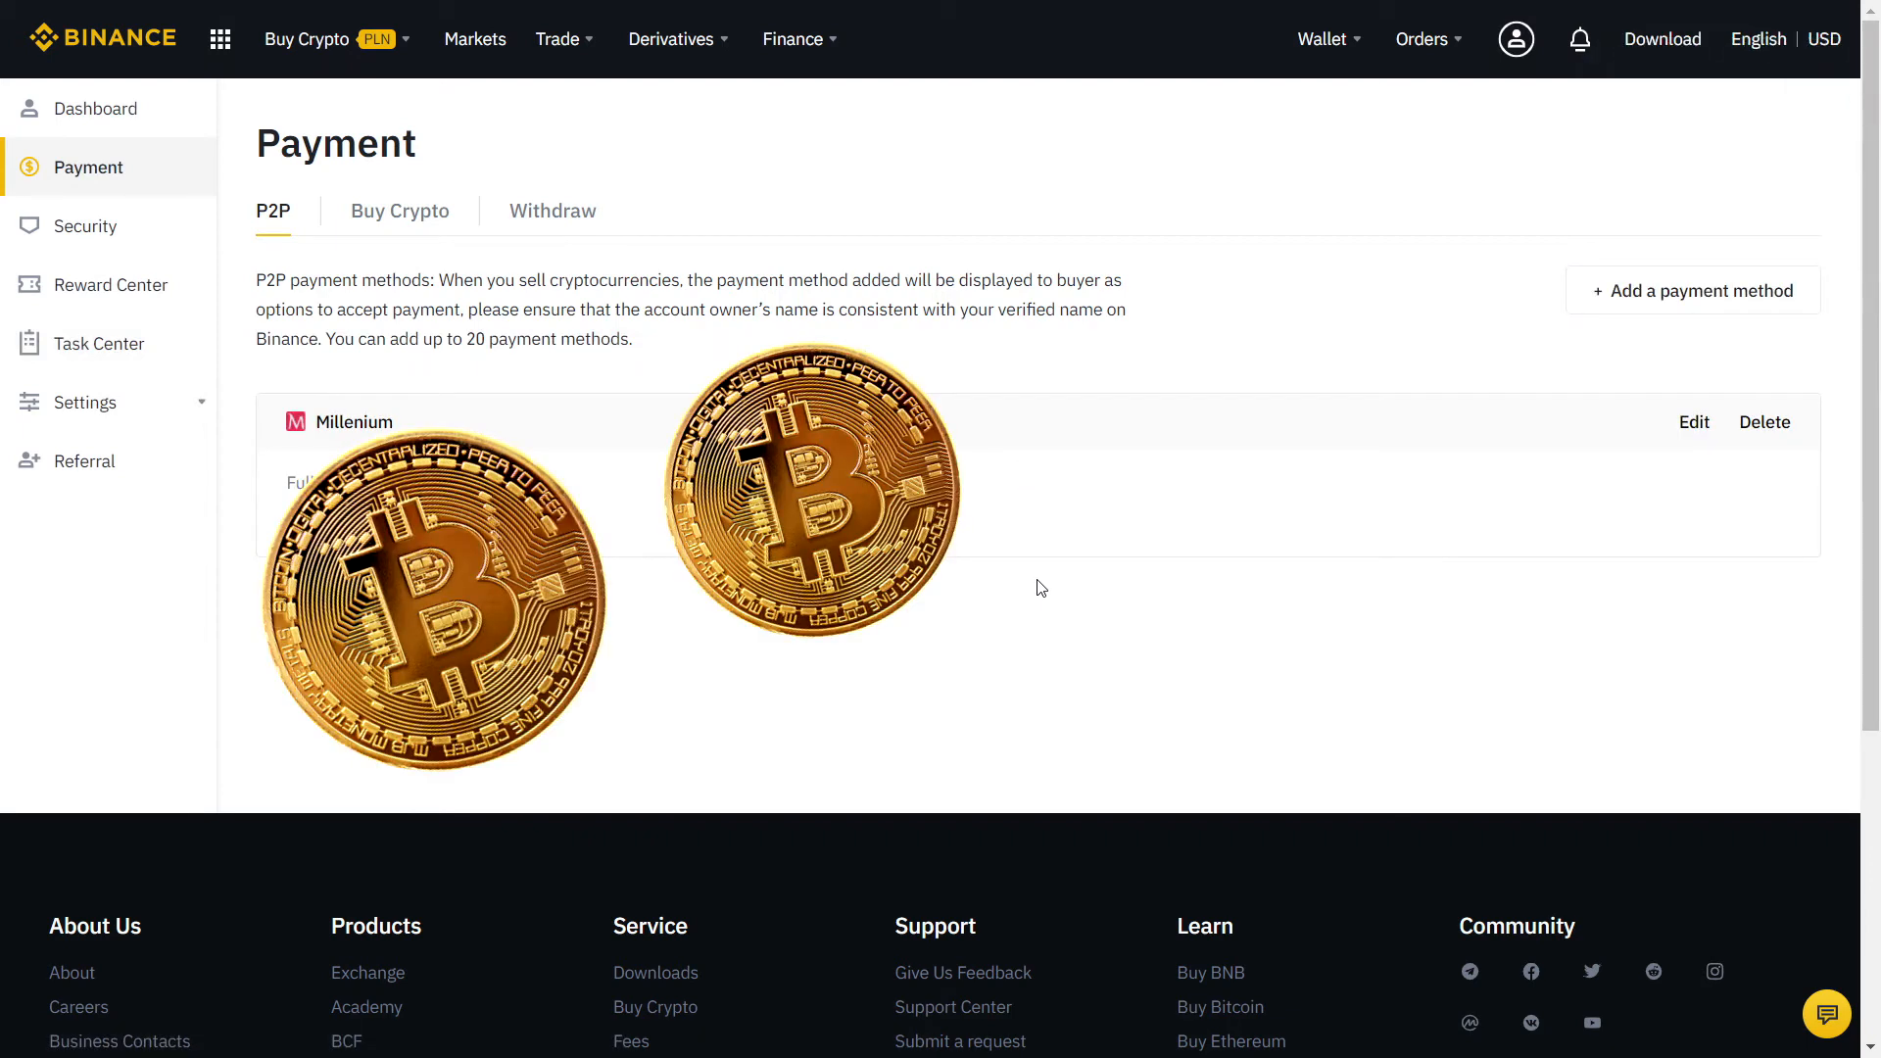
pyautogui.moveTo(1042, 603)
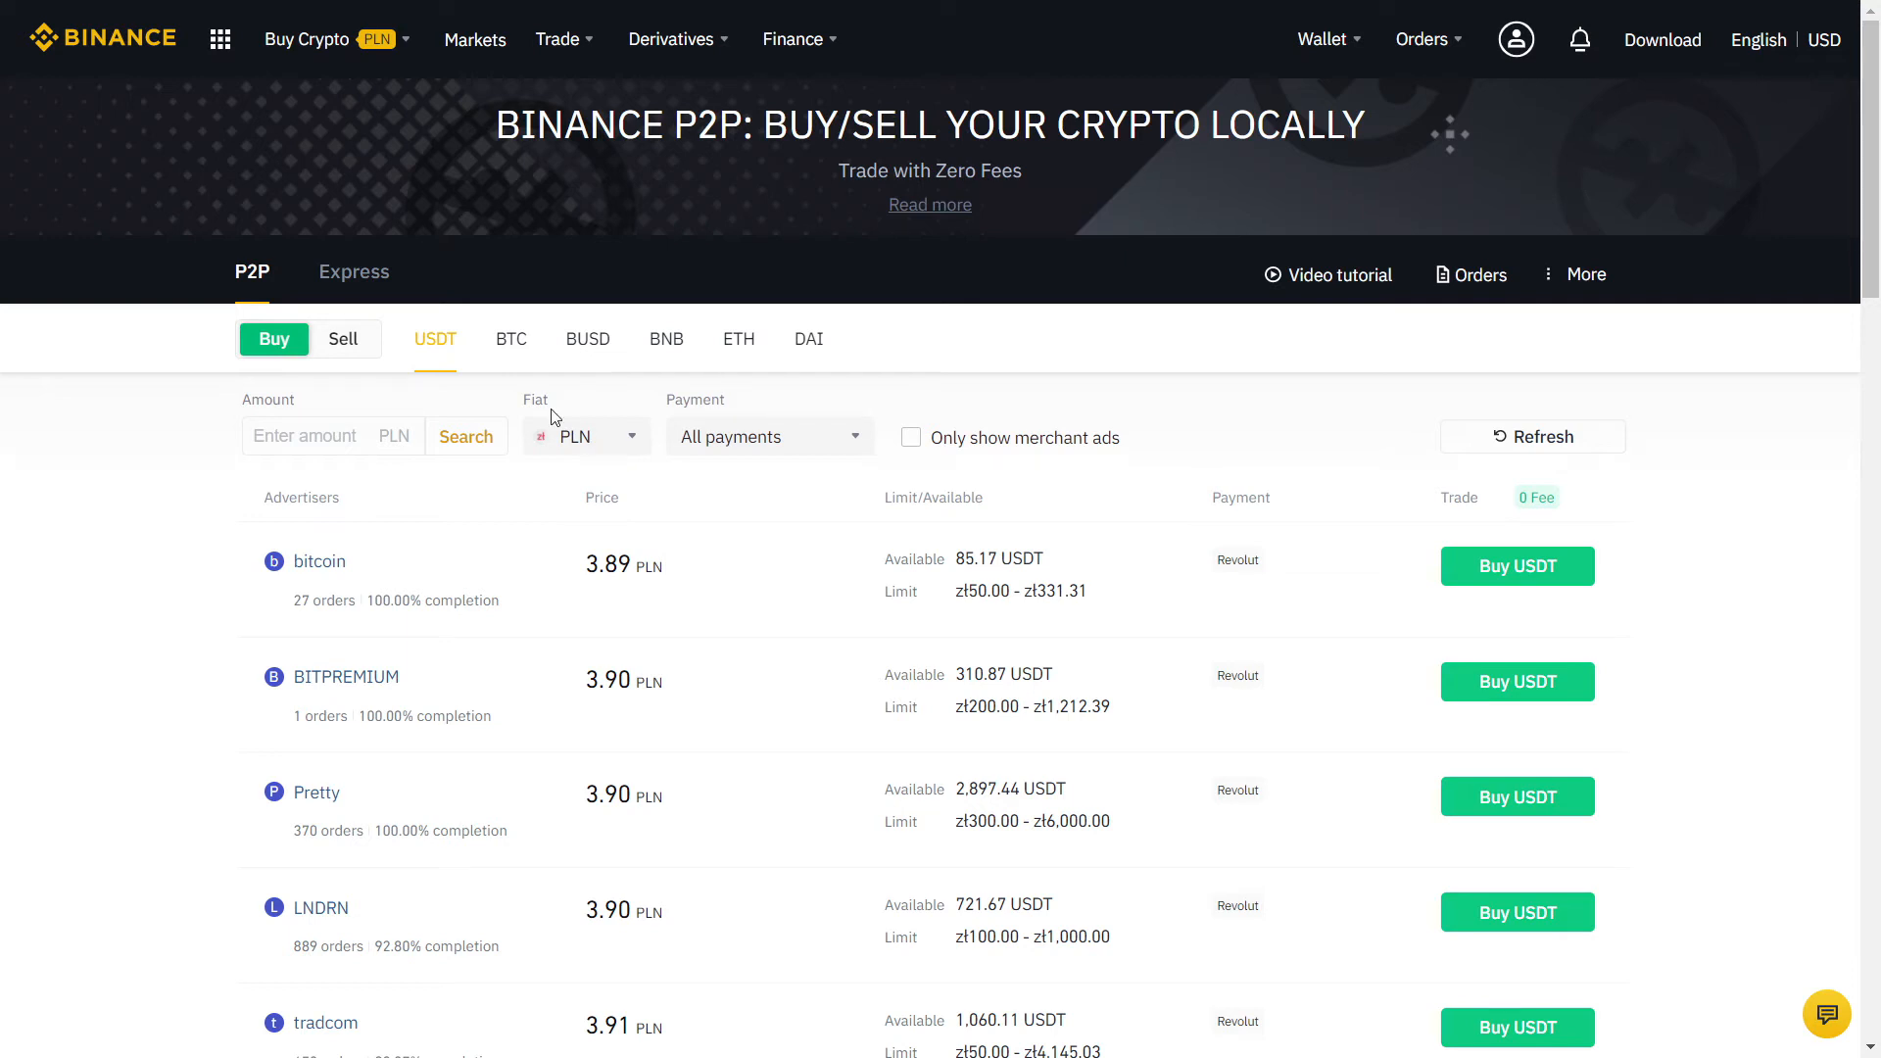
pyautogui.moveTo(588, 348)
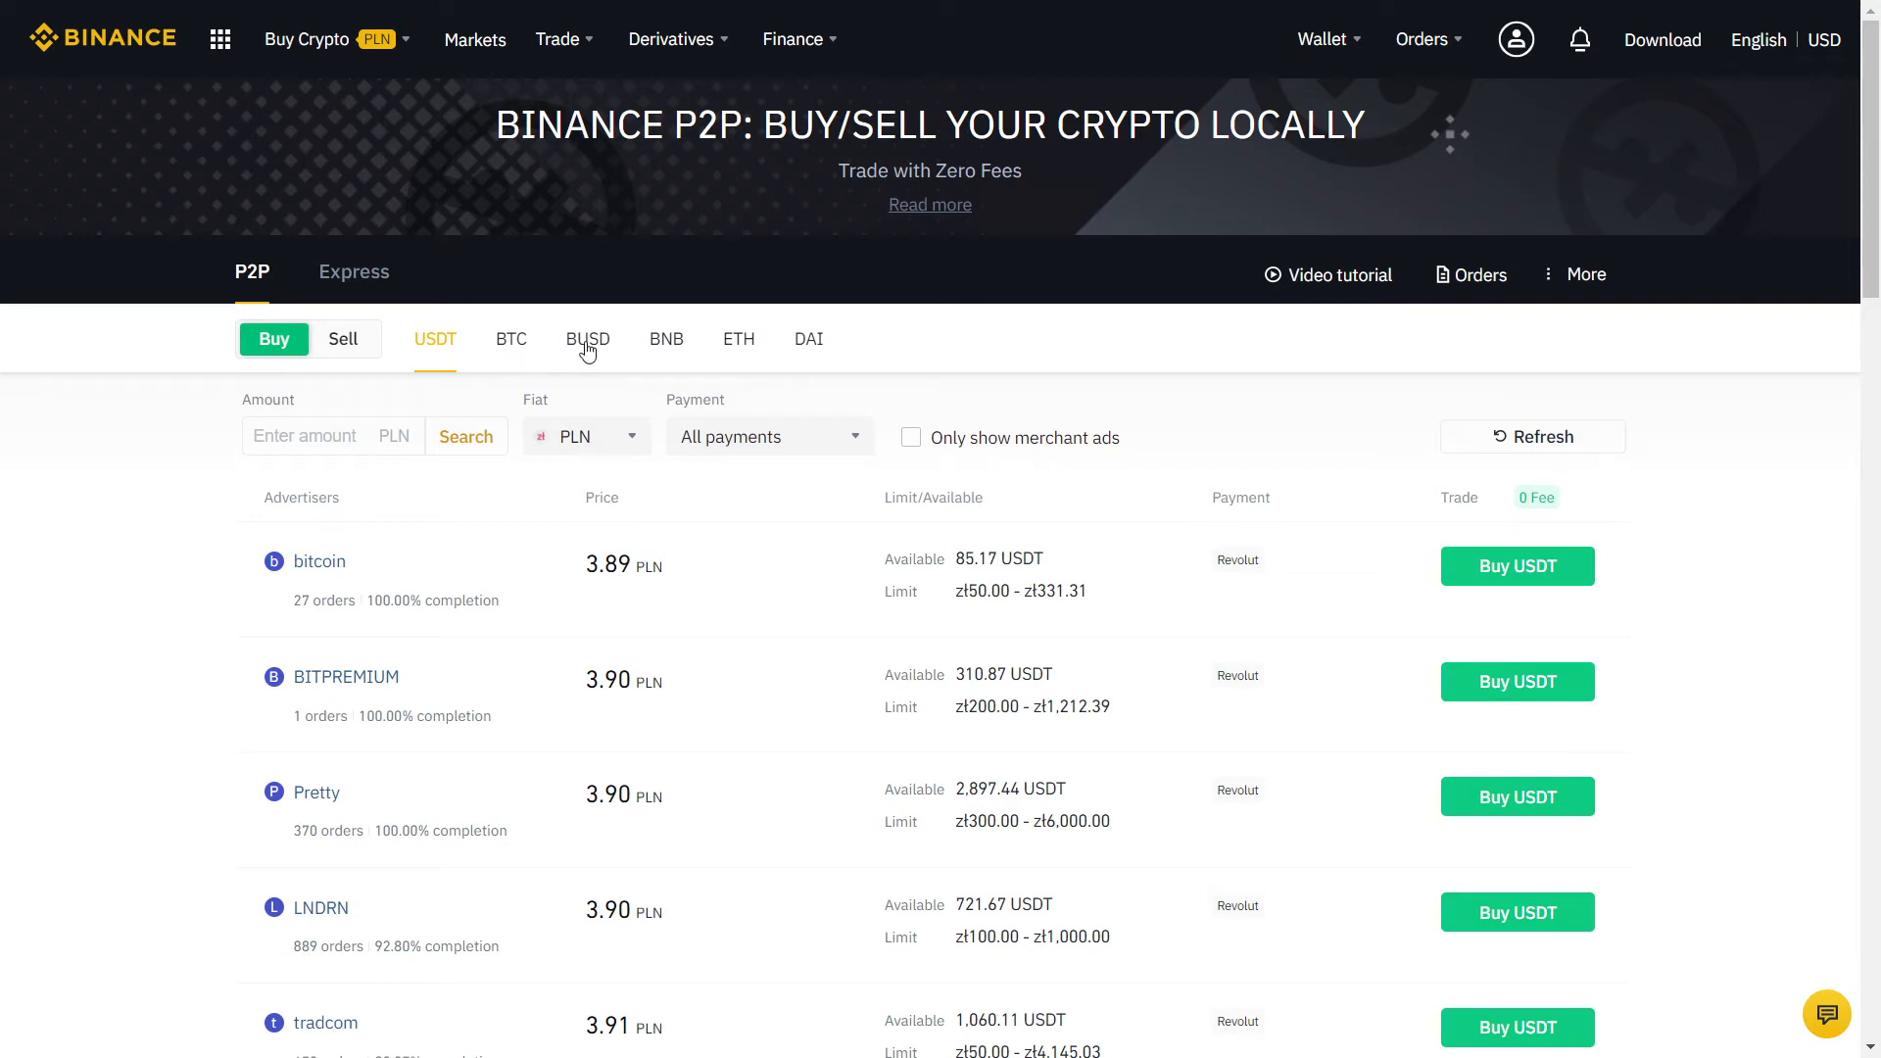
pyautogui.moveTo(464, 368)
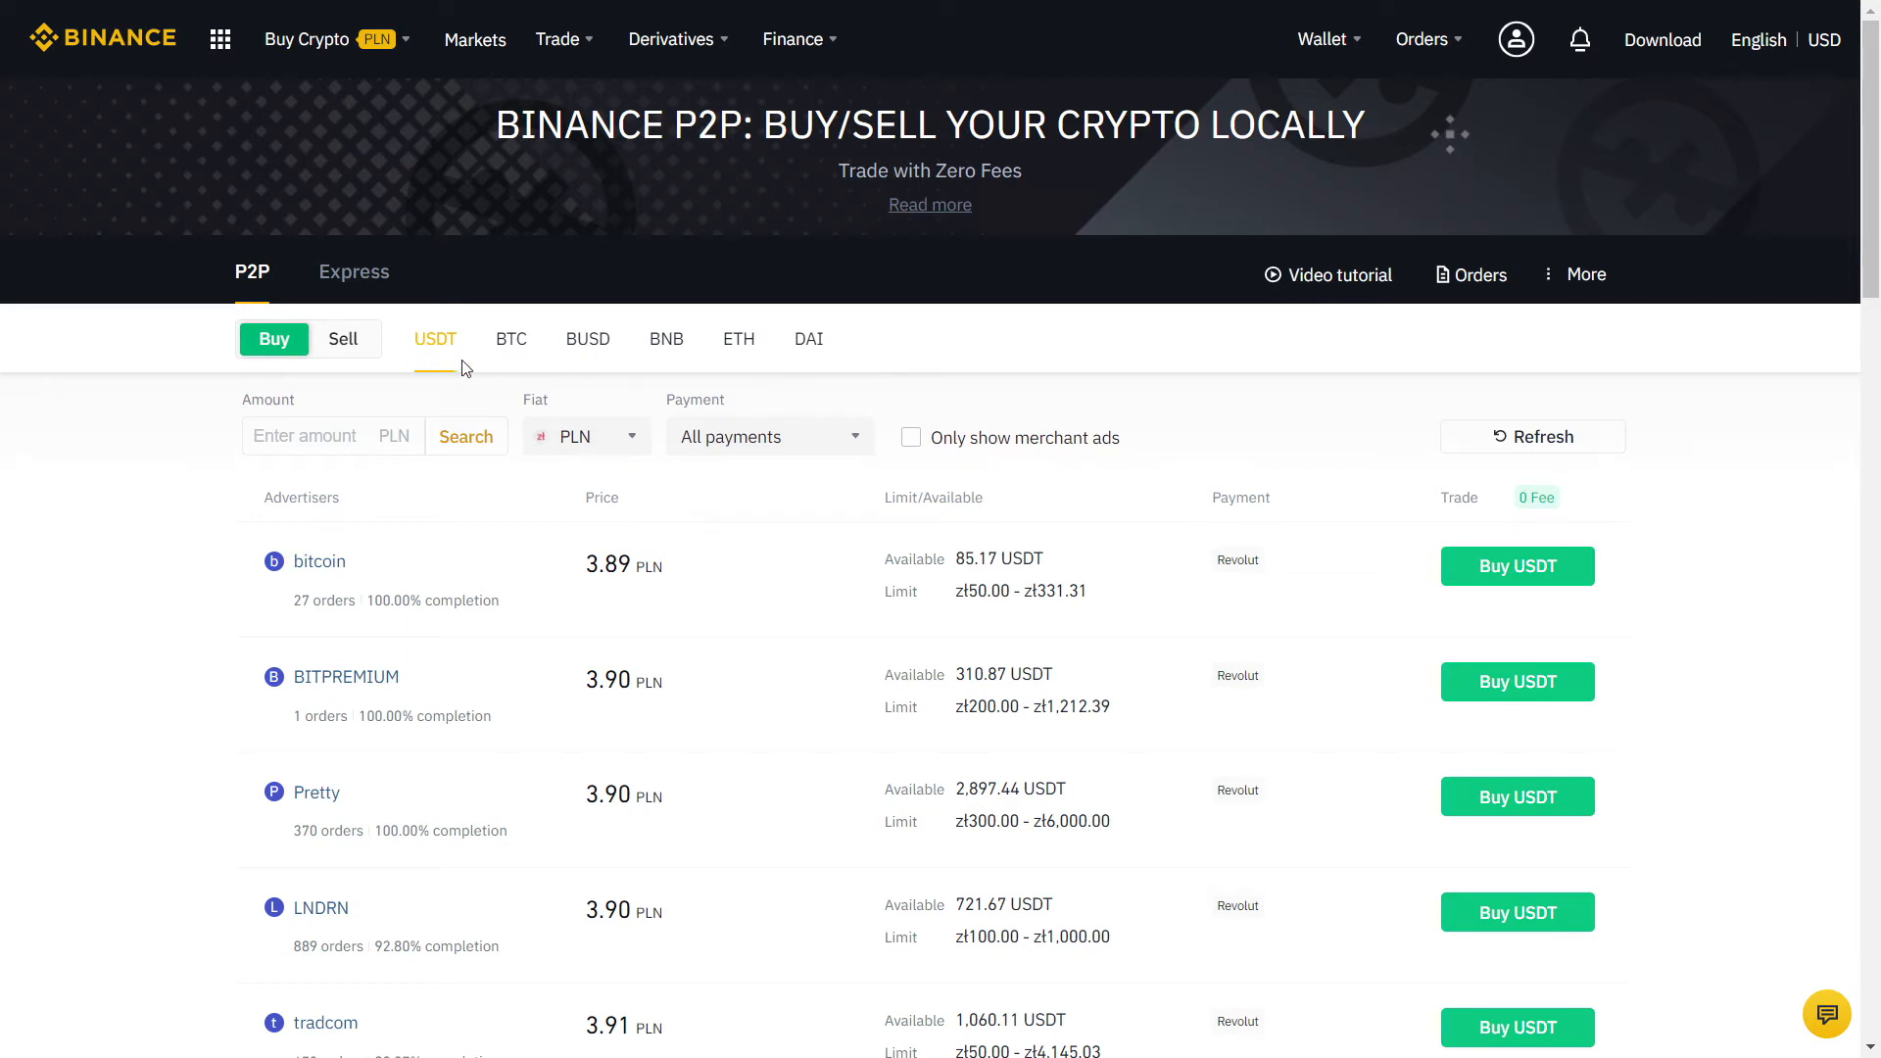
pyautogui.moveTo(149, 549)
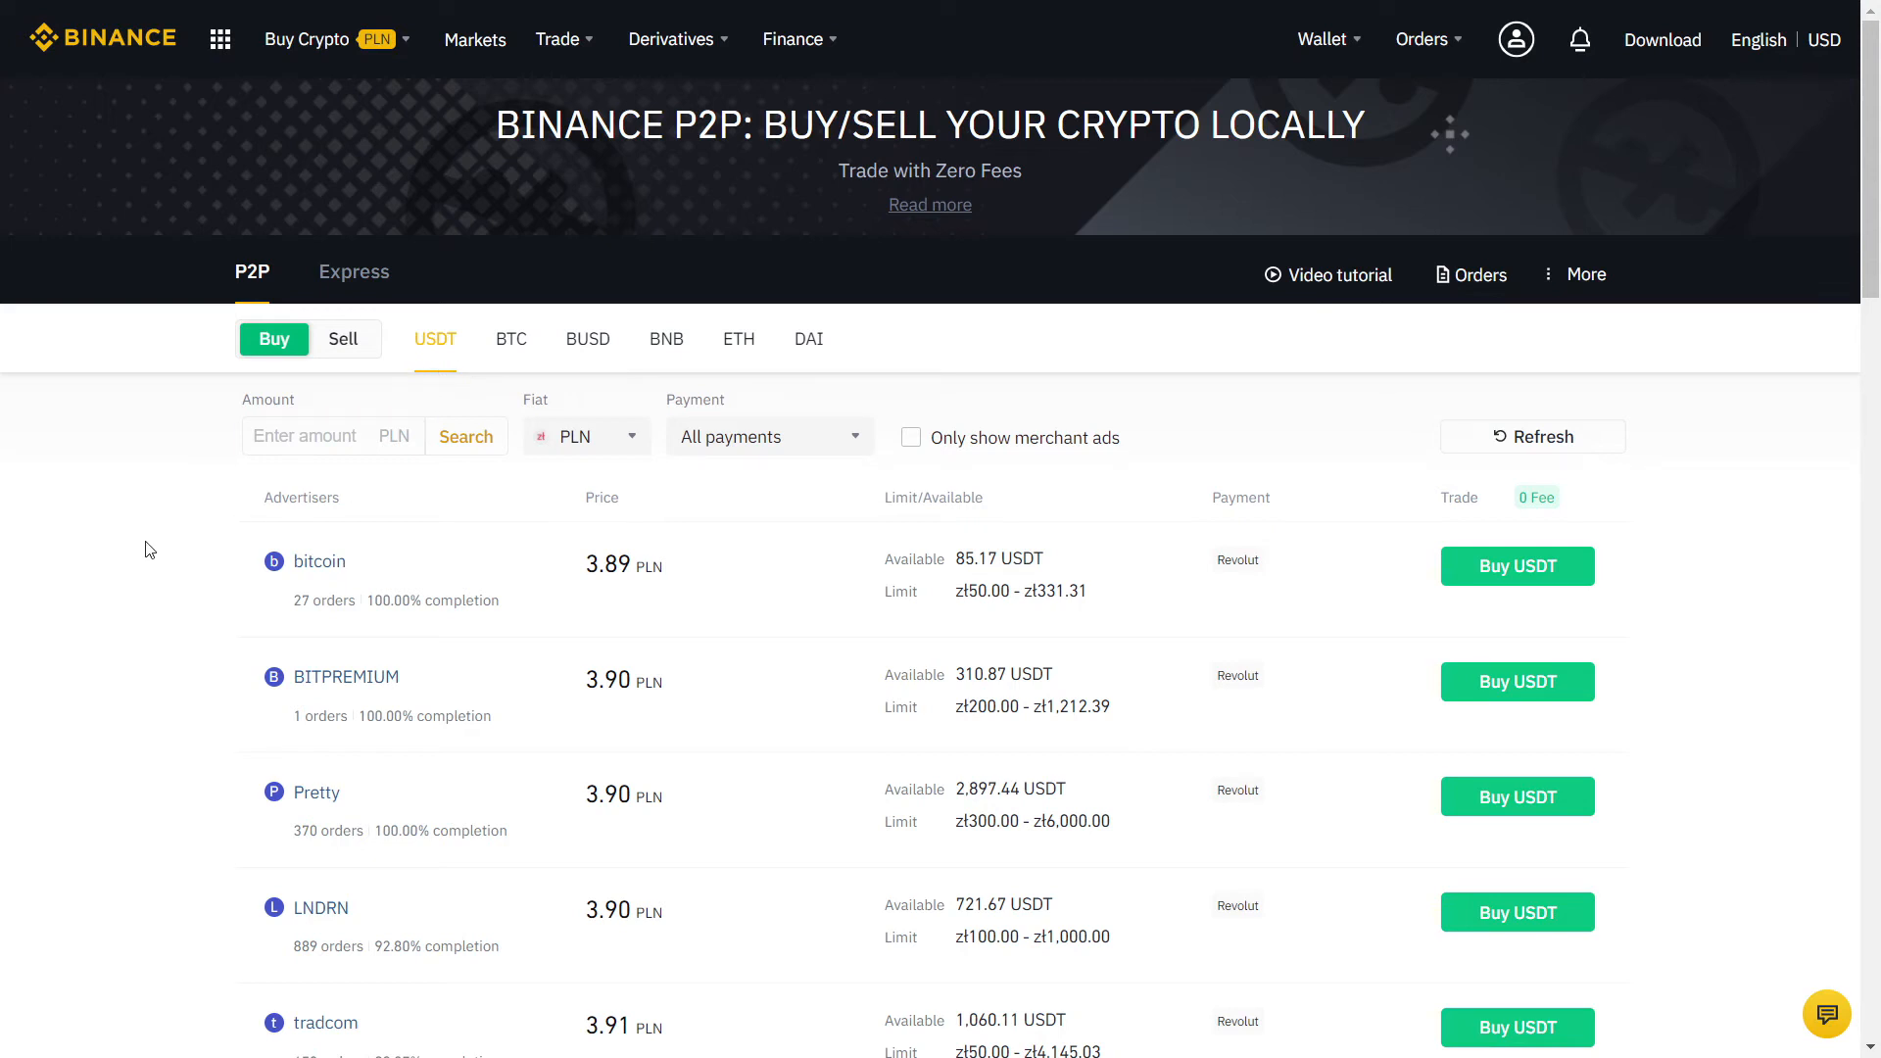
pyautogui.moveTo(806, 915)
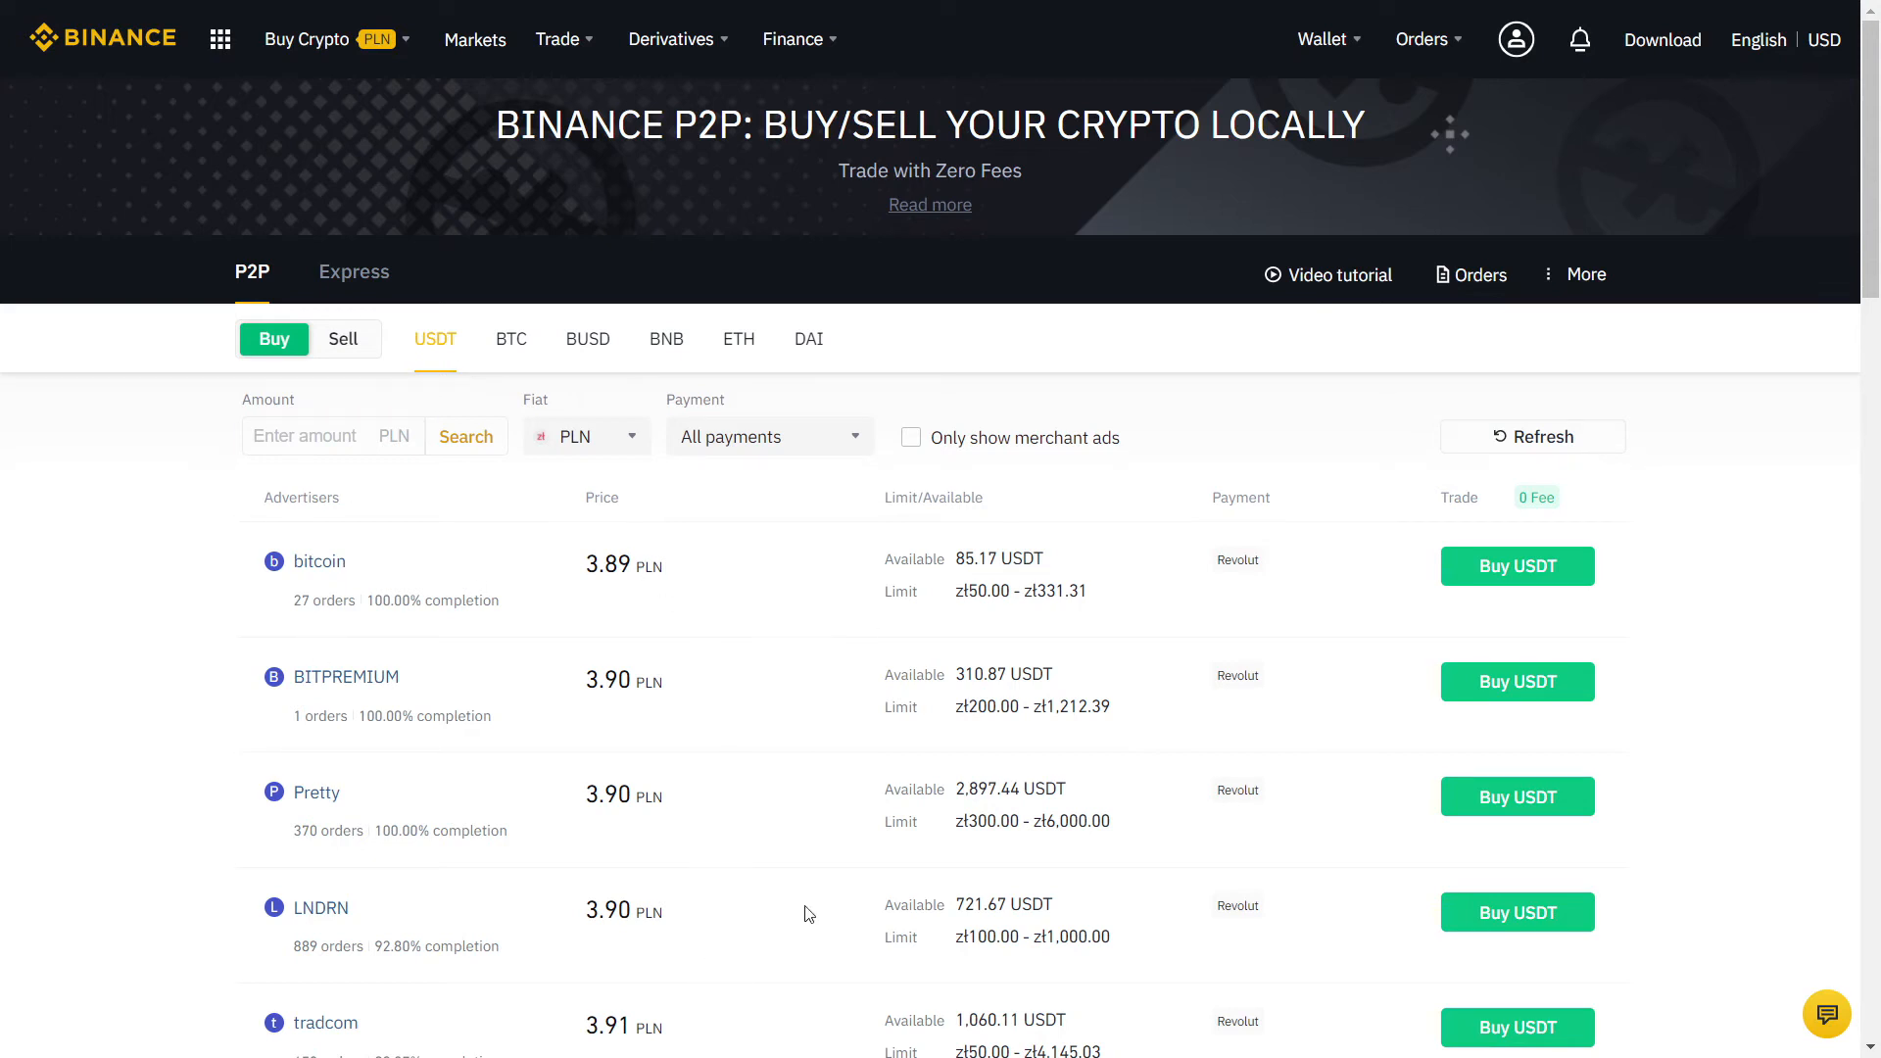
# Step: Browse USDT buy offers, then USDT sell offers in PLN, refreshing the sell list
pyautogui.scroll(-3)
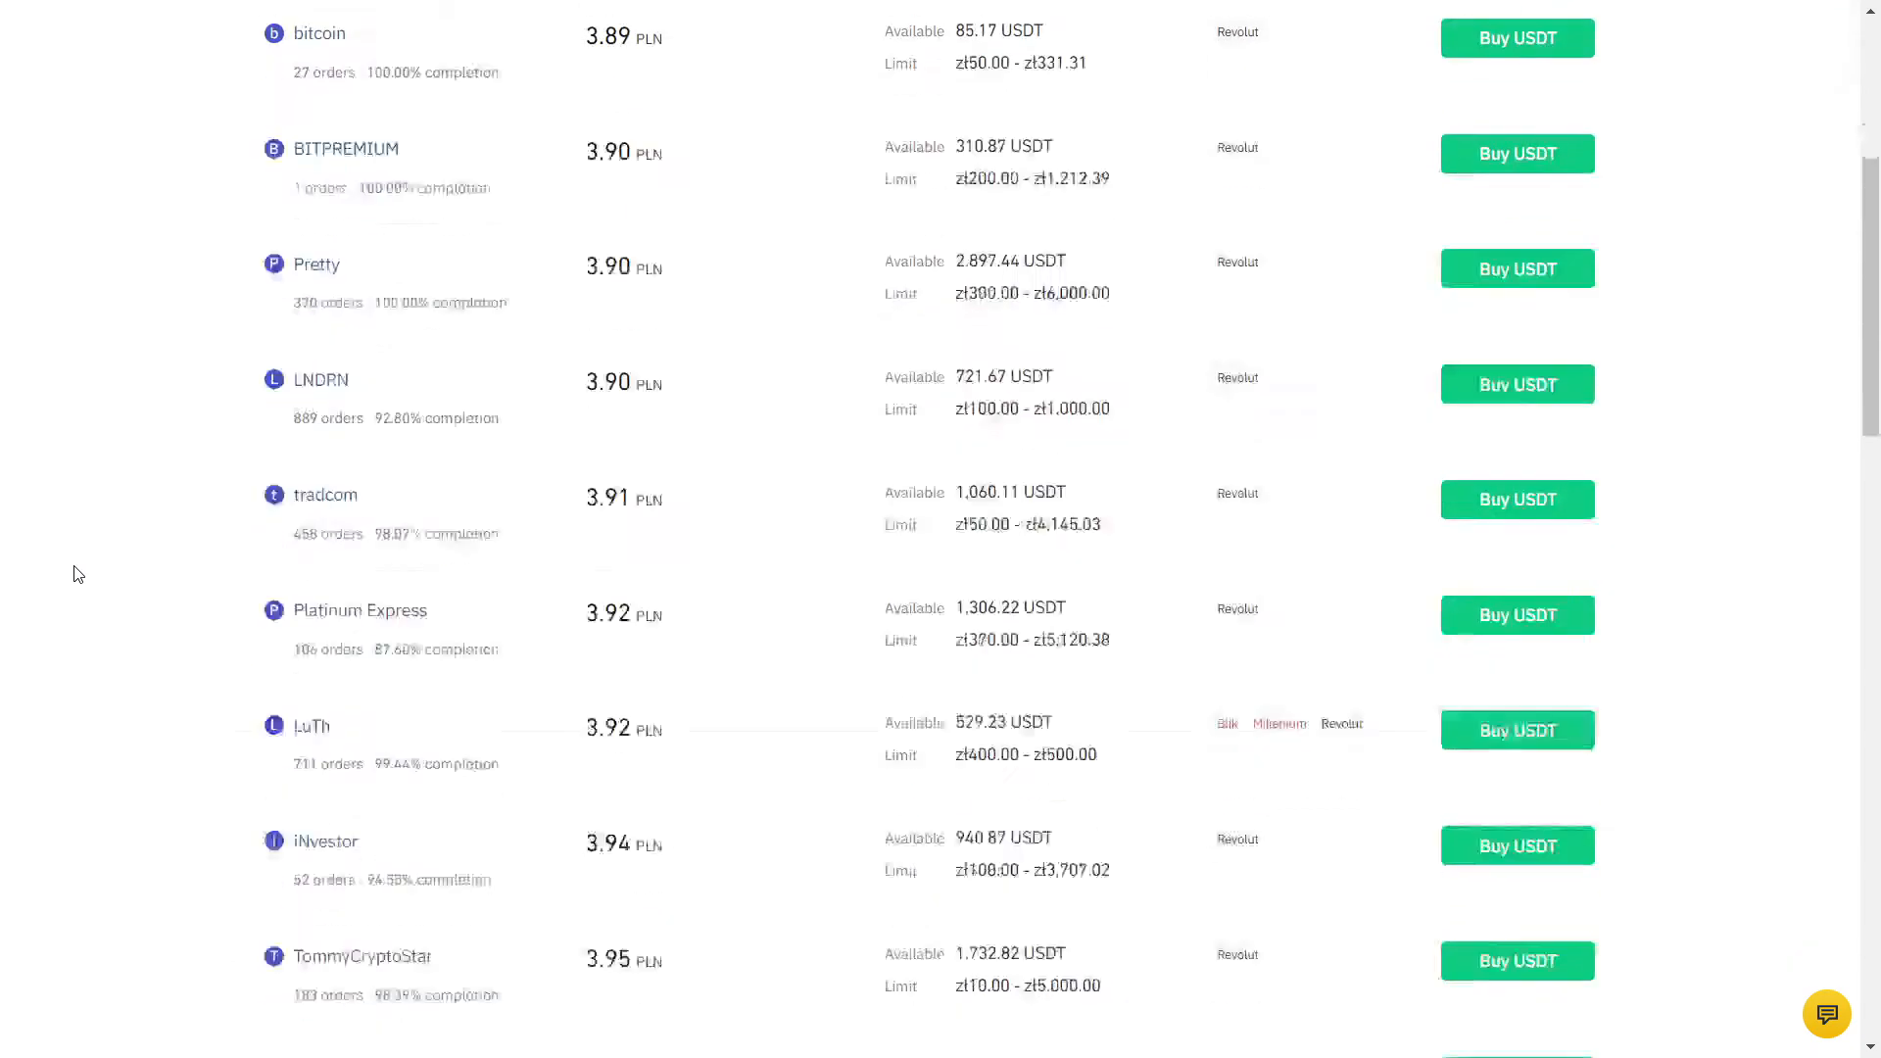
pyautogui.scroll(-3)
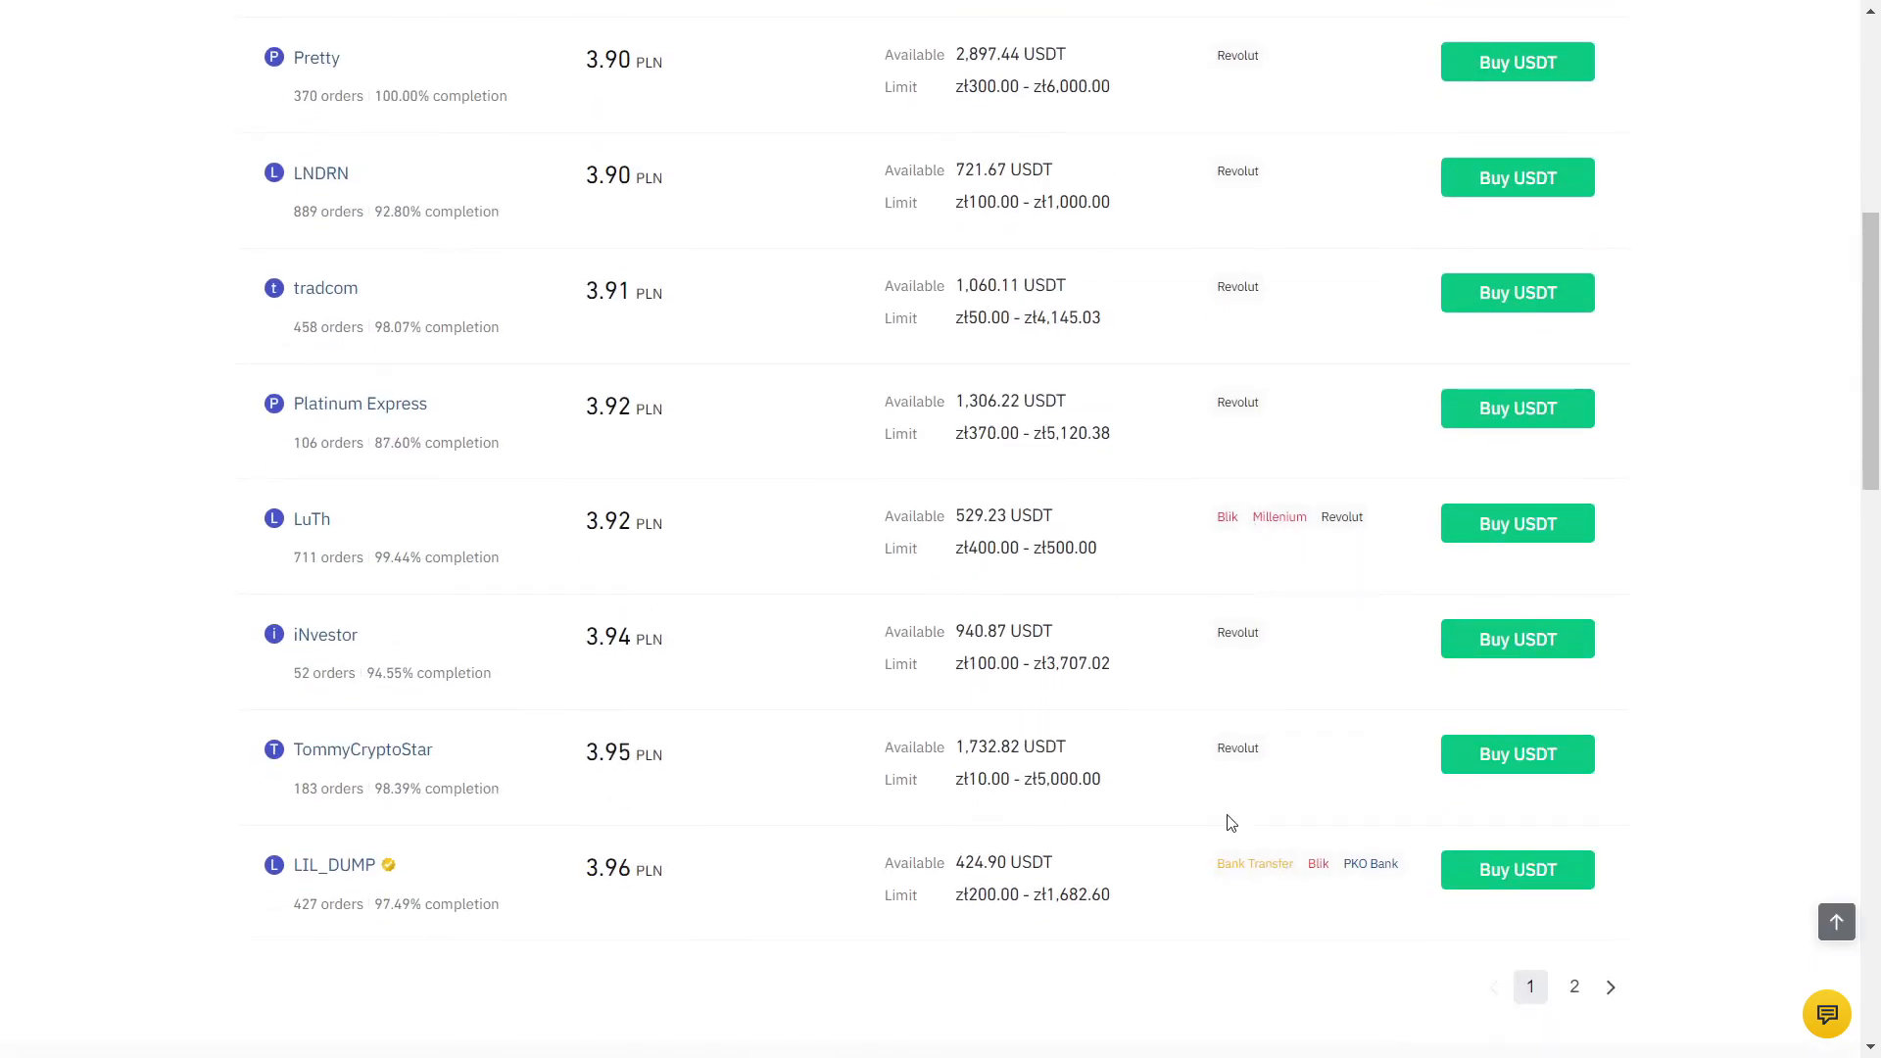
pyautogui.scroll(3)
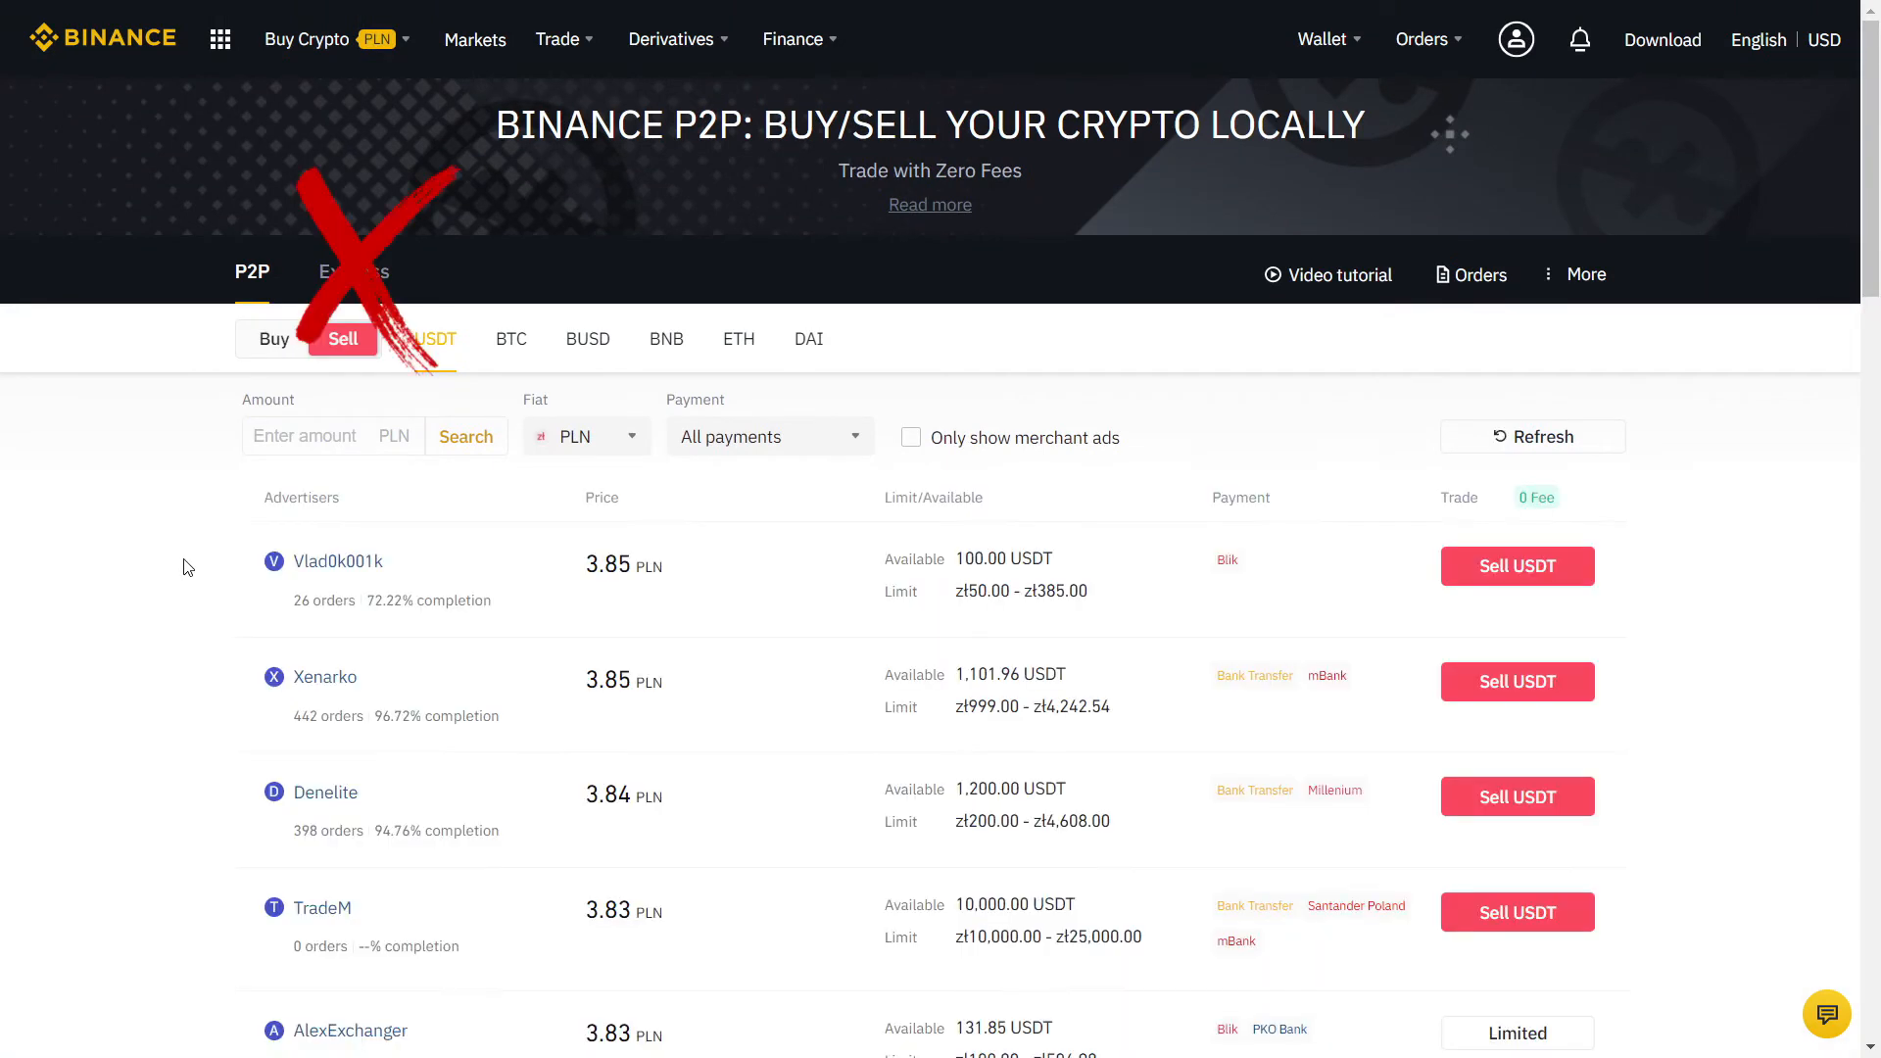
pyautogui.scroll(-3)
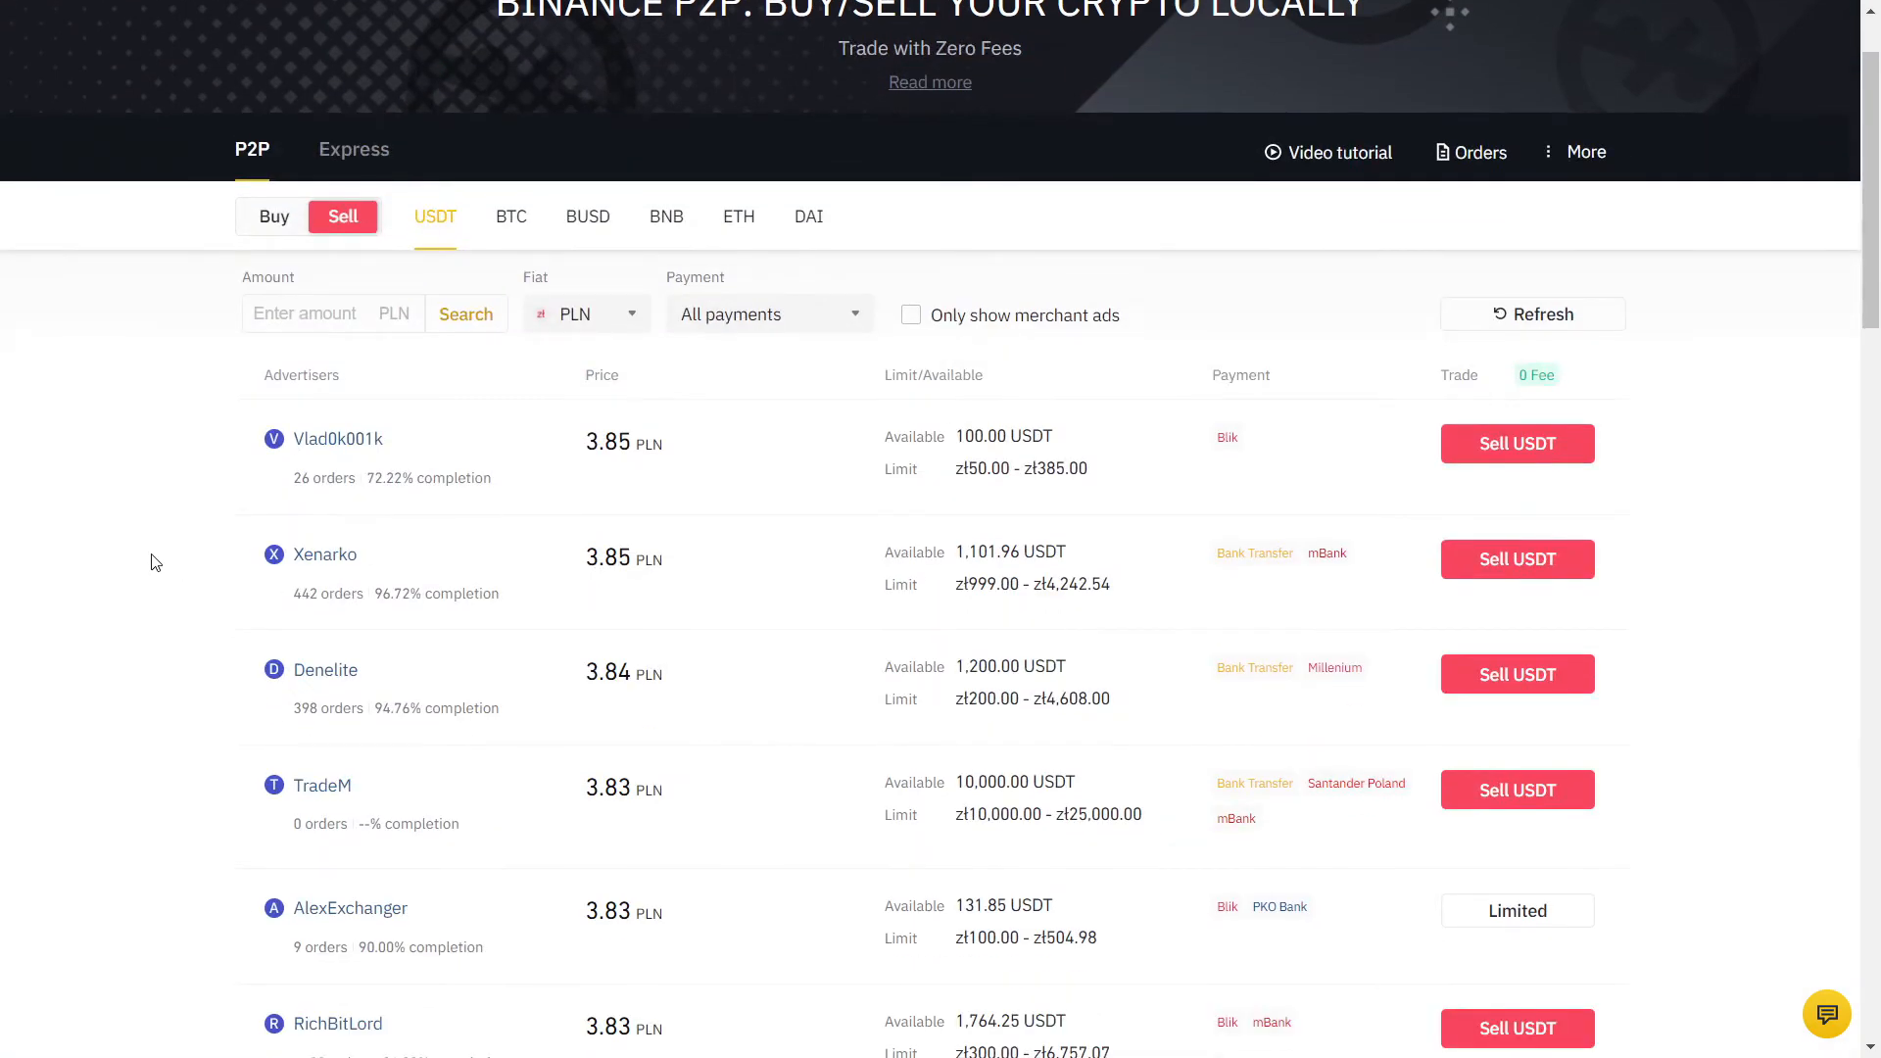
pyautogui.scroll(-3)
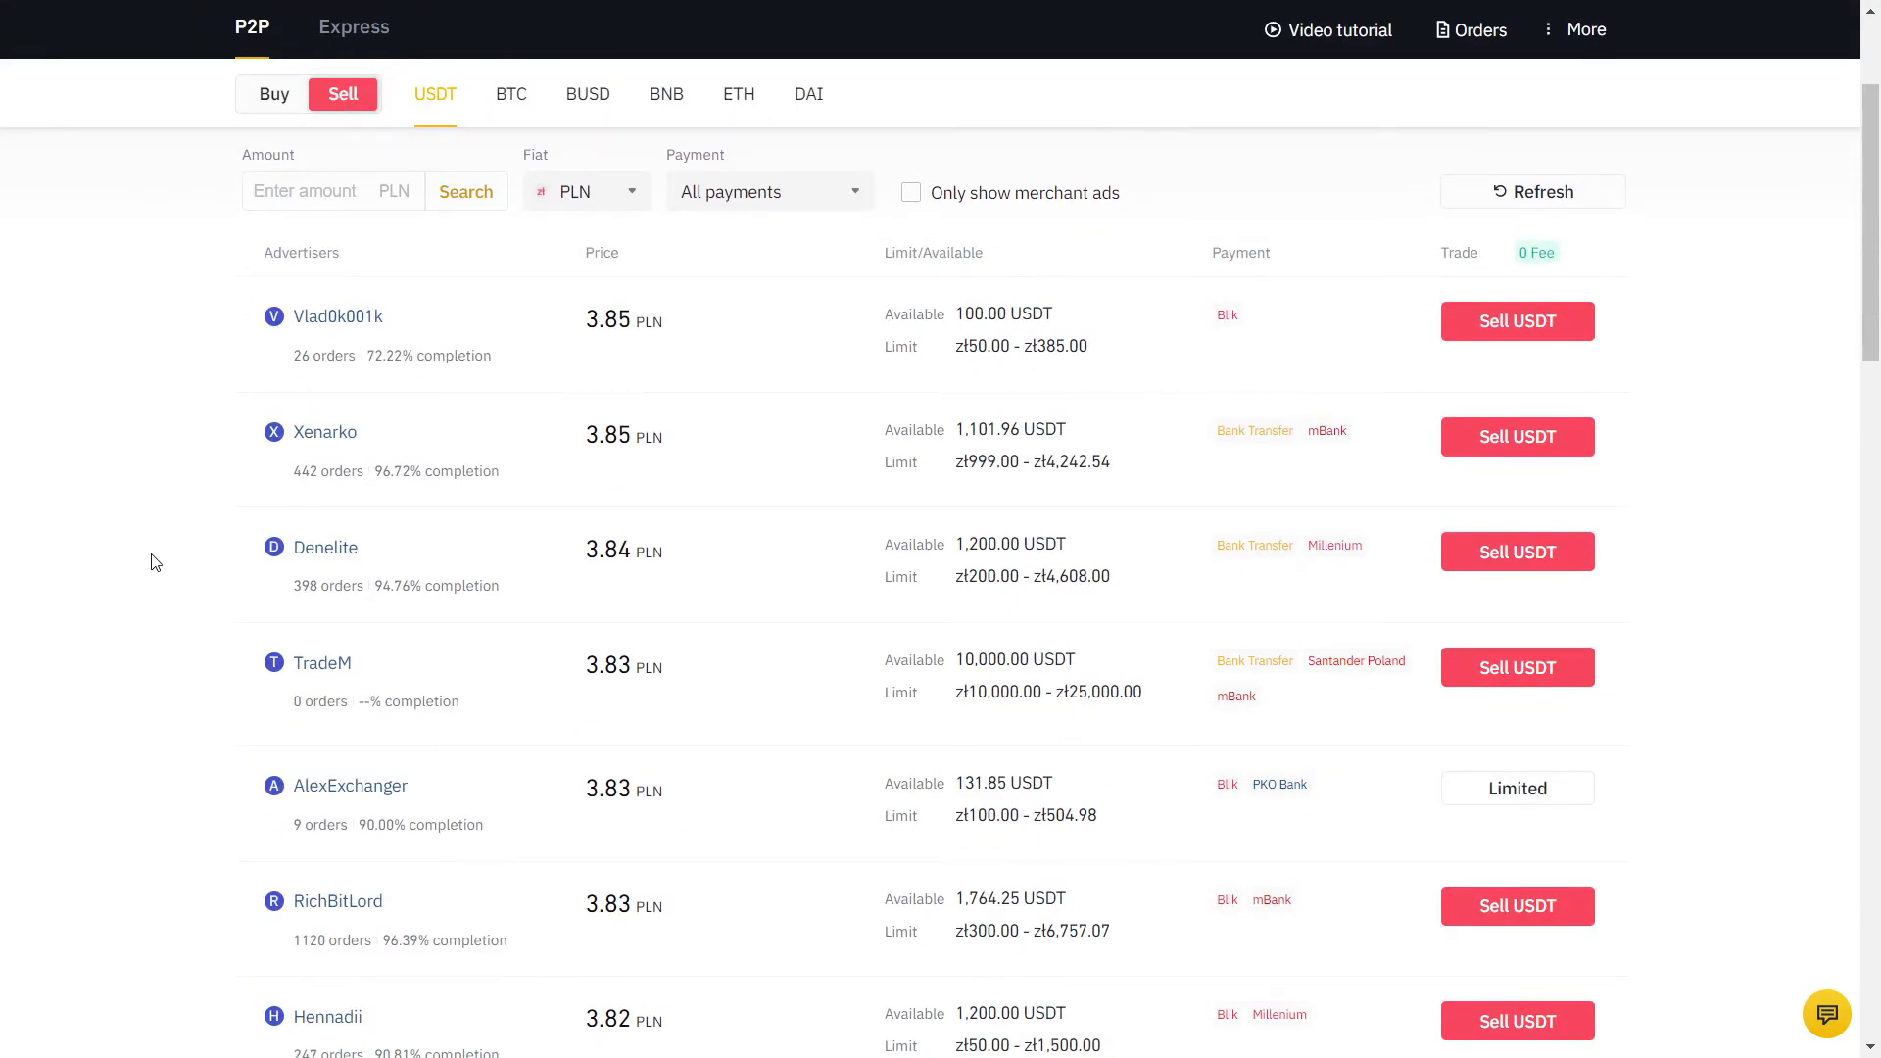
pyautogui.moveTo(206, 625)
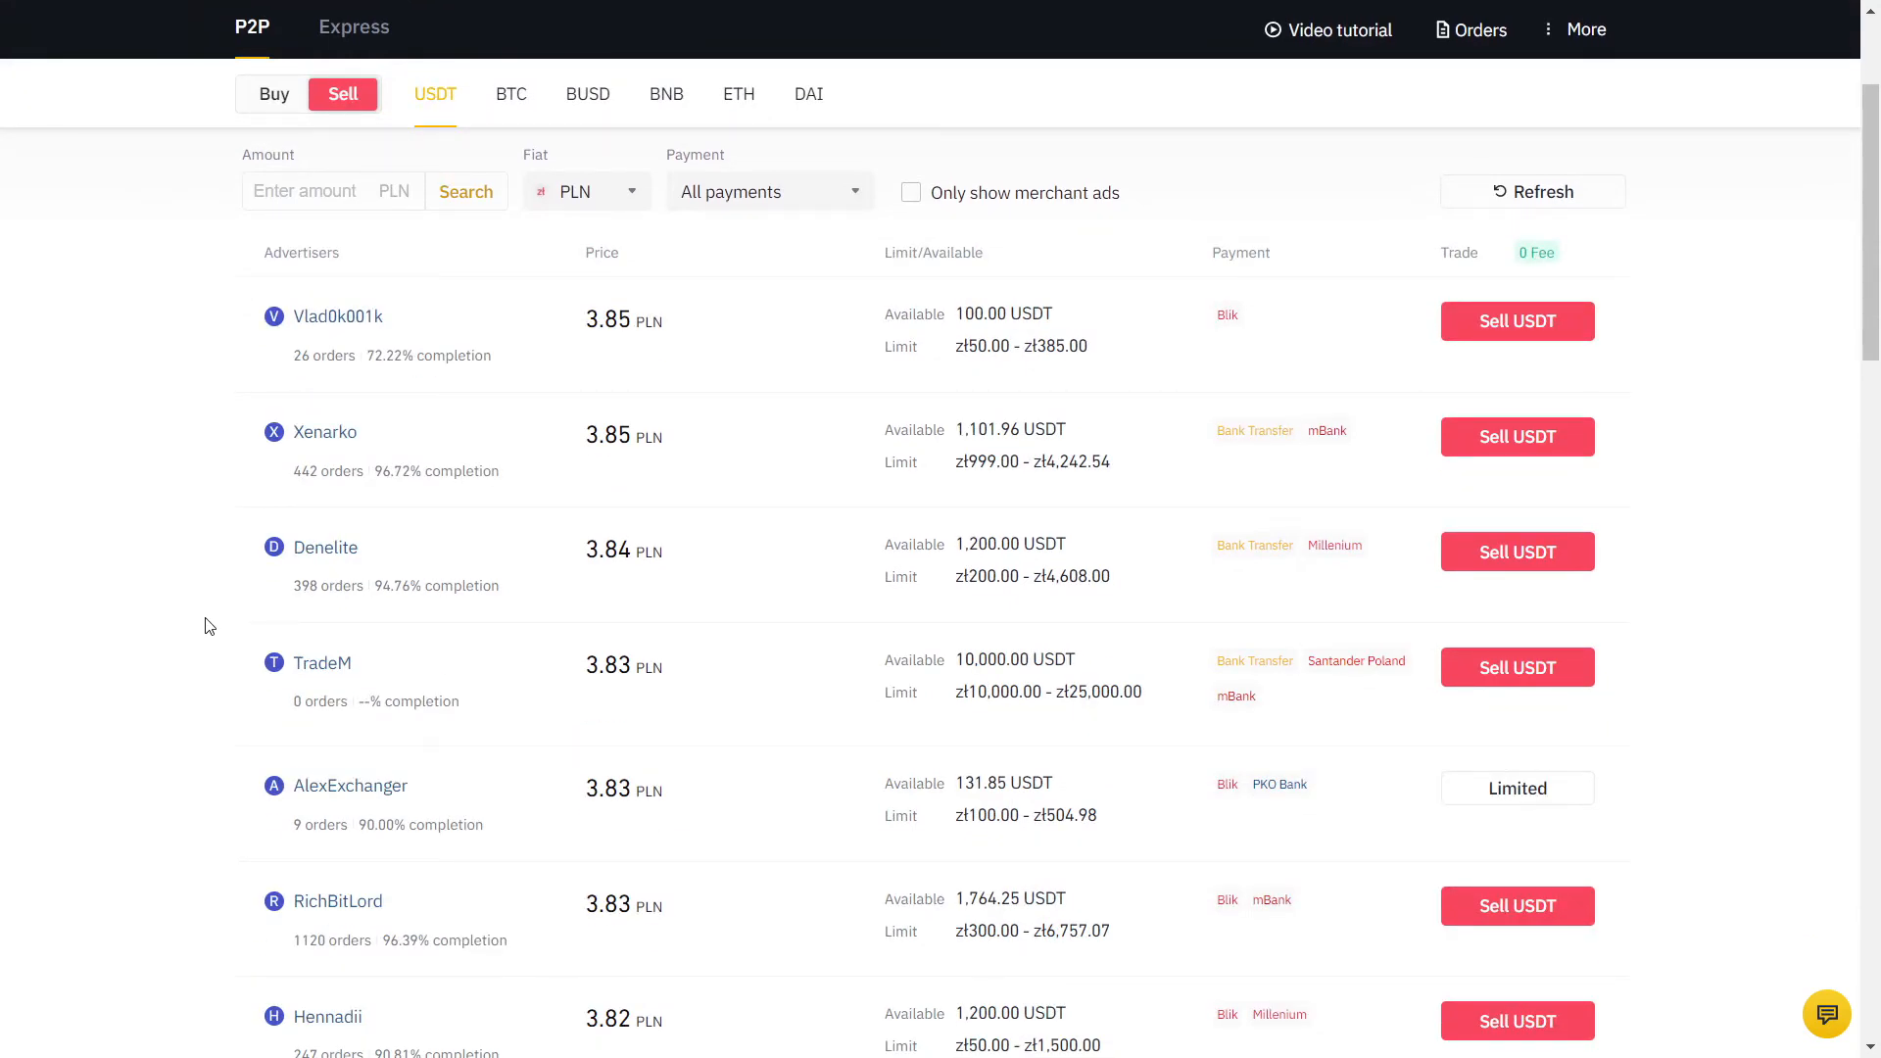
pyautogui.moveTo(468, 578)
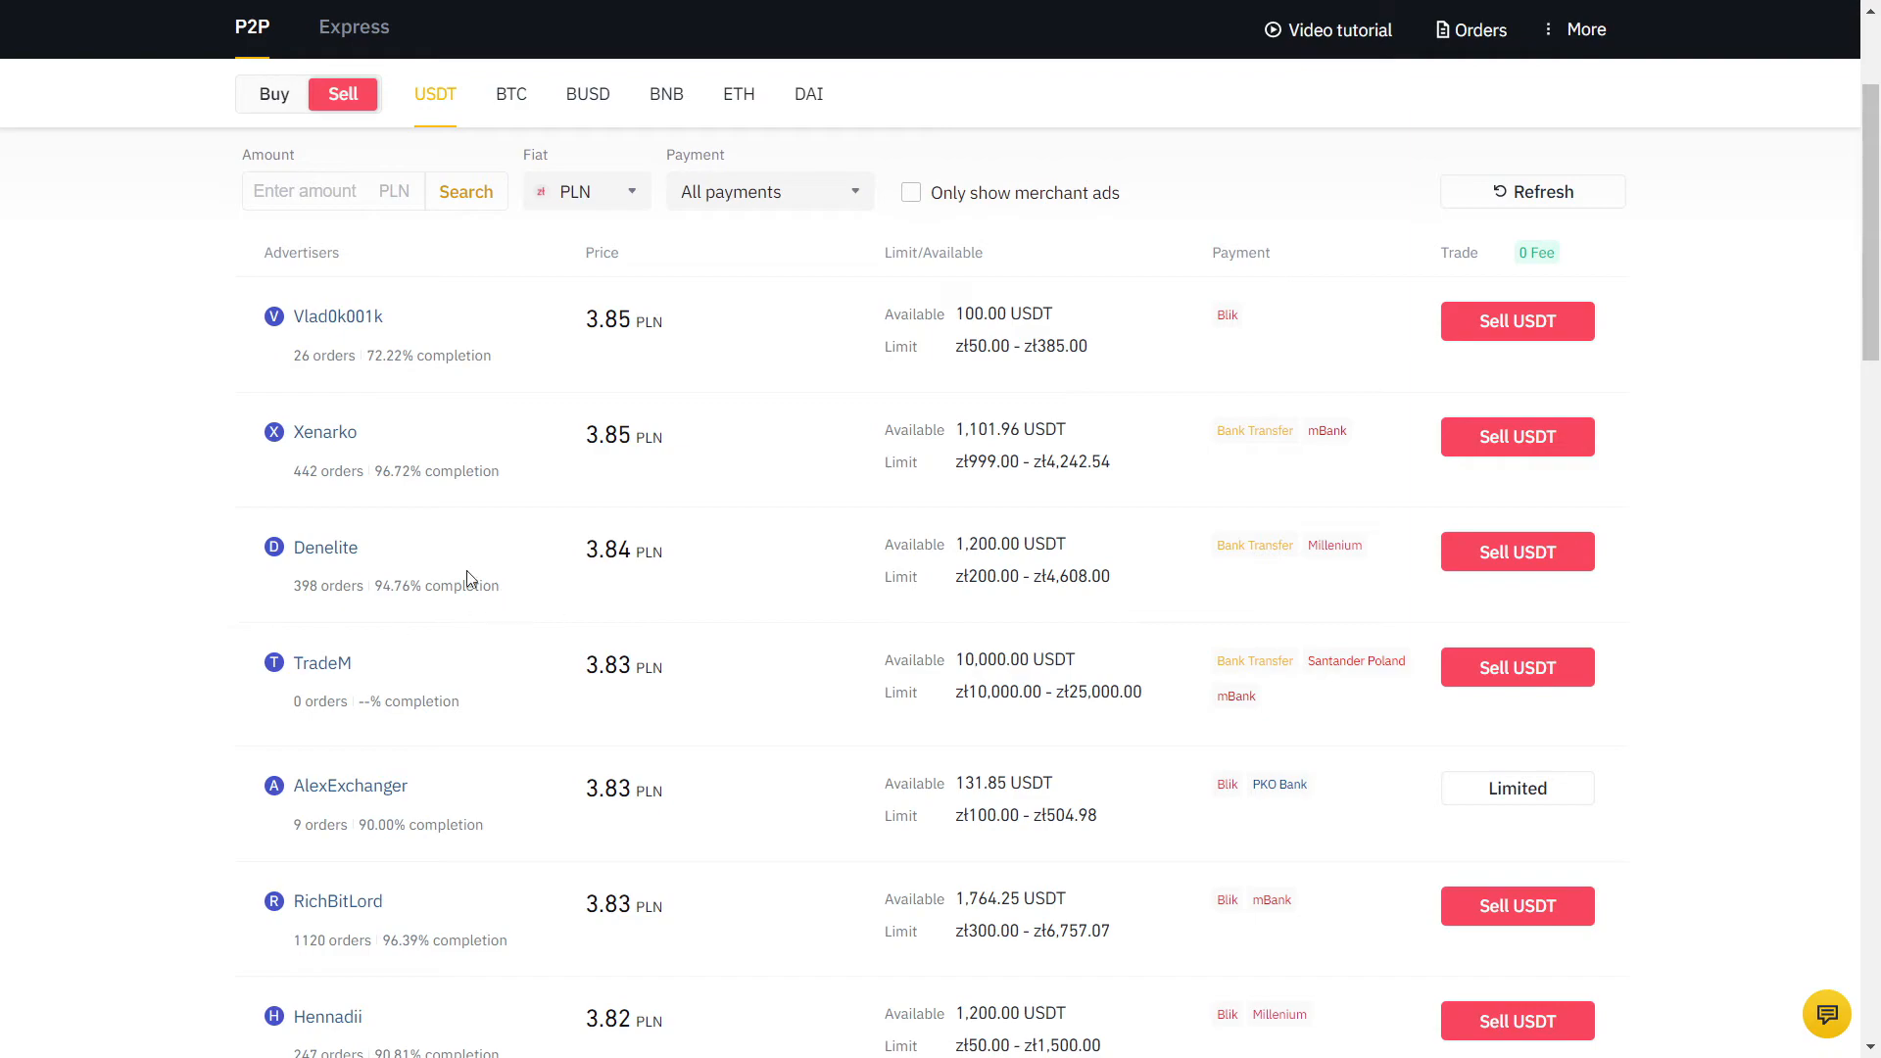
pyautogui.click(1533, 192)
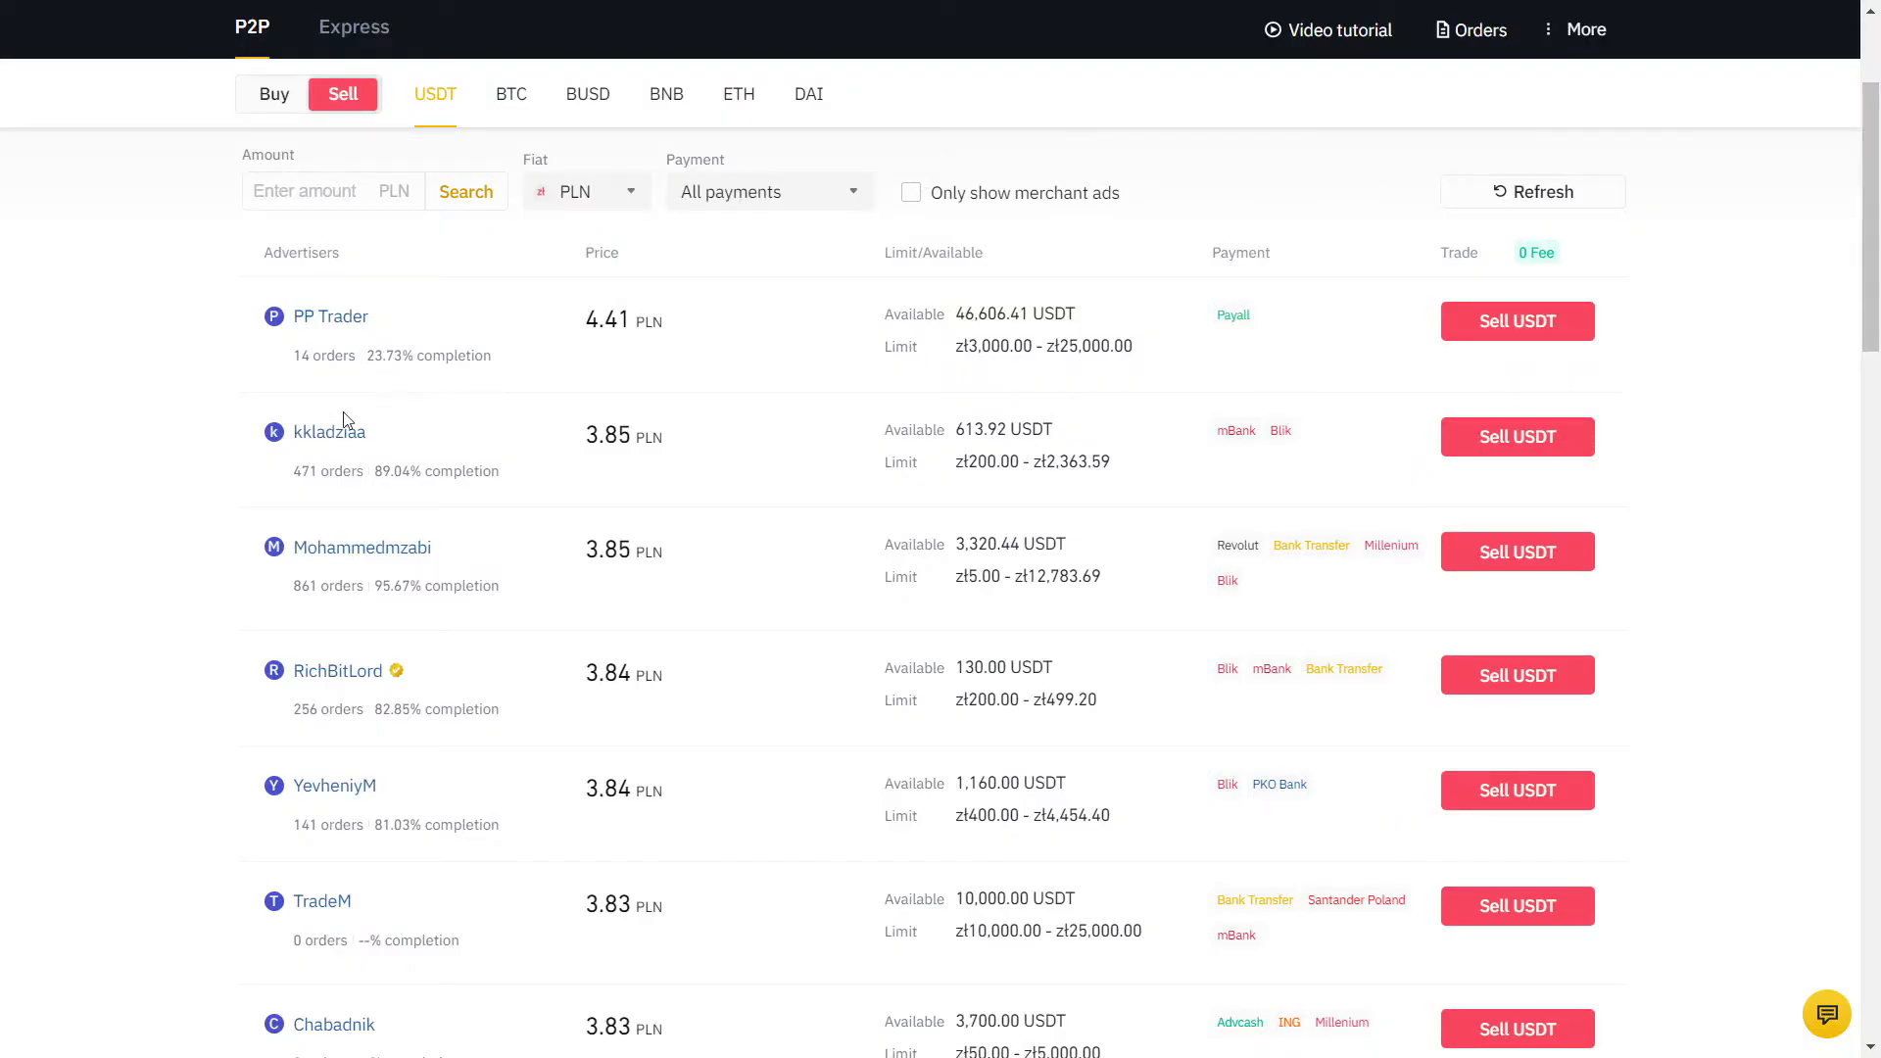
pyautogui.moveTo(413, 502)
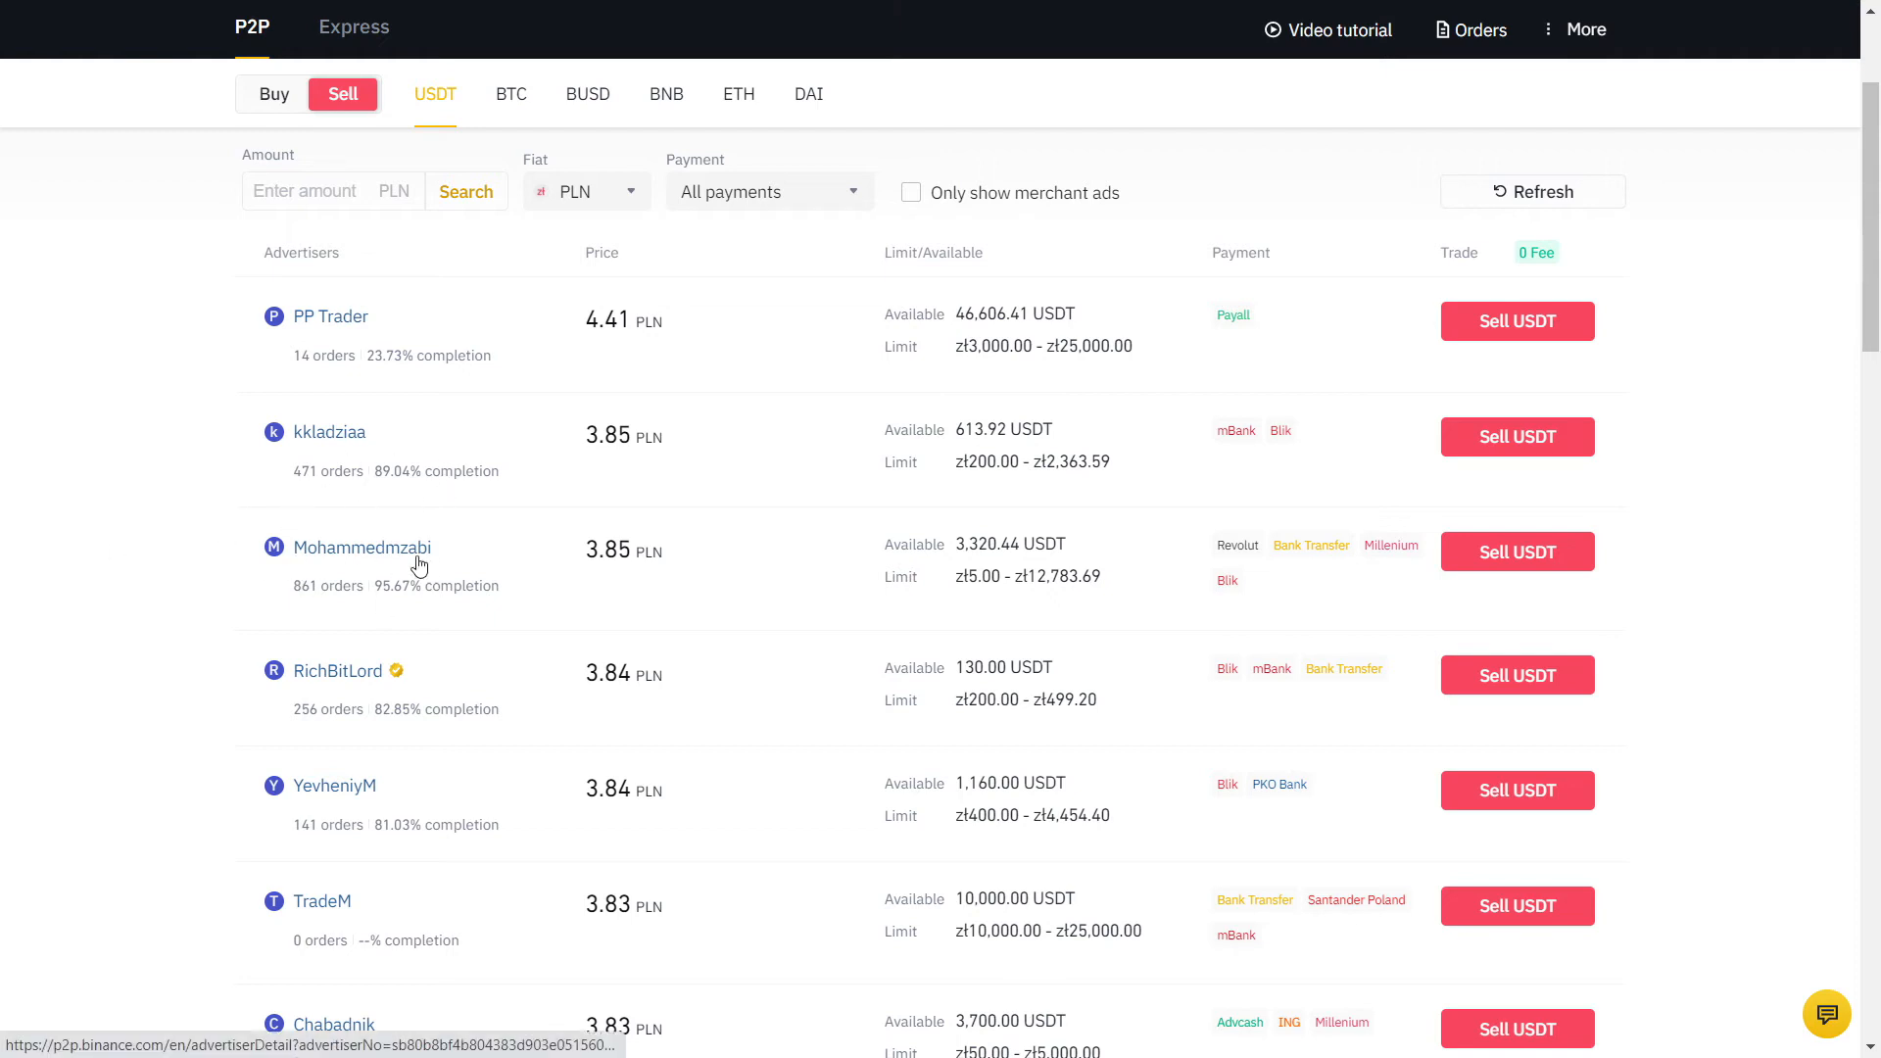
pyautogui.moveTo(684, 600)
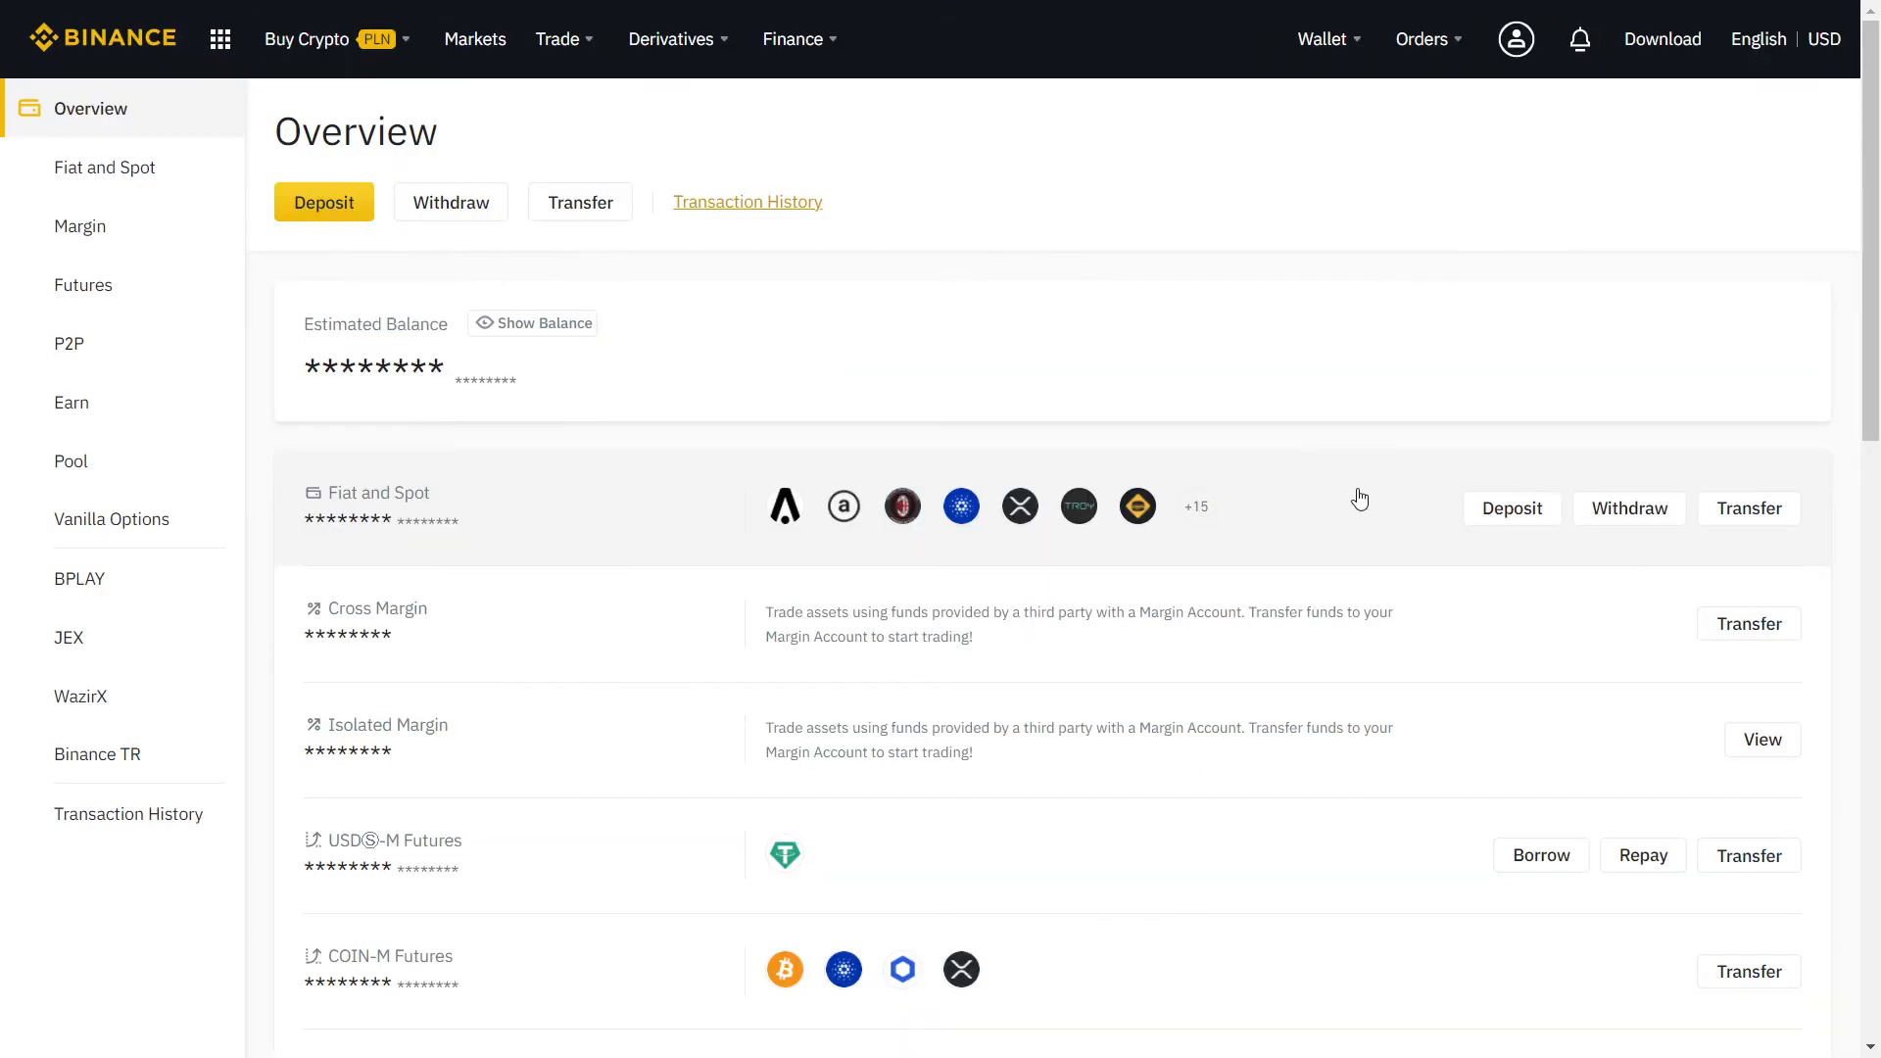
pyautogui.moveTo(294, 792)
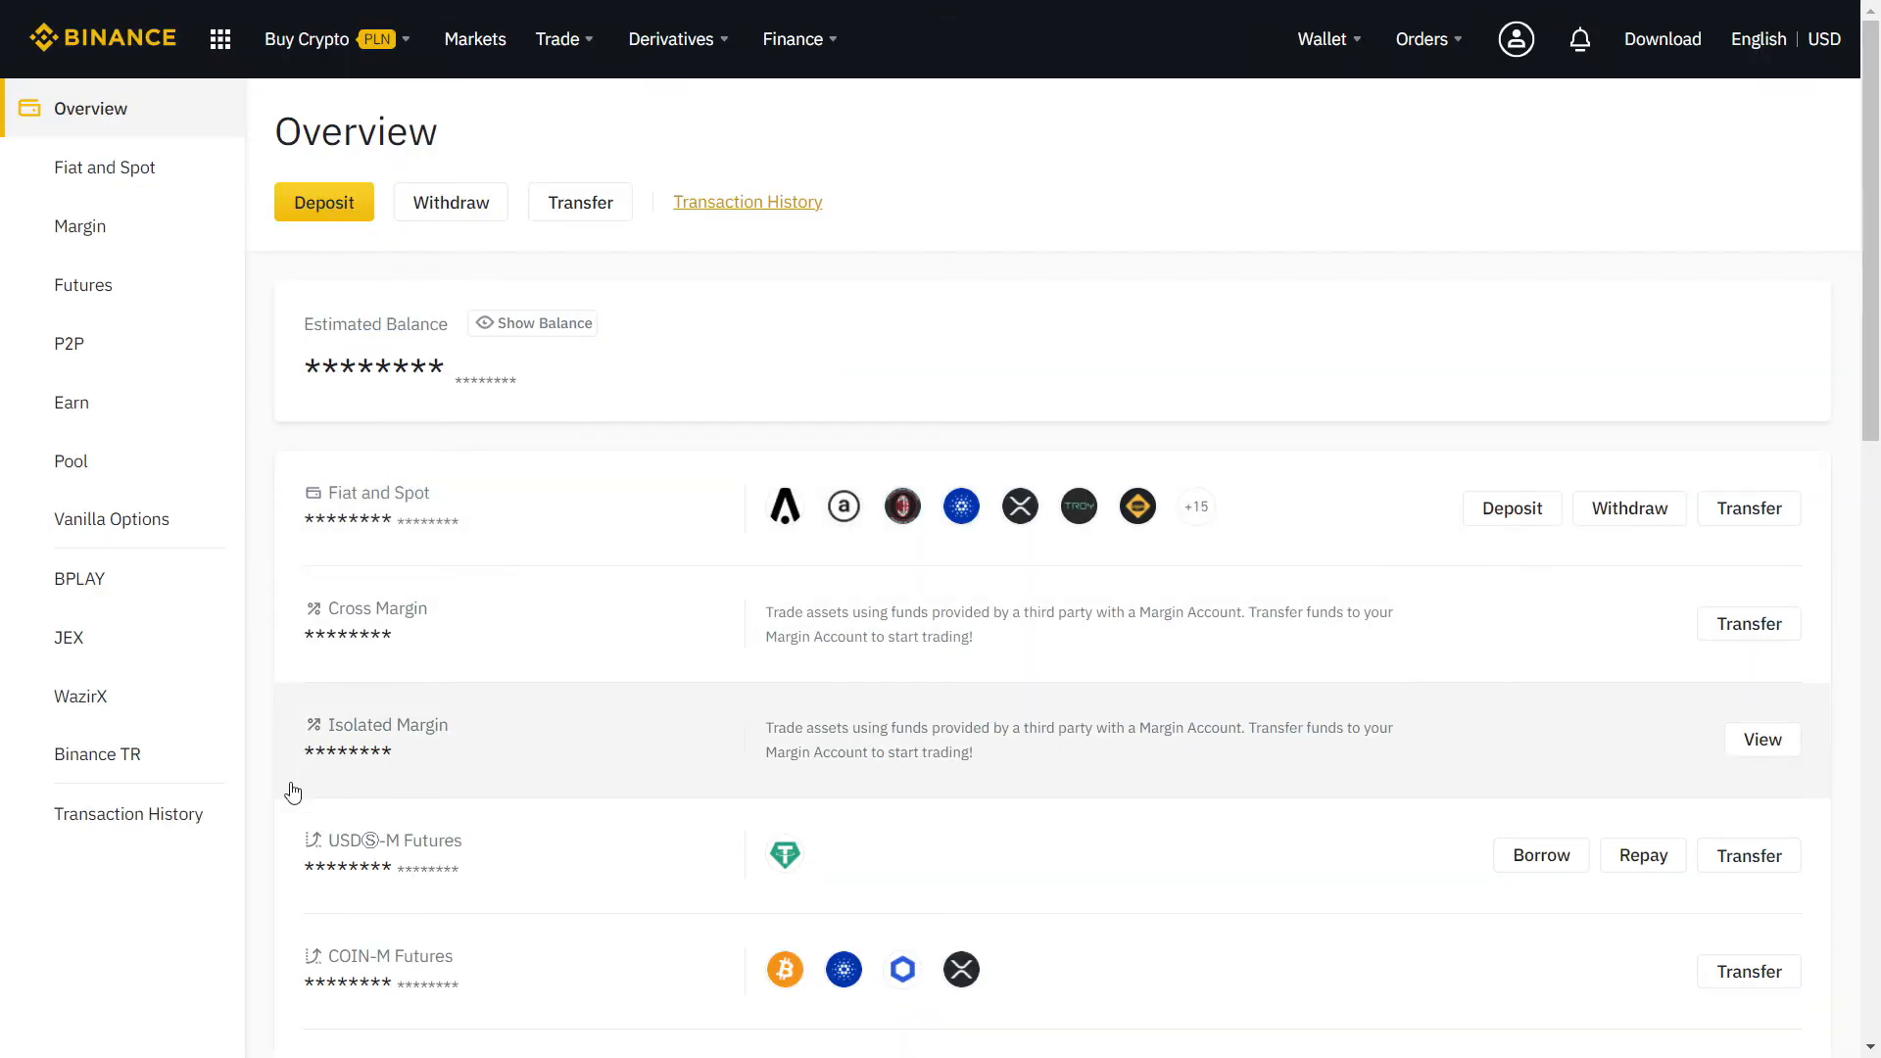
# Step: Transfer the maximum 21.09310323 USDT from P2P to Spot wallet and return to trading
pyautogui.click(68, 344)
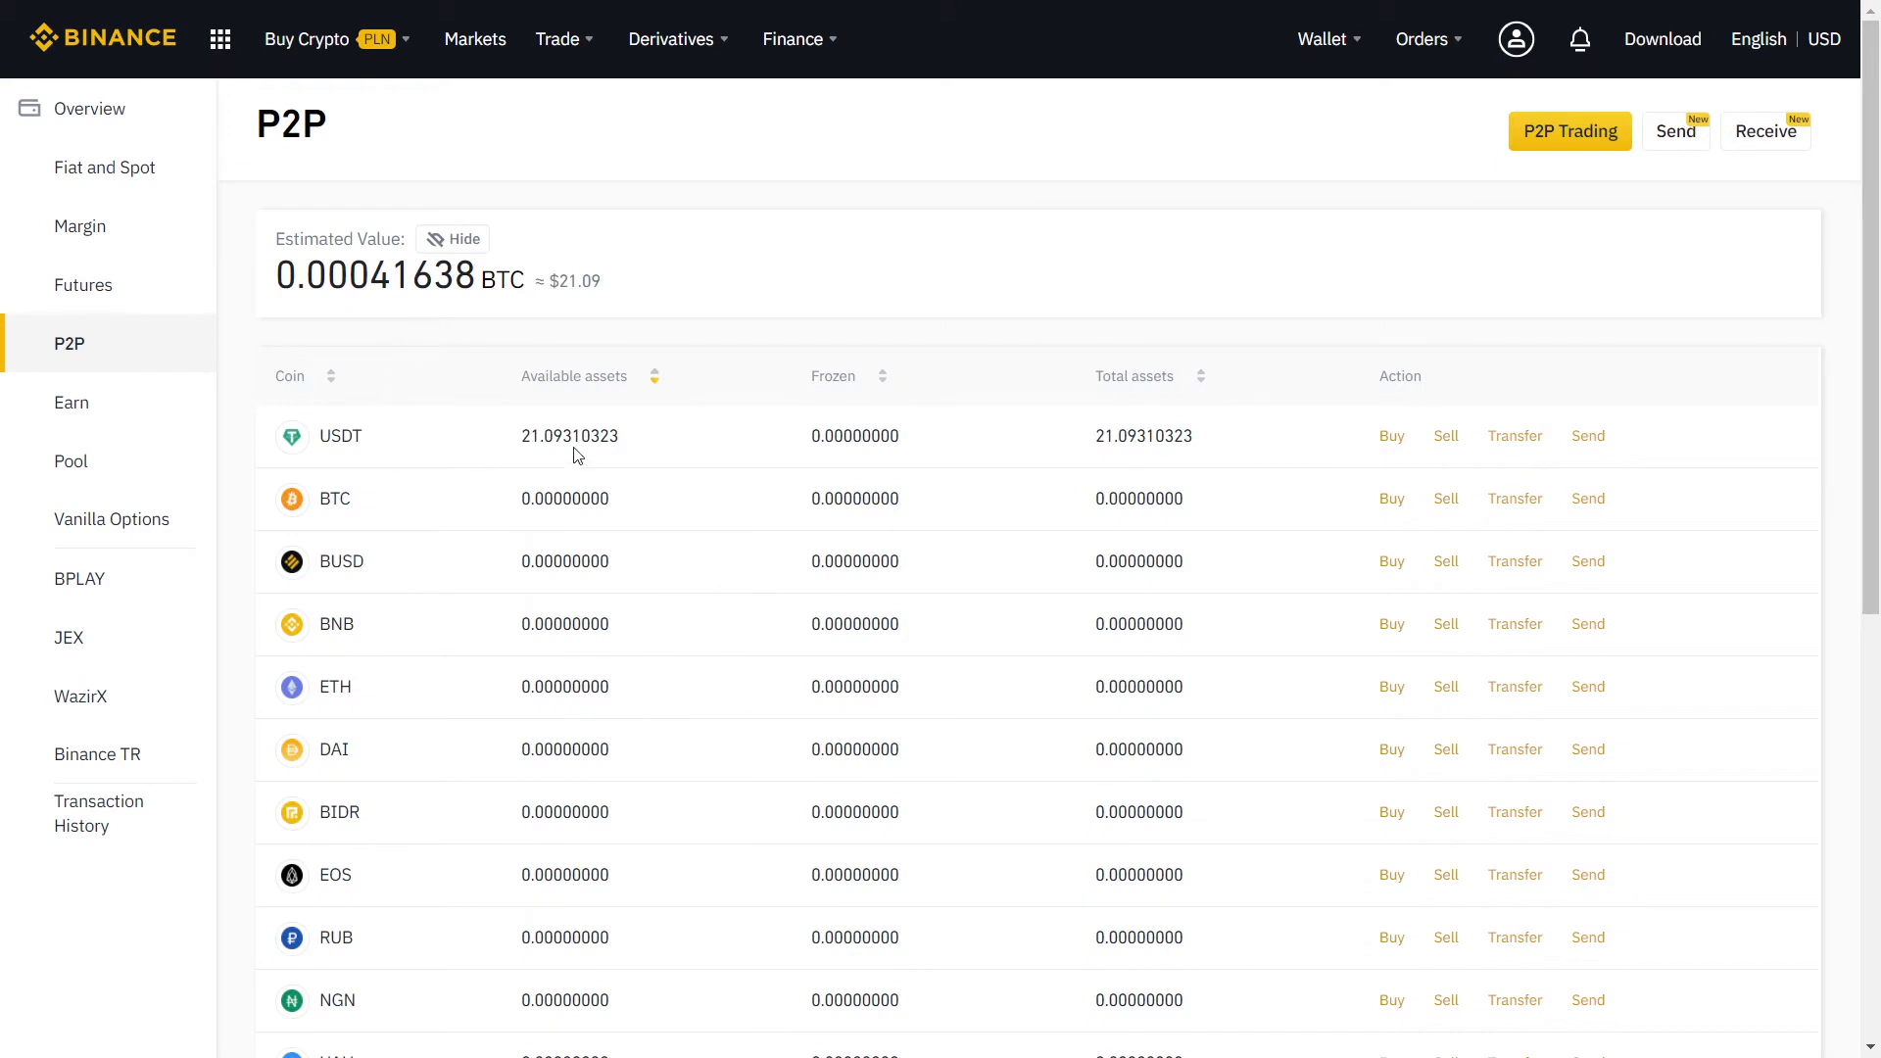
pyautogui.moveTo(1516, 435)
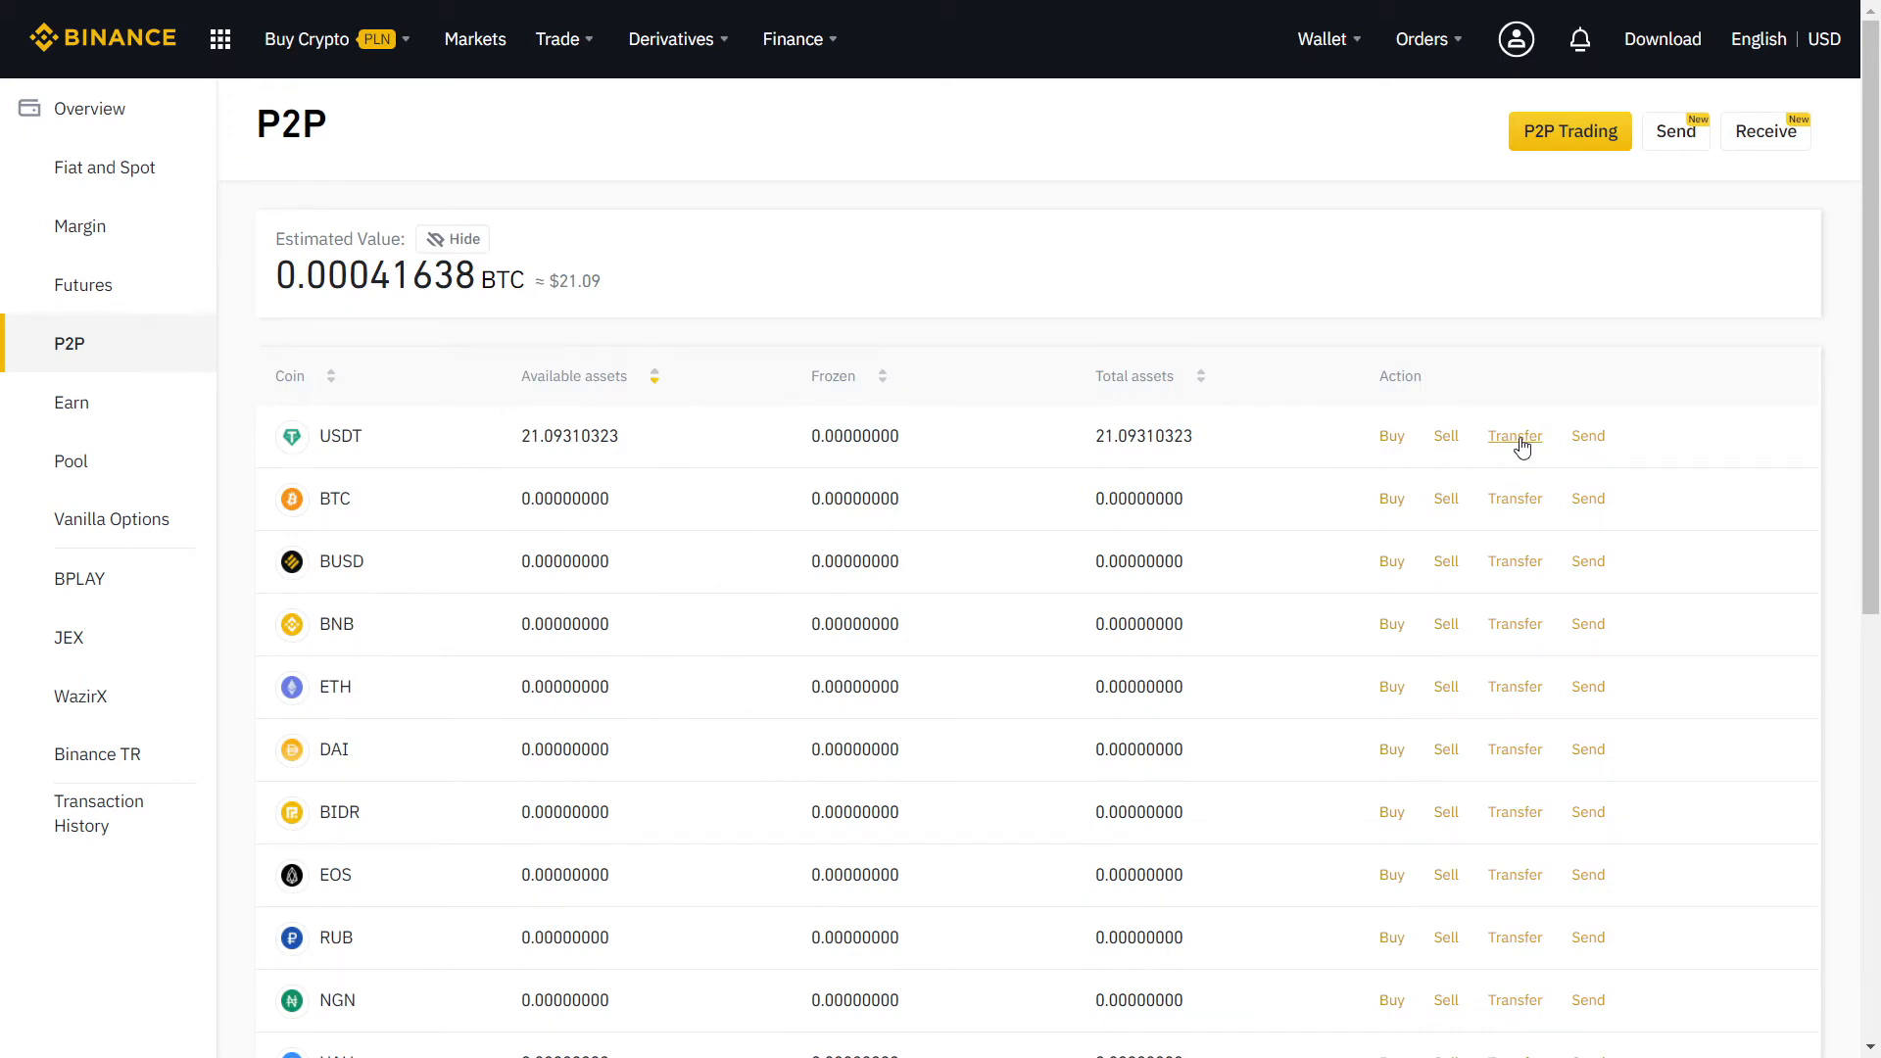
pyautogui.click(1514, 435)
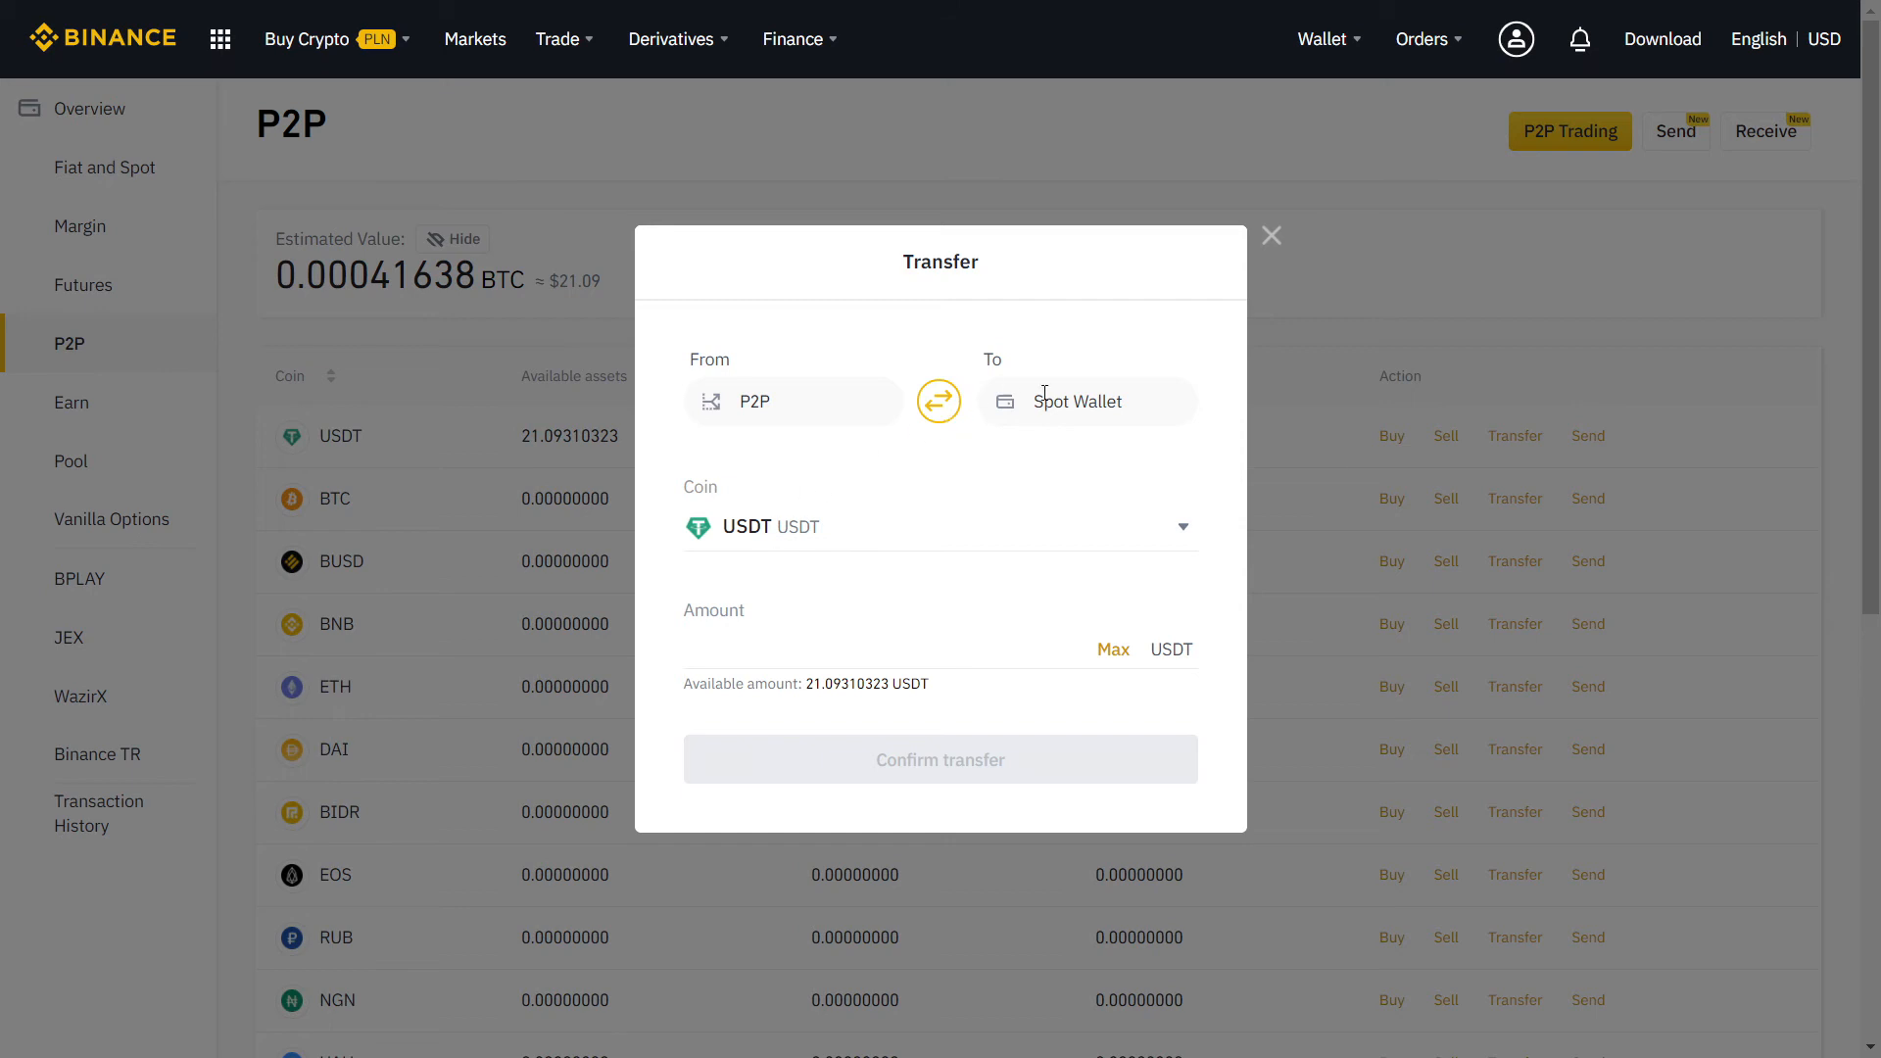
pyautogui.click(1111, 648)
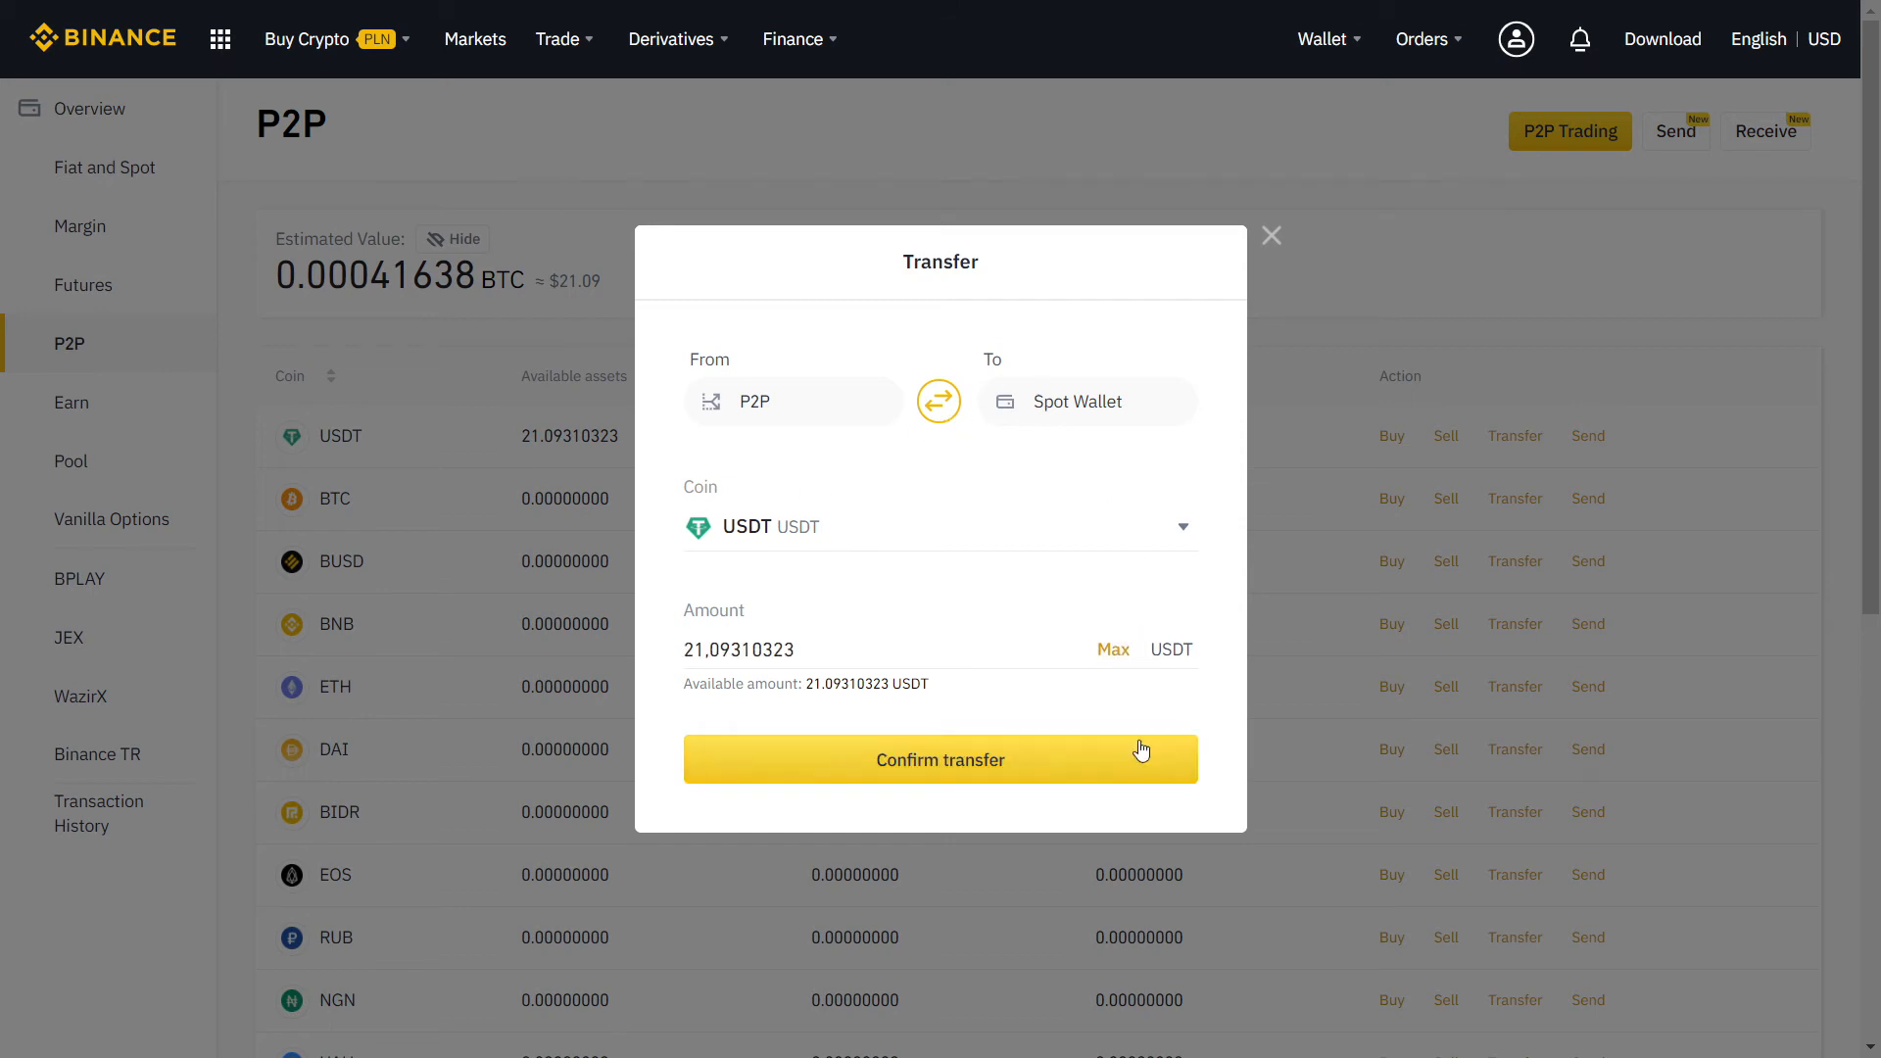
pyautogui.click(939, 759)
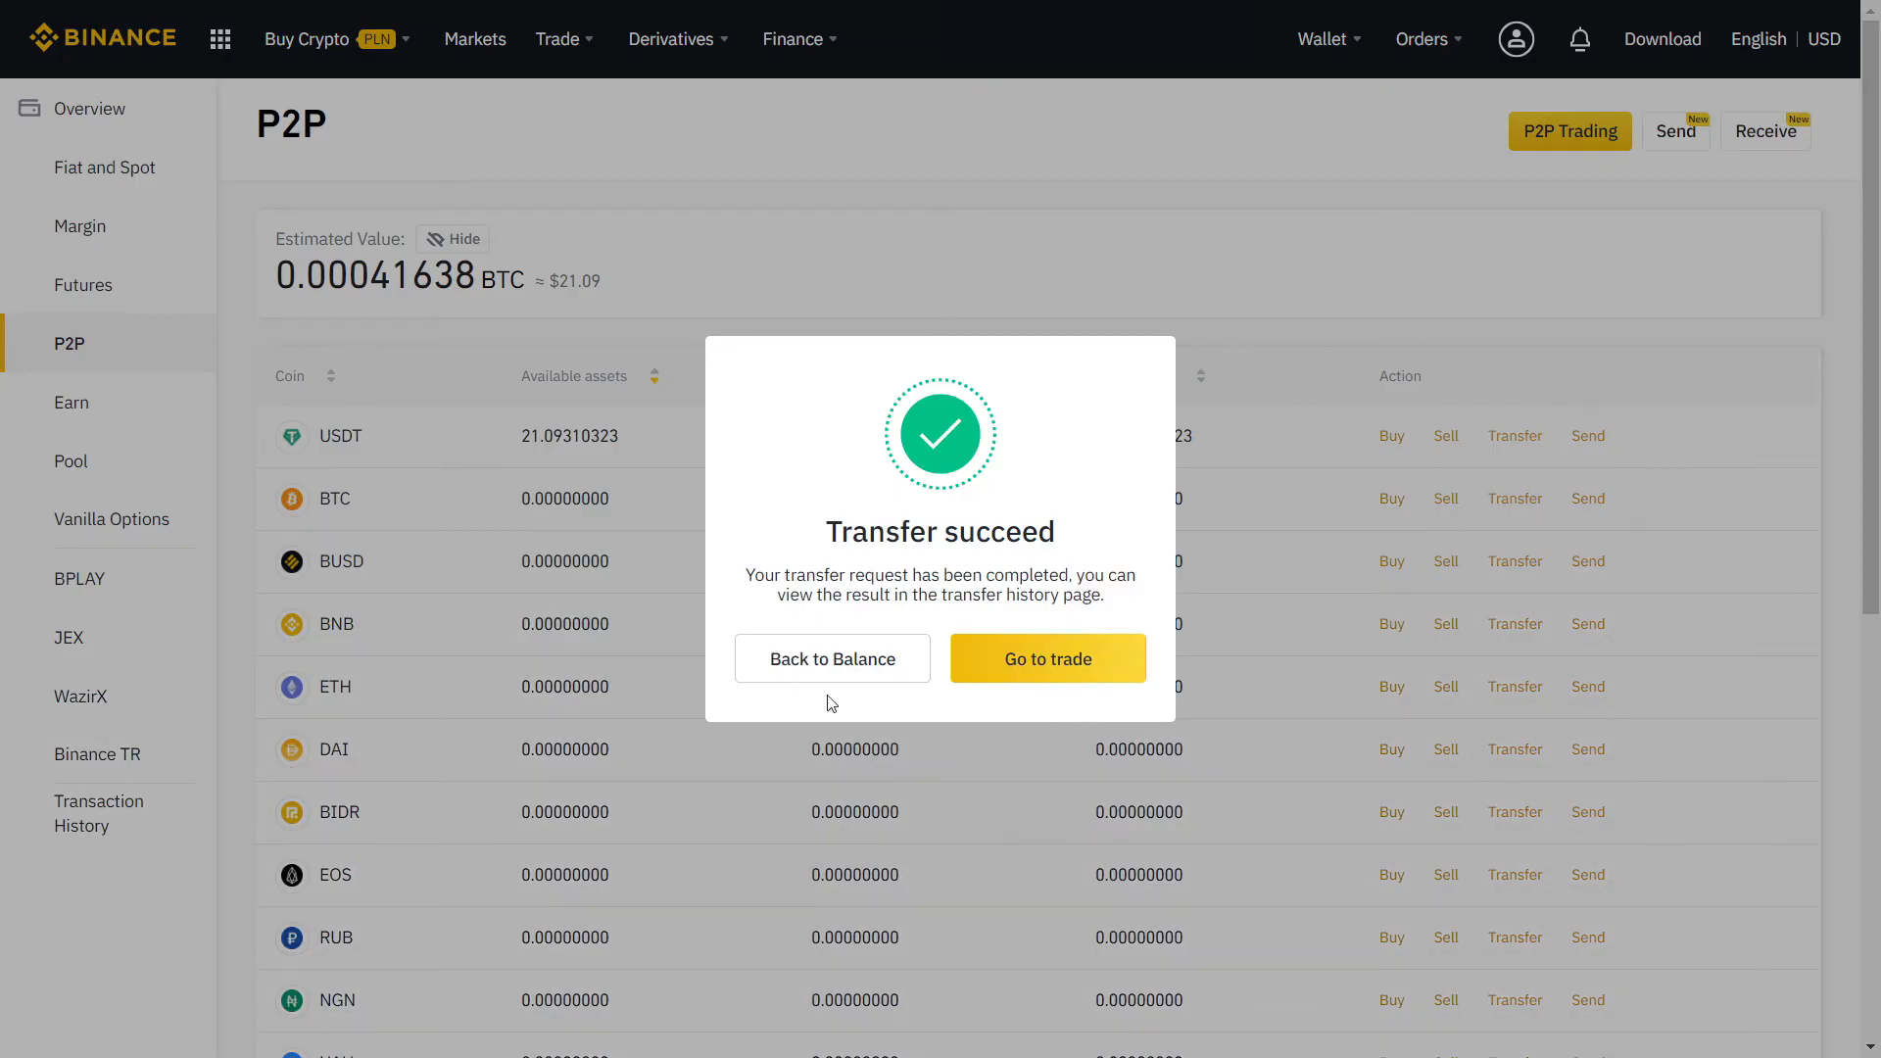
pyautogui.click(1047, 658)
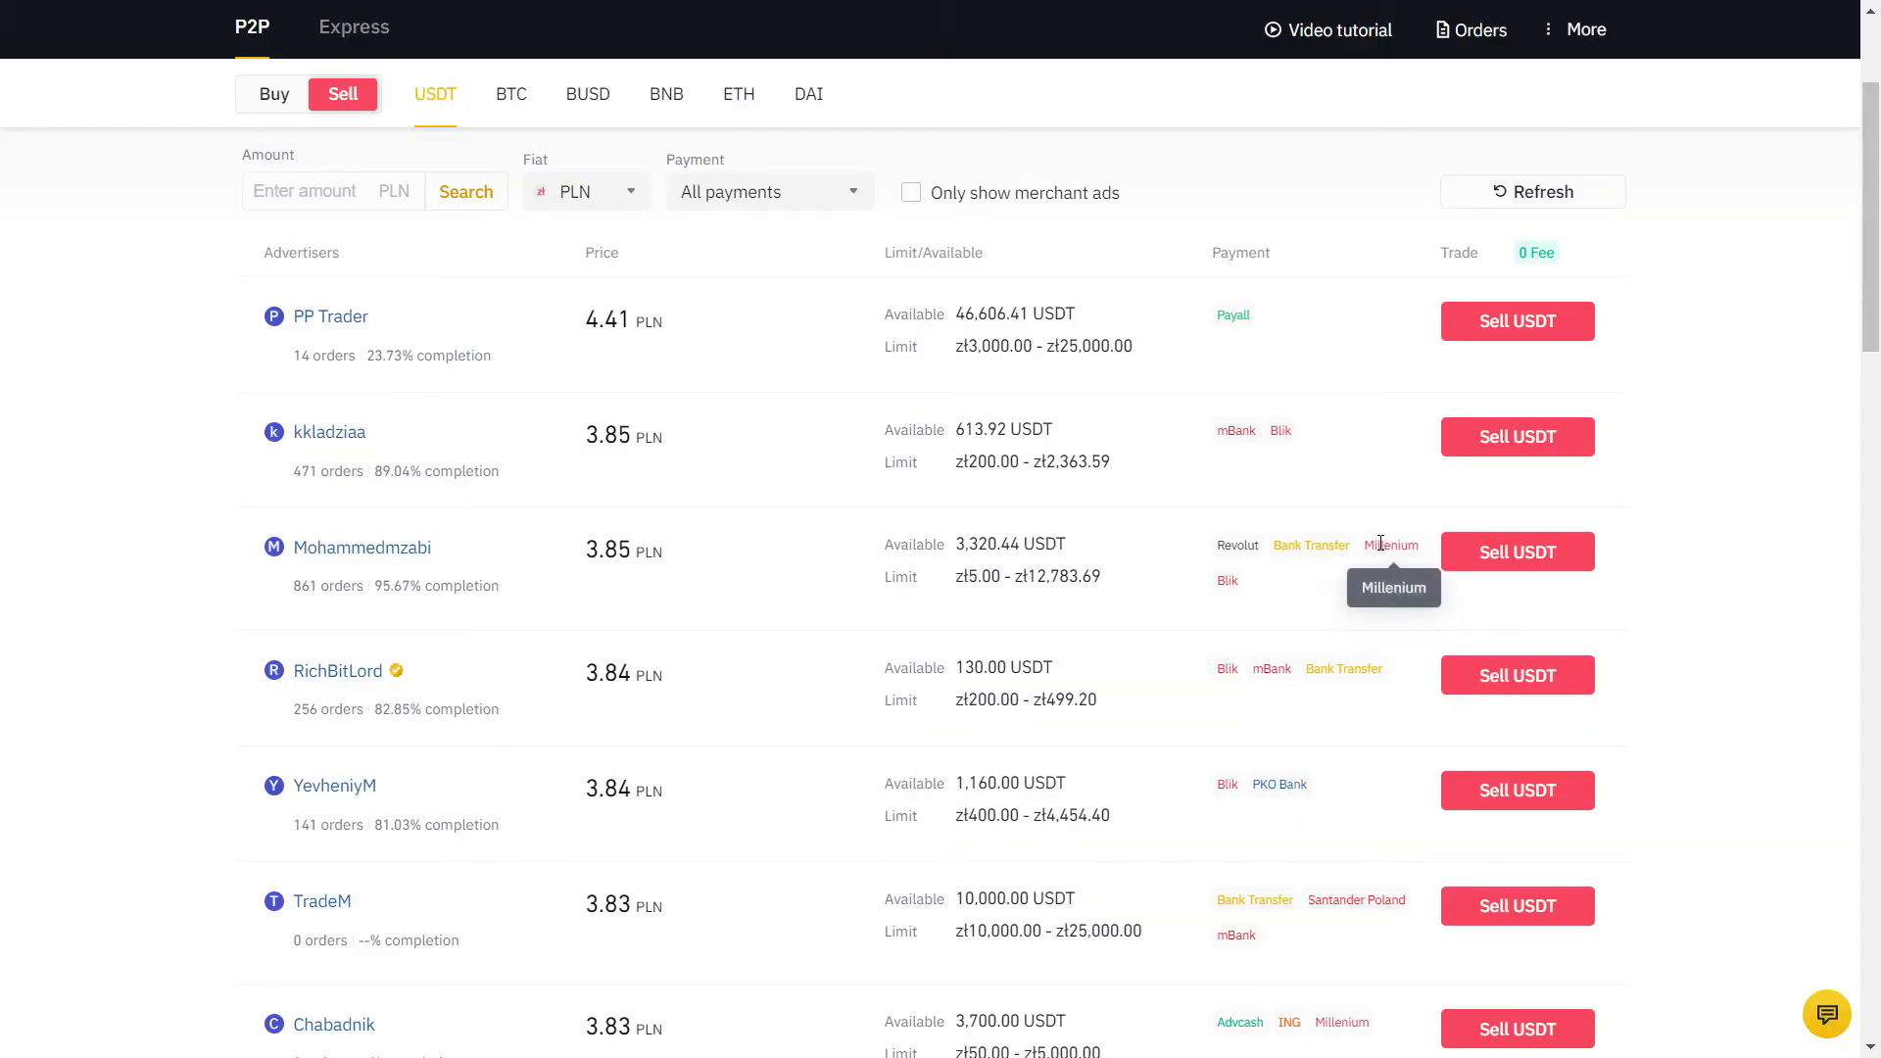
pyautogui.moveTo(1517, 573)
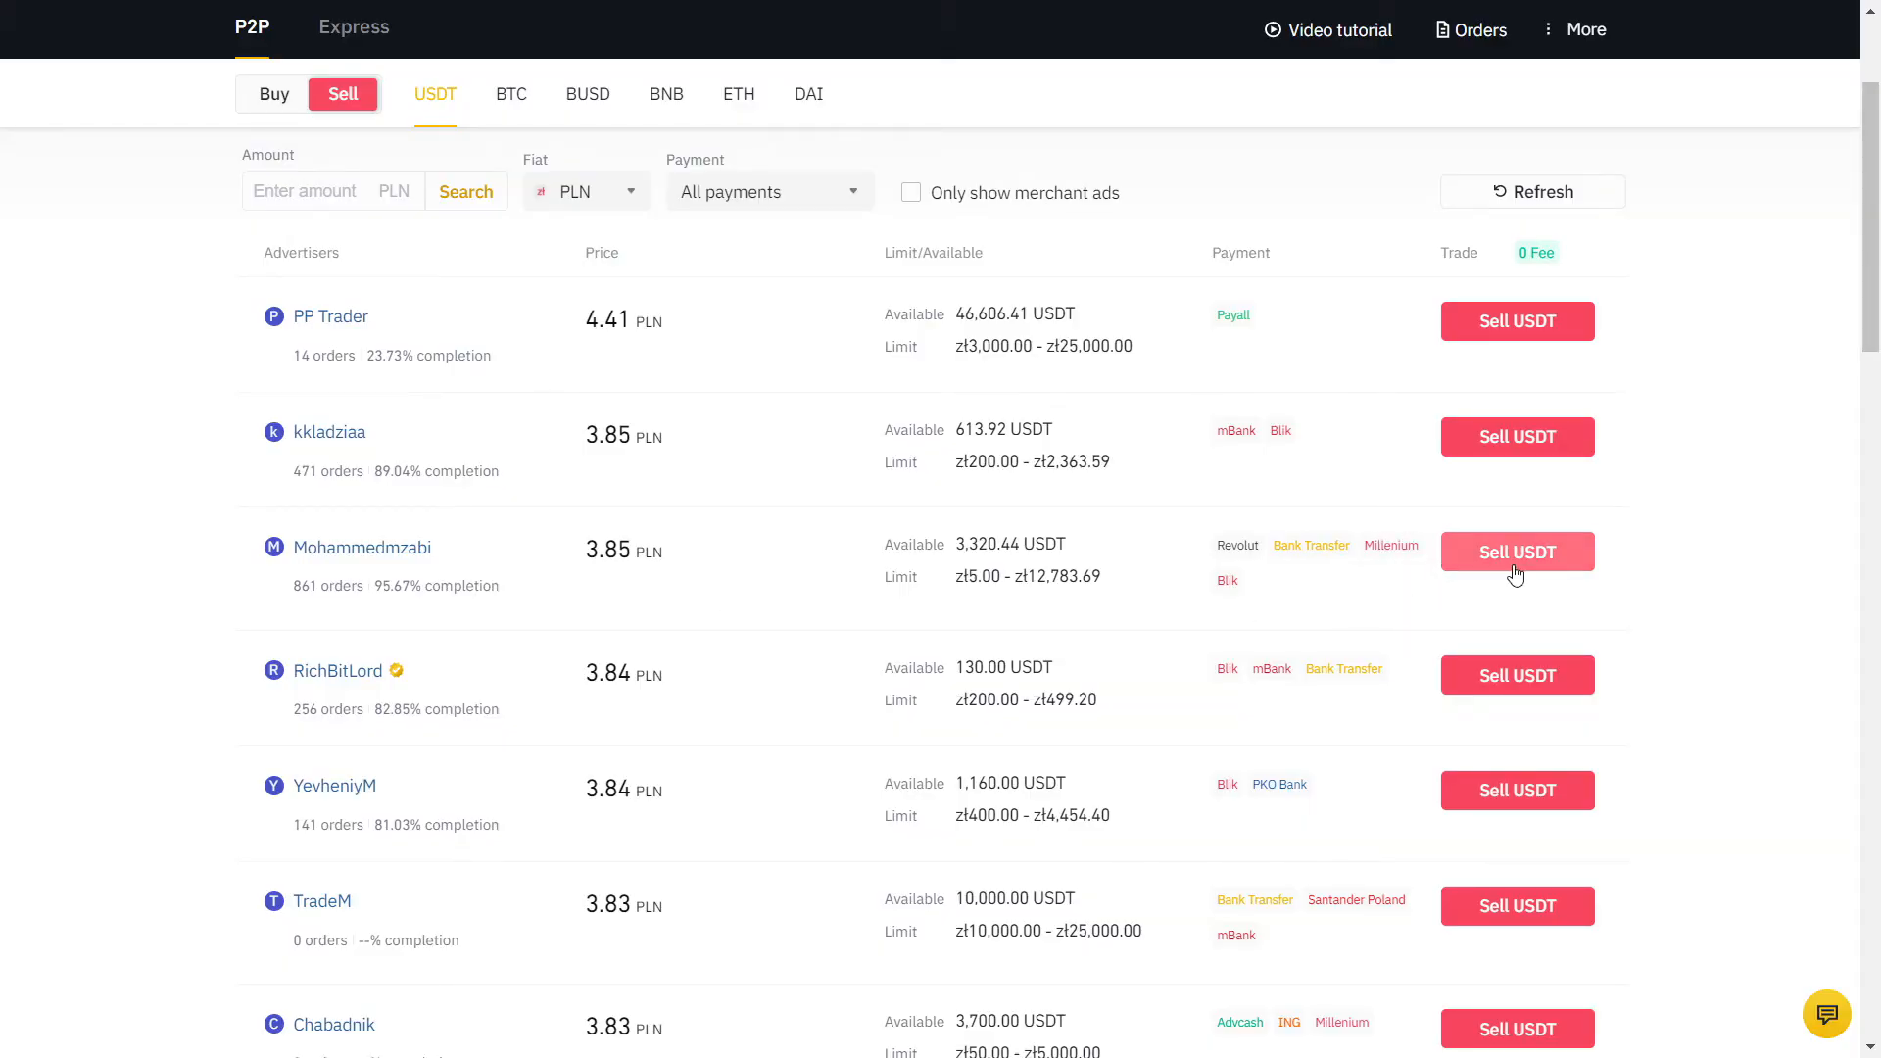
pyautogui.click(1516, 550)
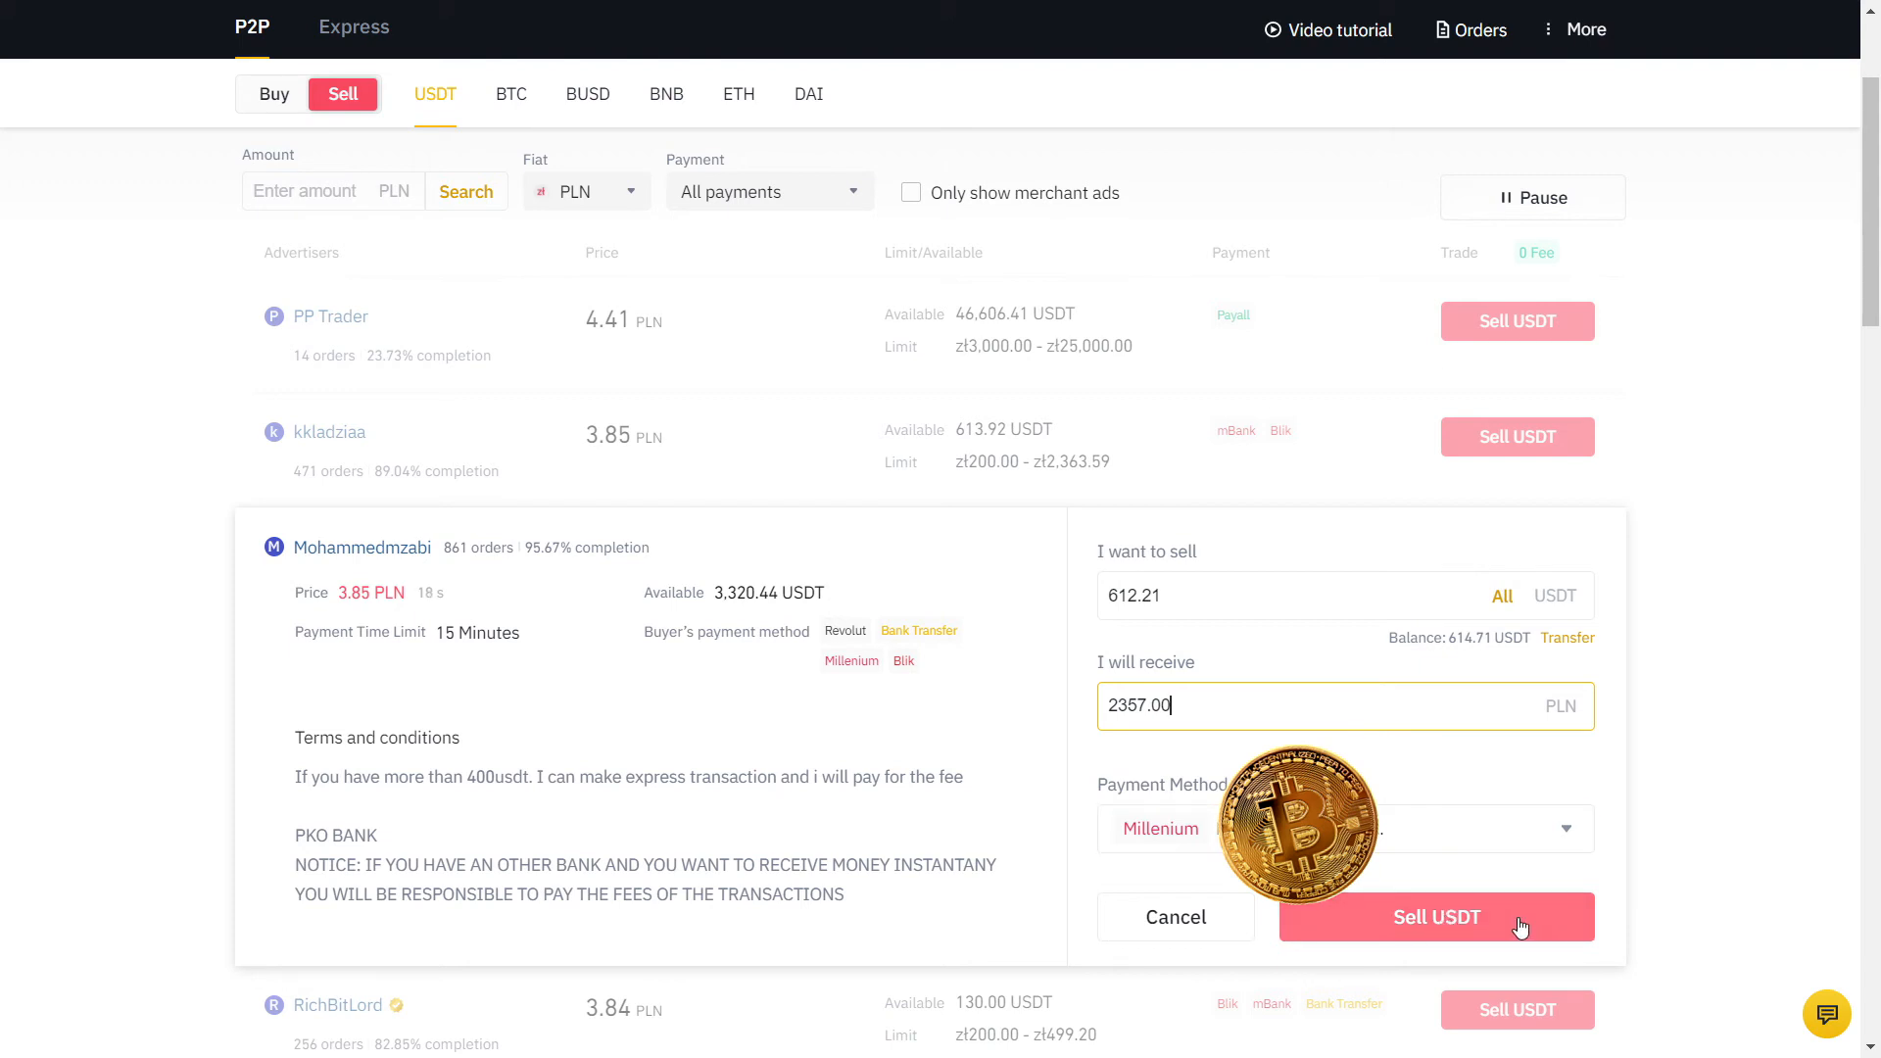
pyautogui.click(1437, 917)
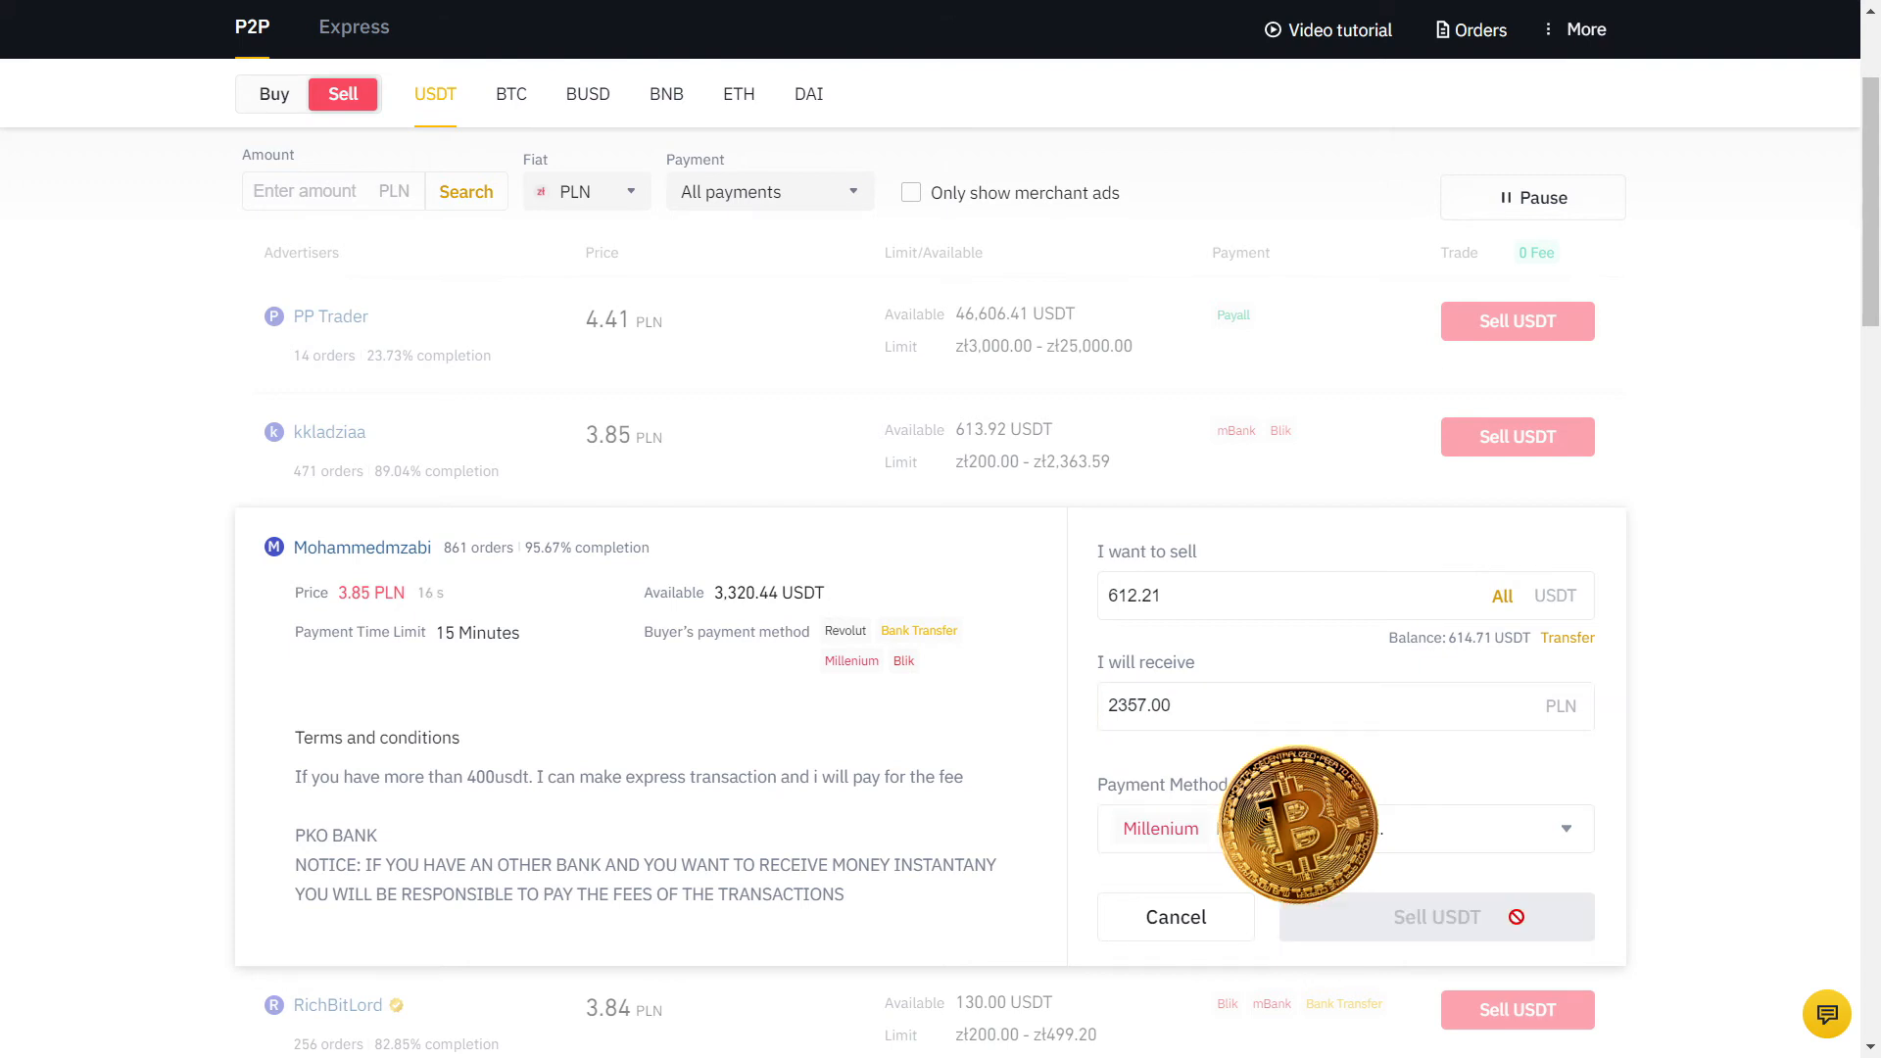
pyautogui.click(1436, 917)
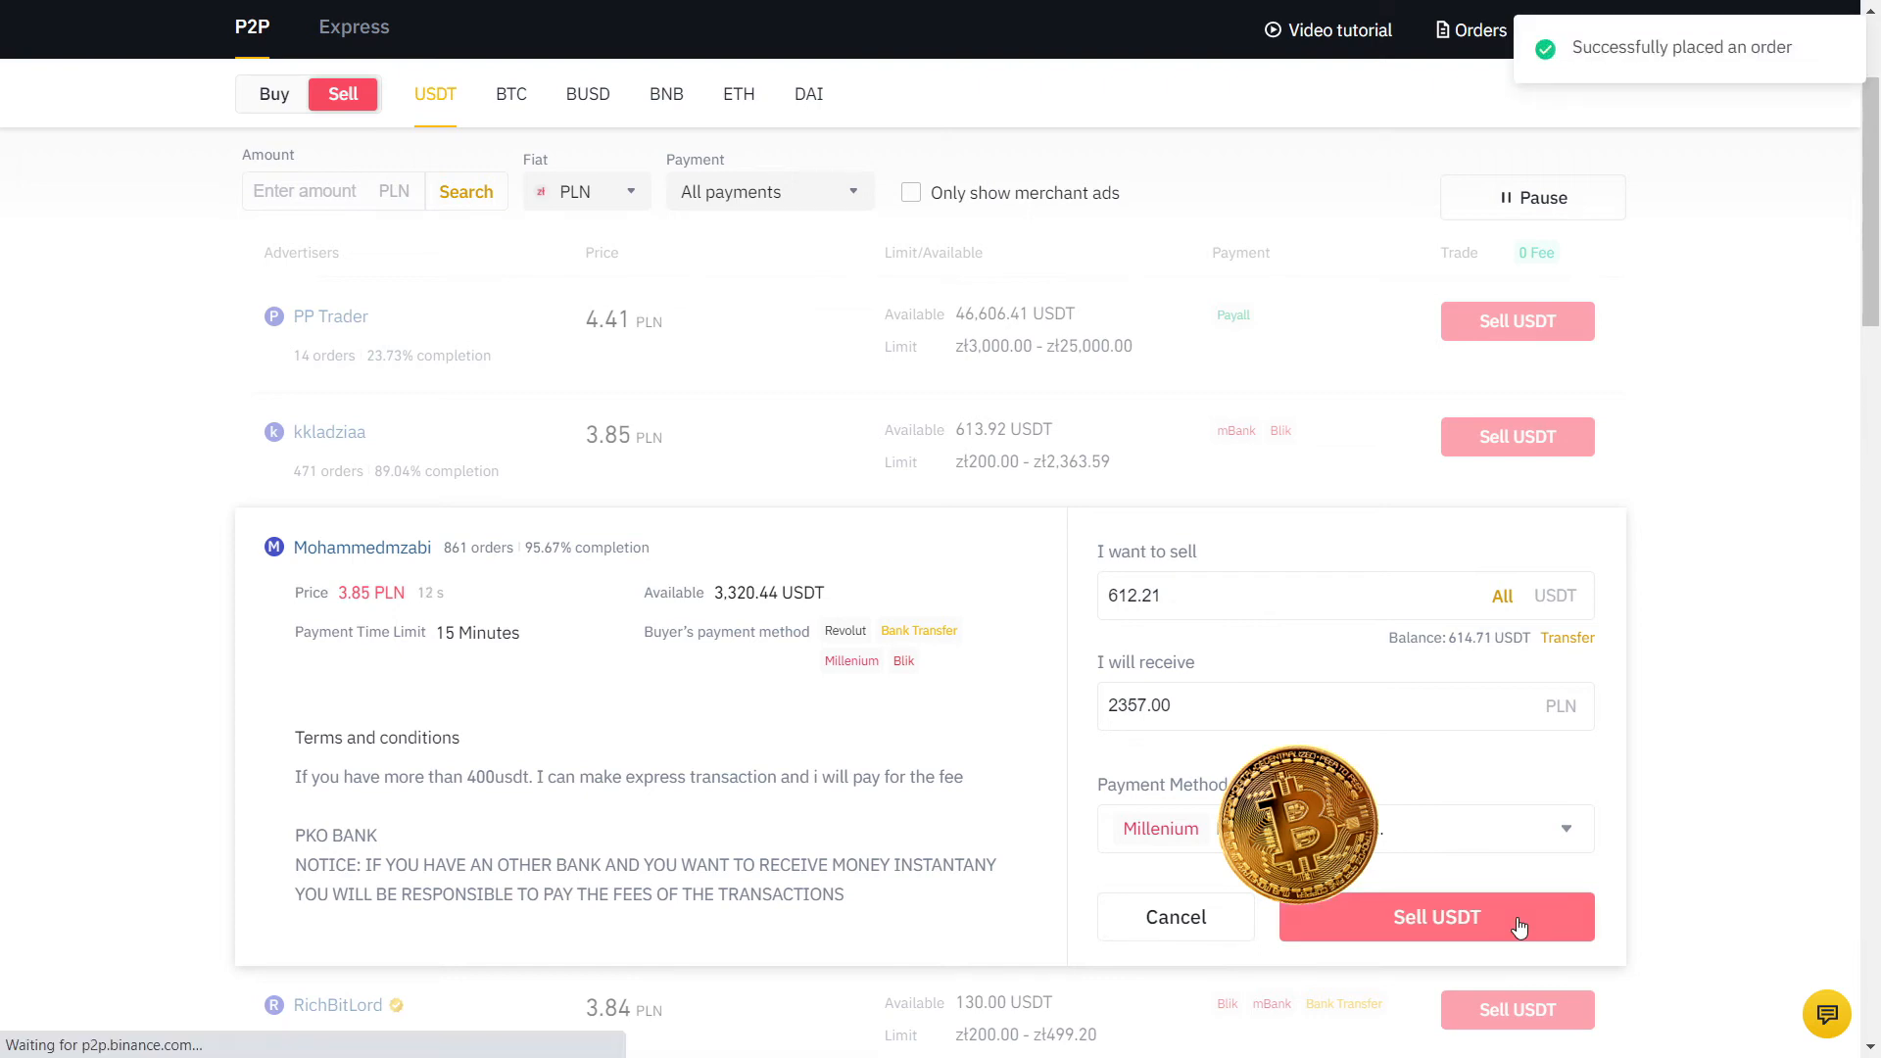
pyautogui.click(1436, 917)
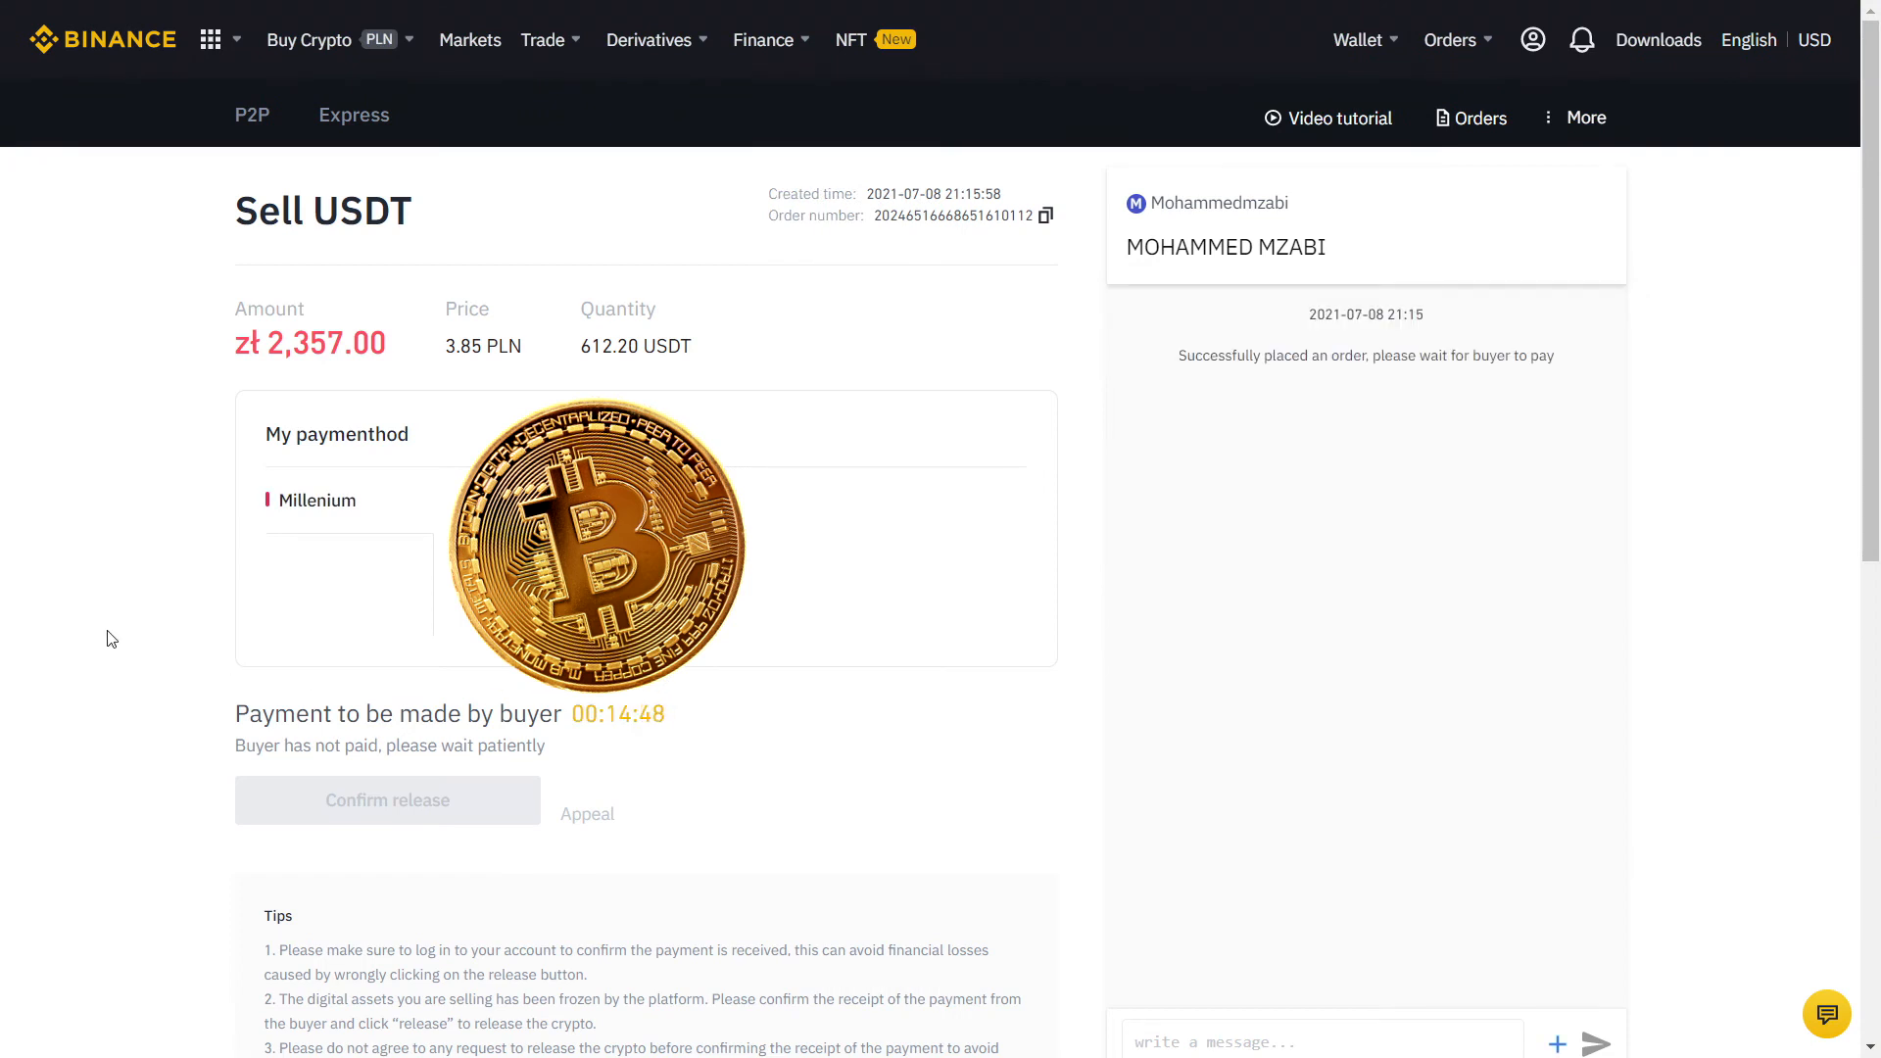
# Step: Confirm releasing the USDT and submit the Google Authenticator code to finish
pyautogui.scroll(-3)
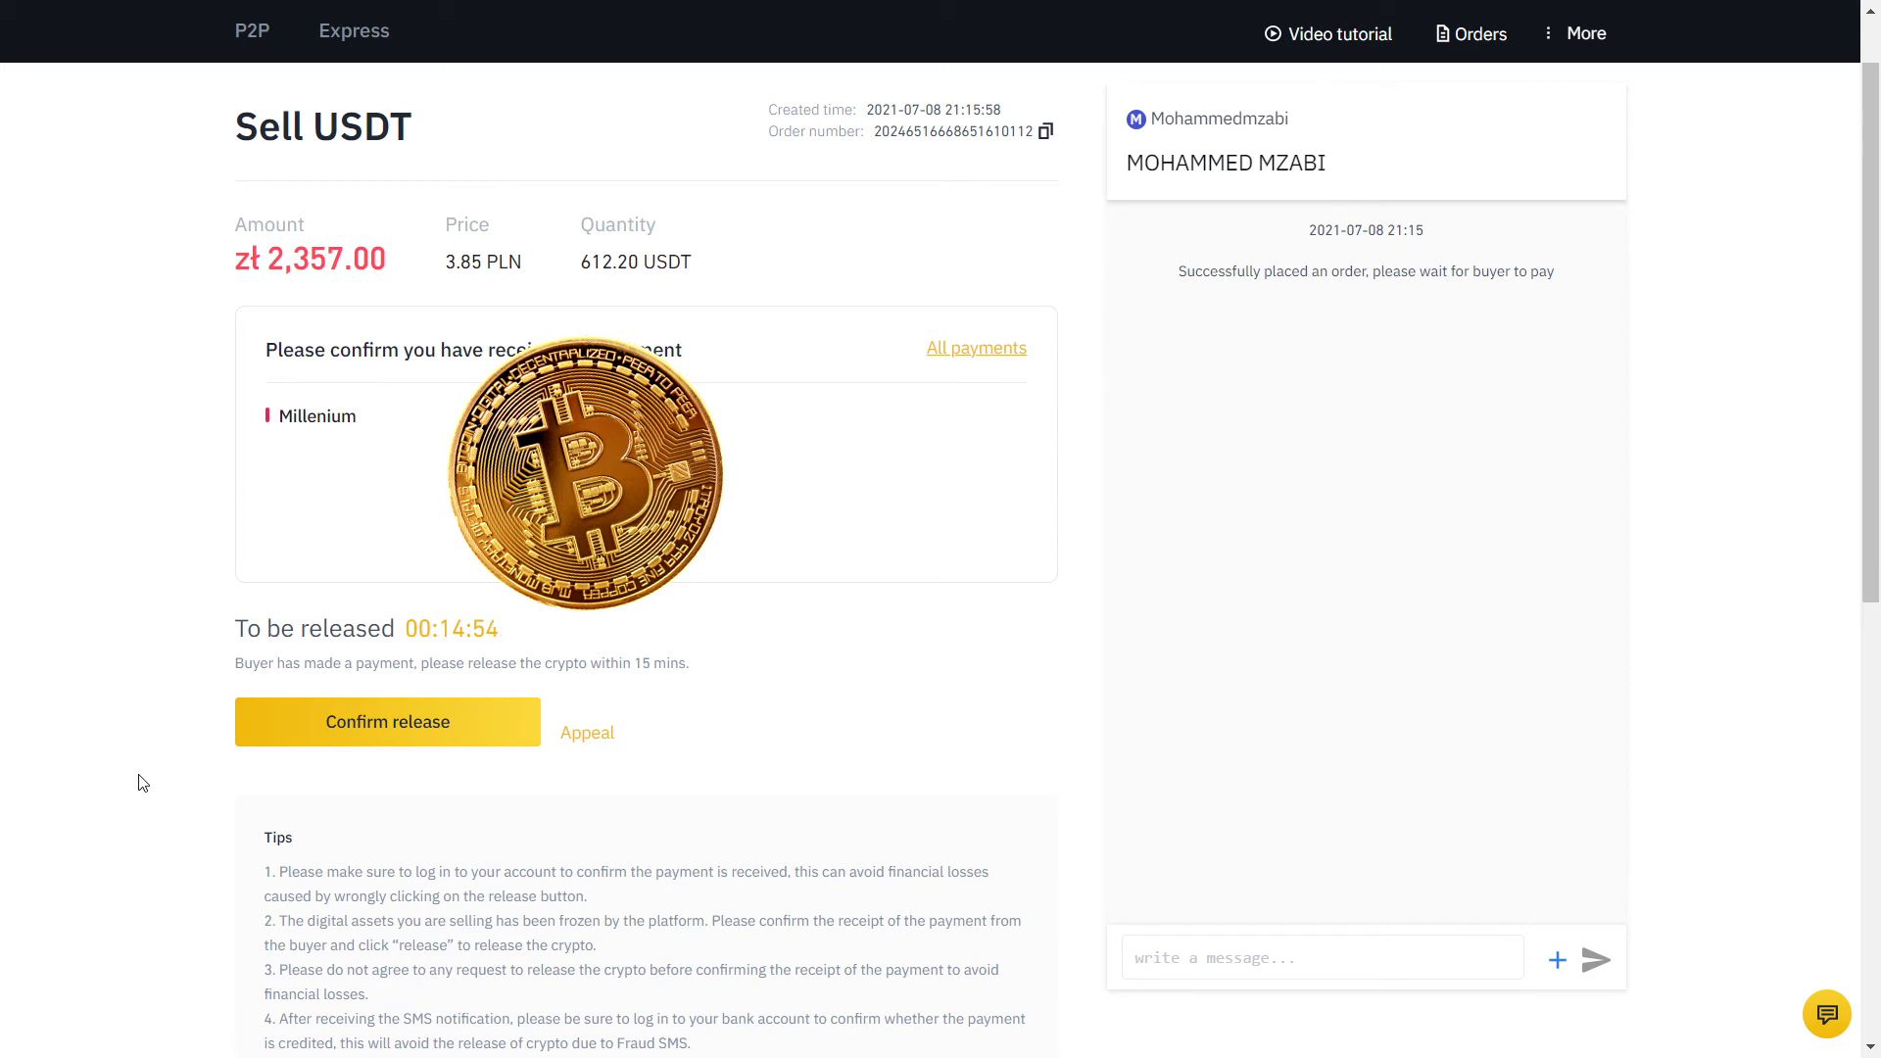
pyautogui.moveTo(433, 818)
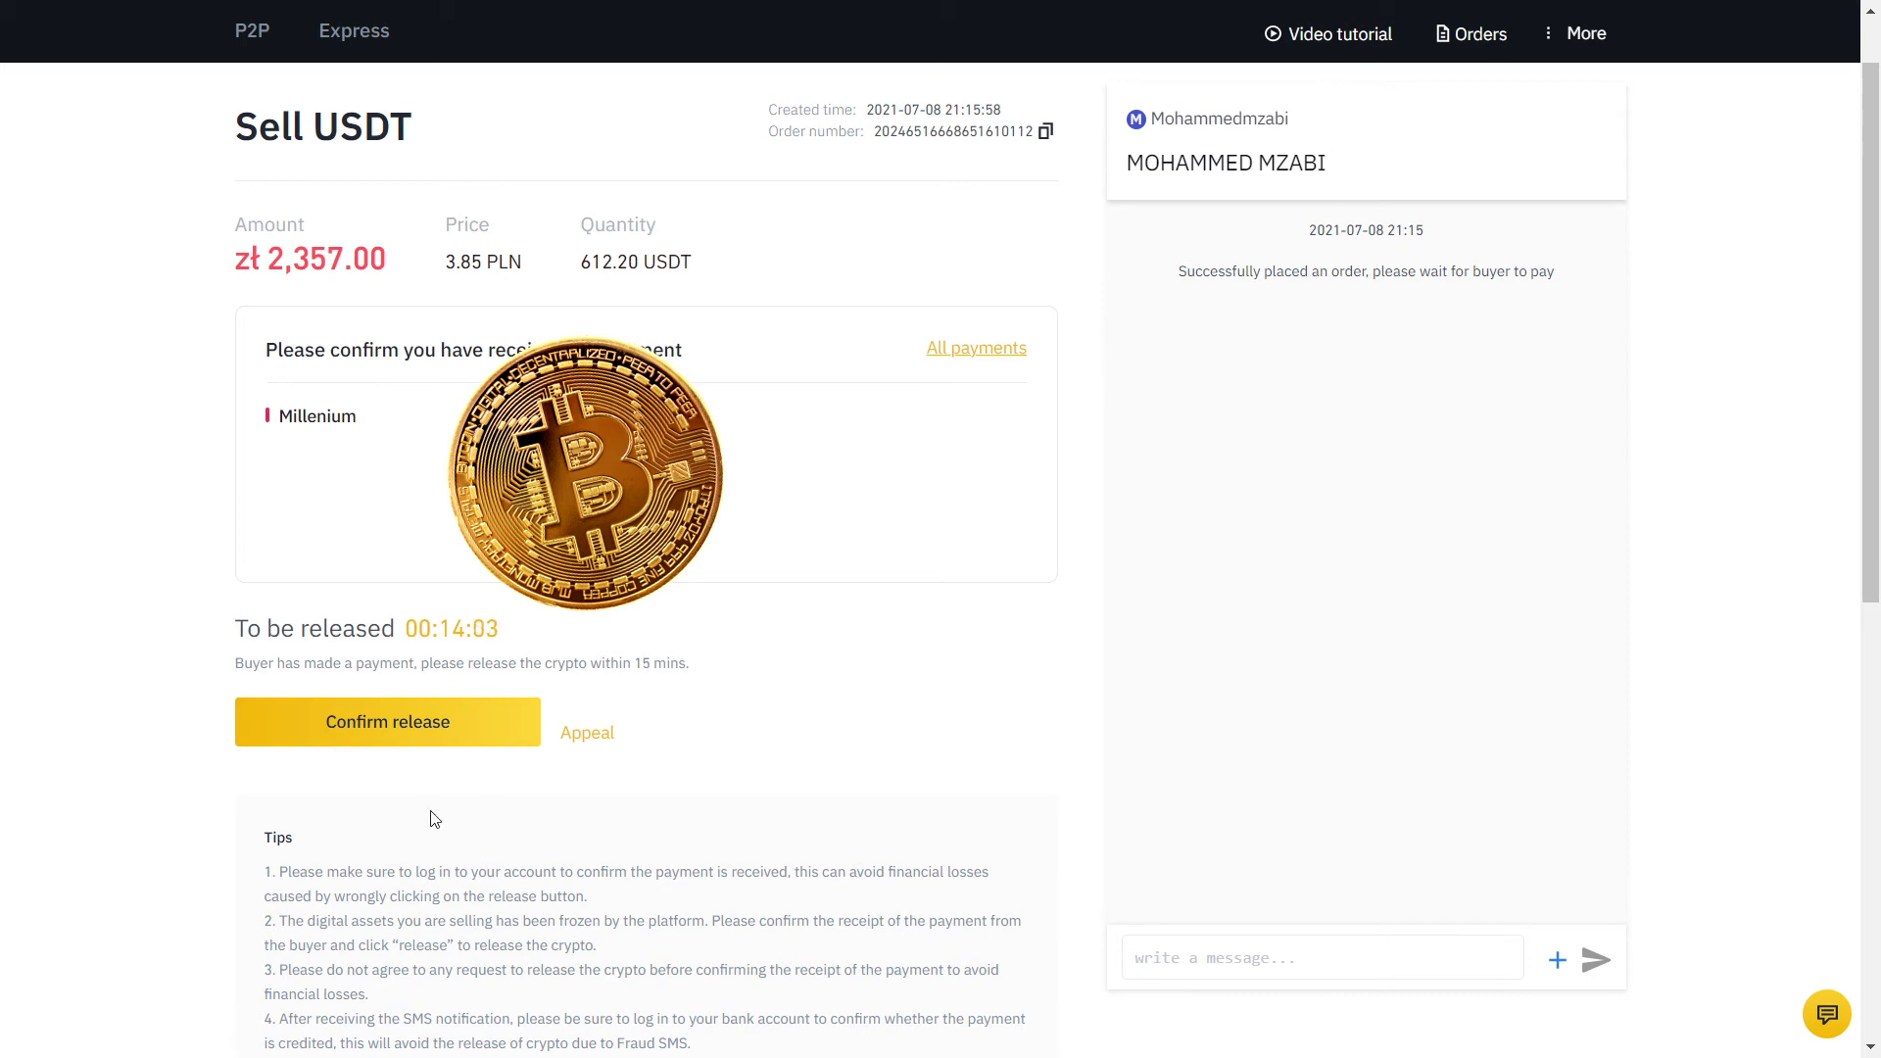
pyautogui.click(386, 721)
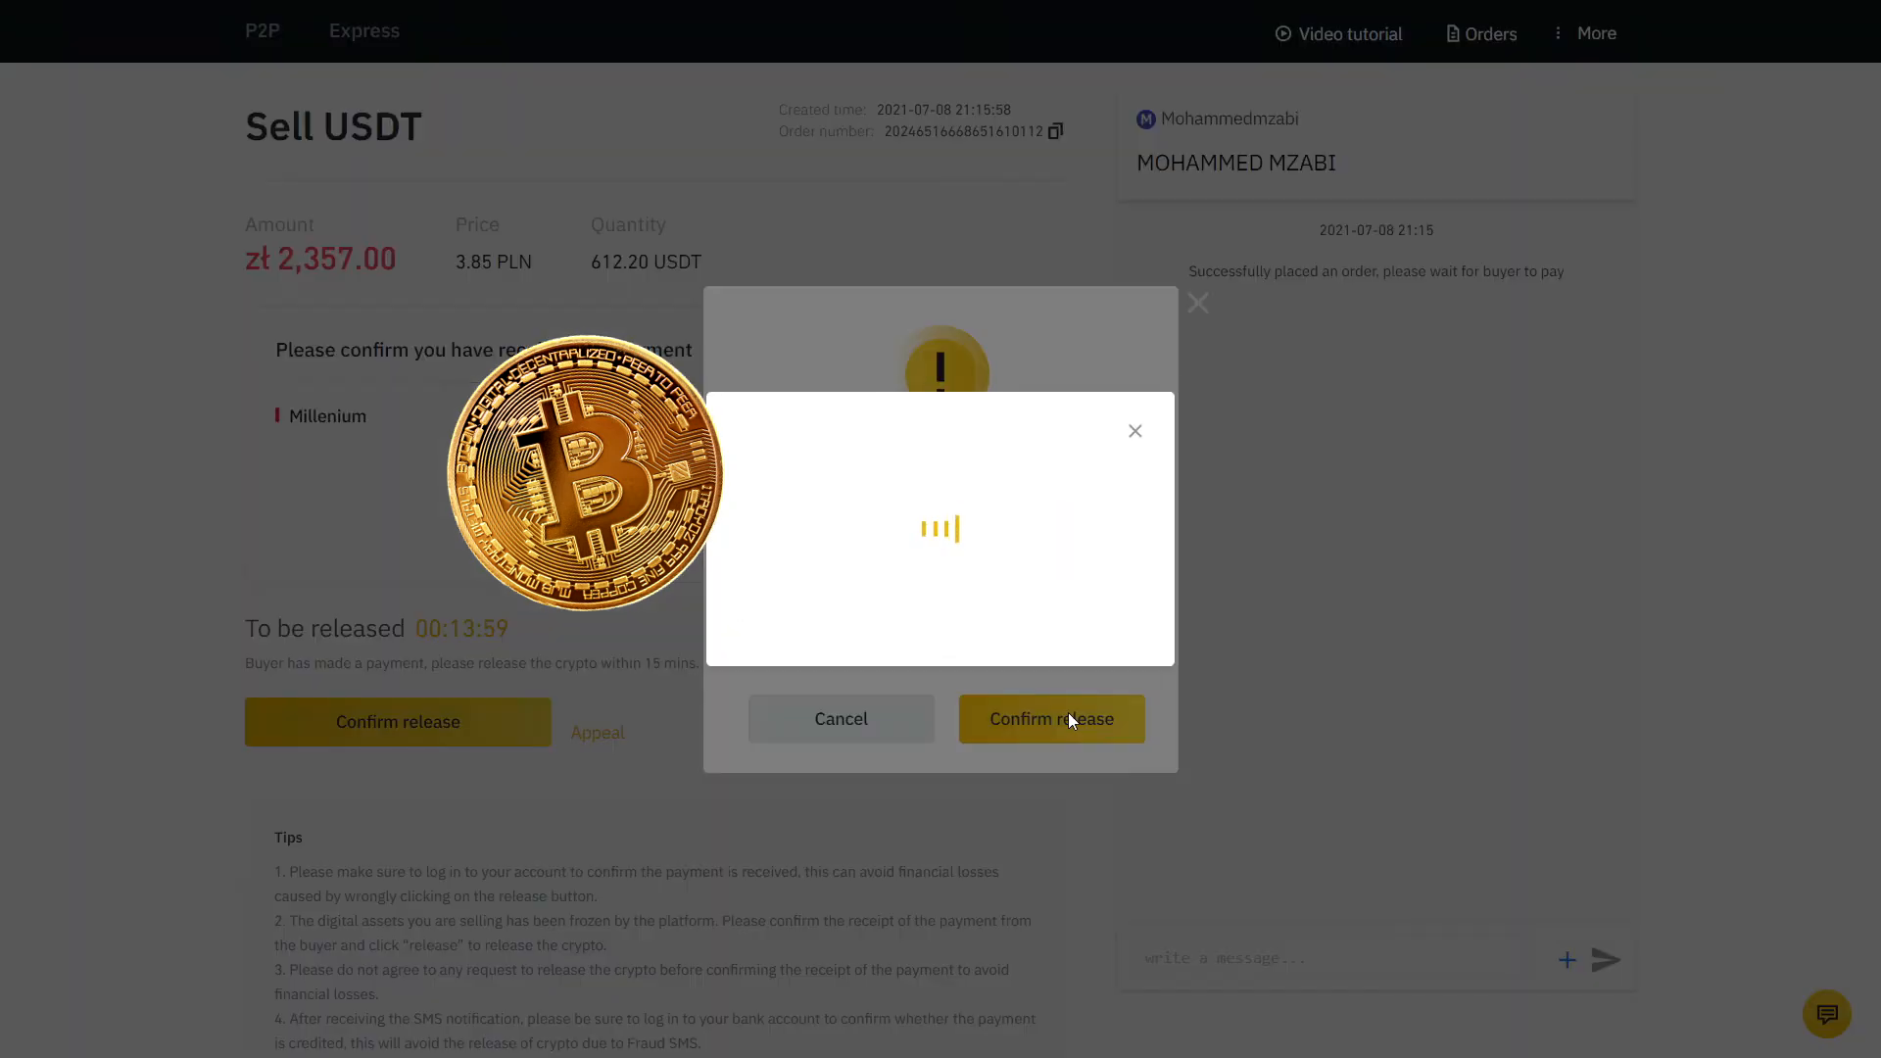
pyautogui.click(1051, 718)
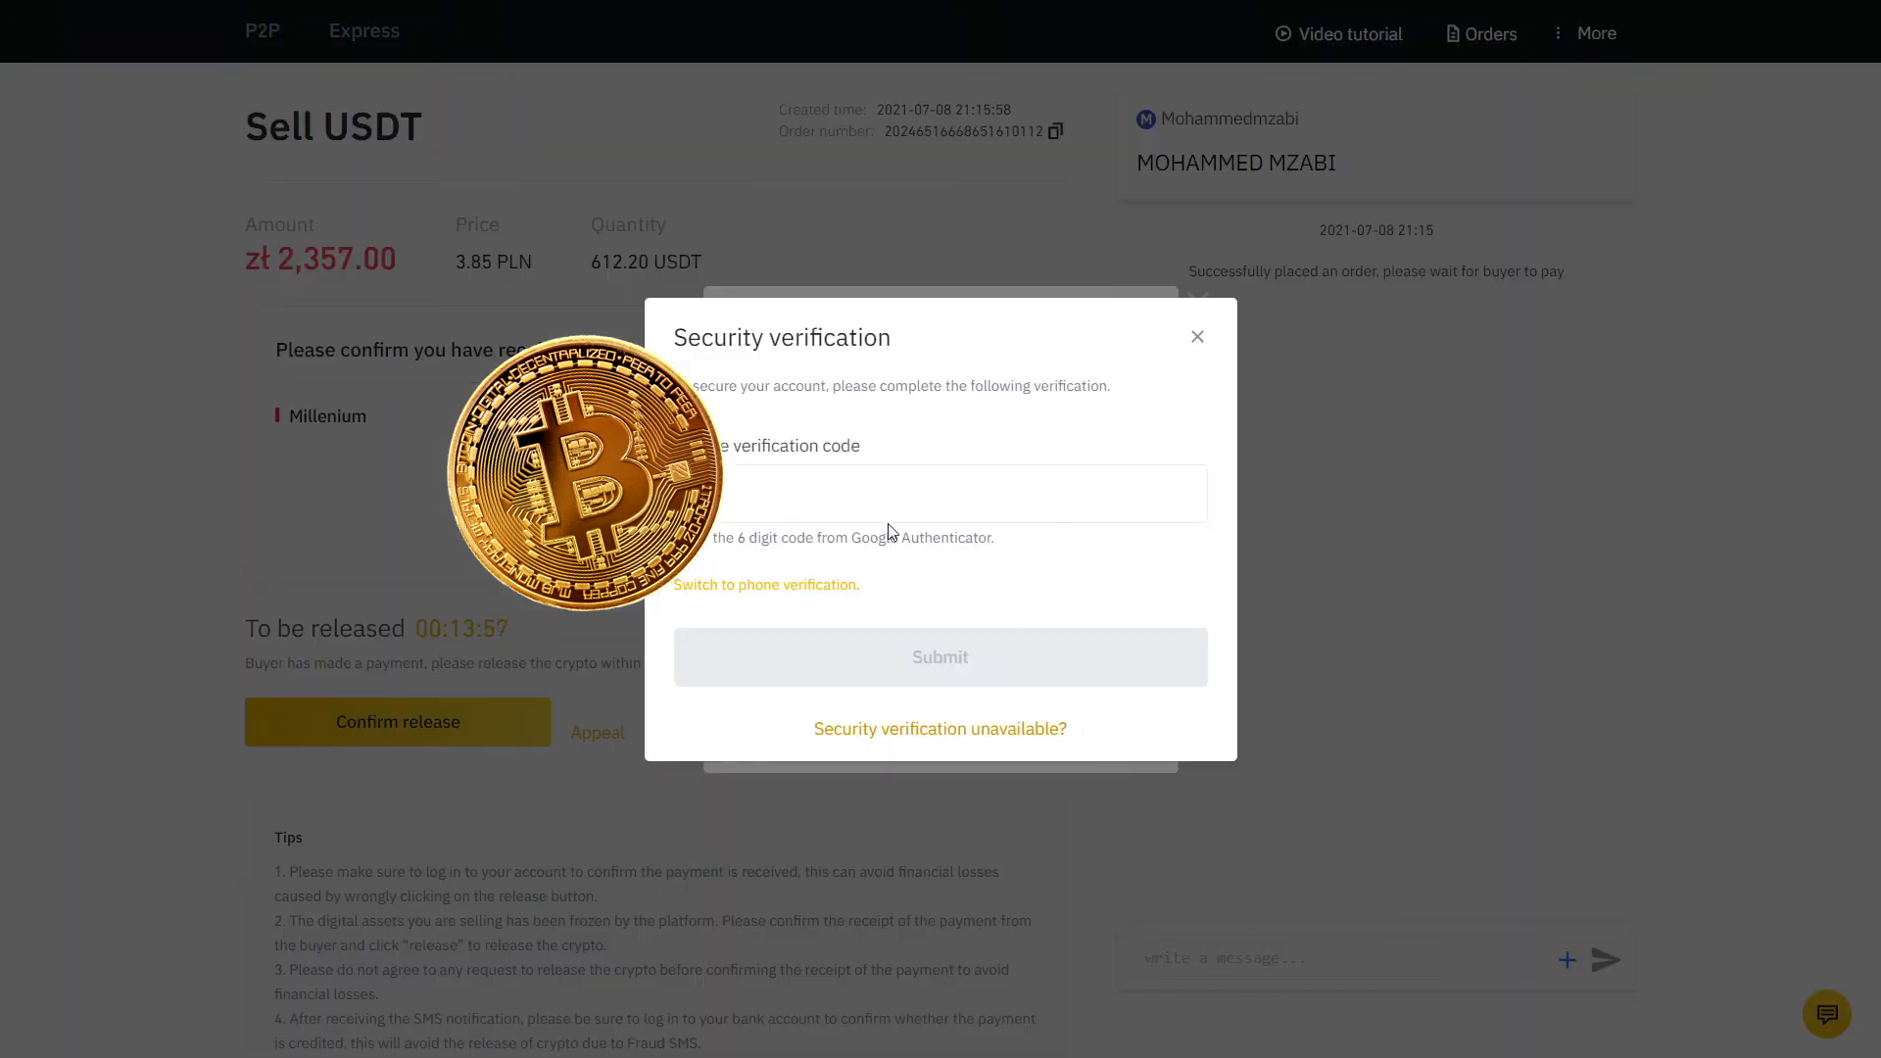
pyautogui.click(960, 493)
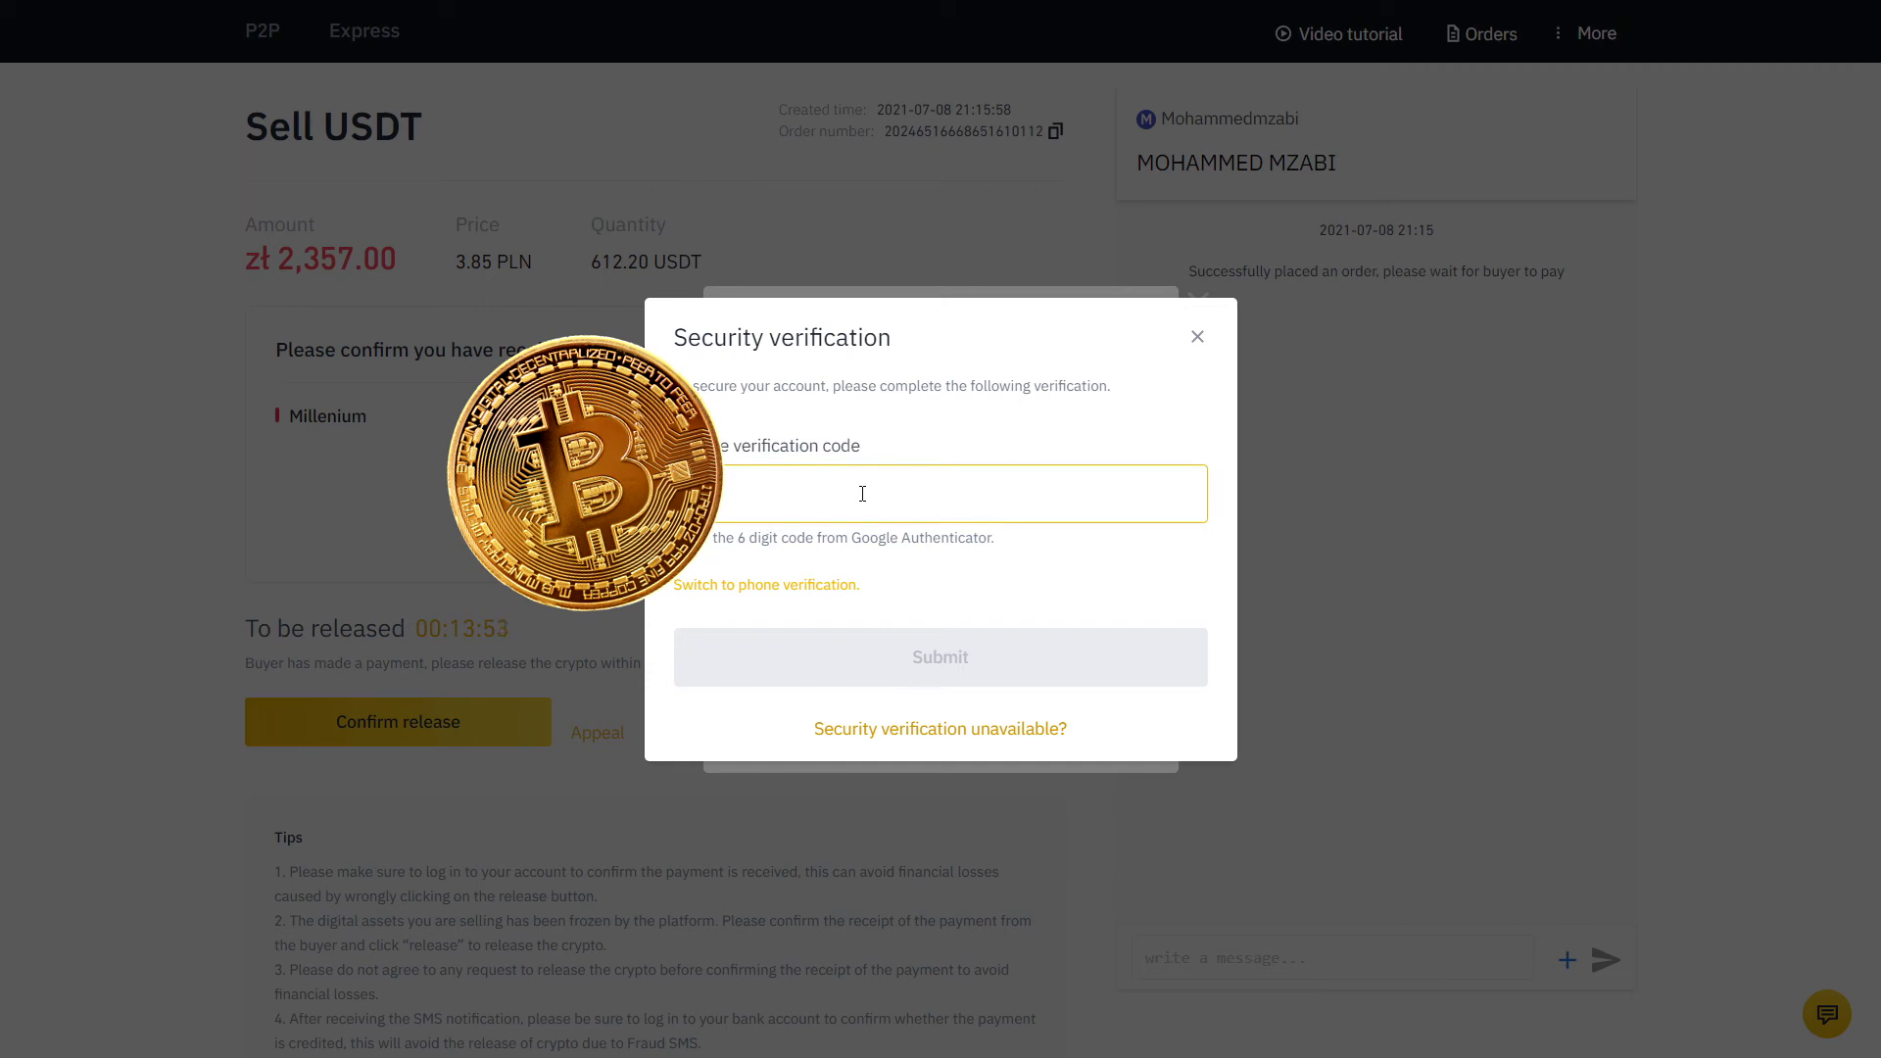
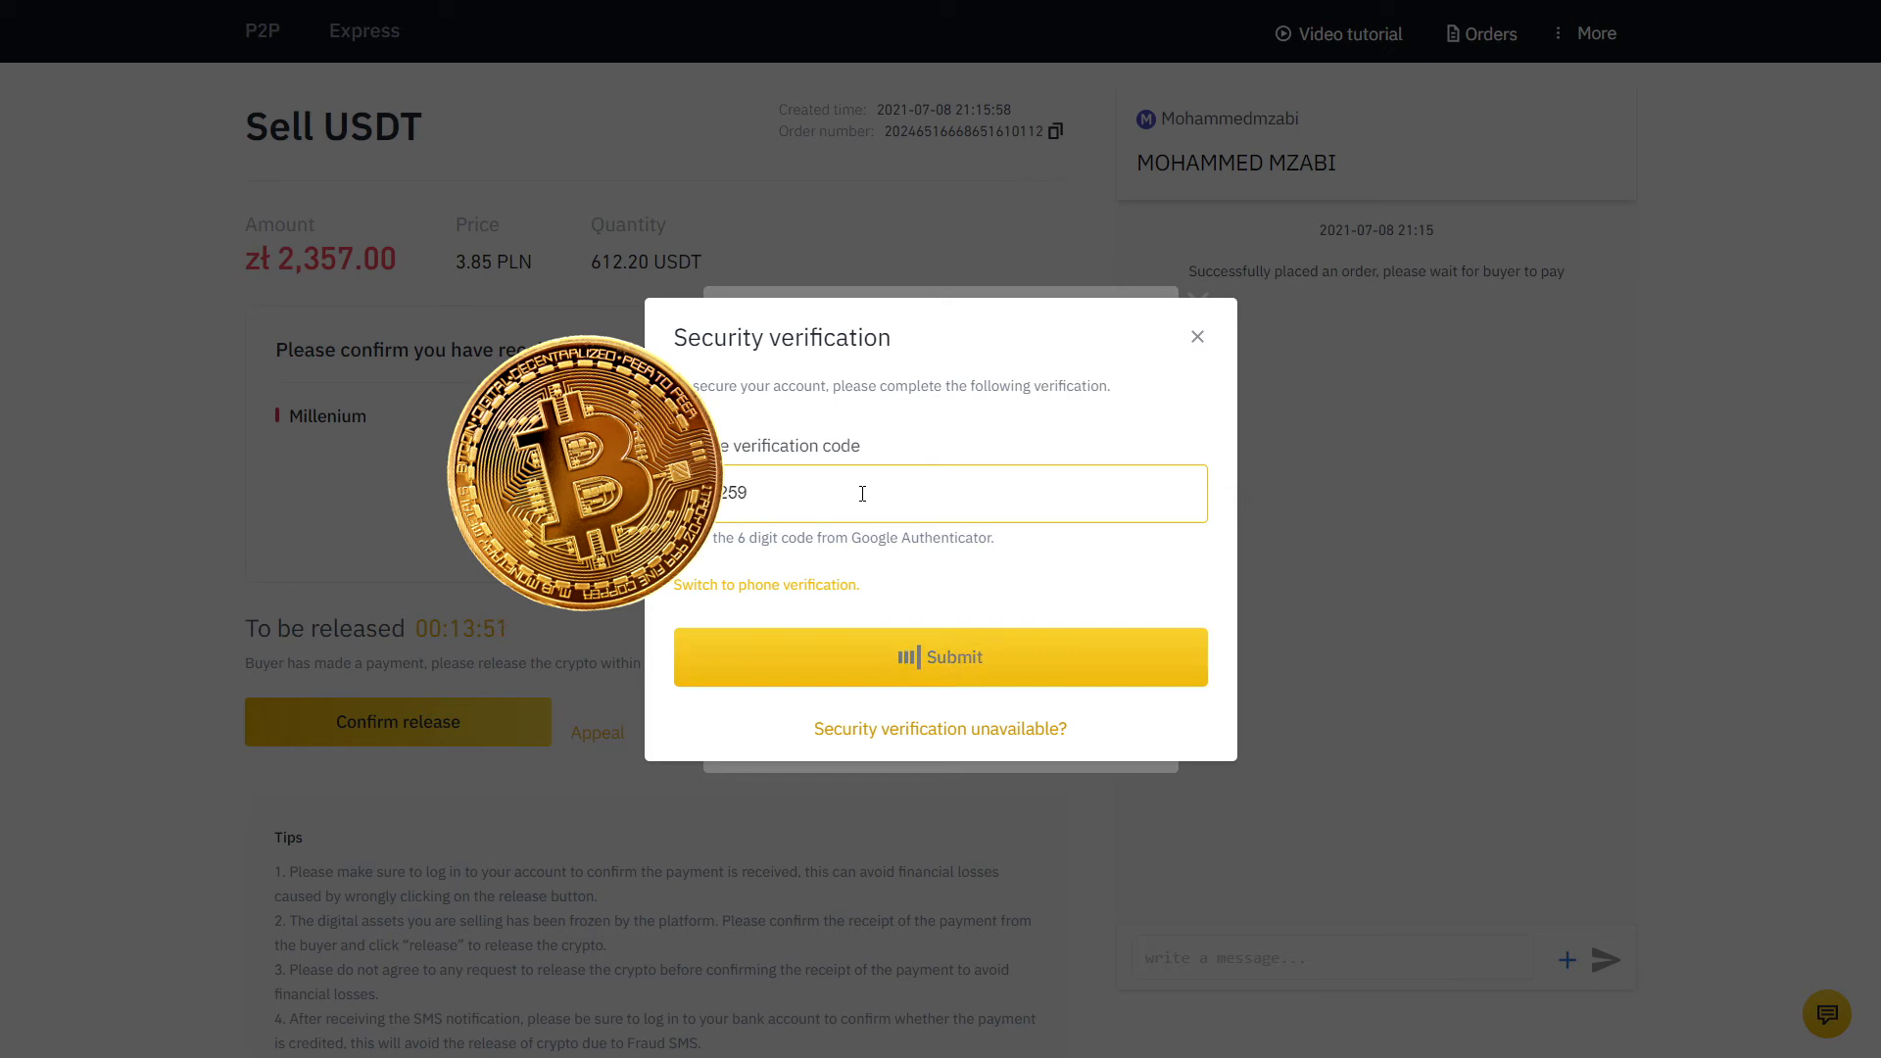
pyautogui.click(939, 656)
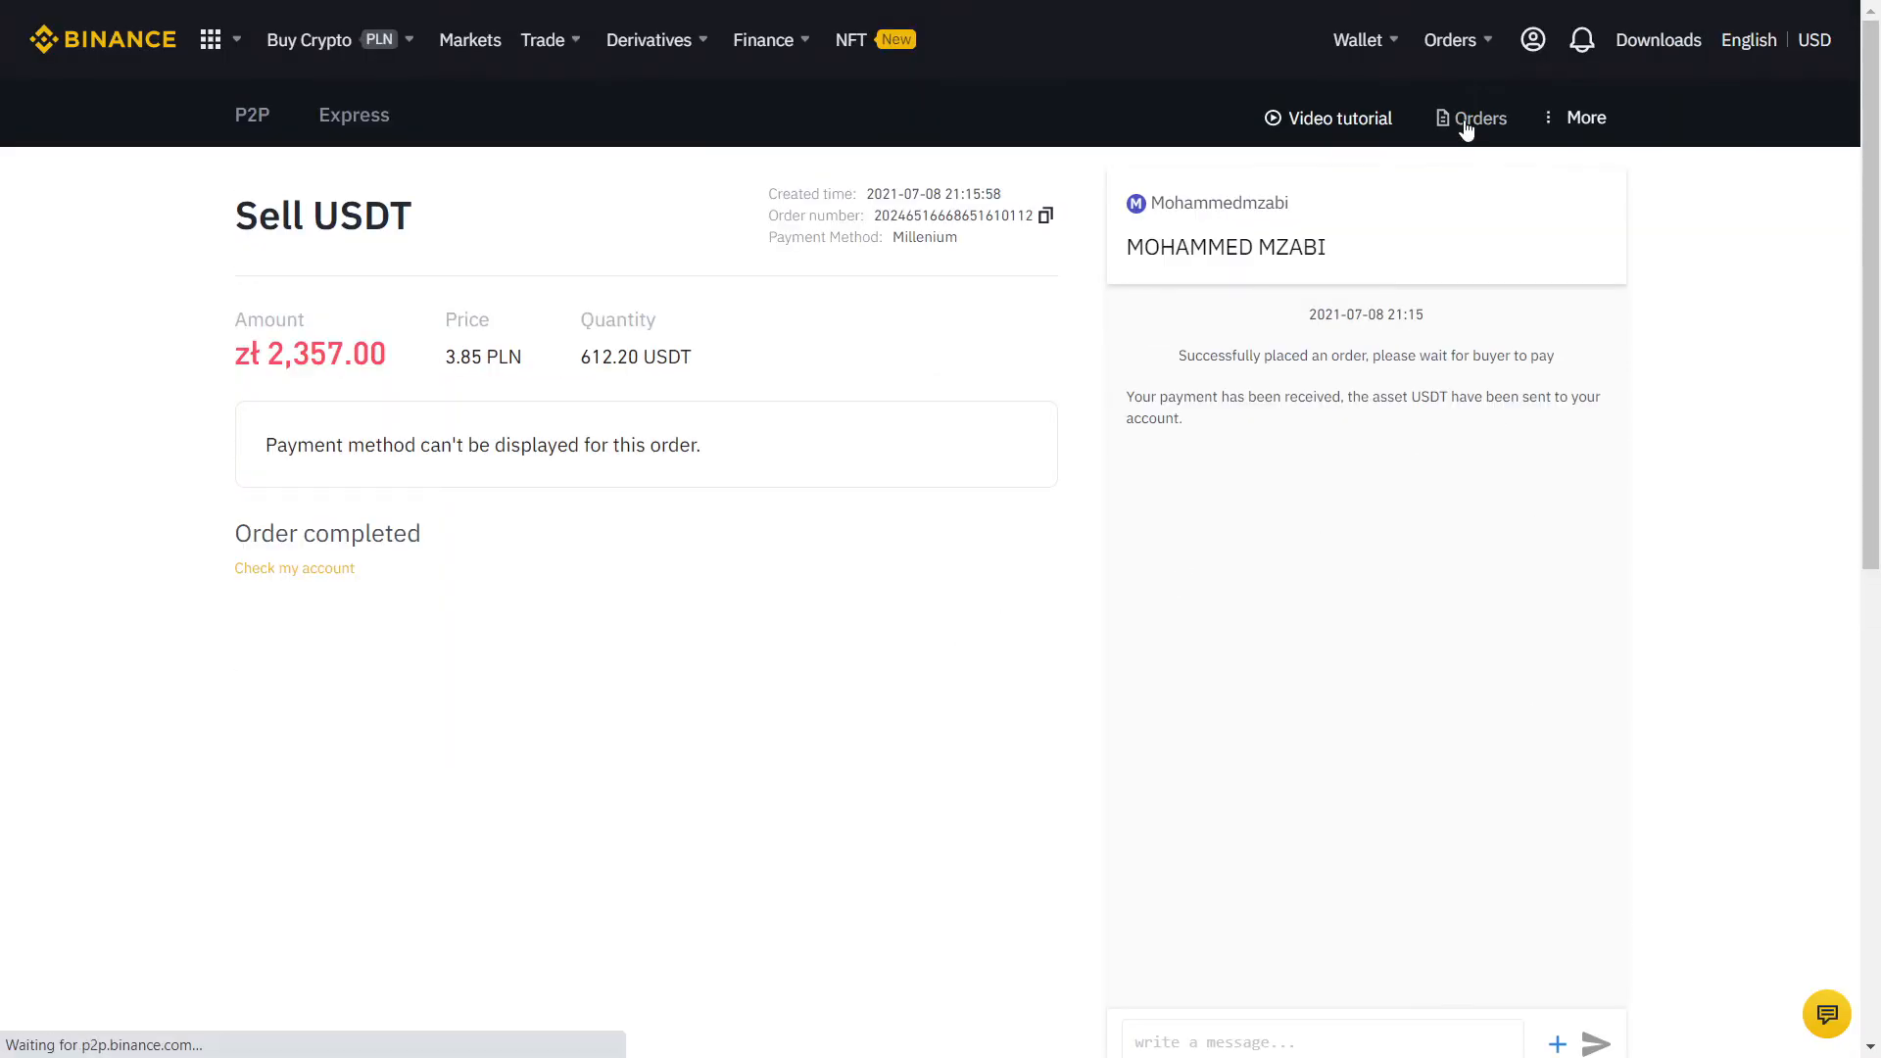
# Step: Show All Orders and find the completed zł 2,357.00 sale of 612.20 USDT
pyautogui.click(1479, 118)
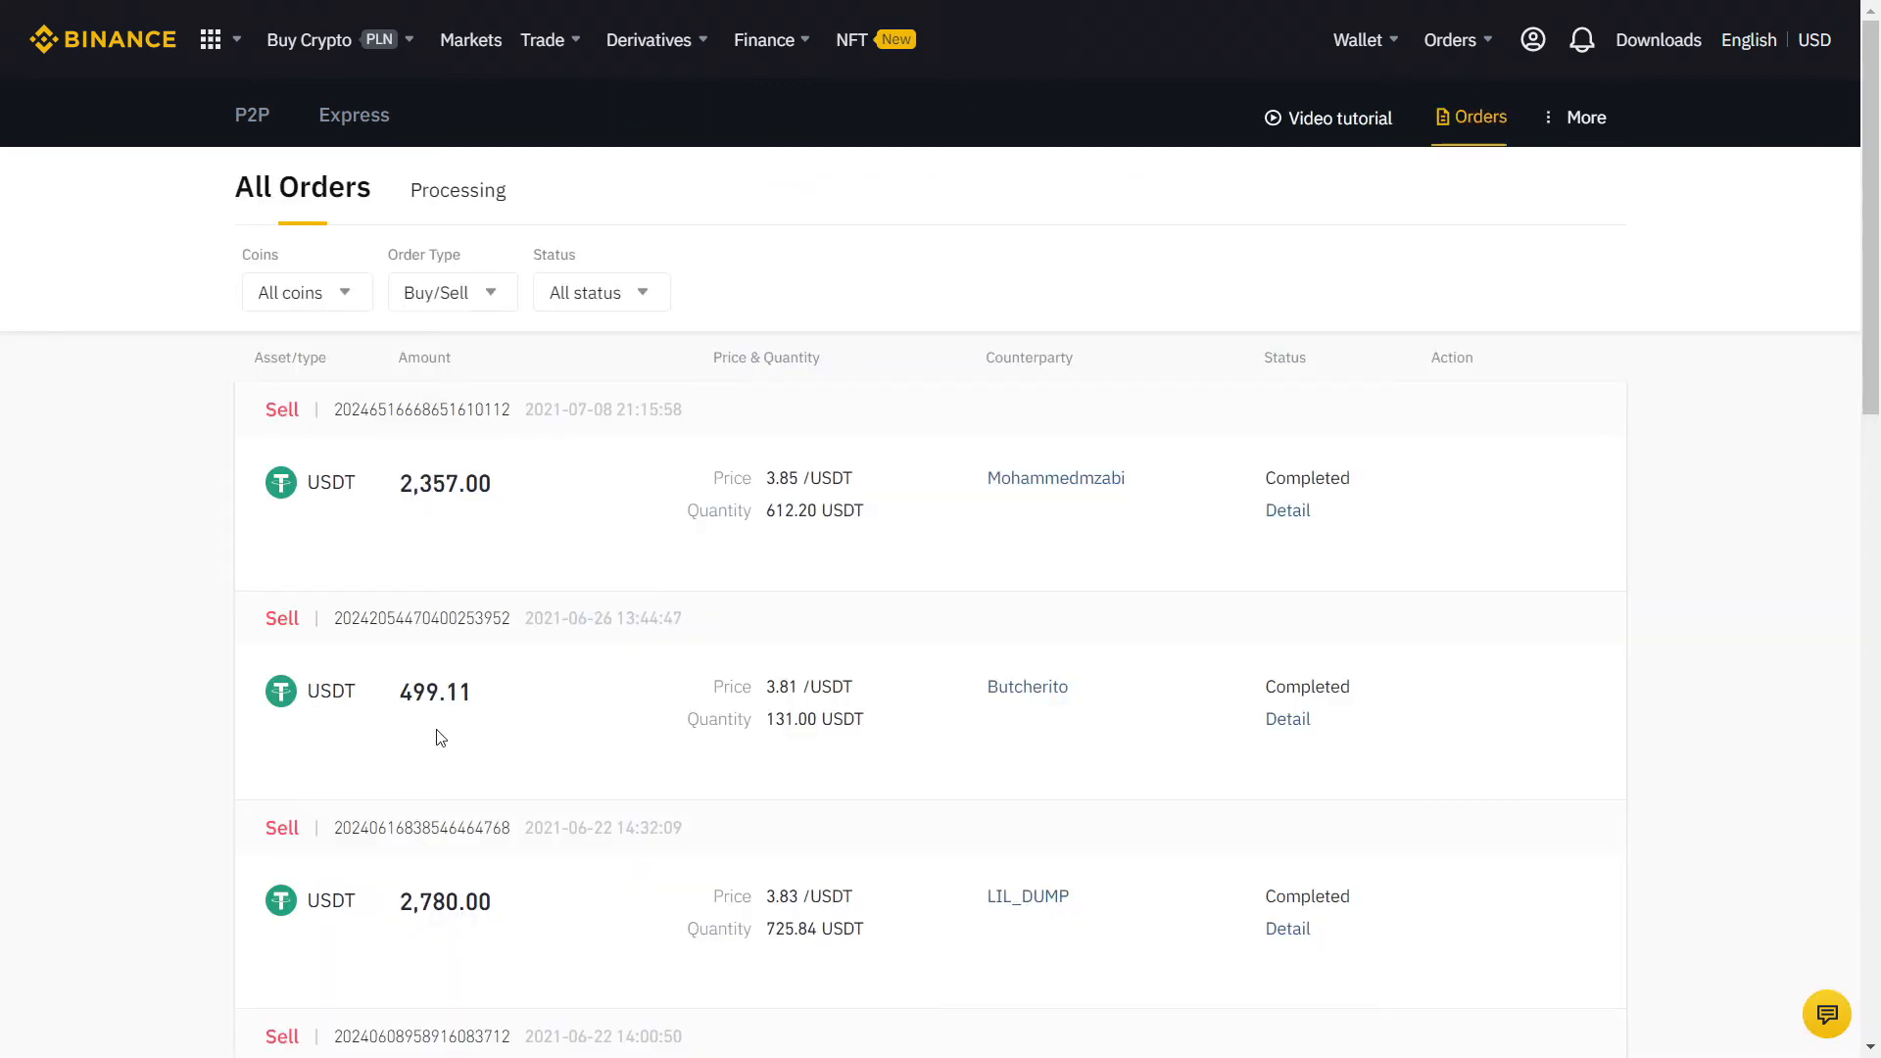
pyautogui.moveTo(69, 571)
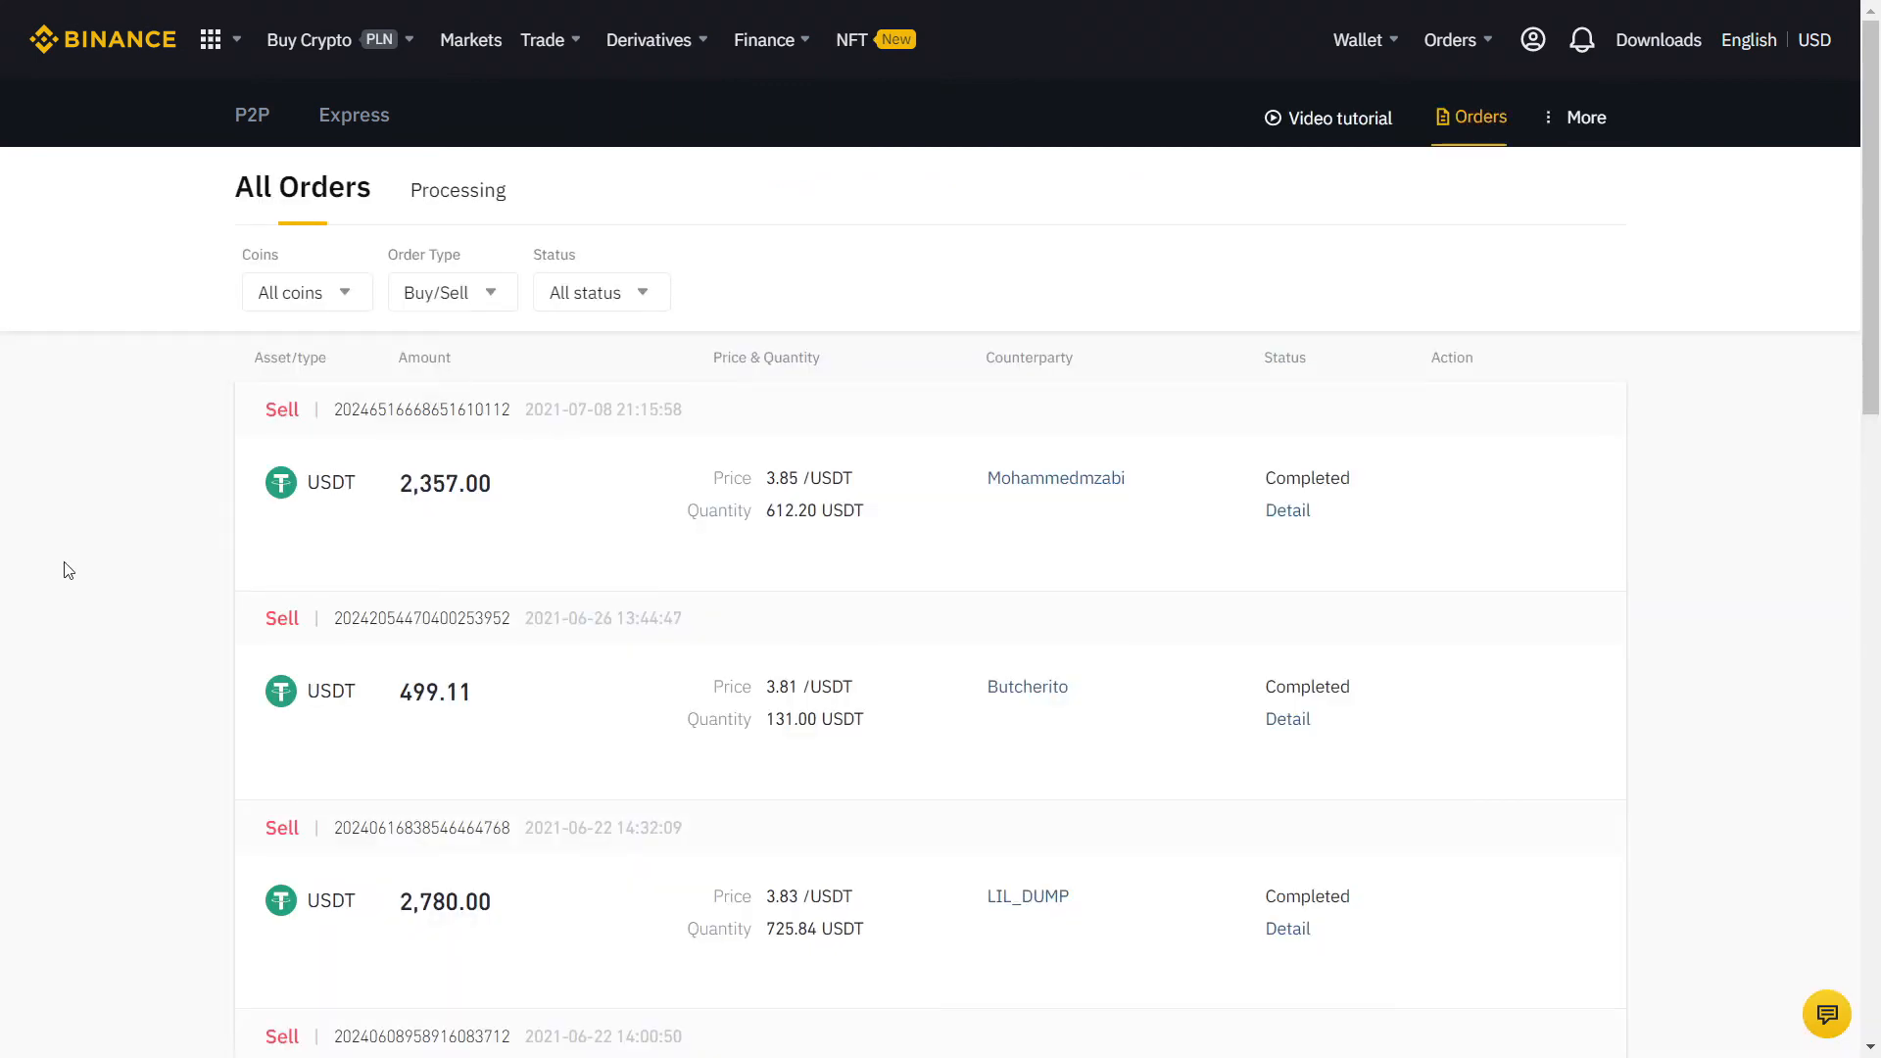
pyautogui.moveTo(780, 553)
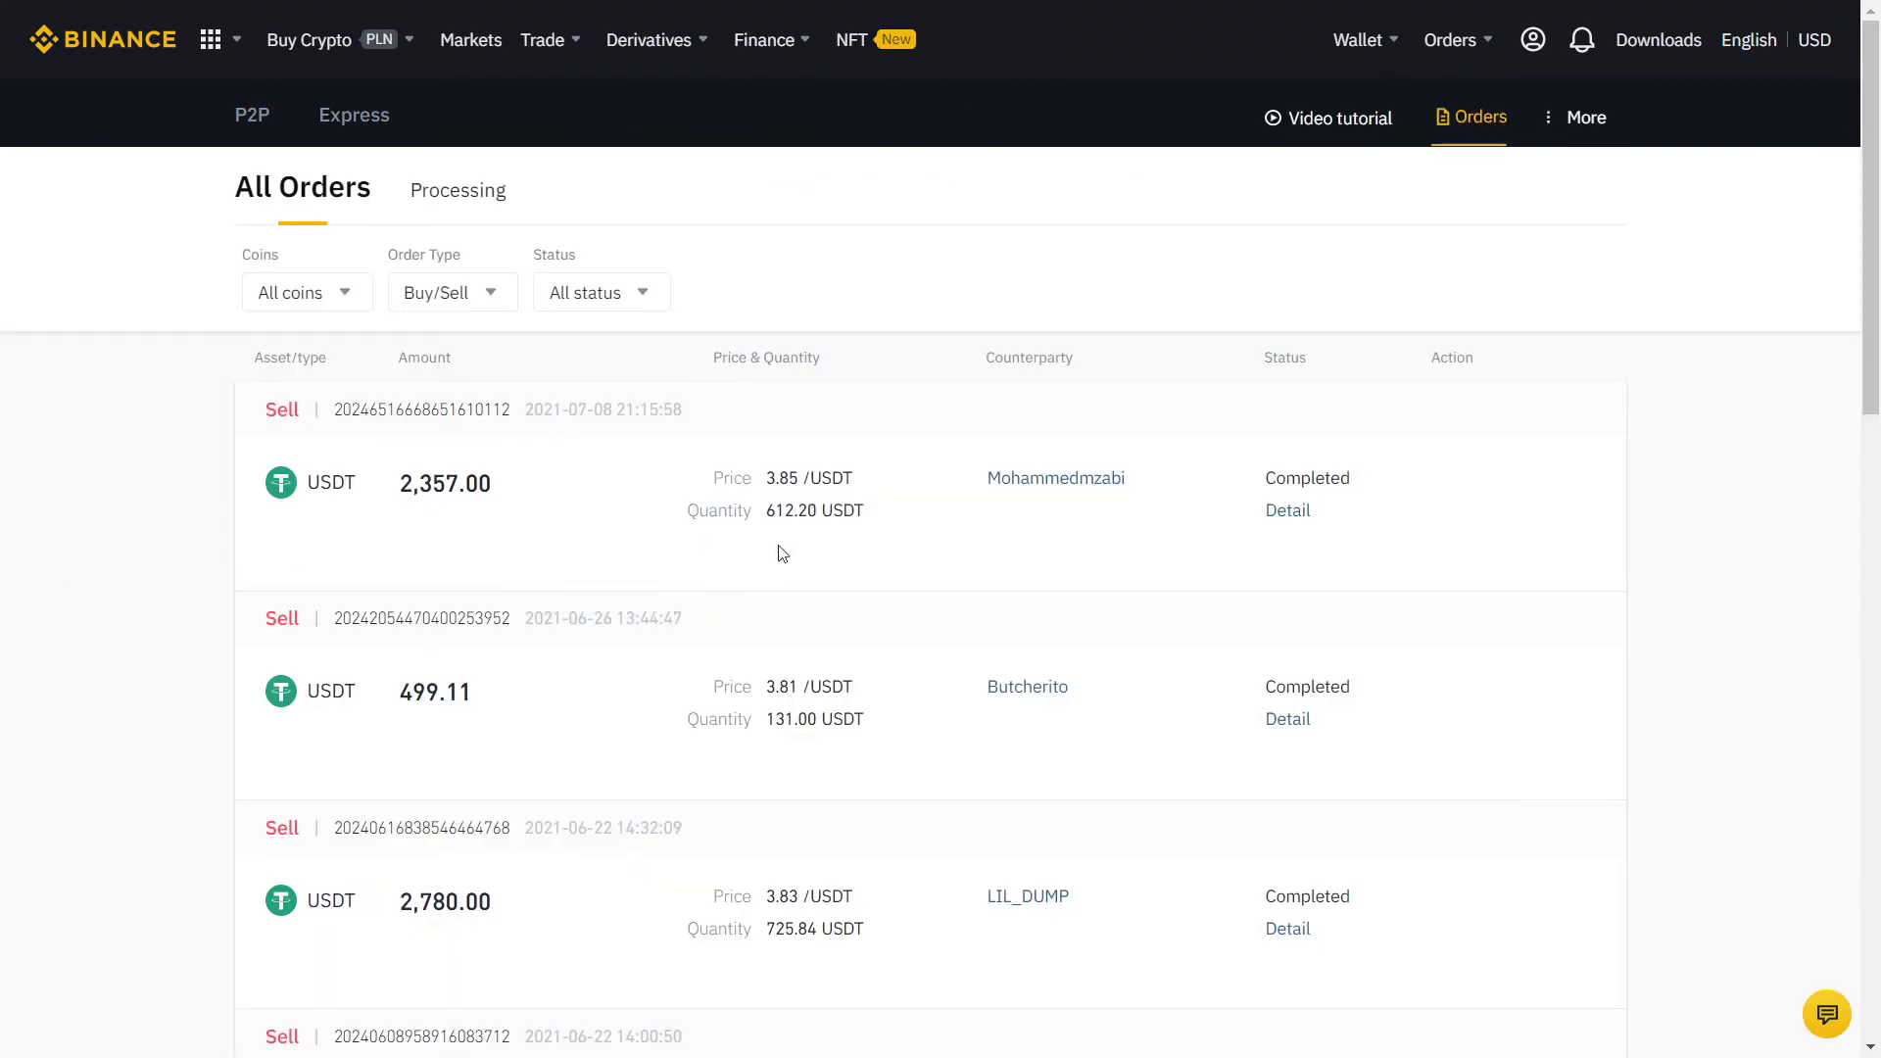
pyautogui.scroll(-3)
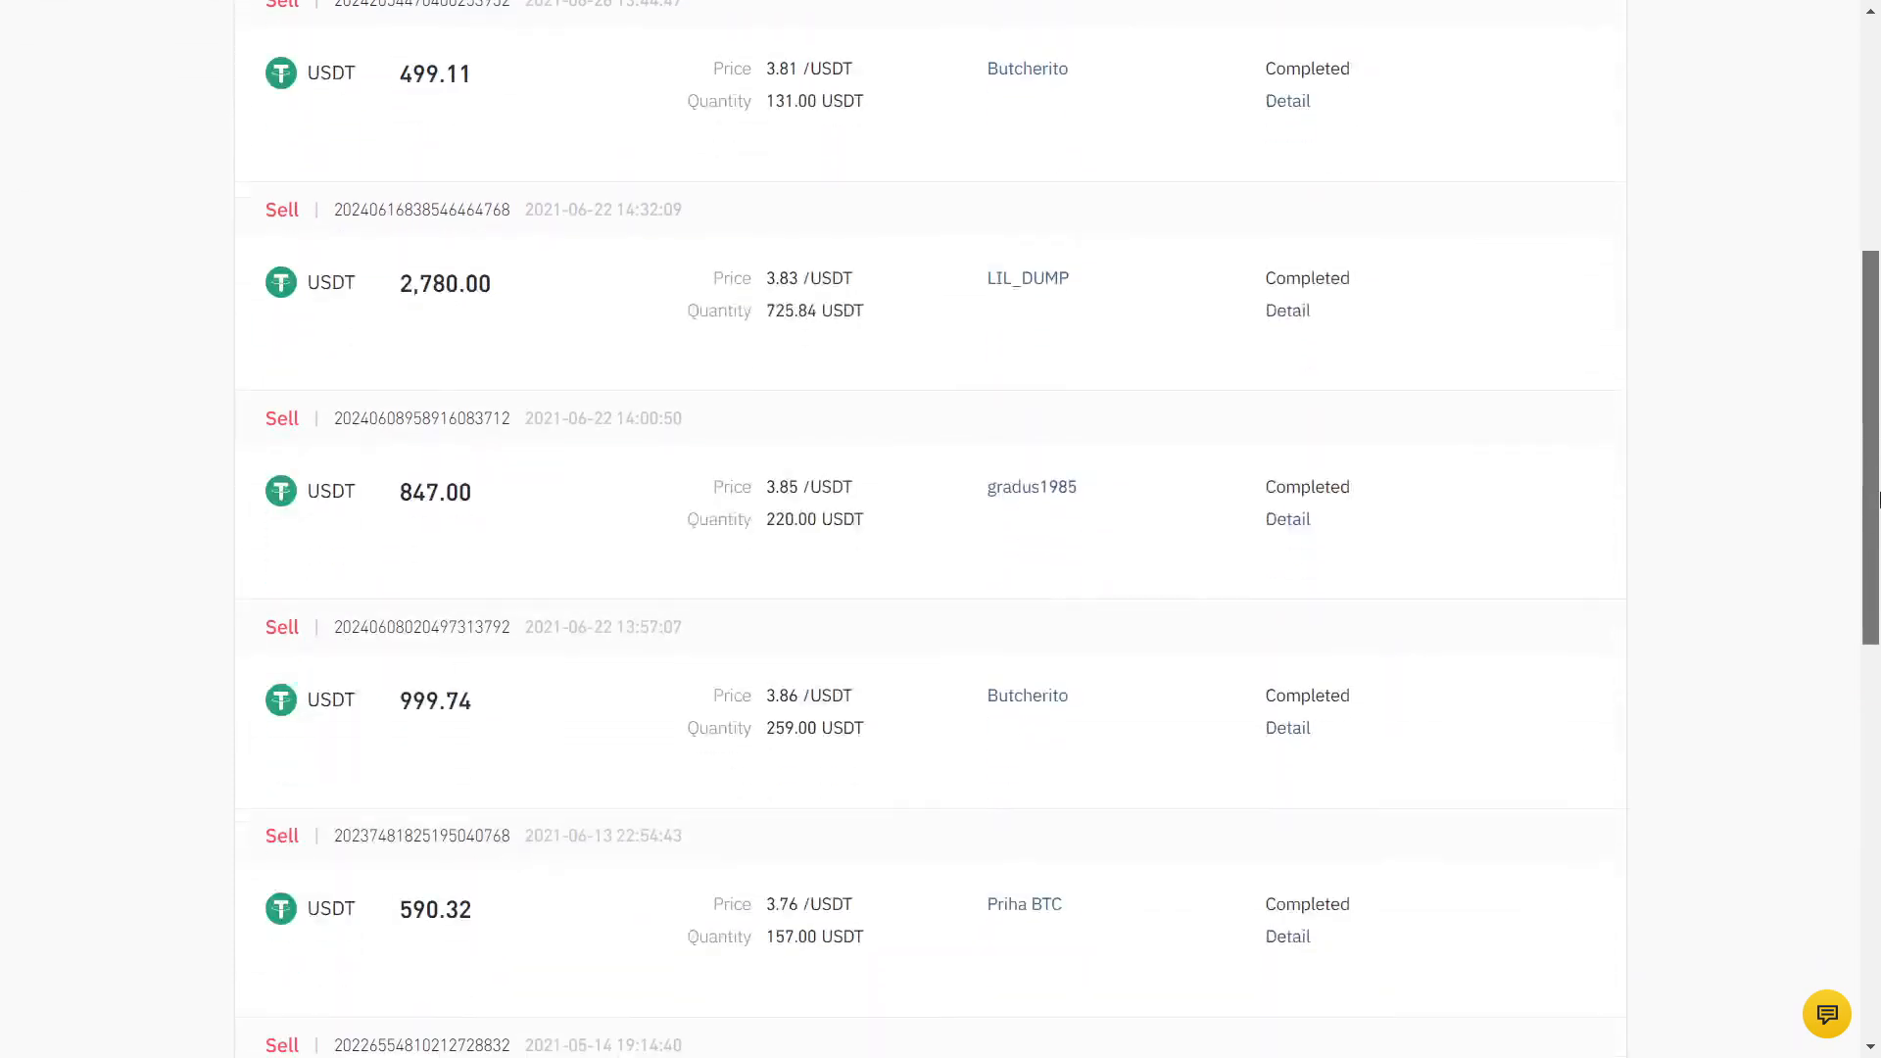
pyautogui.scroll(3)
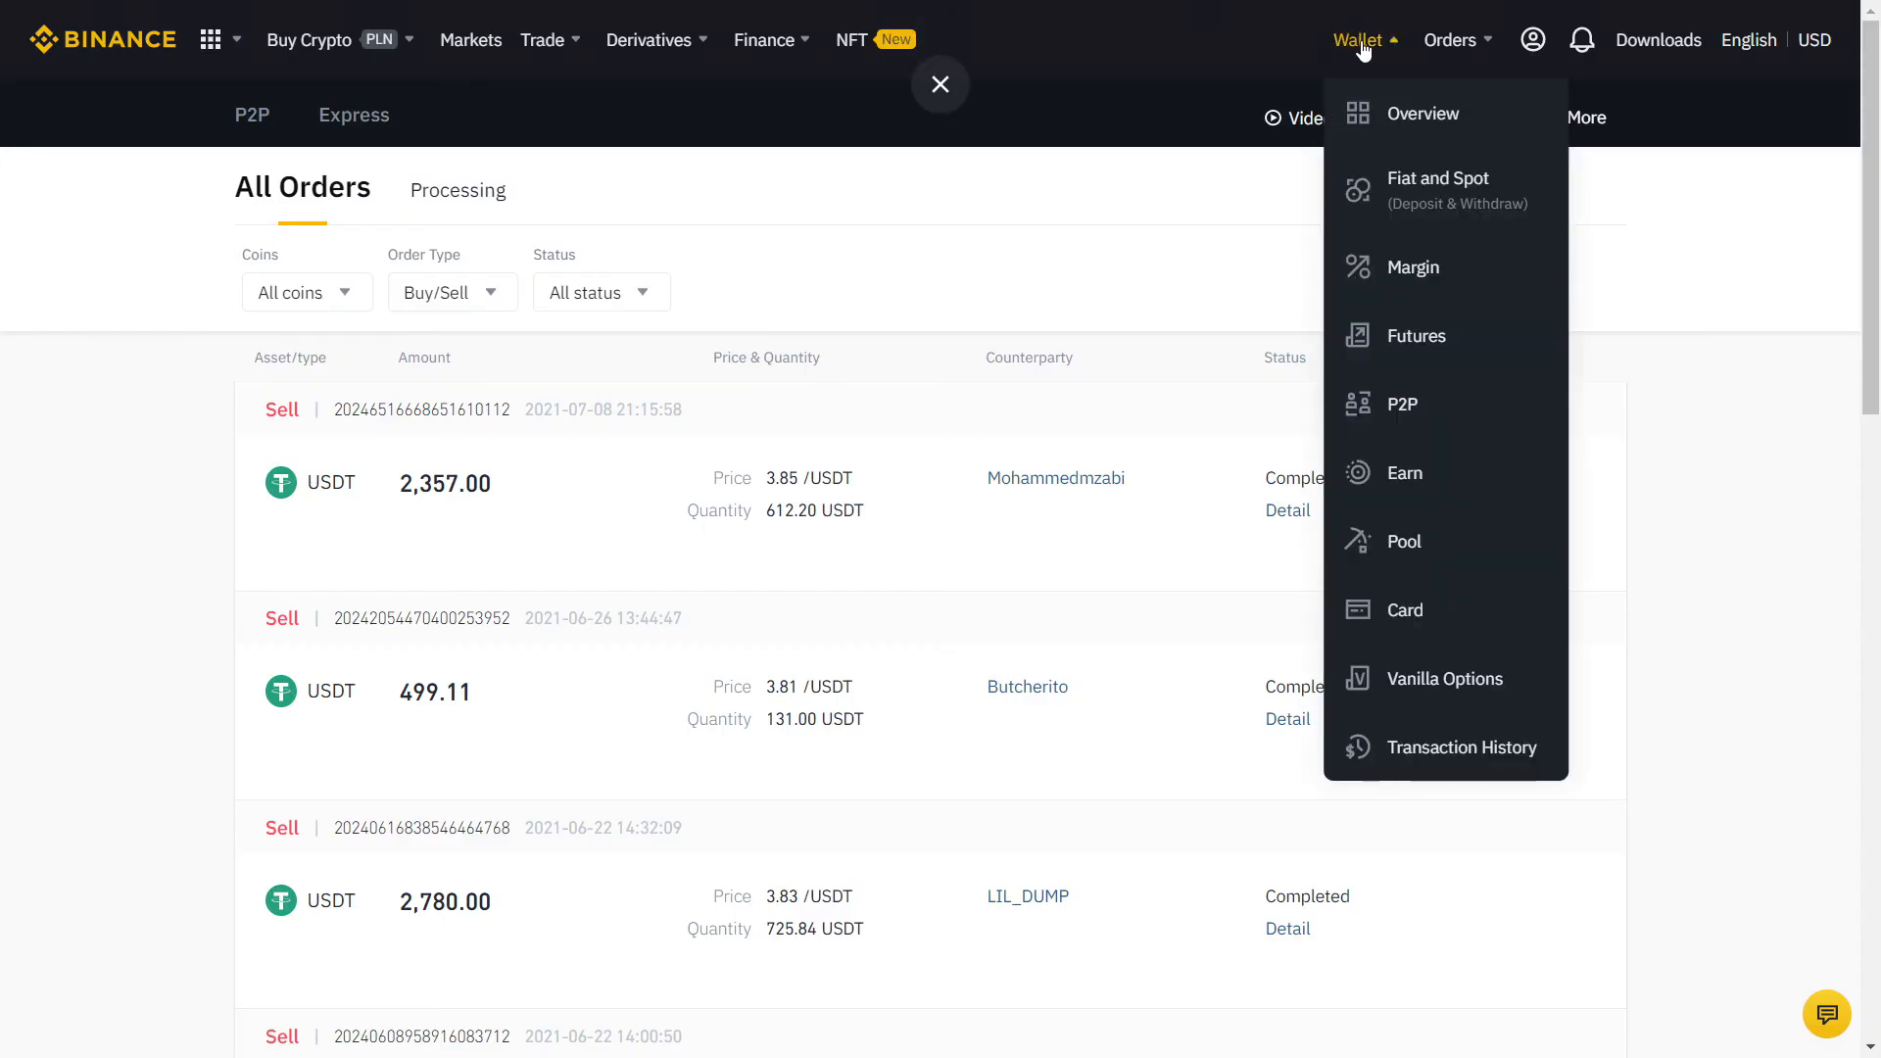
# Step: Reveal the P2P wallet balances showing 2.51928862 USDT, then return home
pyautogui.click(1401, 404)
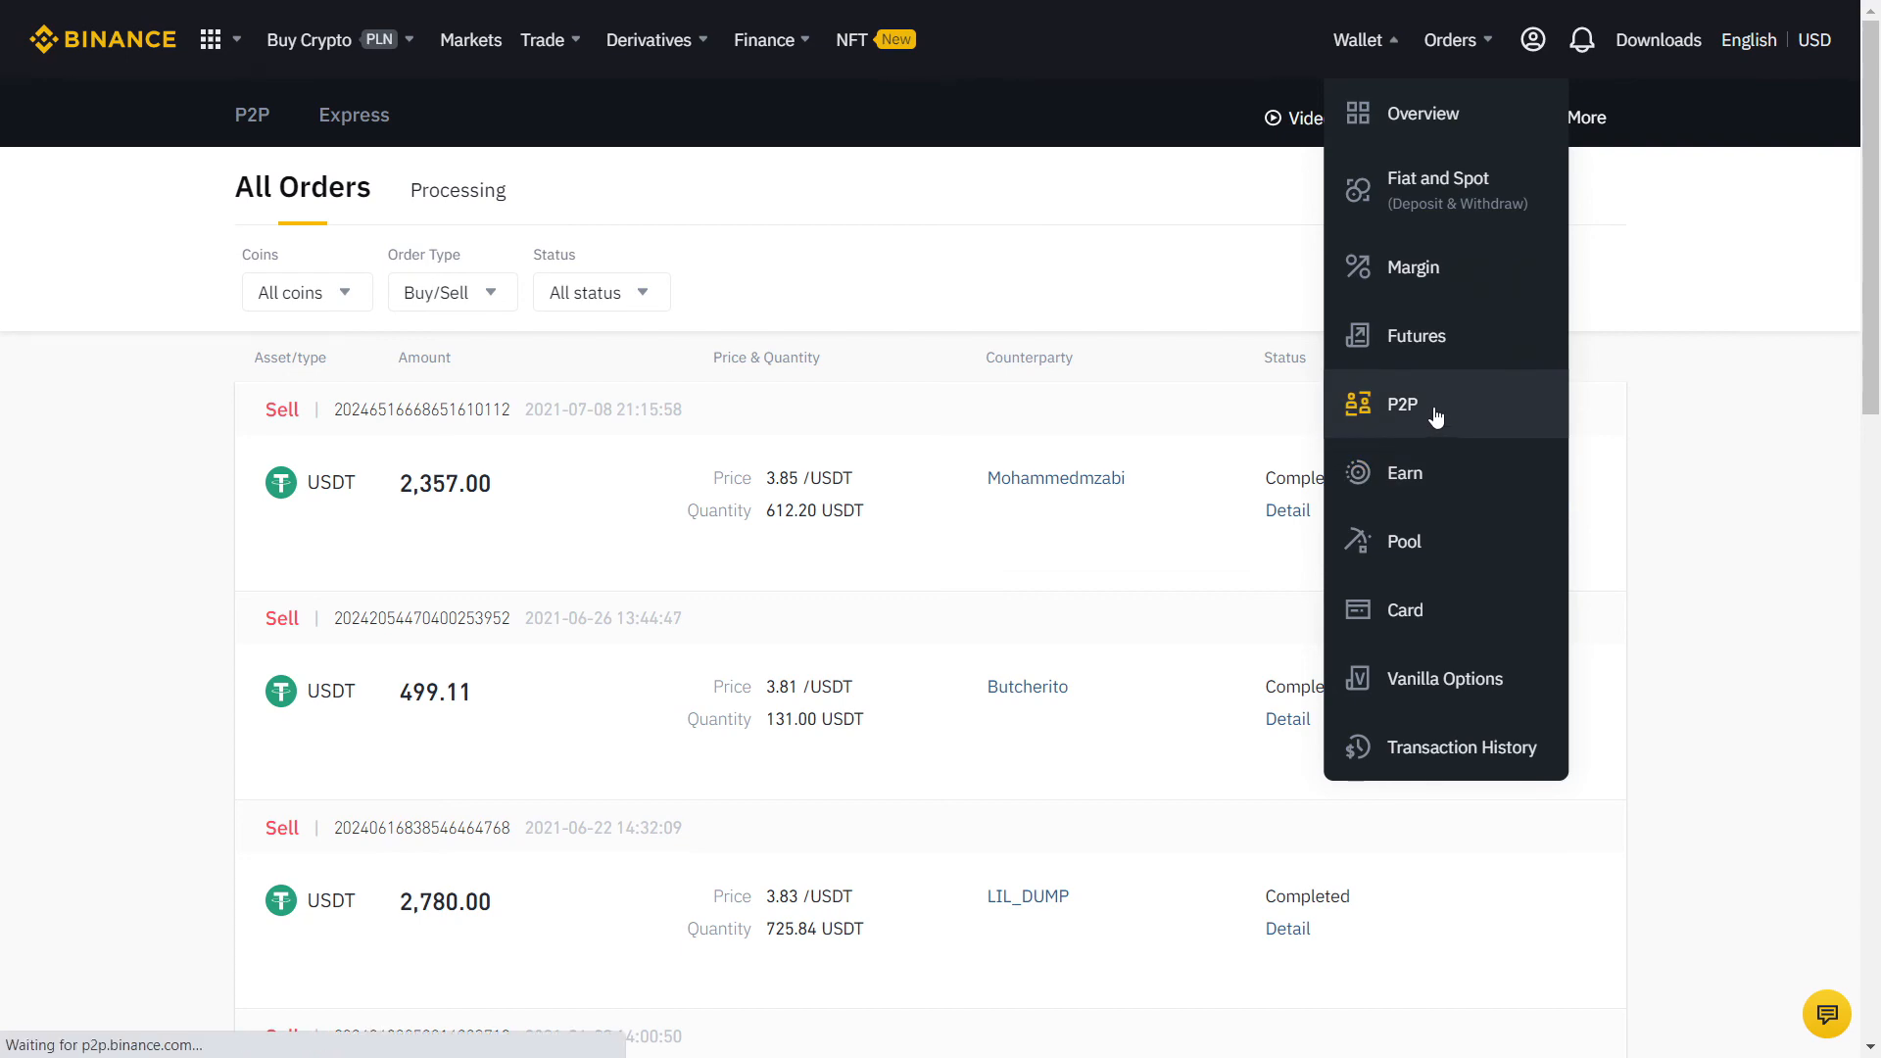
pyautogui.click(1401, 405)
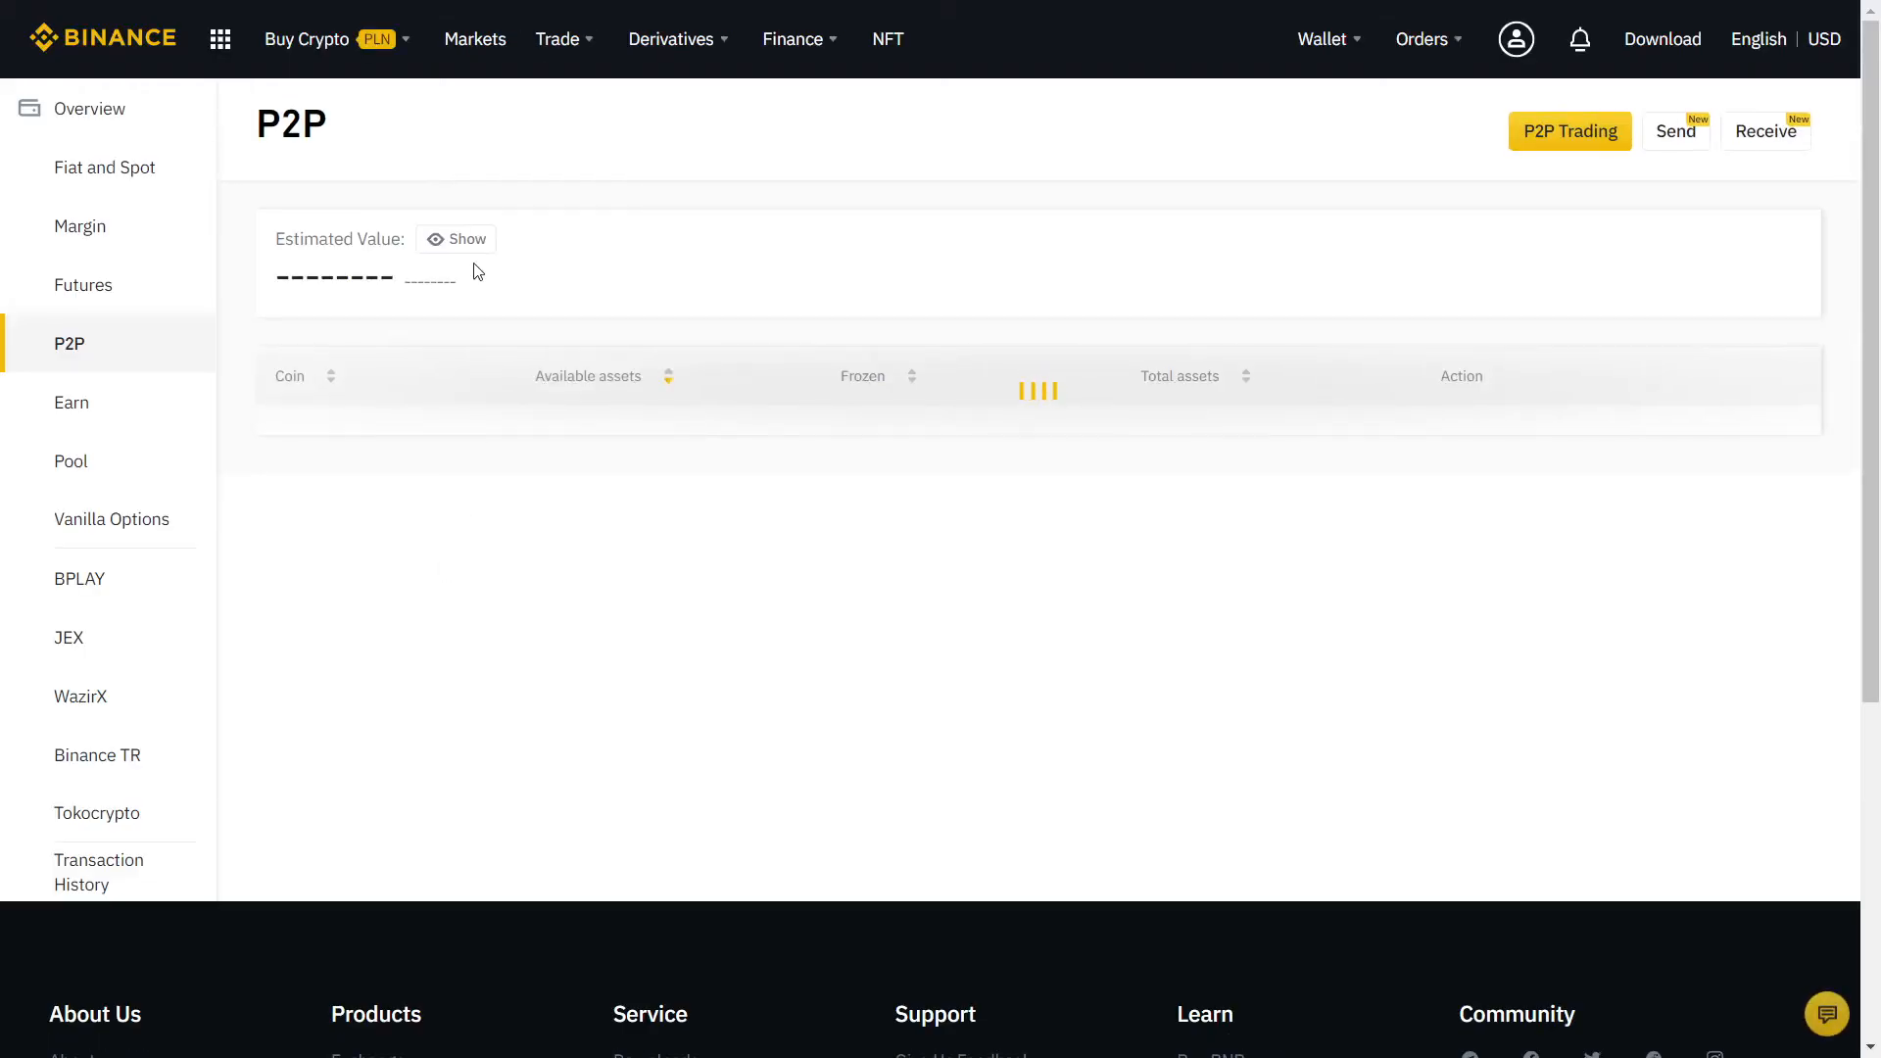
pyautogui.click(455, 239)
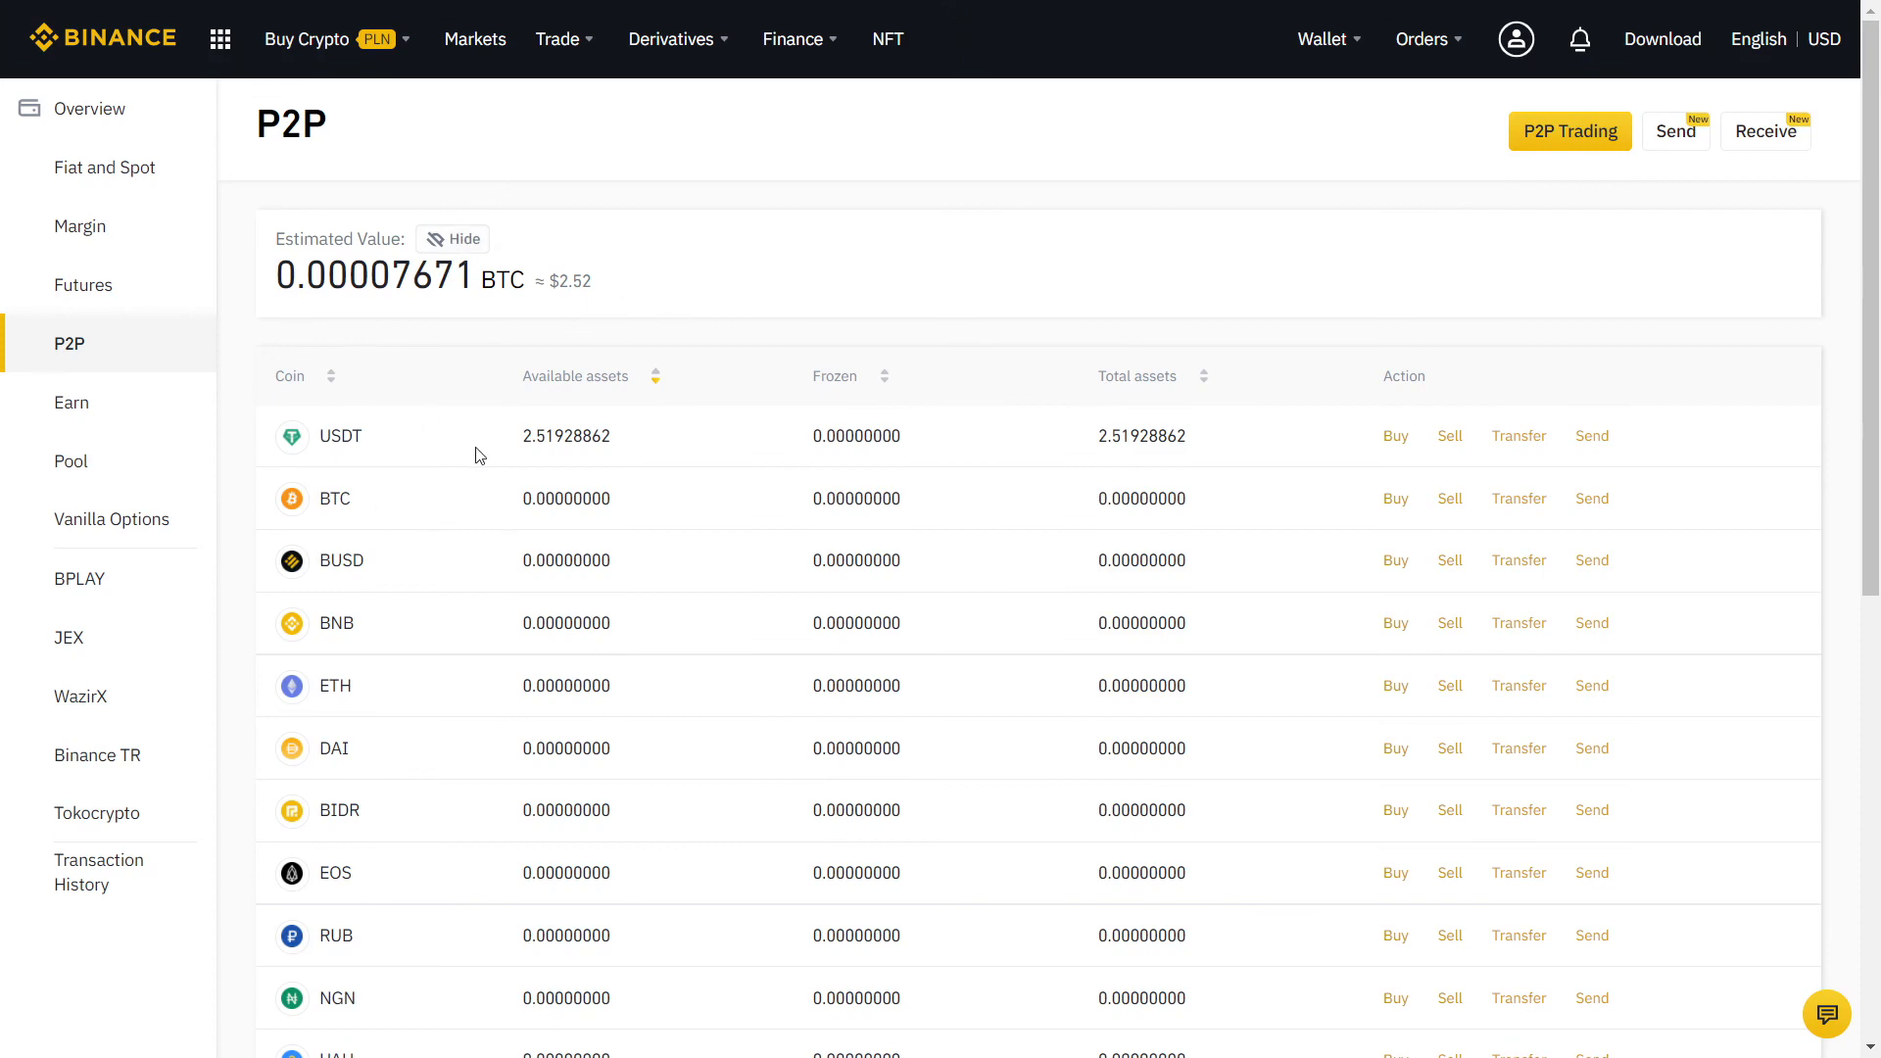
pyautogui.moveTo(674, 476)
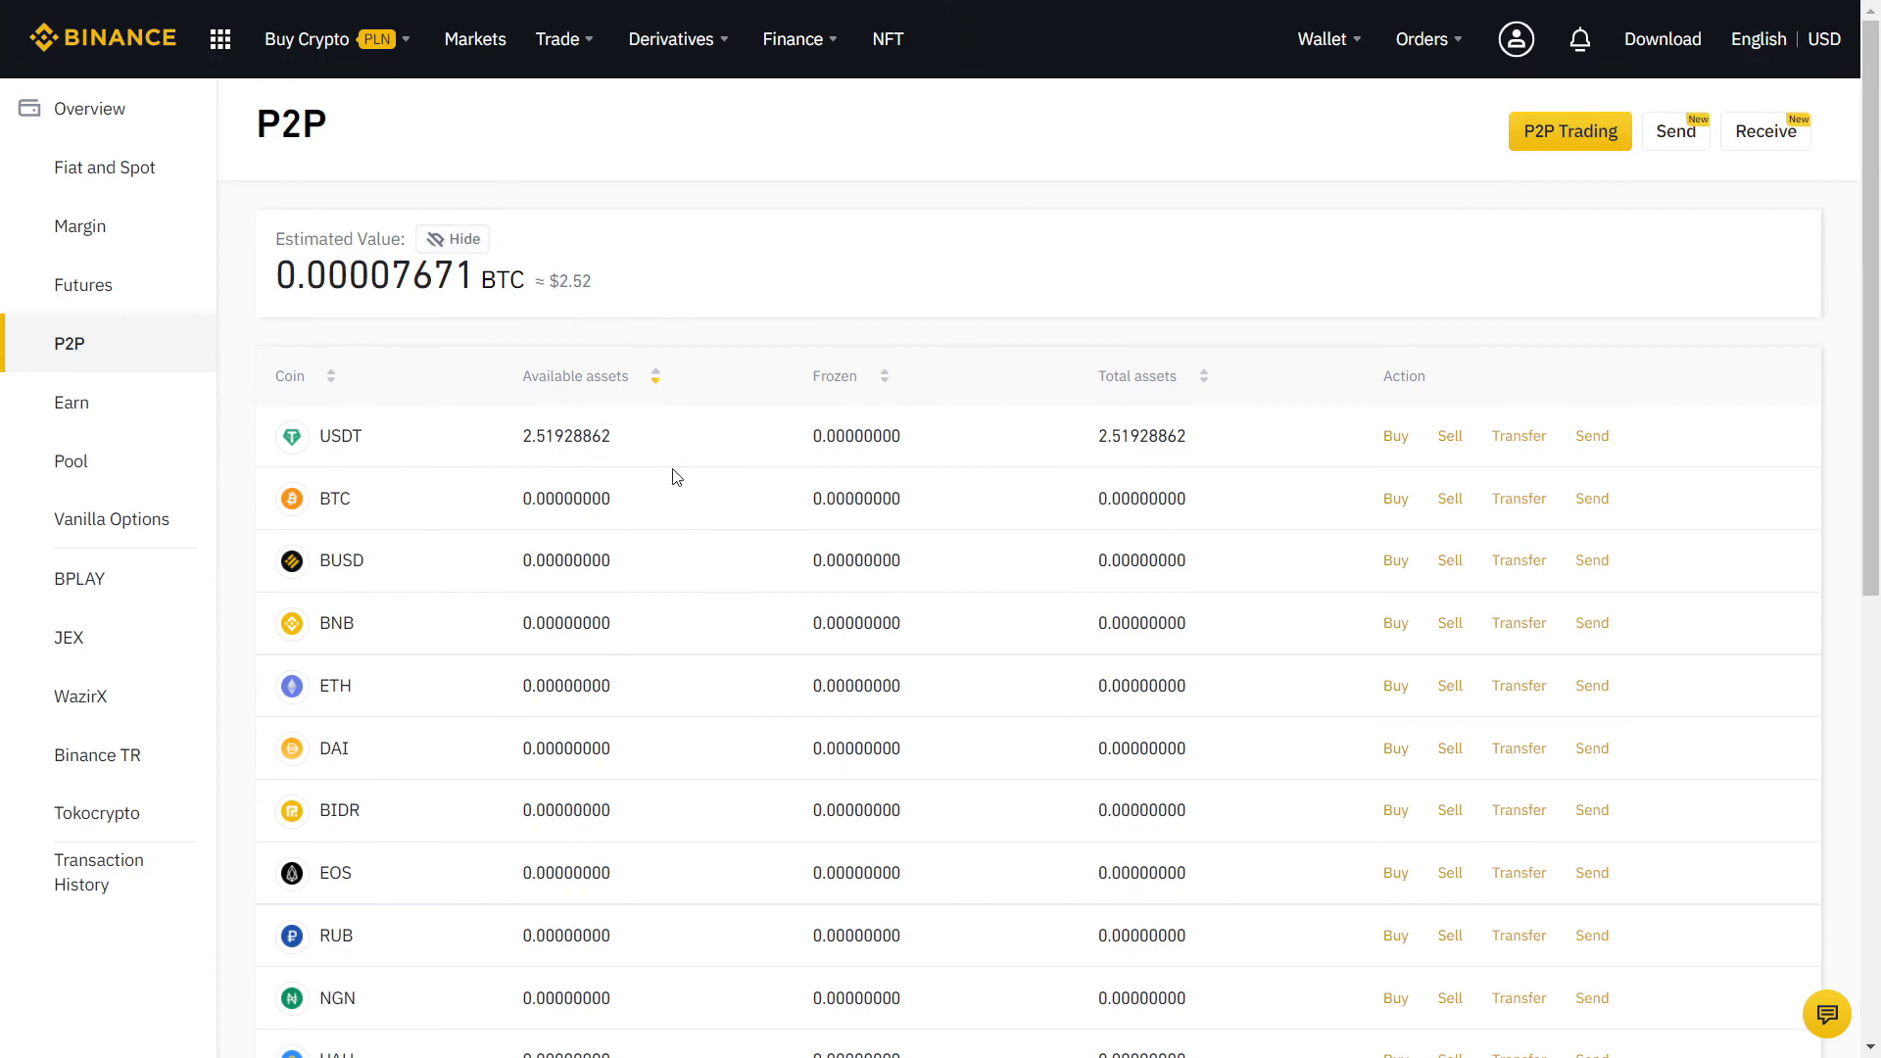
pyautogui.click(307, 38)
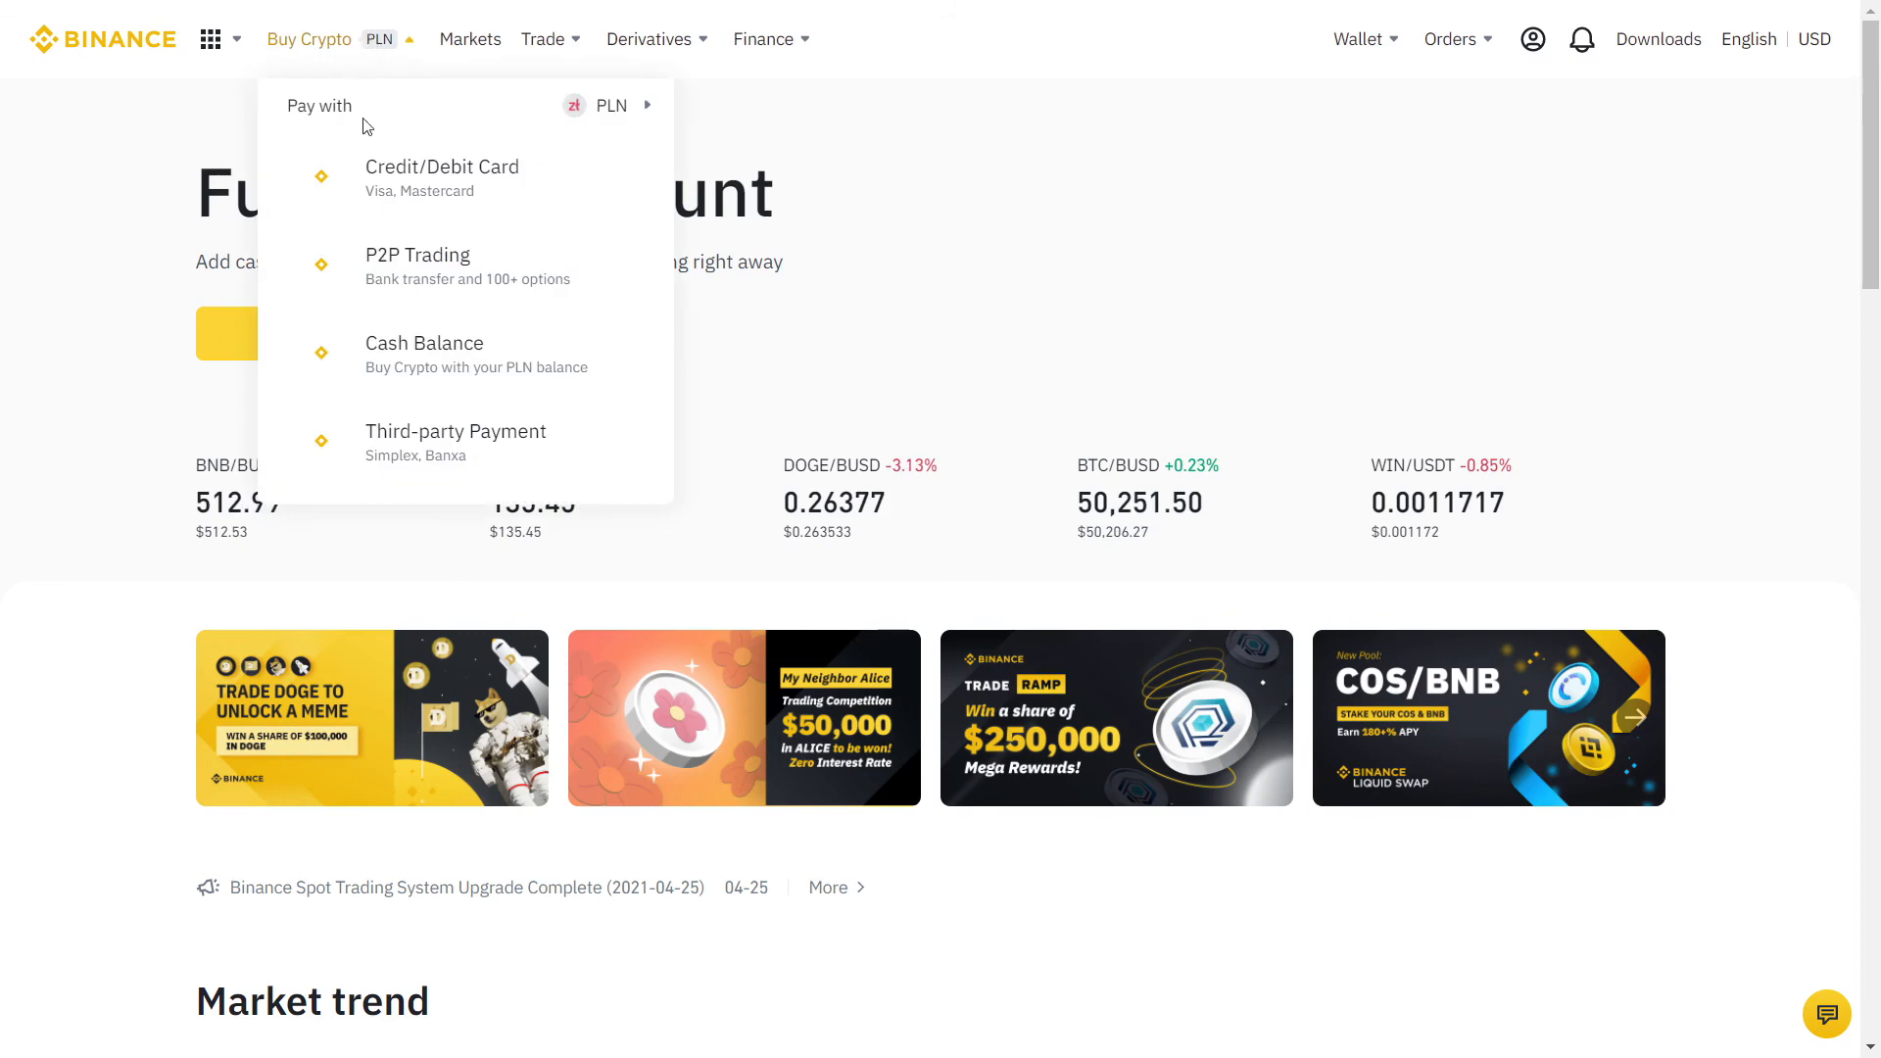
# Step: Start a P2P sell ad for BTC in BRL, then bring up BTC/USDT spot trading
pyautogui.click(418, 265)
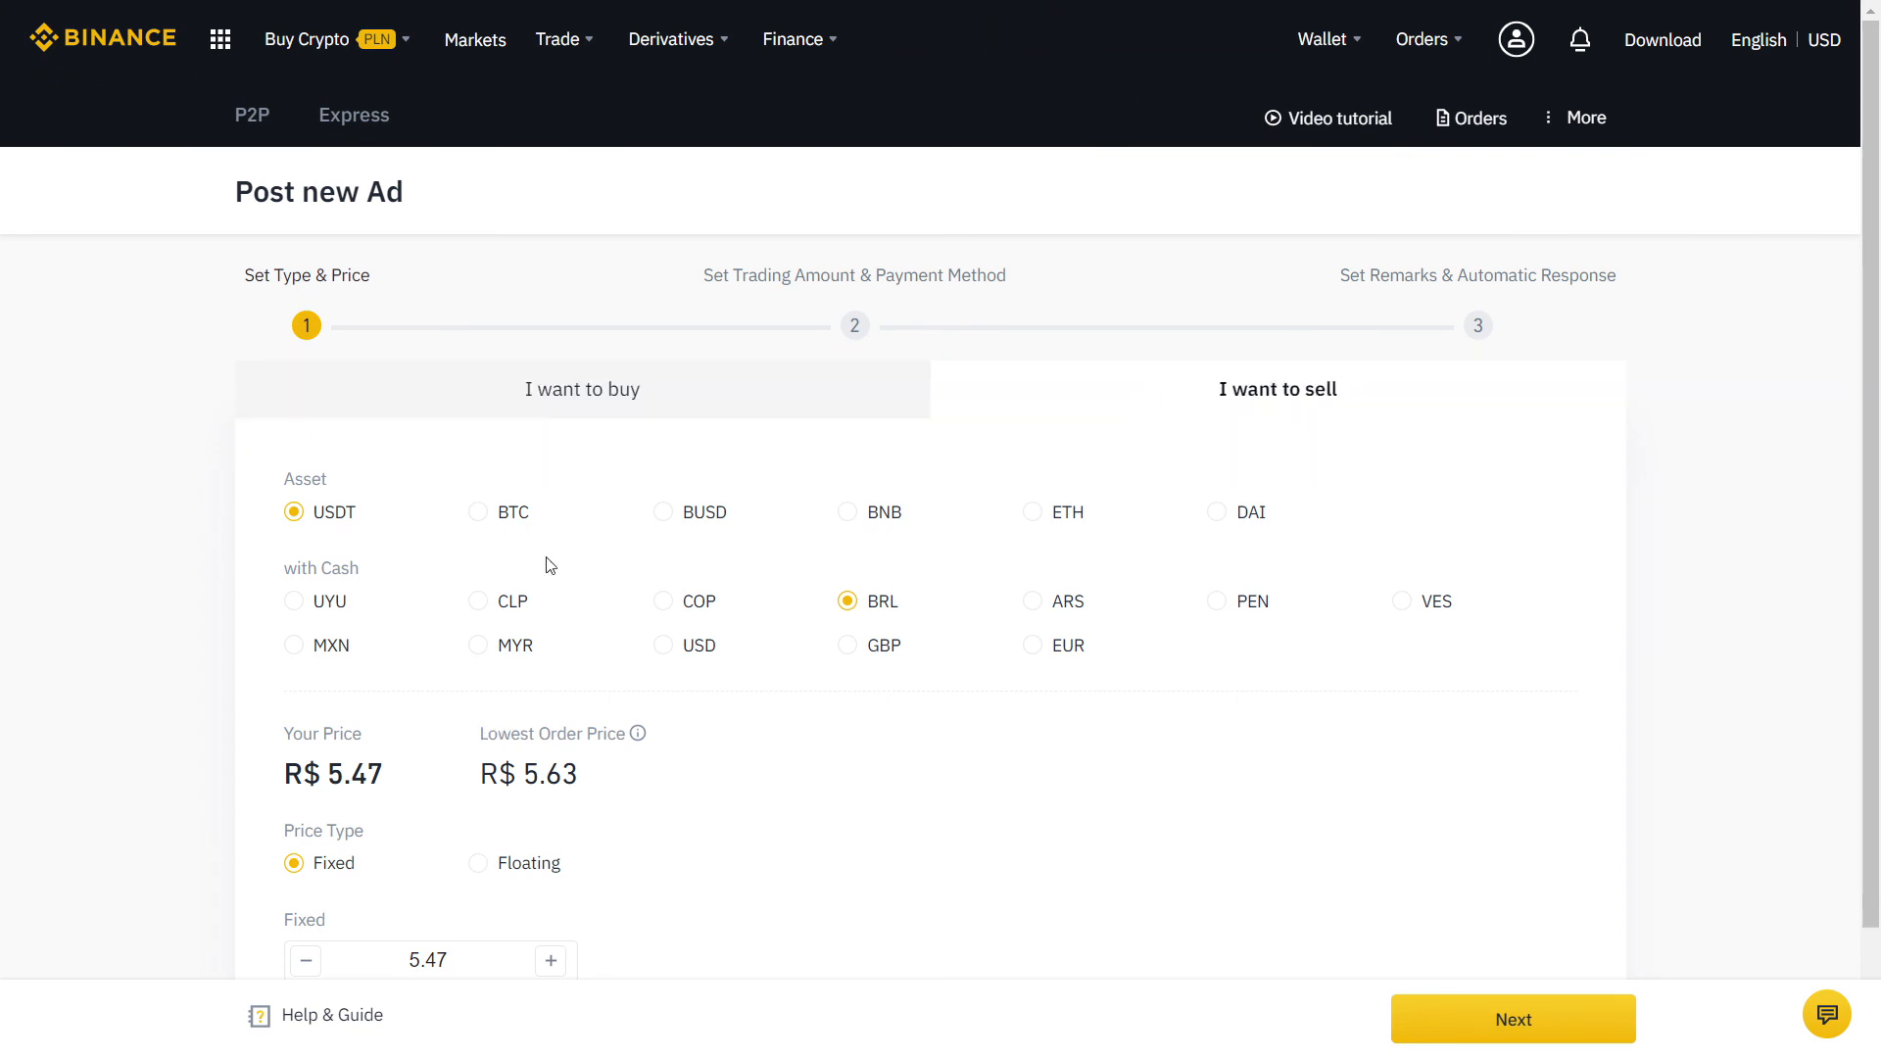
pyautogui.click(481, 513)
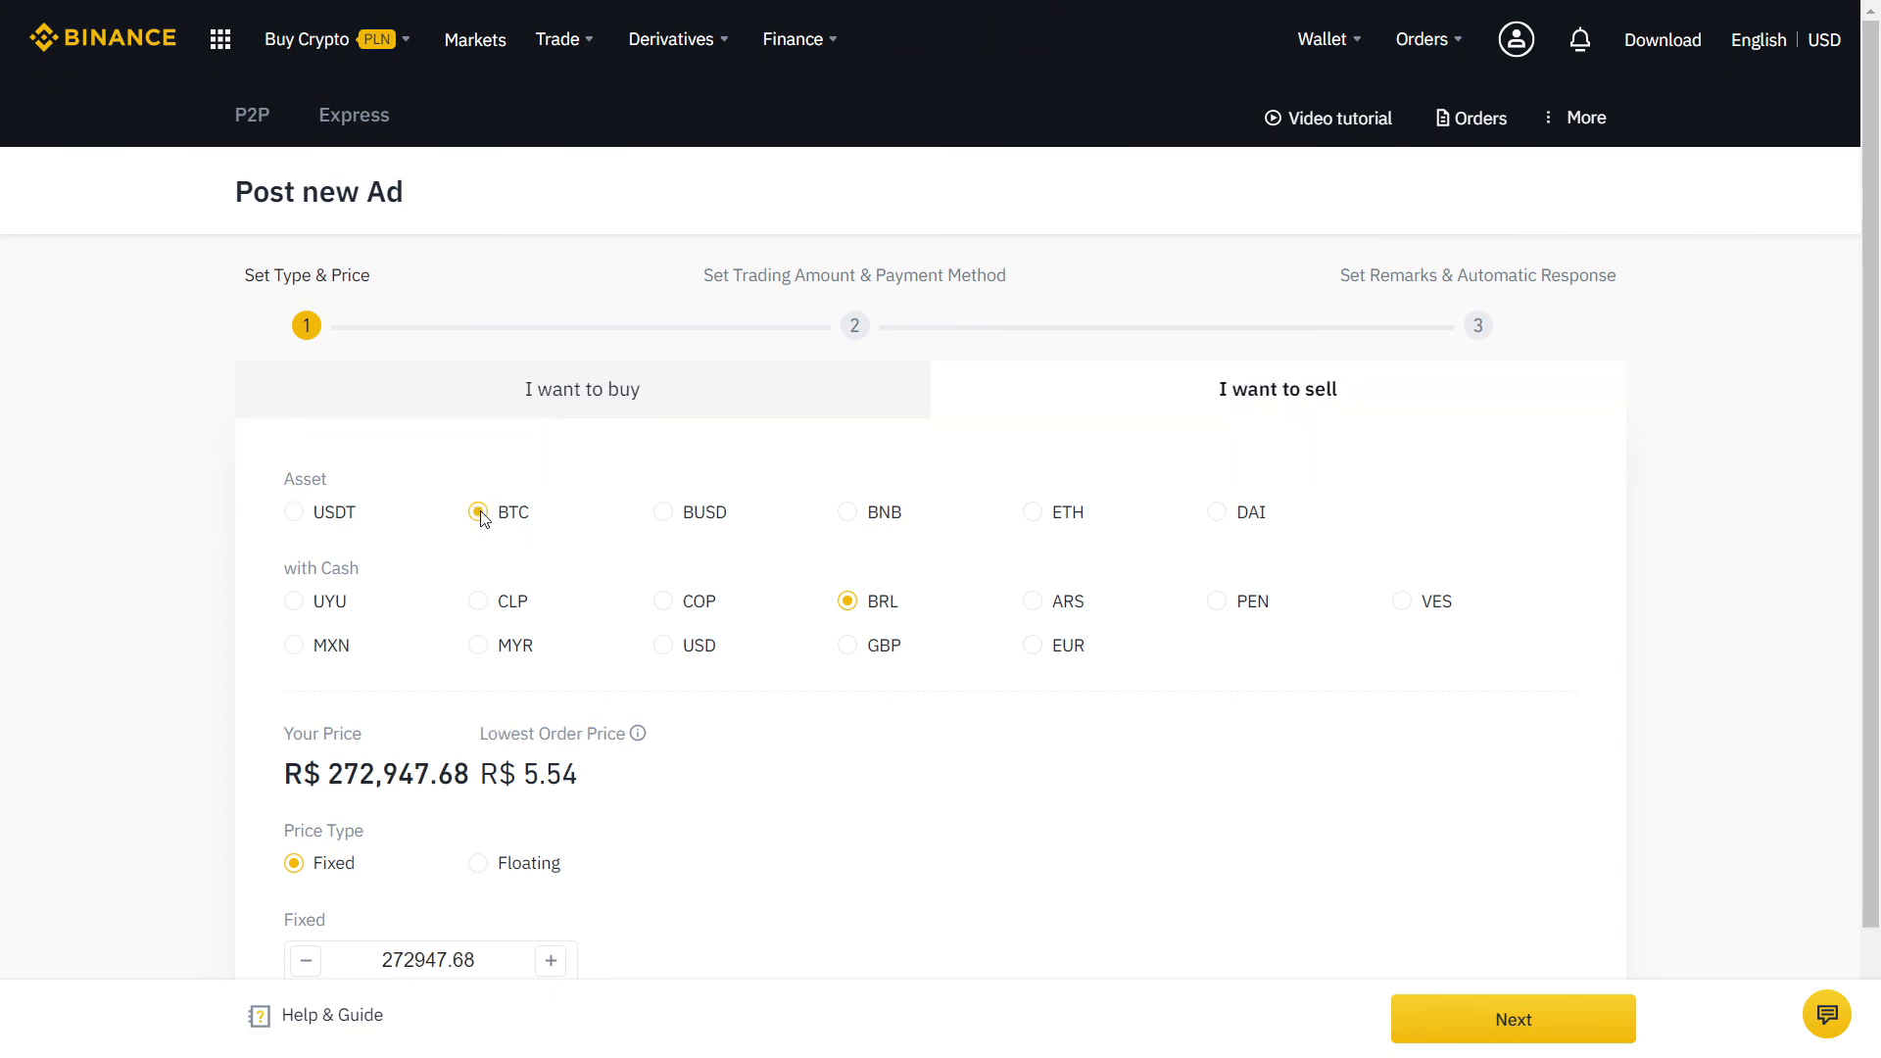
pyautogui.click(478, 511)
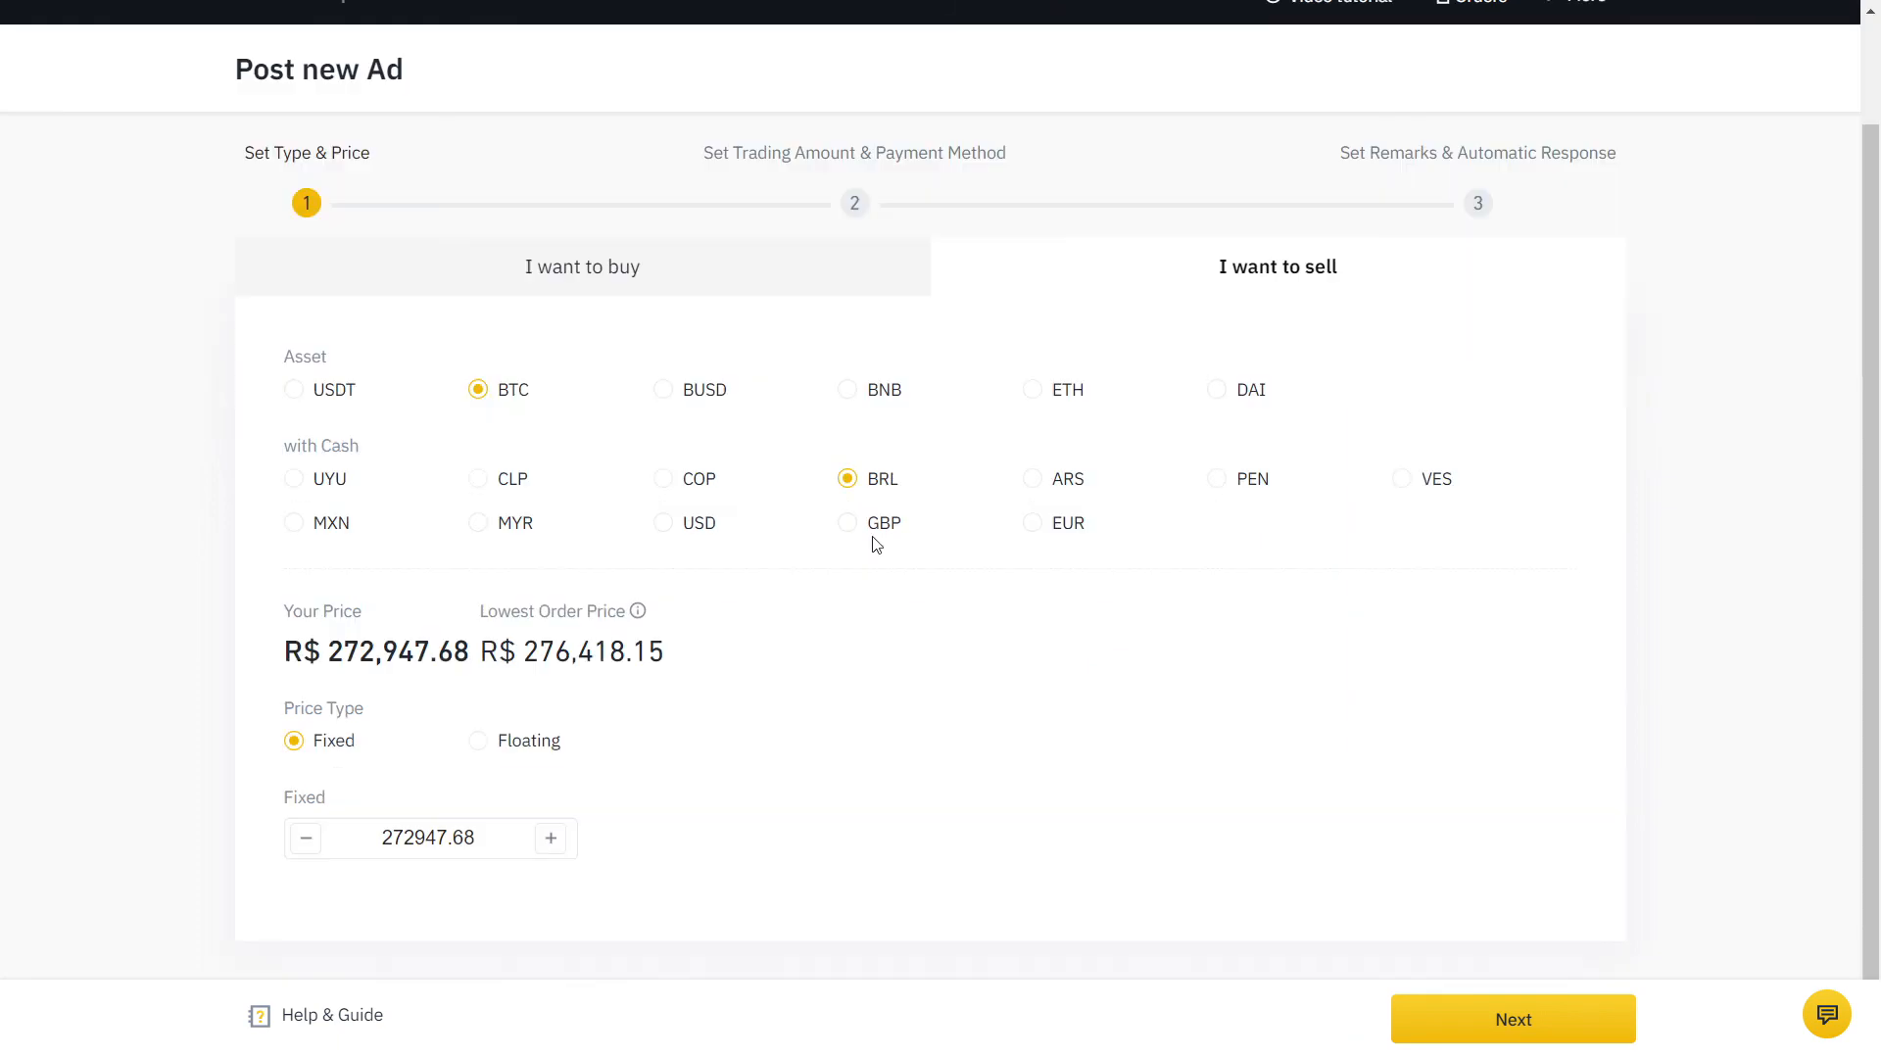
pyautogui.moveTo(498, 752)
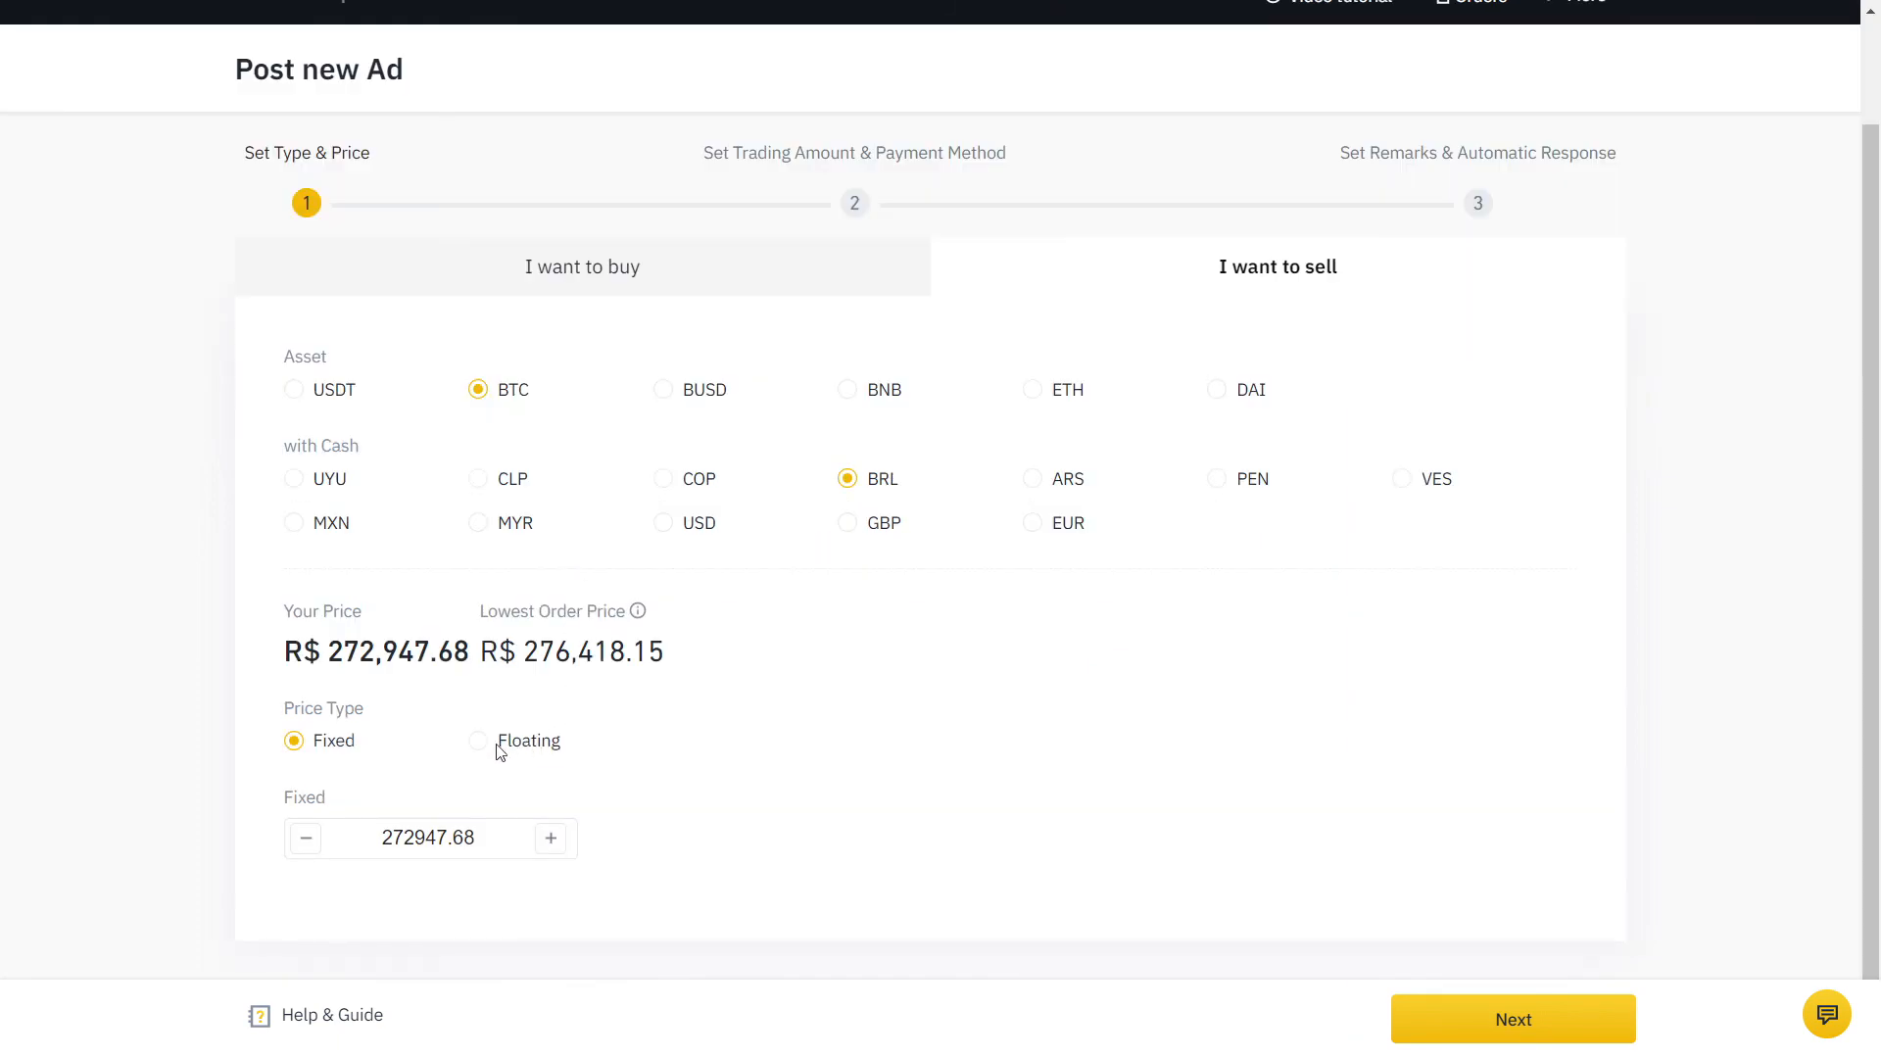
pyautogui.click(477, 741)
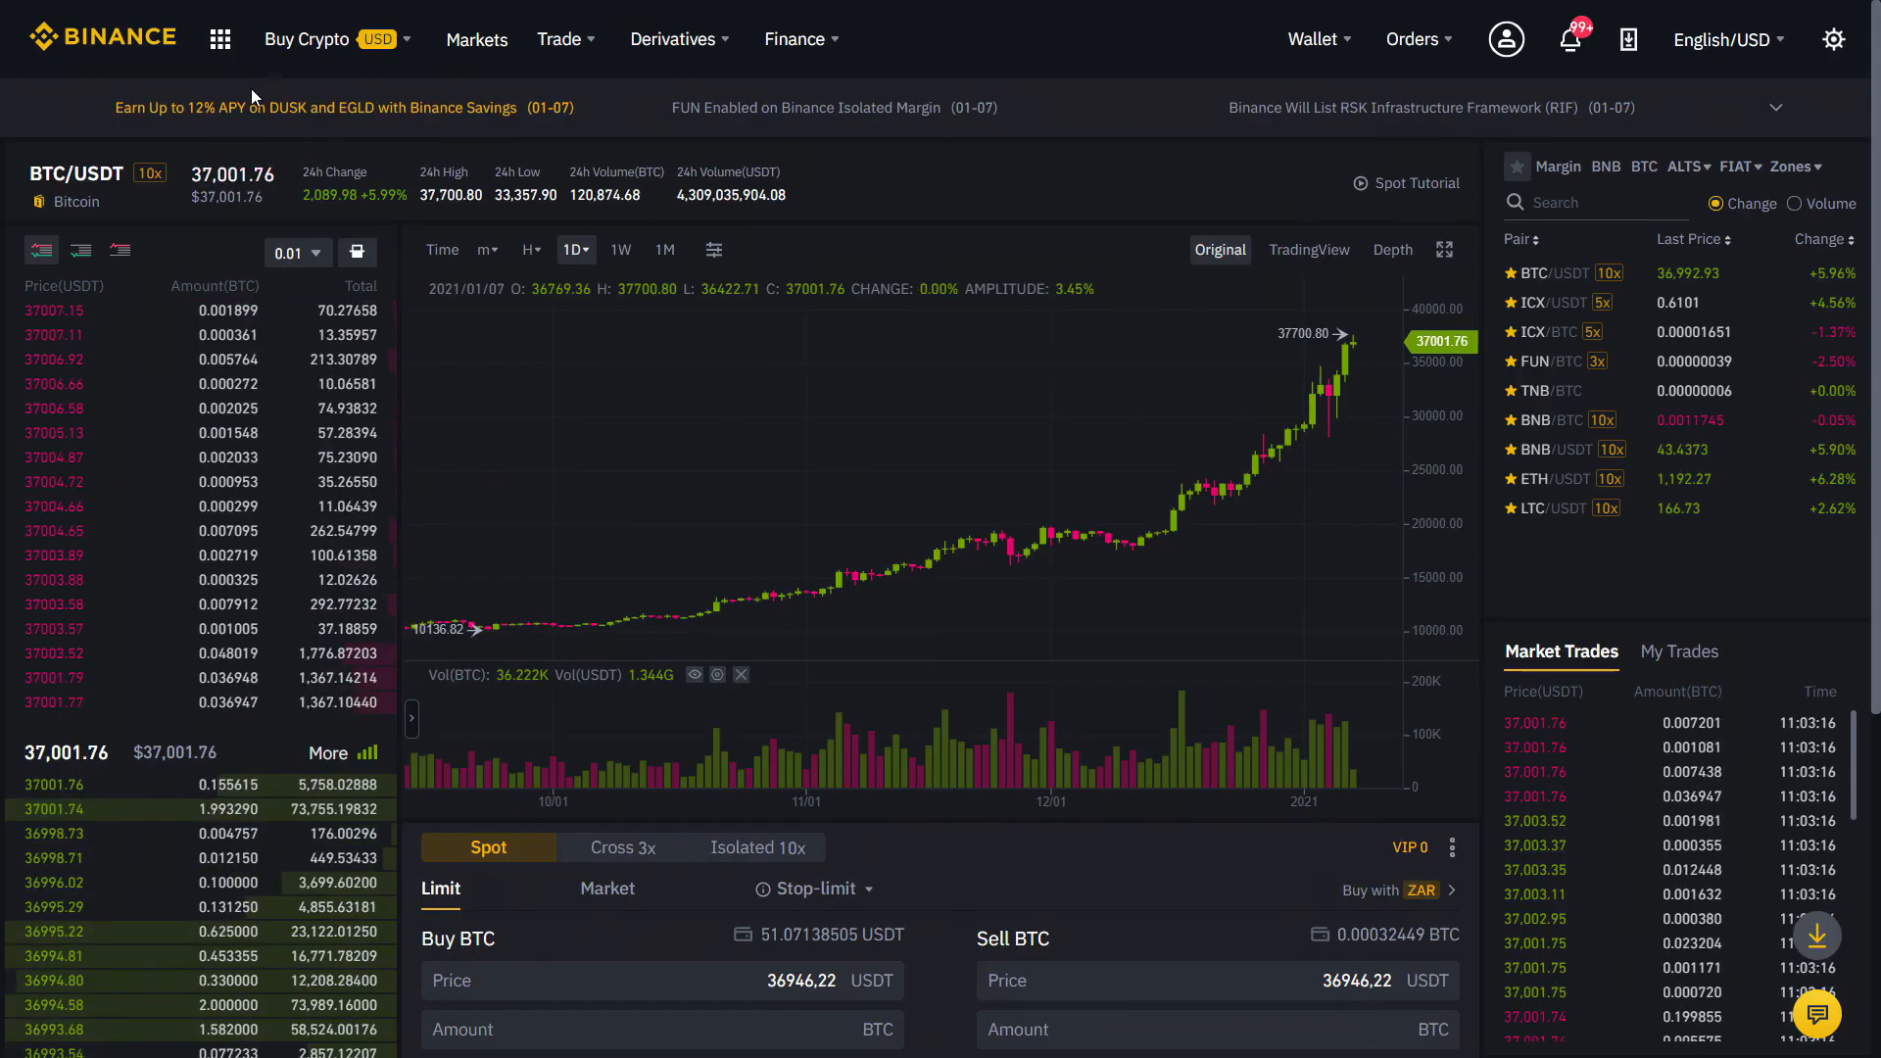
# Step: Generate a 10% kickback referral invite and select its registration link
pyautogui.click(220, 38)
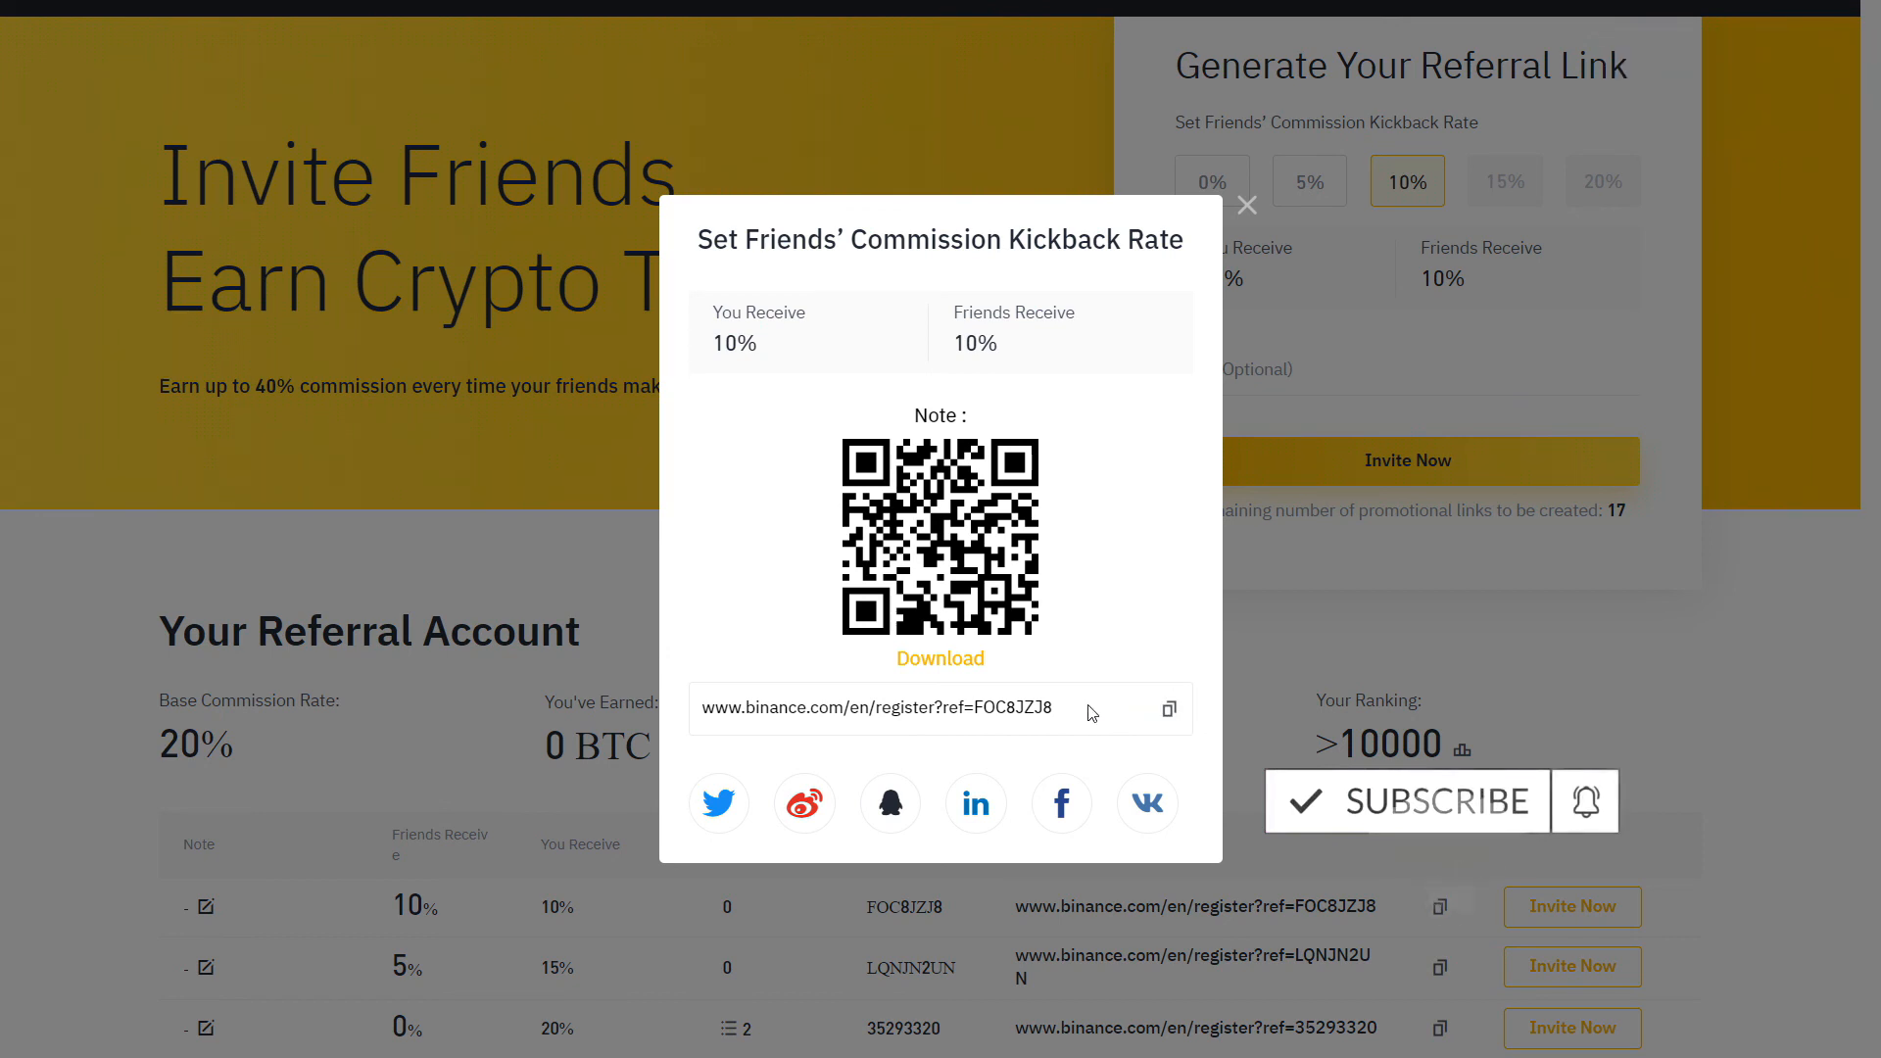
pyautogui.tripleClick(876, 707)
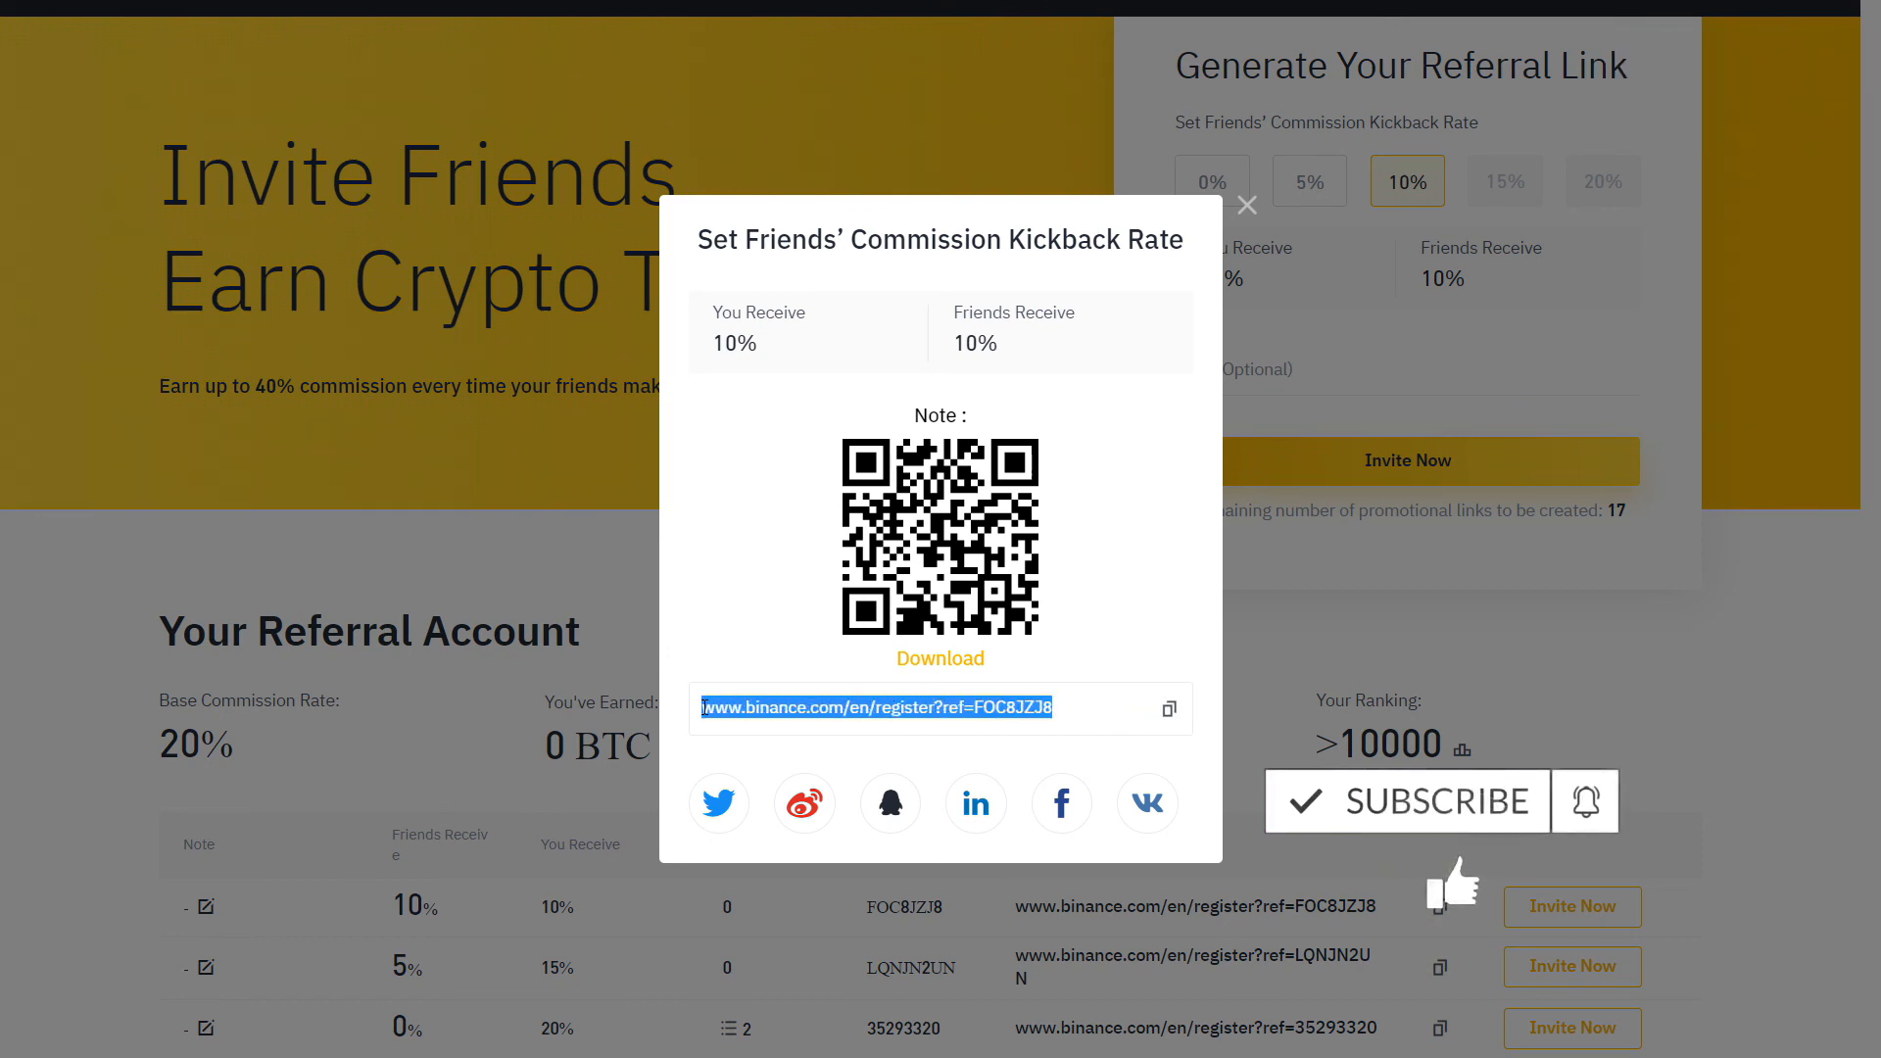